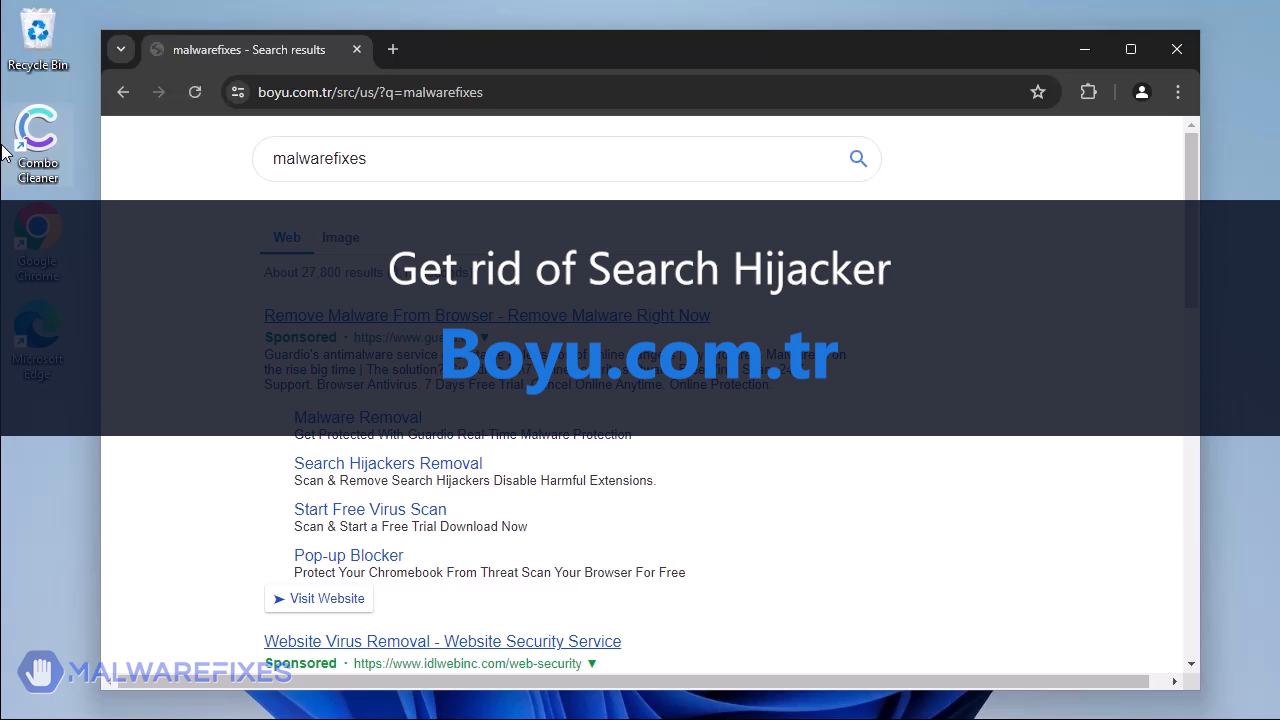
mouse_move(624, 240)
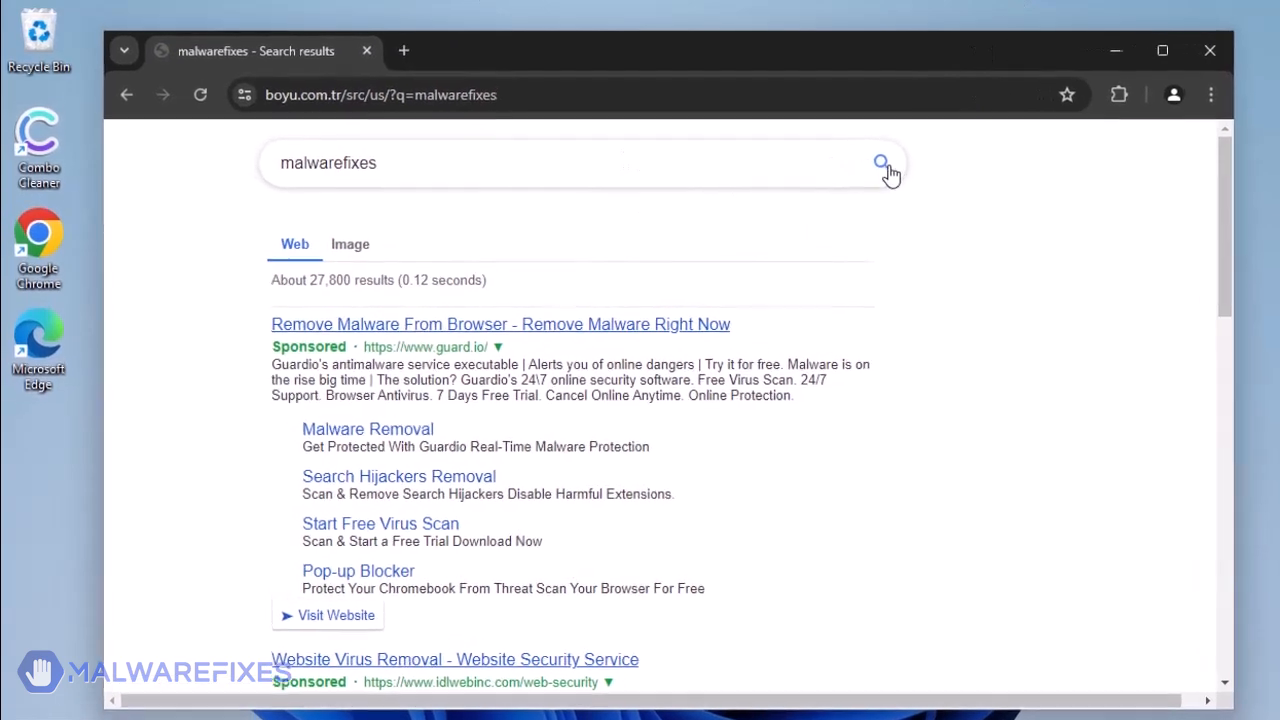
- Rerun the malwarefixes search from the page and the address bar, landing on boyu.com.tr results
click(880, 162)
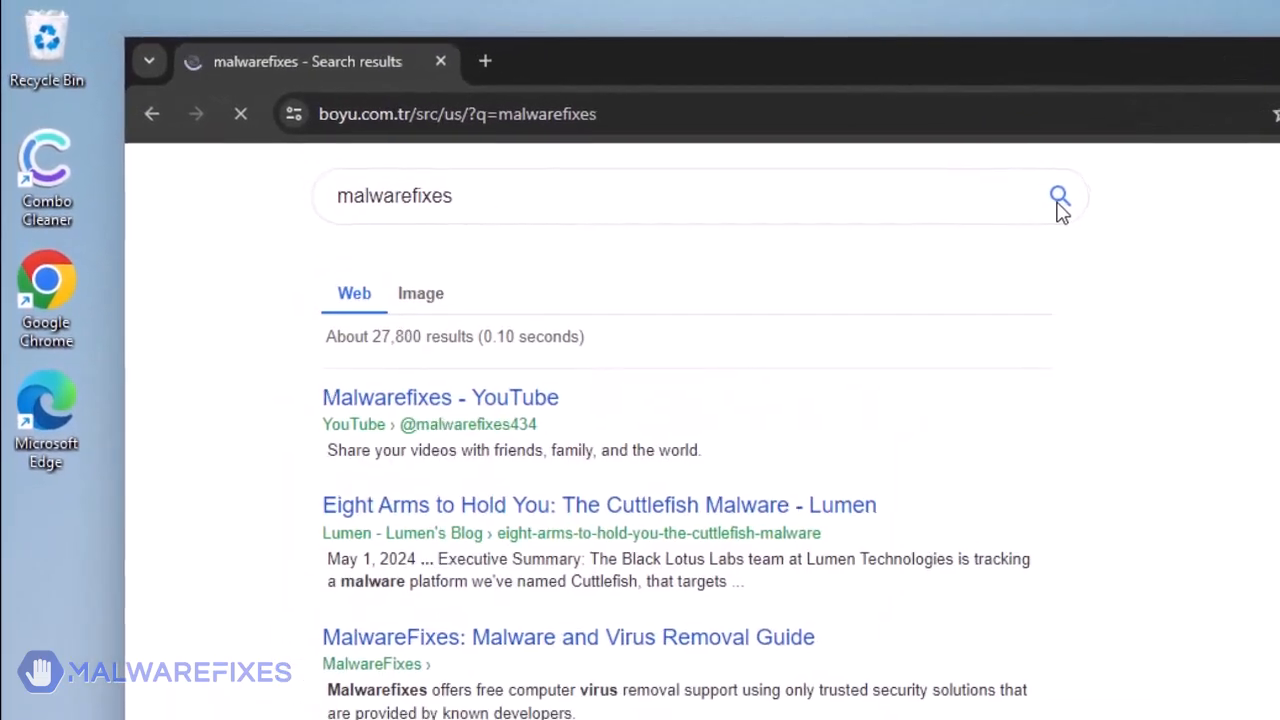
click(1058, 196)
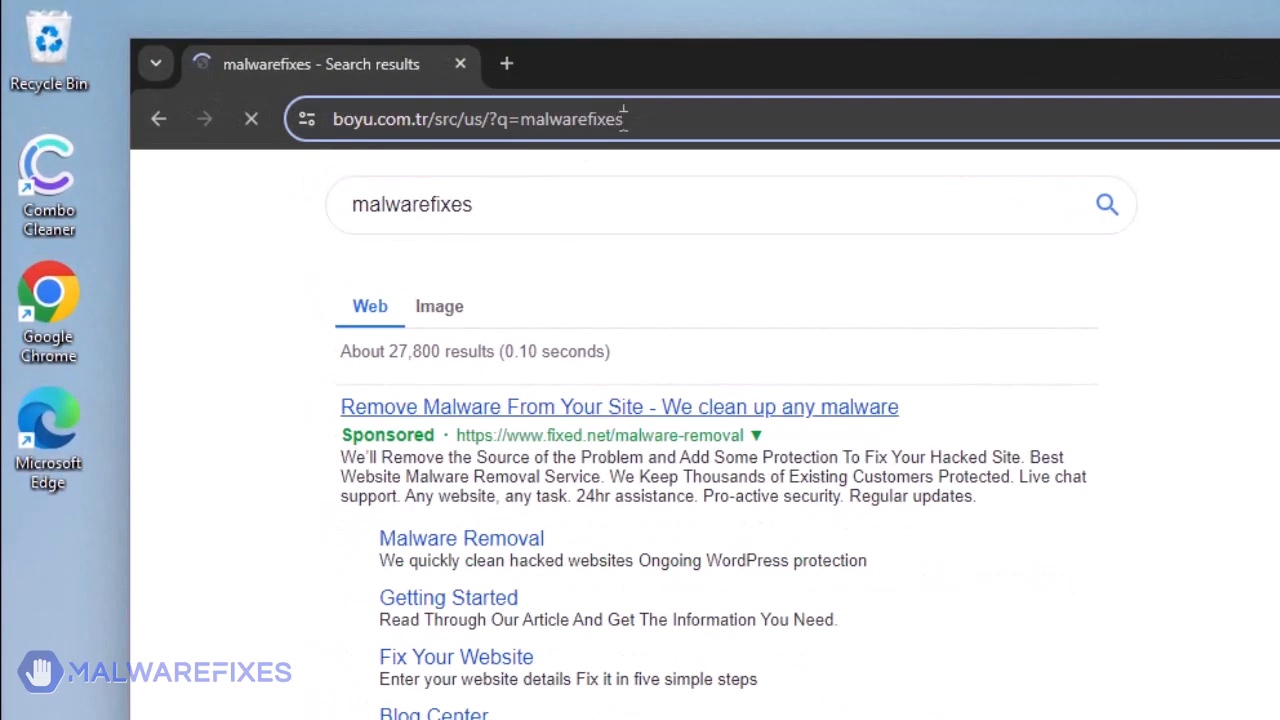
click(478, 118)
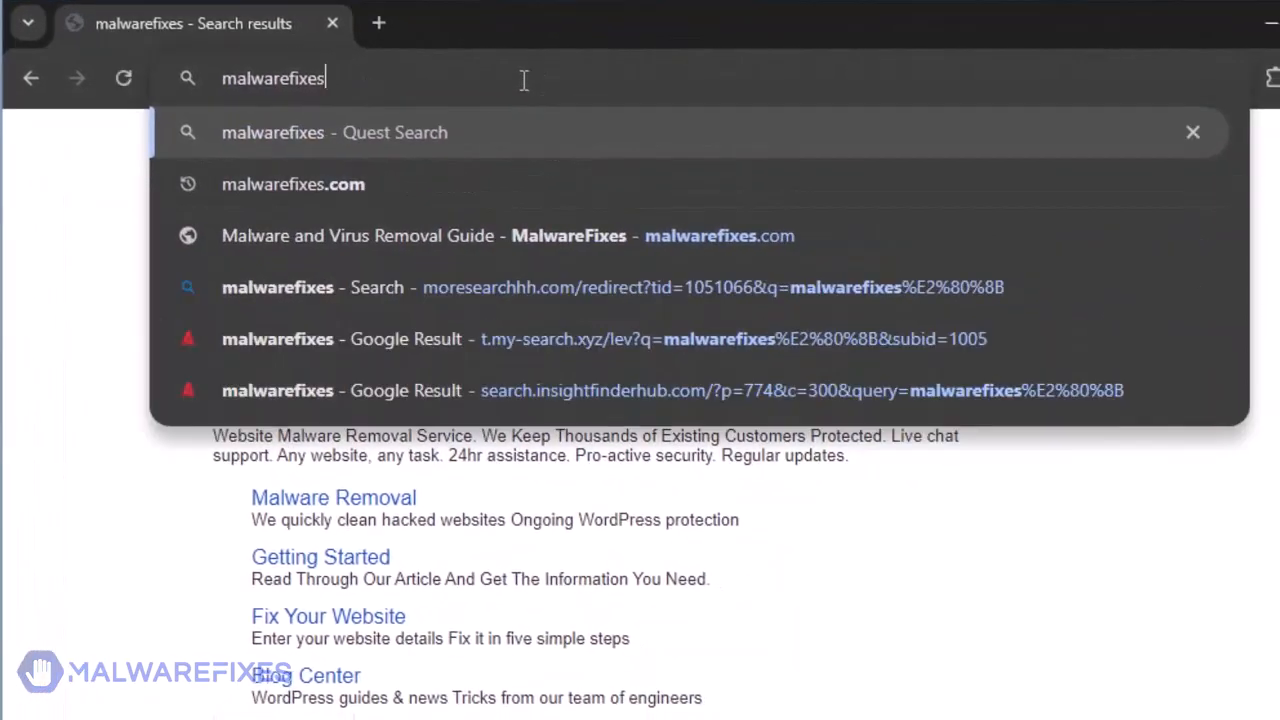
key(Return)
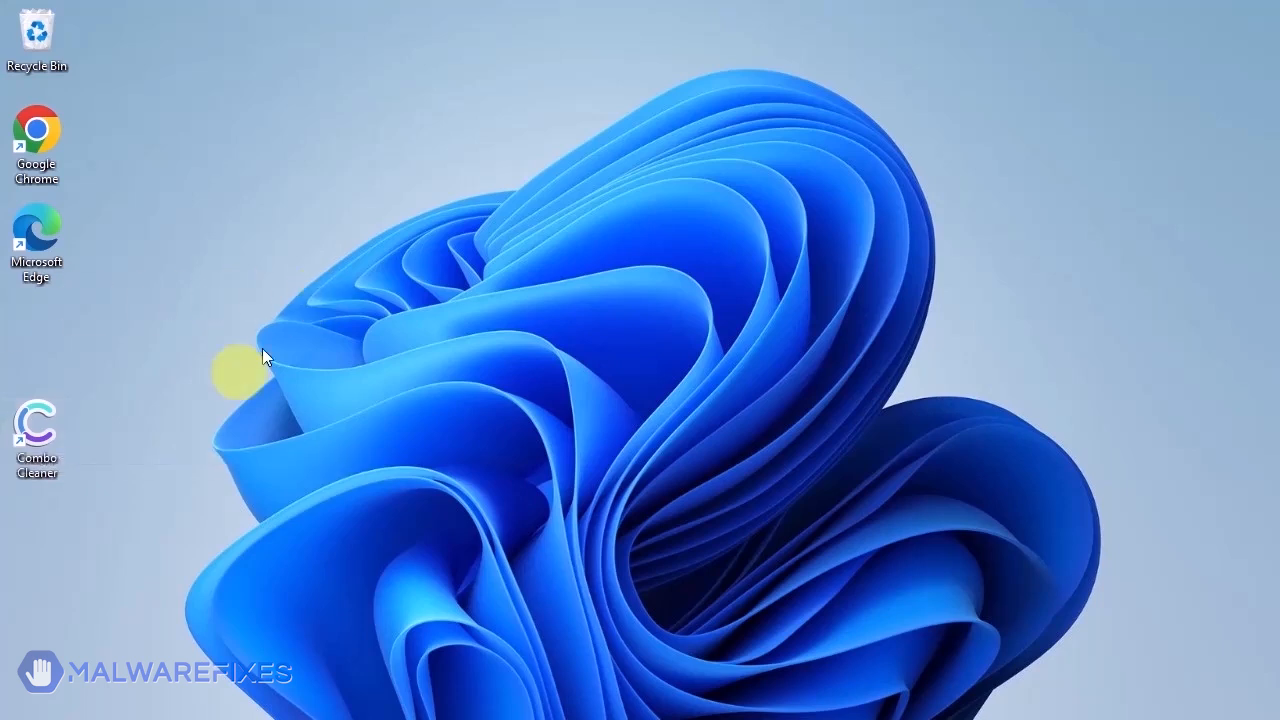
- Run a Combo Cleaner quick scan and remove all seven detected threats
double_click(36, 424)
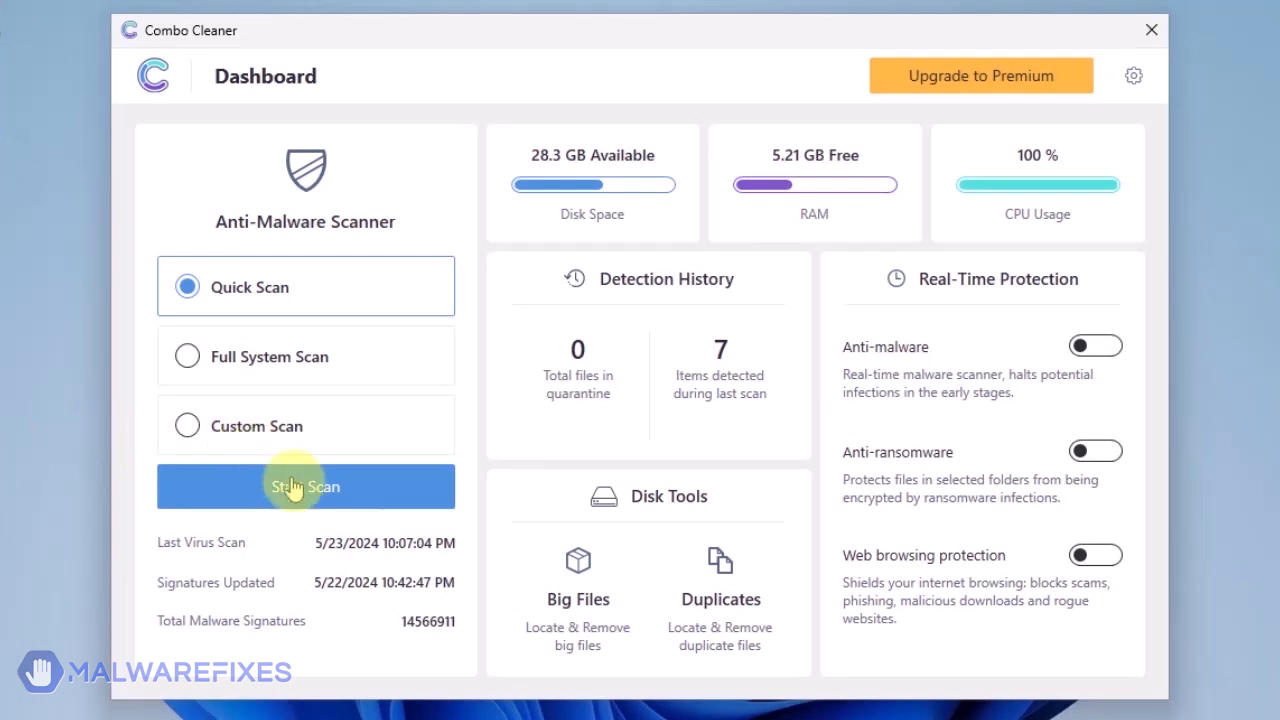
click(304, 486)
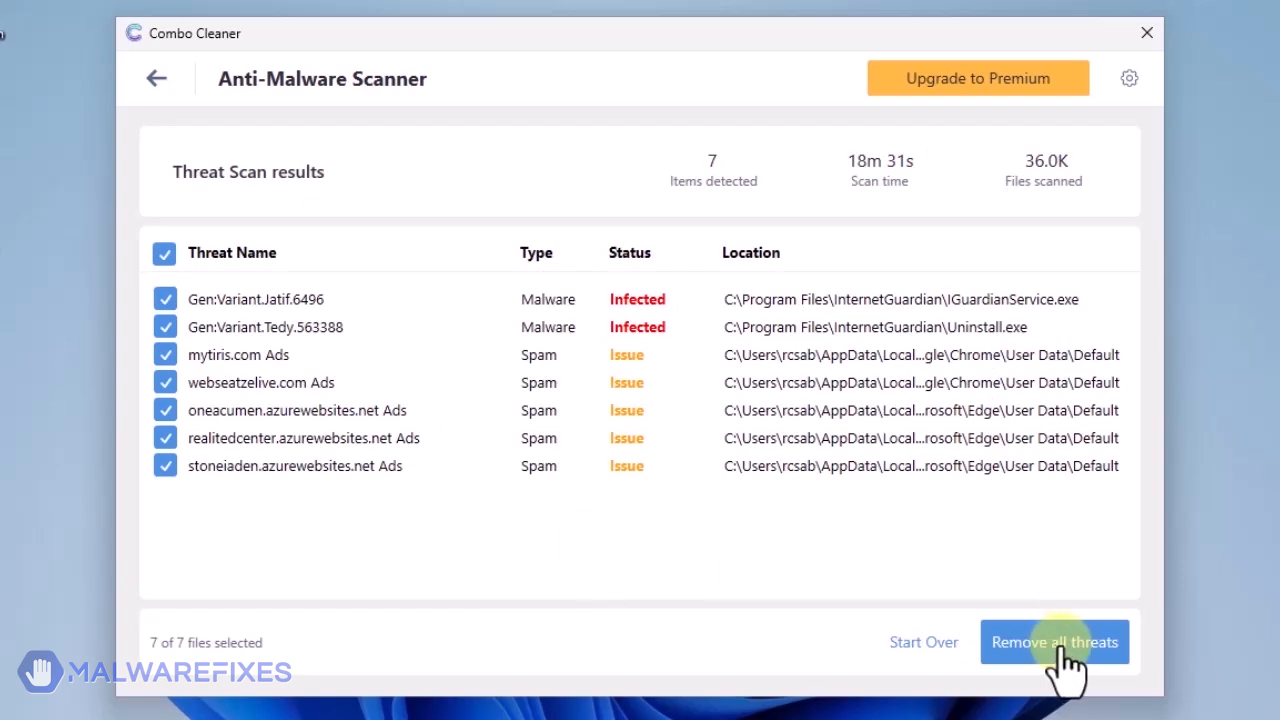
click(1052, 640)
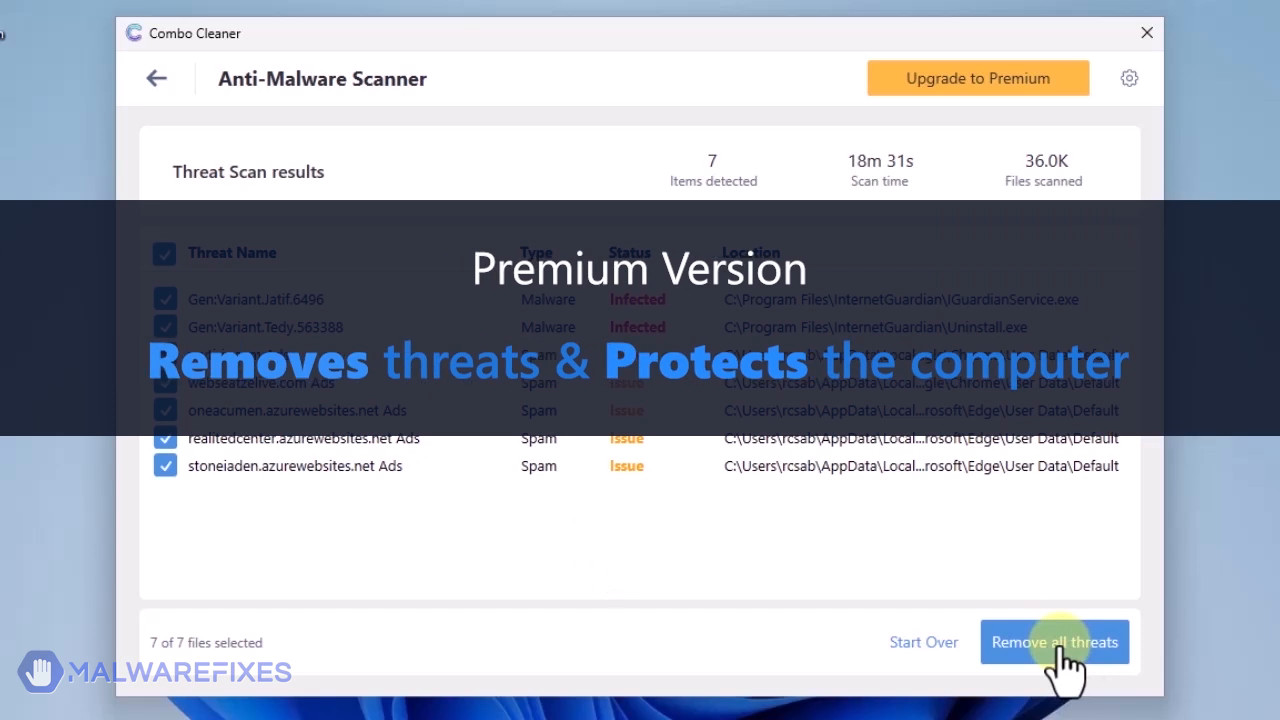
mouse_move(1062, 656)
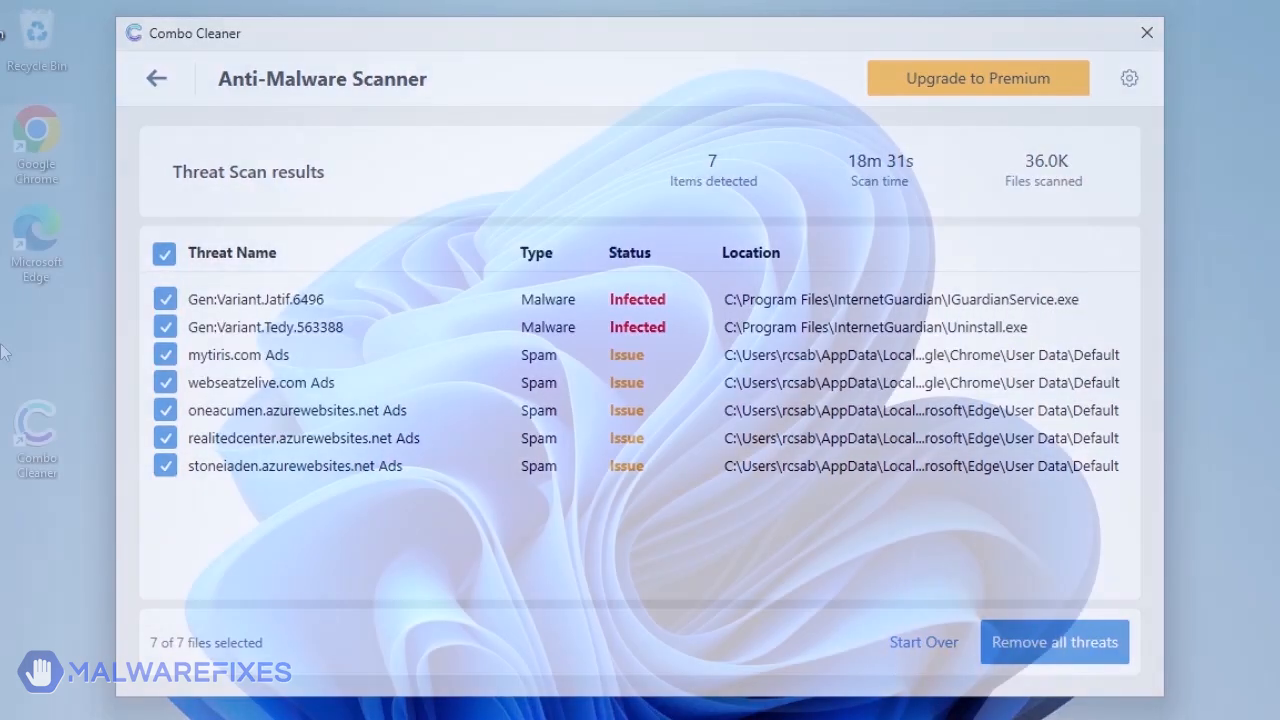
click(1146, 32)
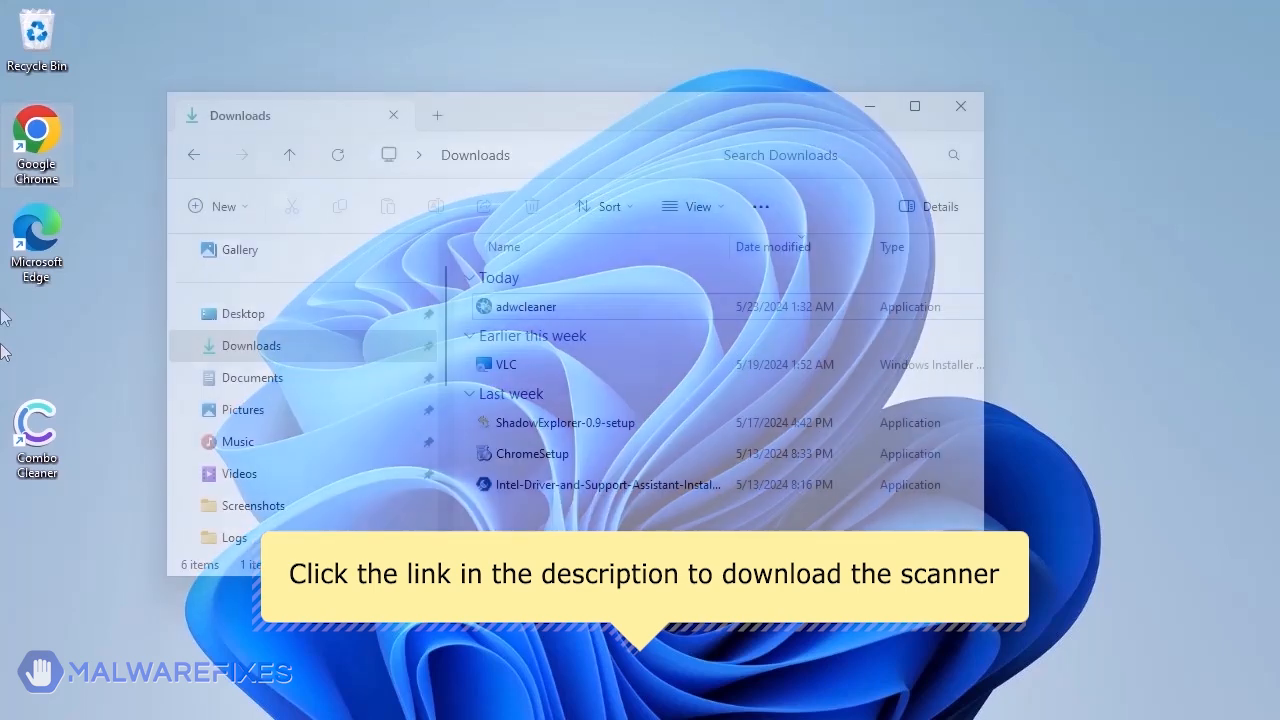
- Launch the downloaded adwcleaner from the Downloads folder
click(524, 306)
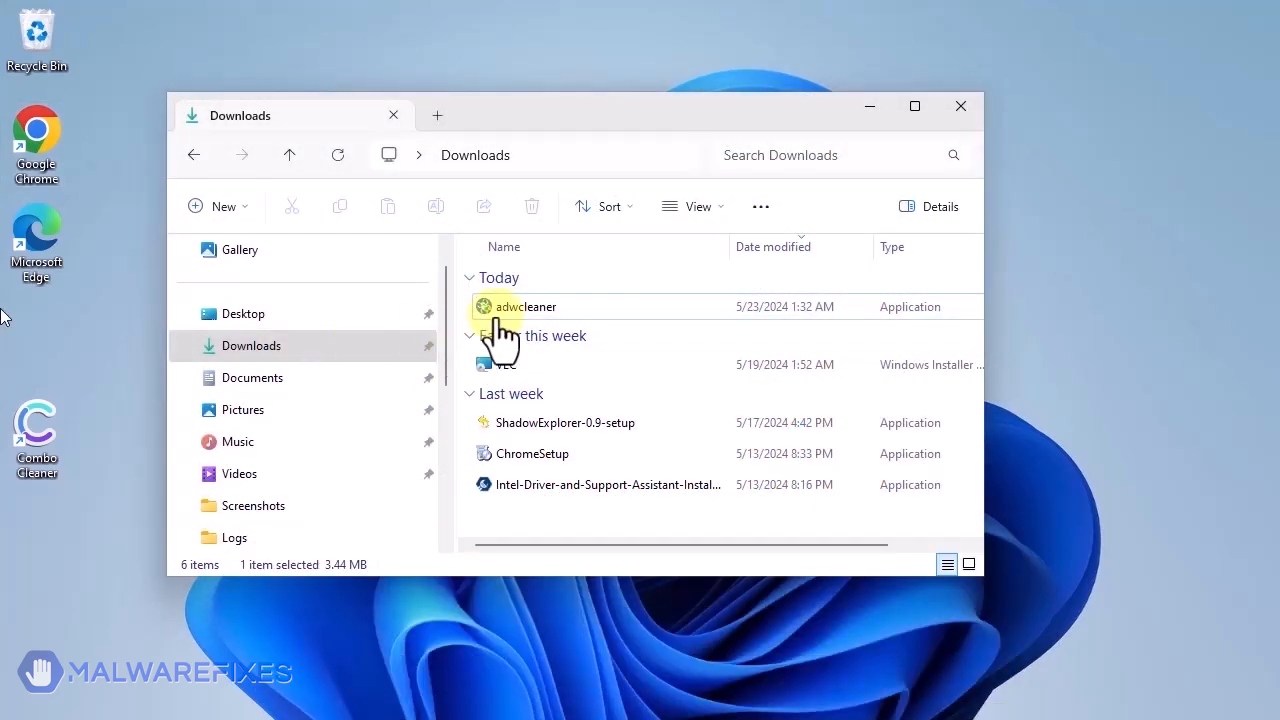
double_click(526, 306)
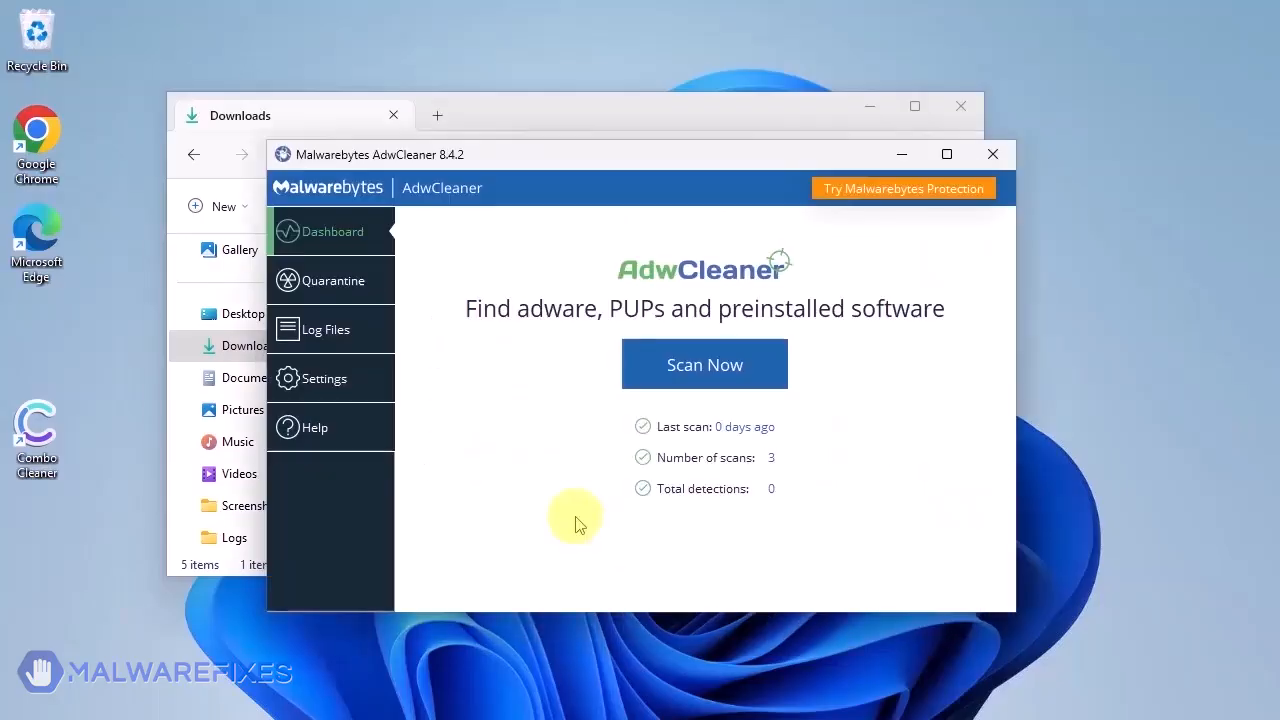
mouse_move(964, 106)
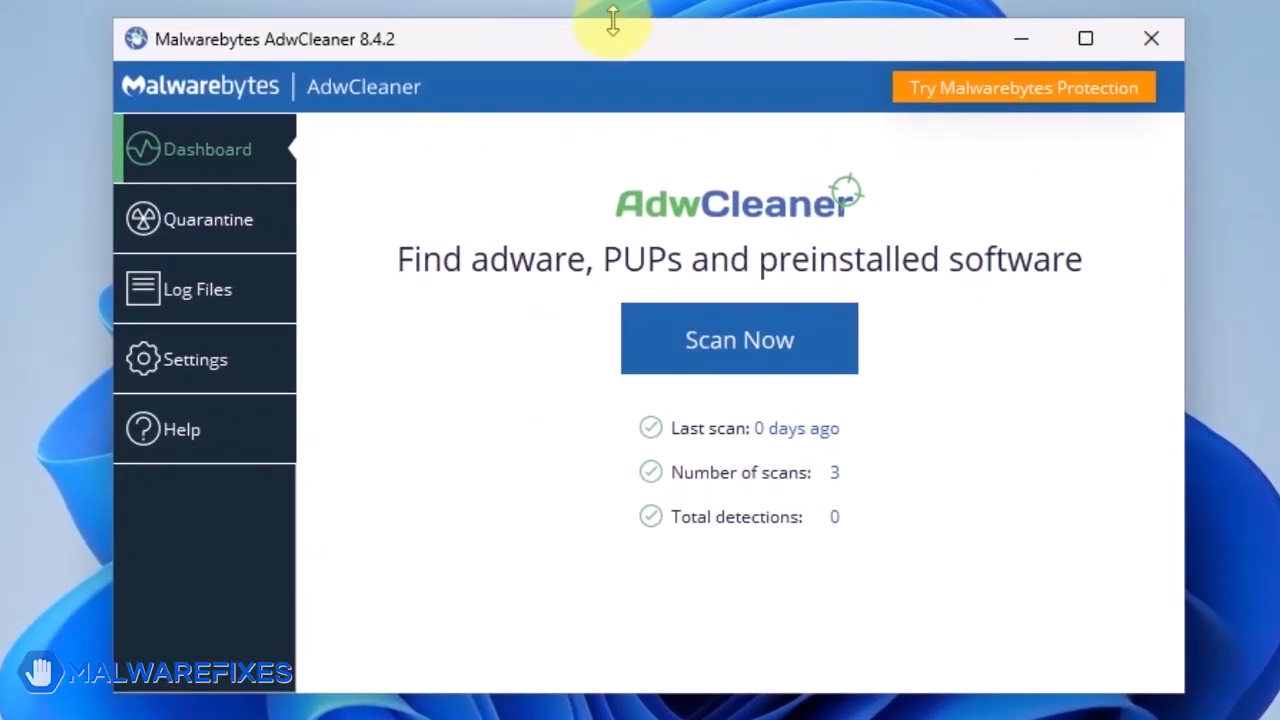
- Switch on Reset Chrome policies and Reset IE policies in AdwCleaner settings, then return to the dashboard
click(196, 360)
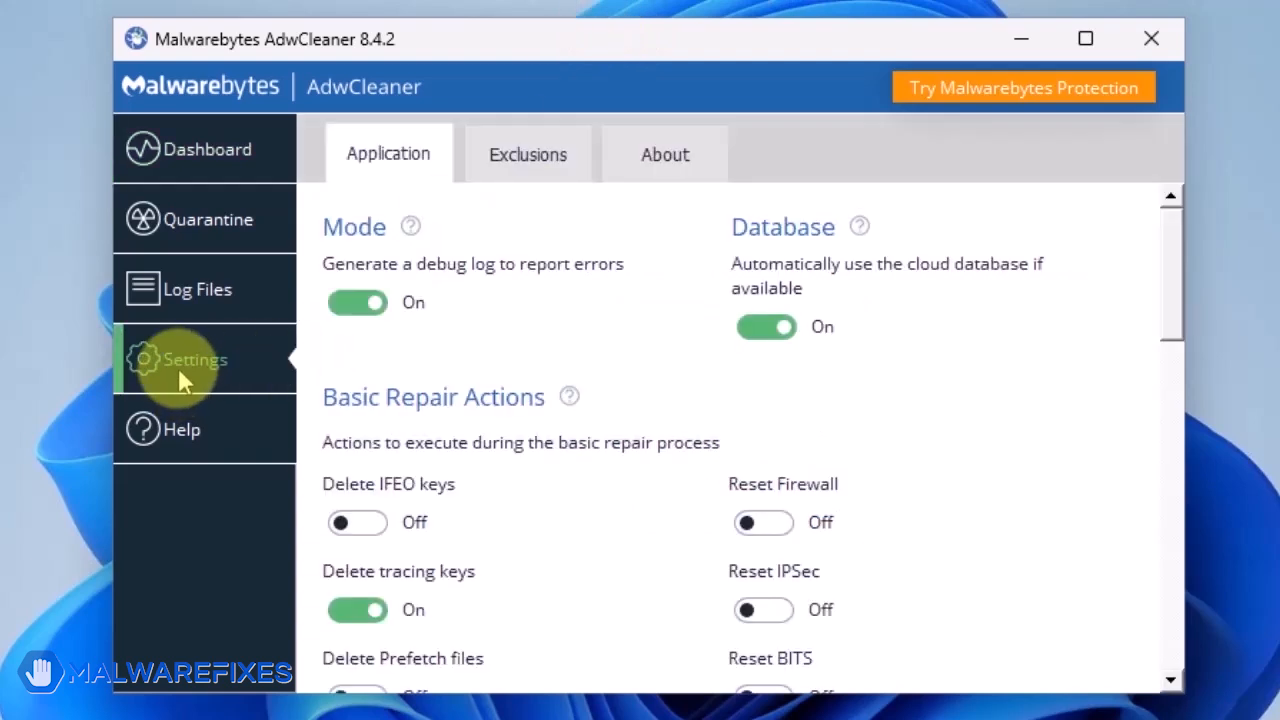
scroll(down, 3)
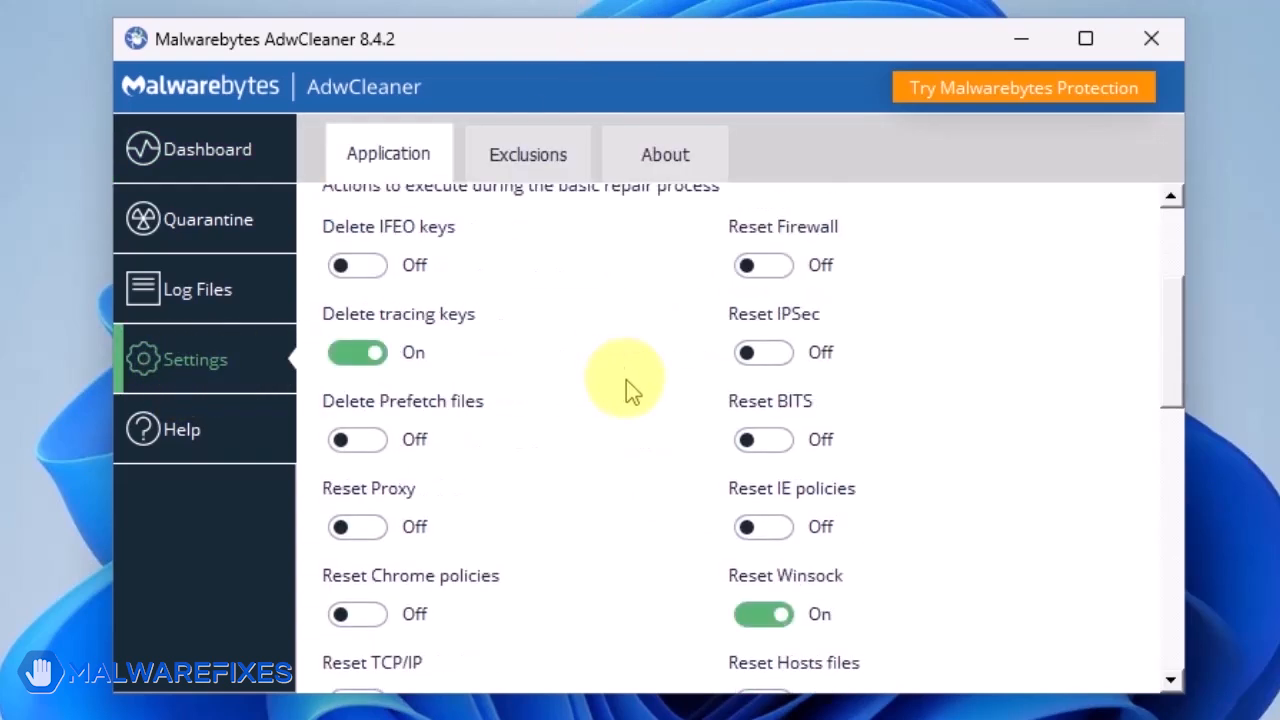
scroll(down, 3)
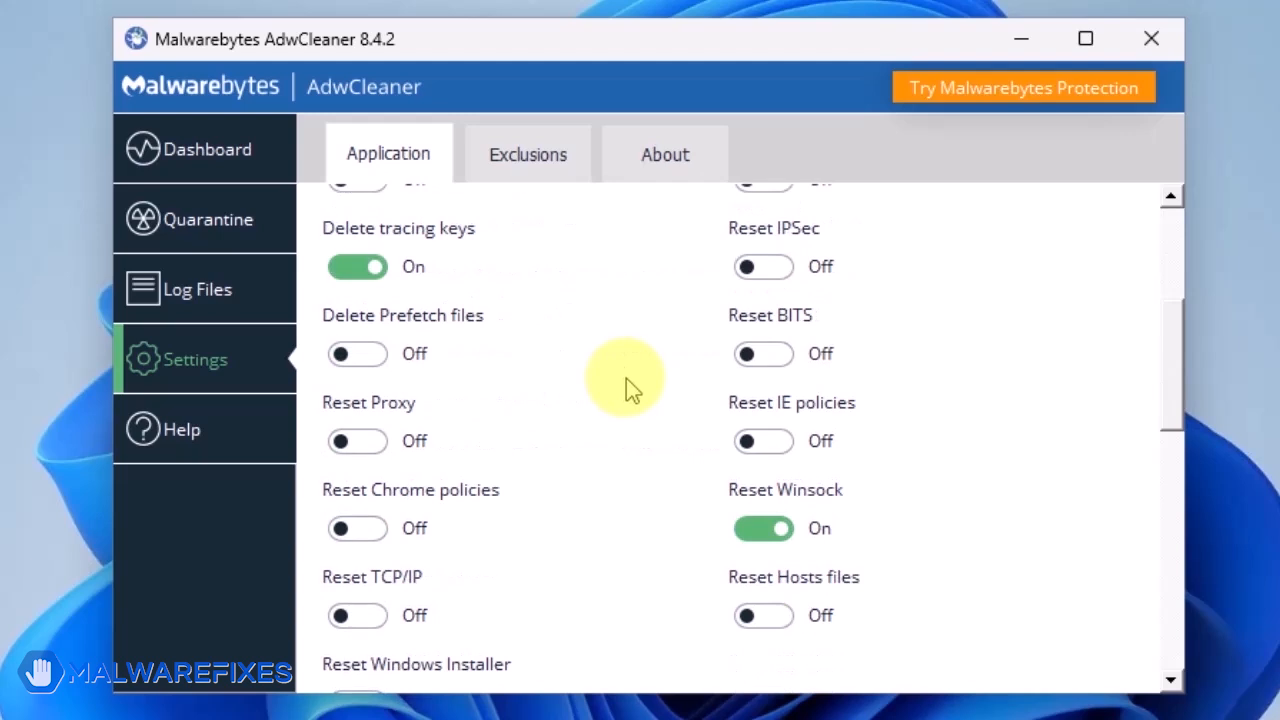
mouse_move(356, 528)
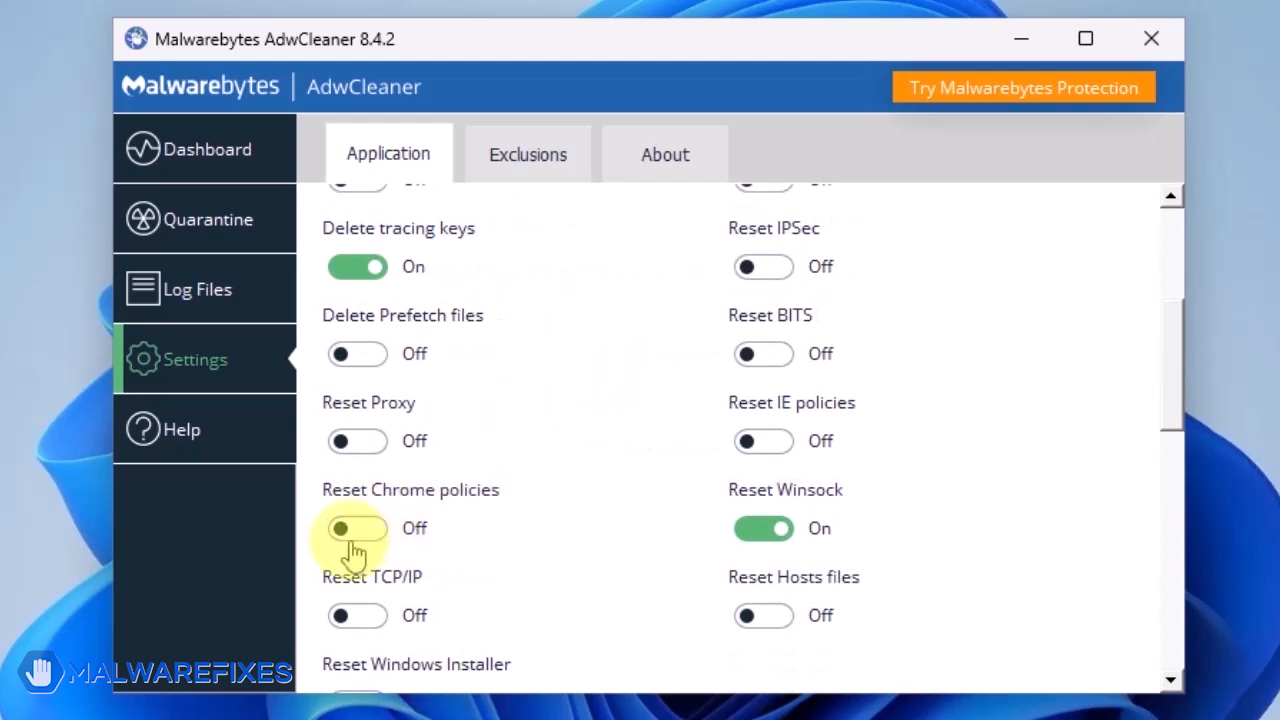
click(356, 528)
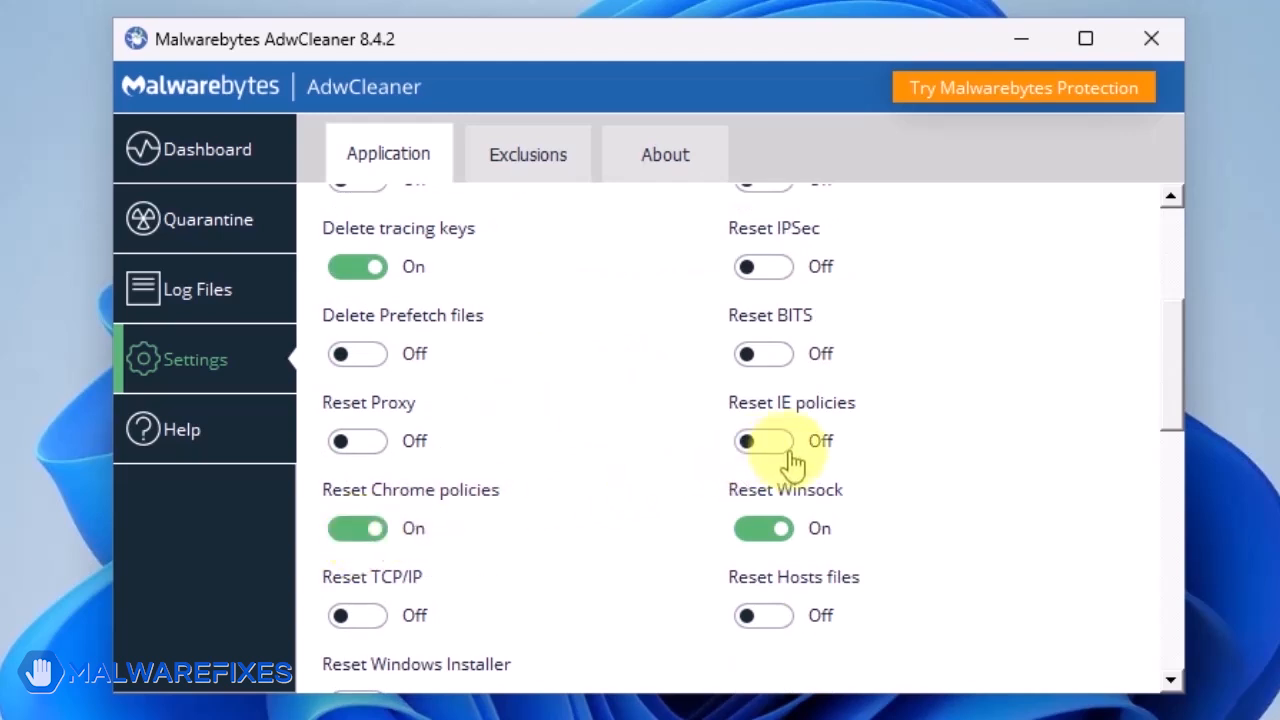
click(764, 442)
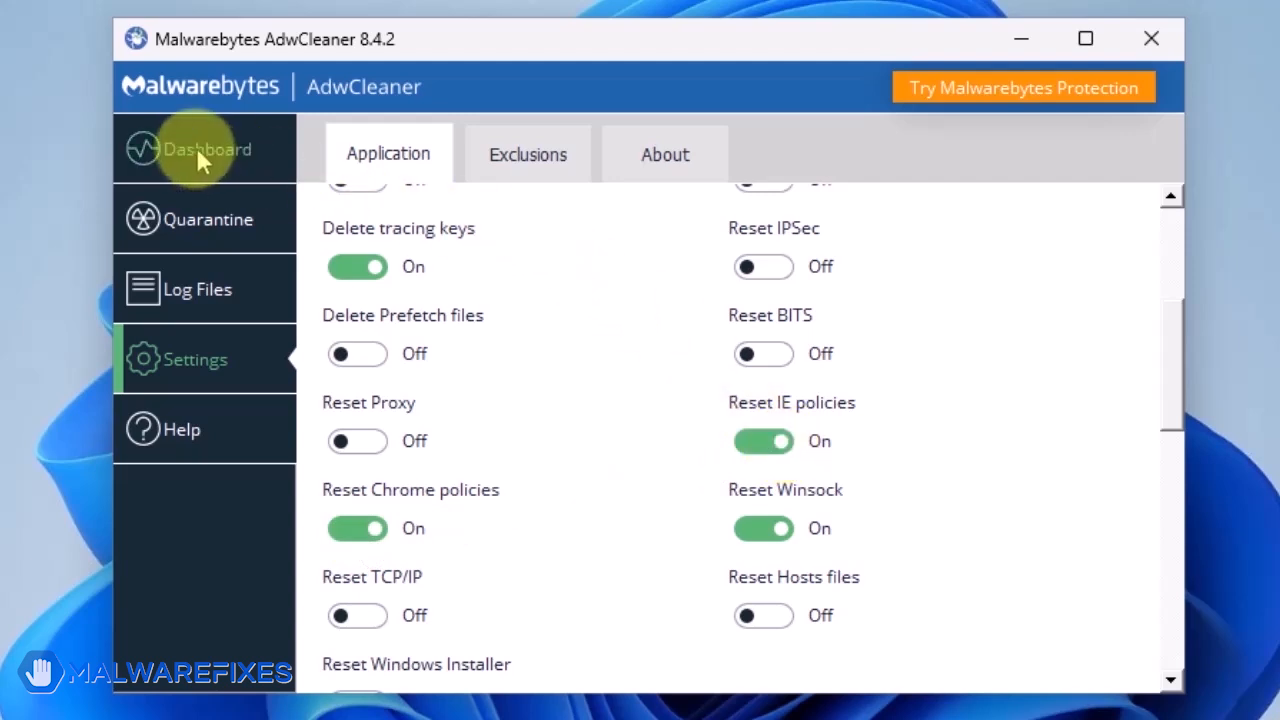
click(206, 148)
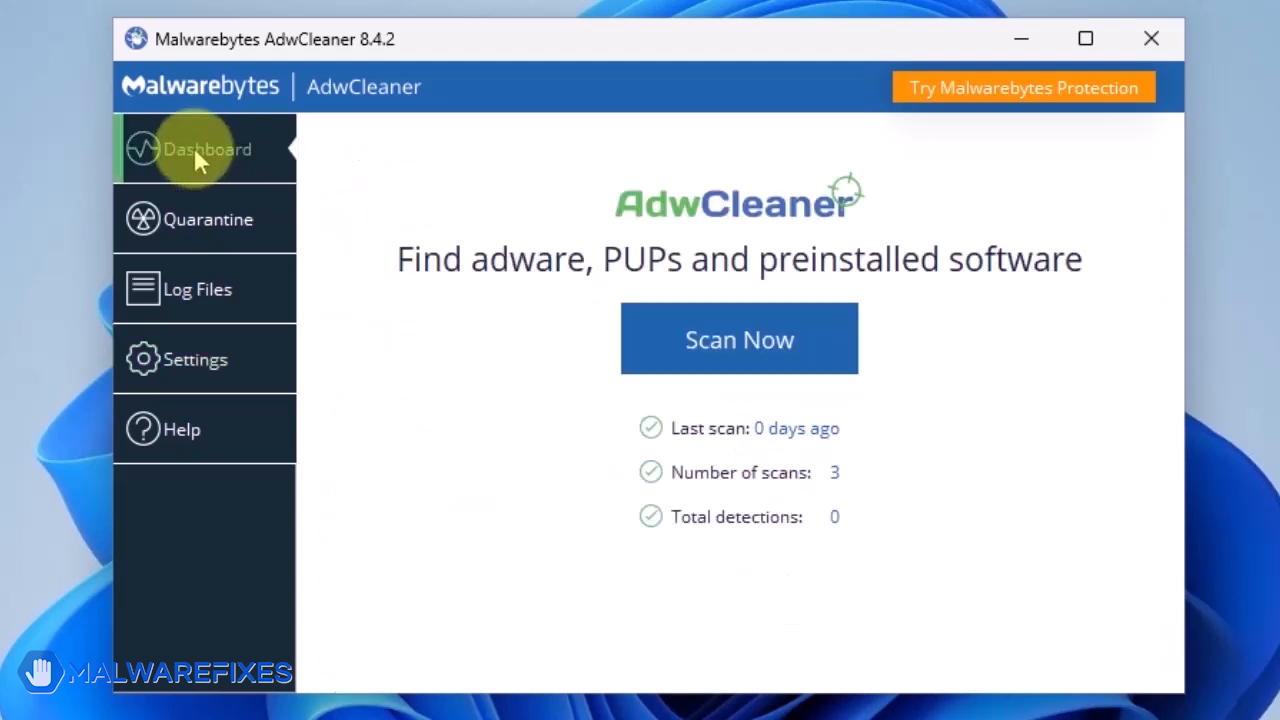
- Run the AdwCleaner scan and basic repair through to the cleanup-complete summary
click(740, 338)
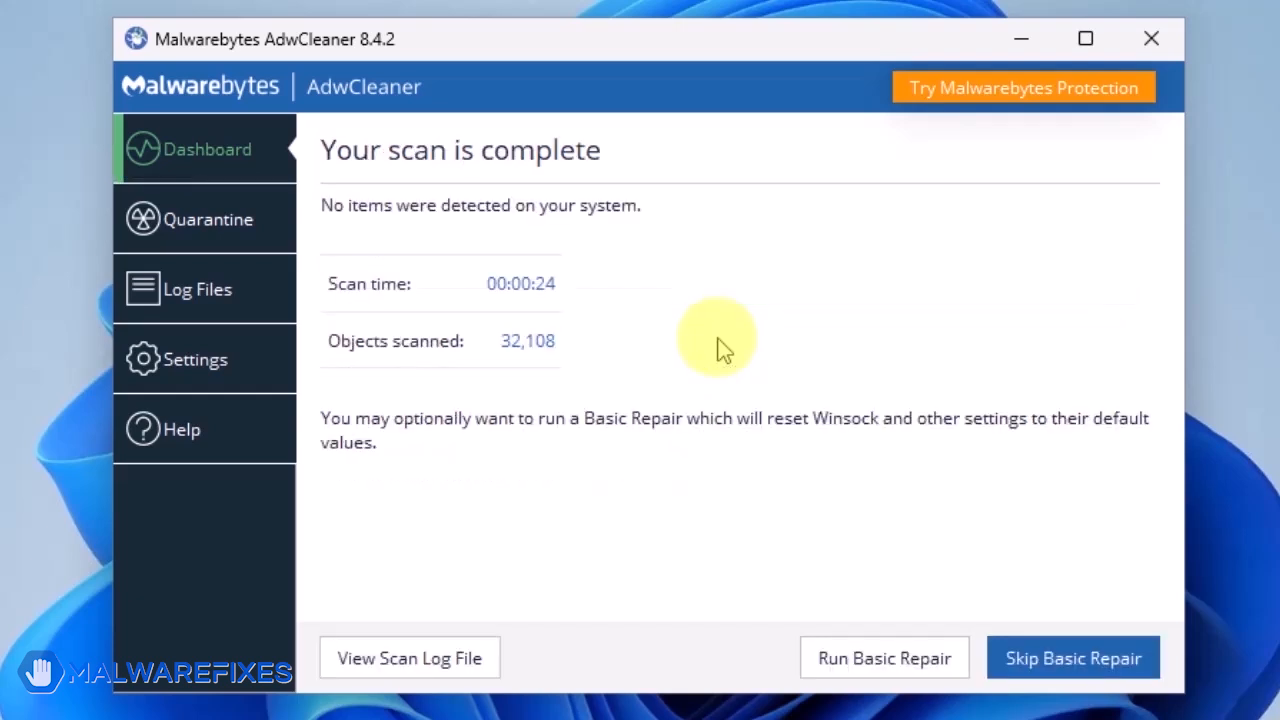
mouse_move(822, 430)
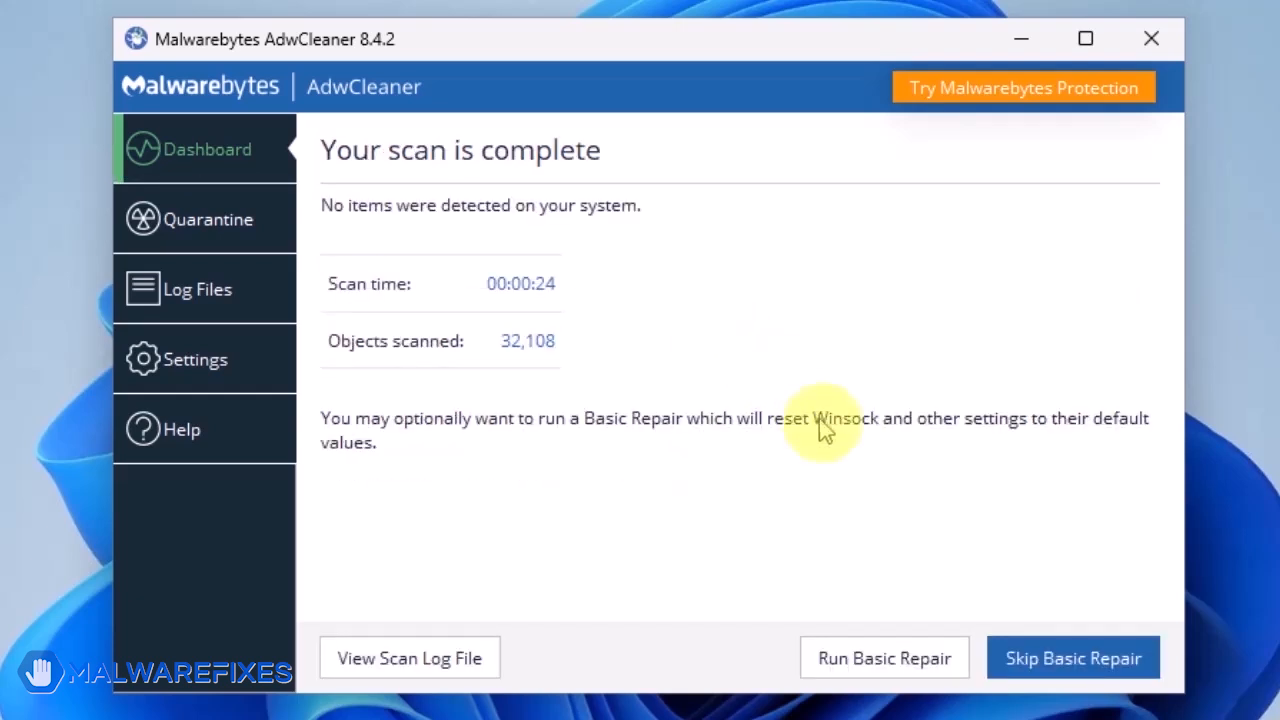
mouse_move(884, 658)
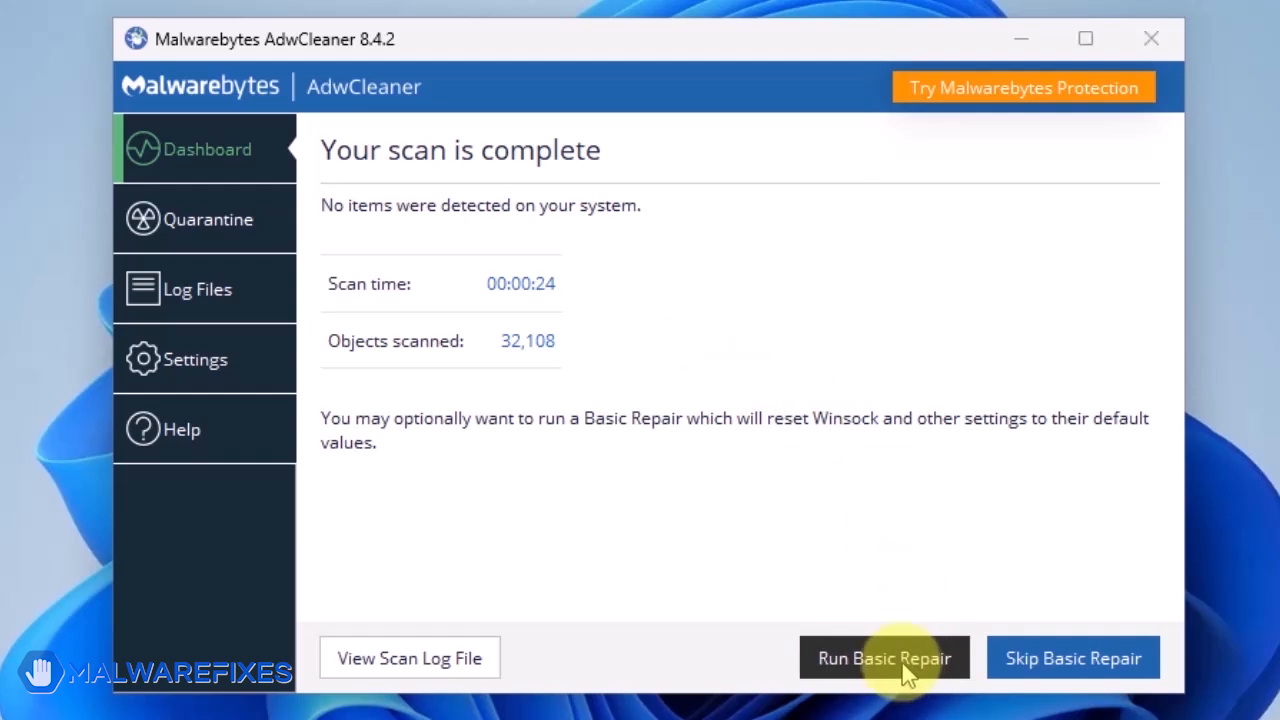
click(884, 658)
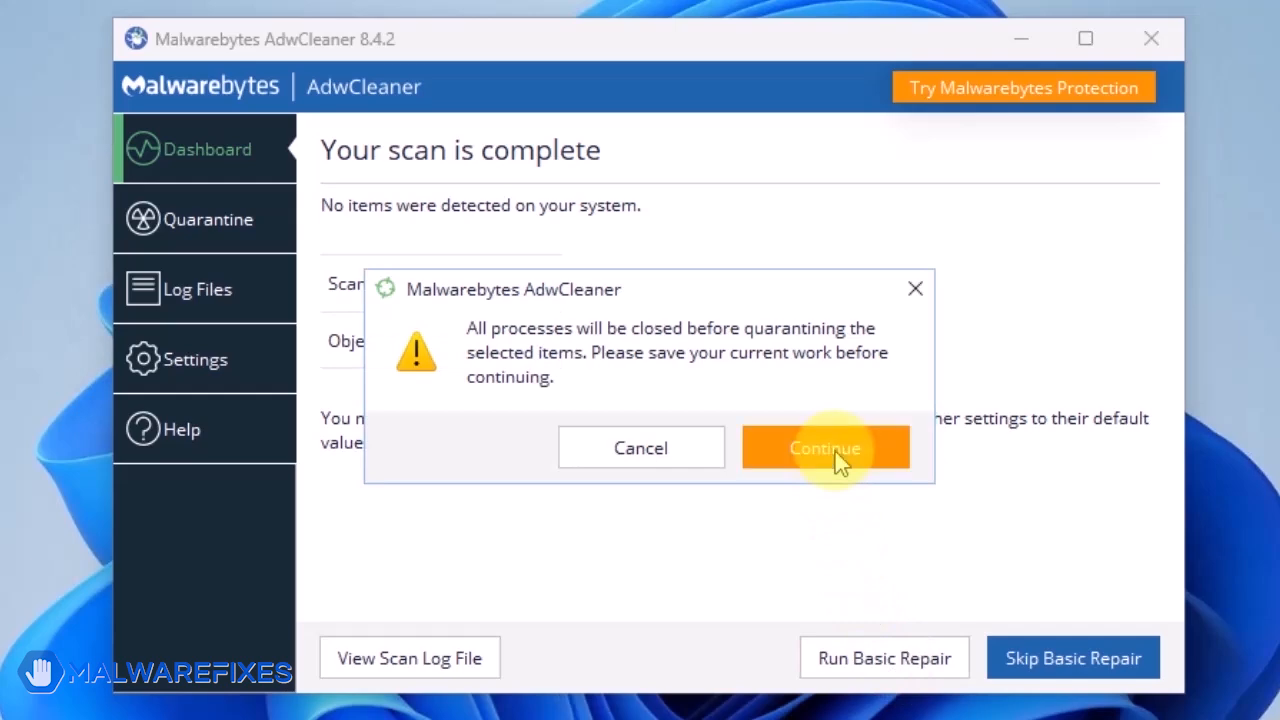
click(824, 448)
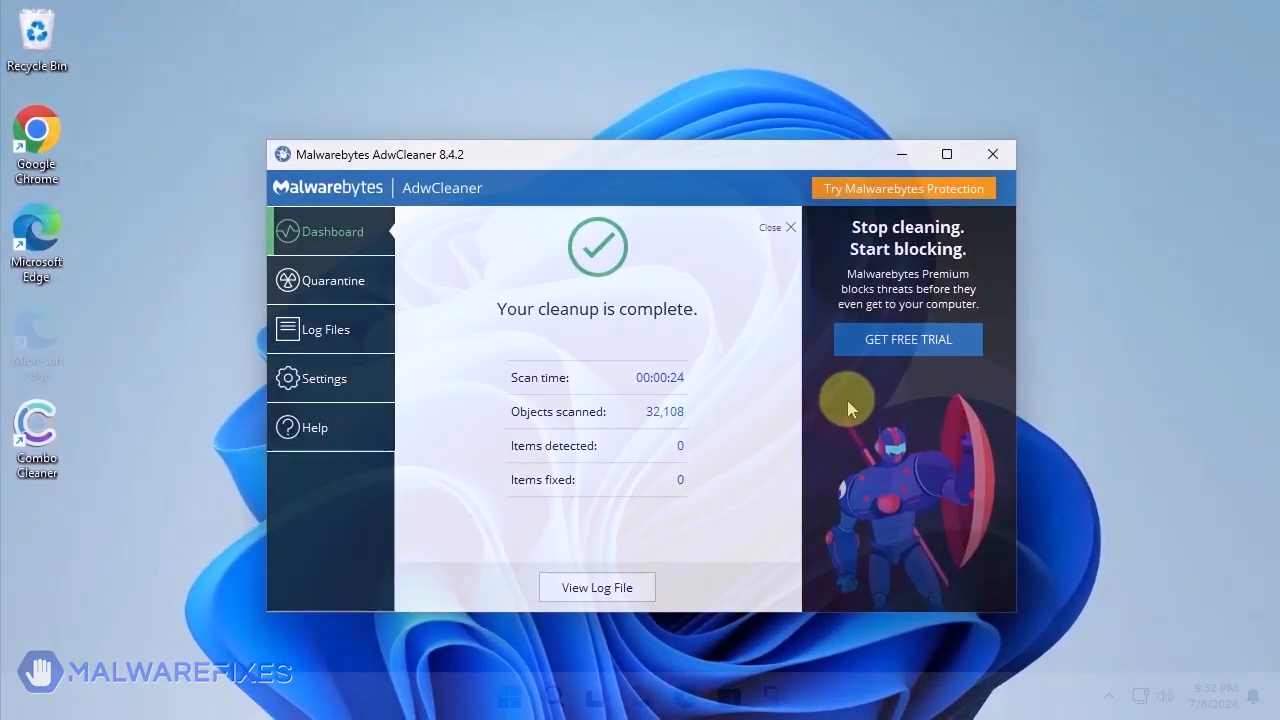
click(992, 154)
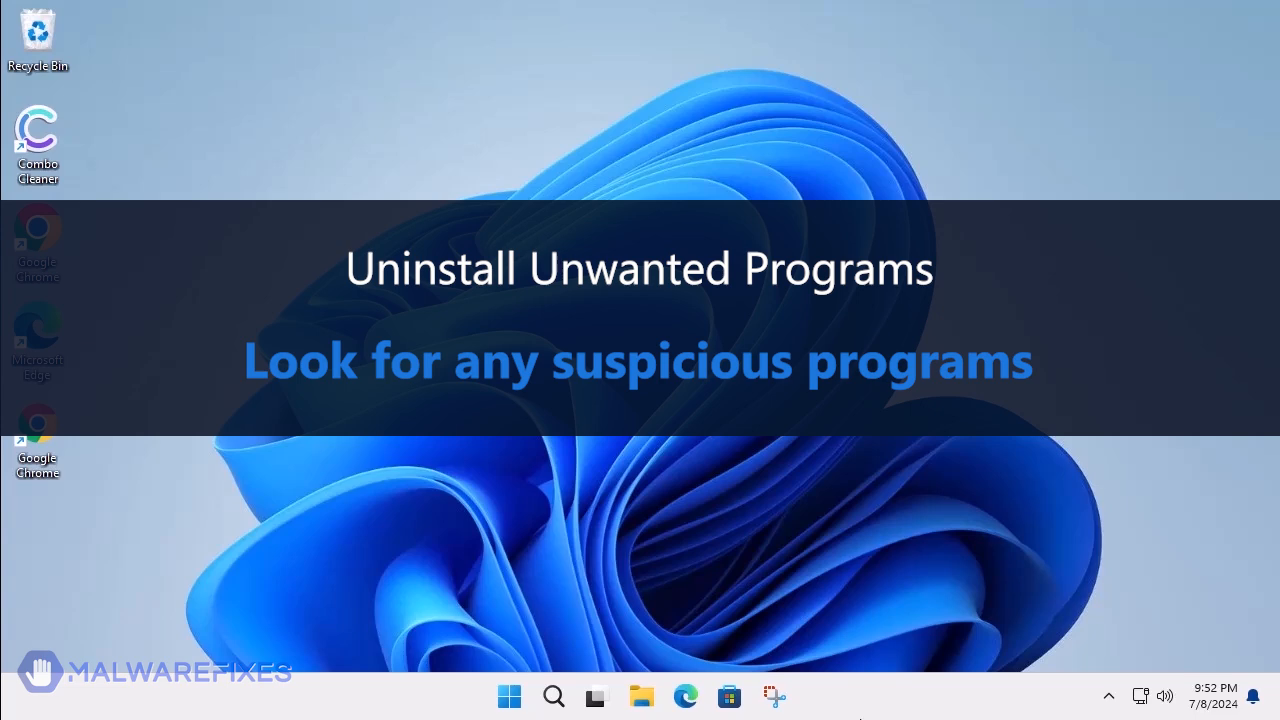
mouse_move(584, 690)
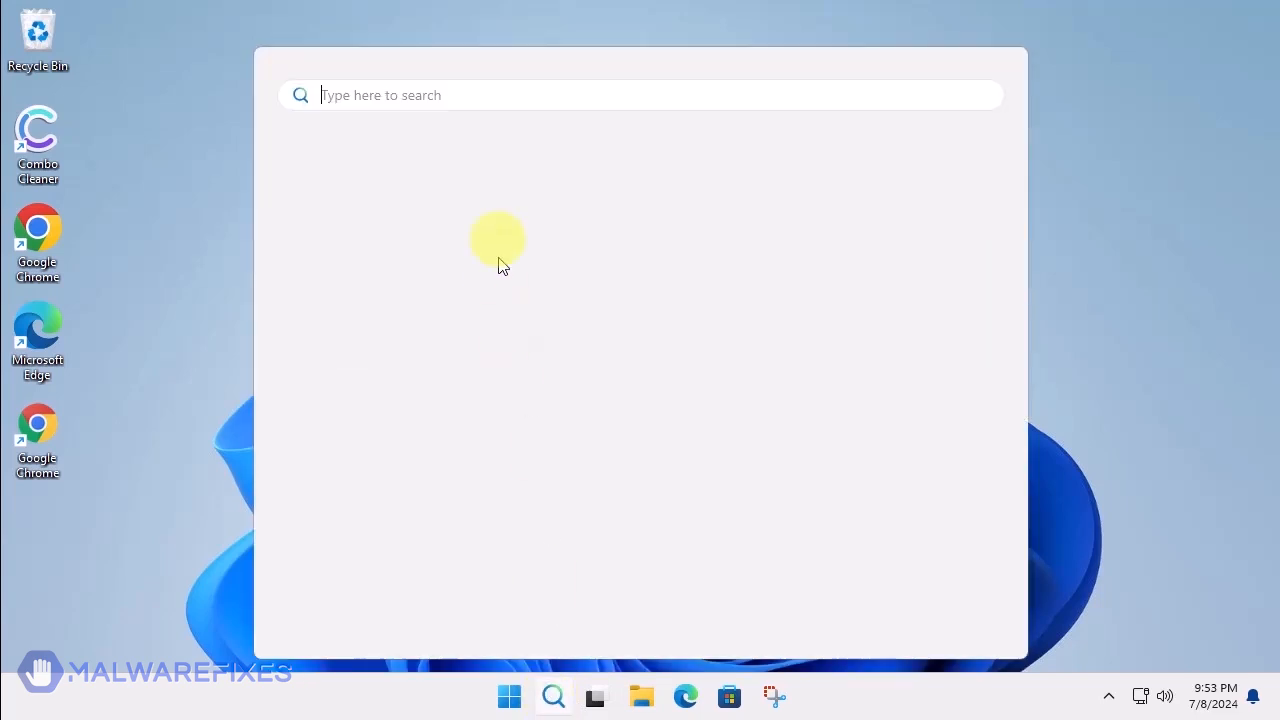
- Search Windows for appwiz.cpl to find the control panel item
text(app)
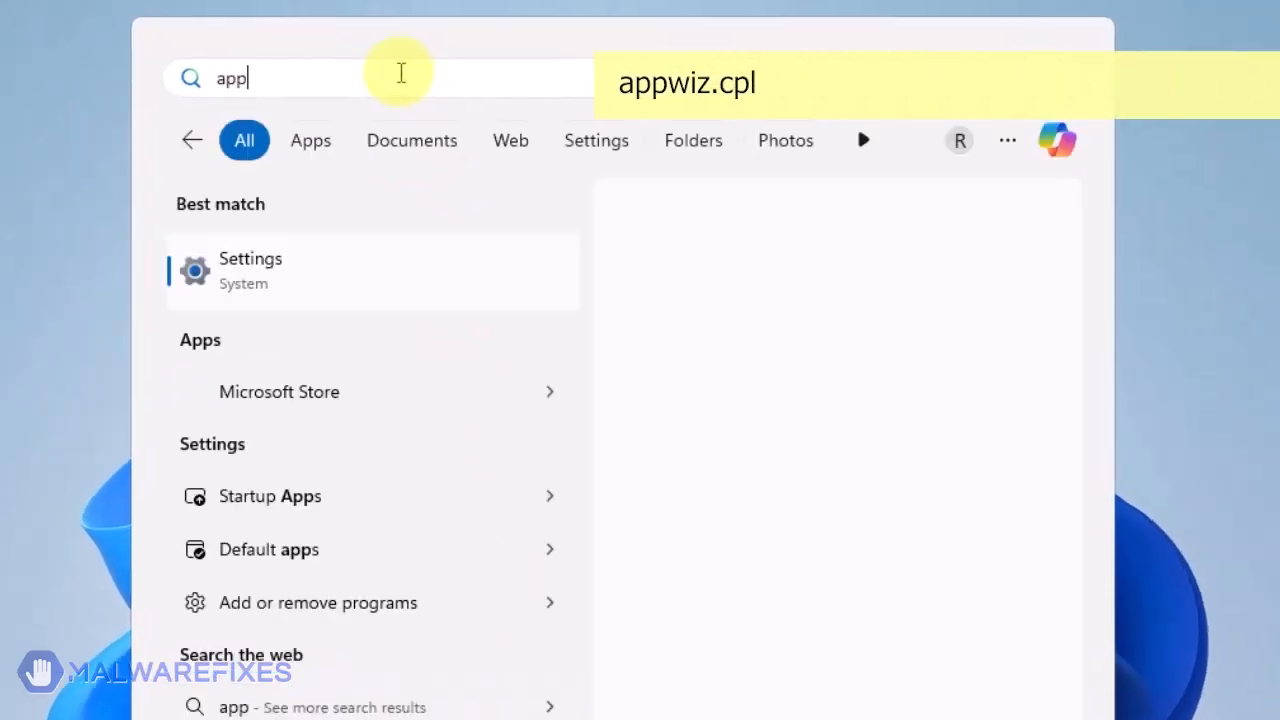
text(wiz)
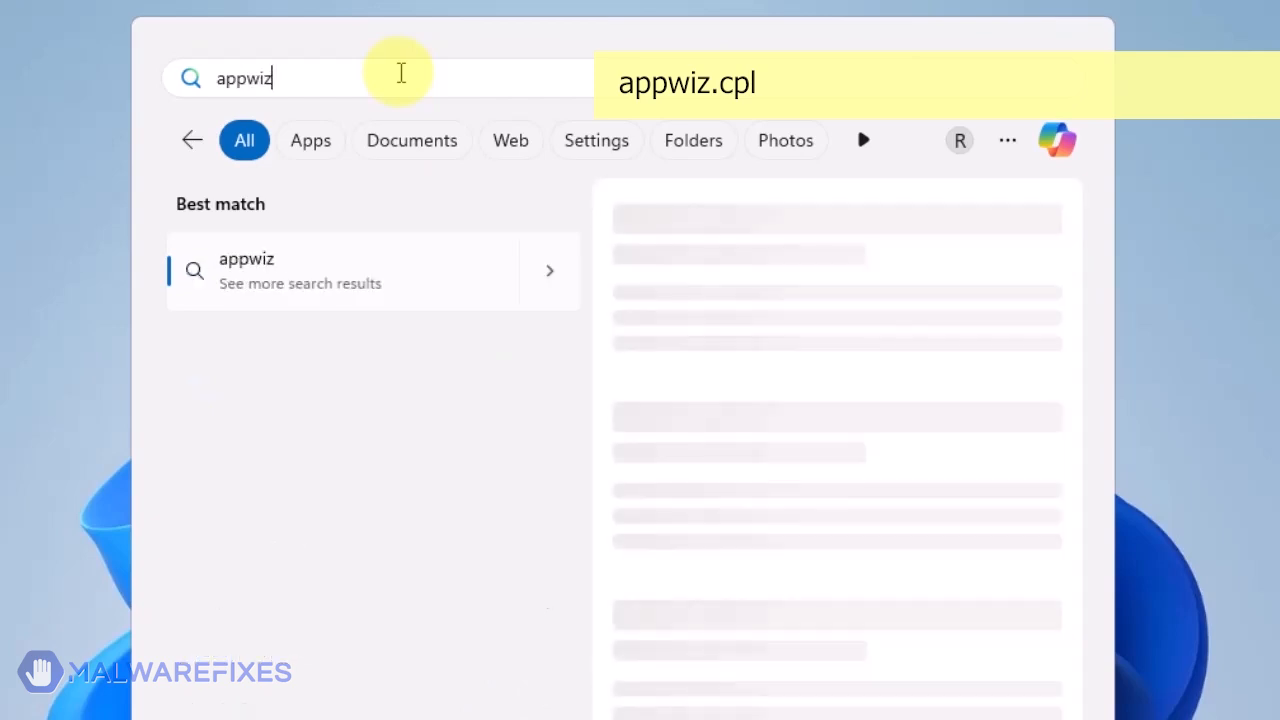
text(.cpl)
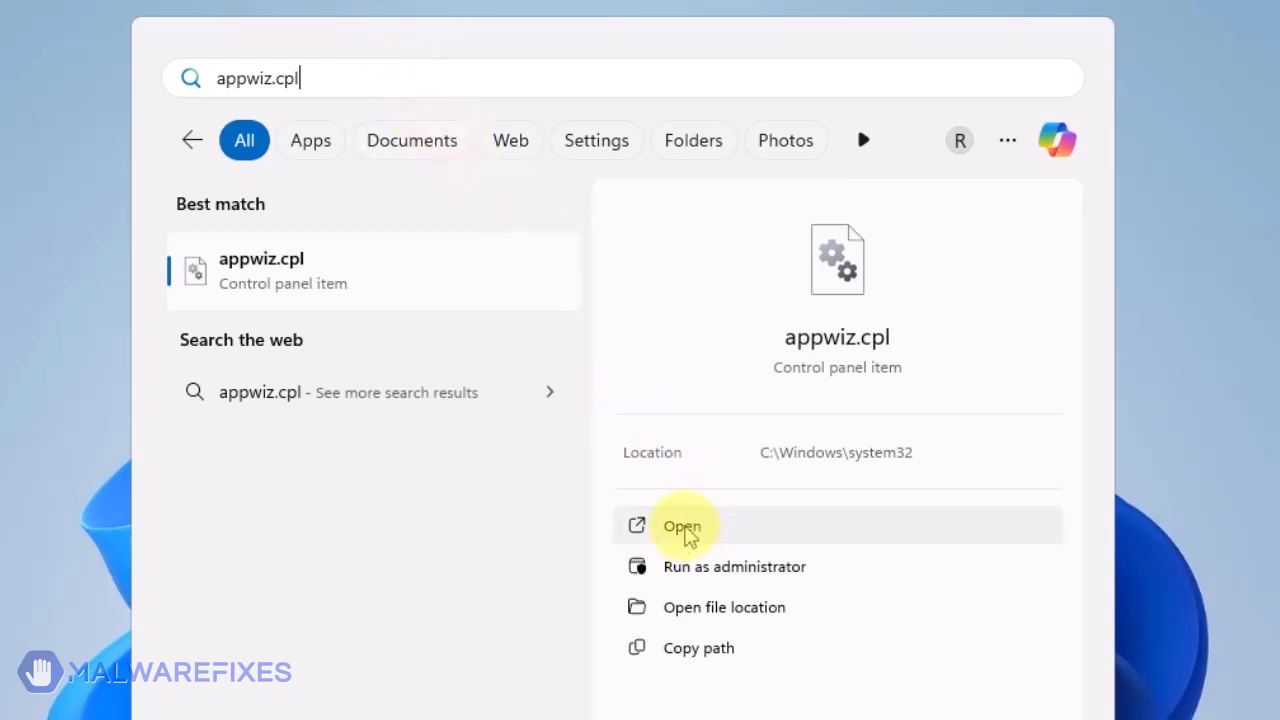
- Sort Programs and Features by Installed On and select Secure Downloader
click(682, 526)
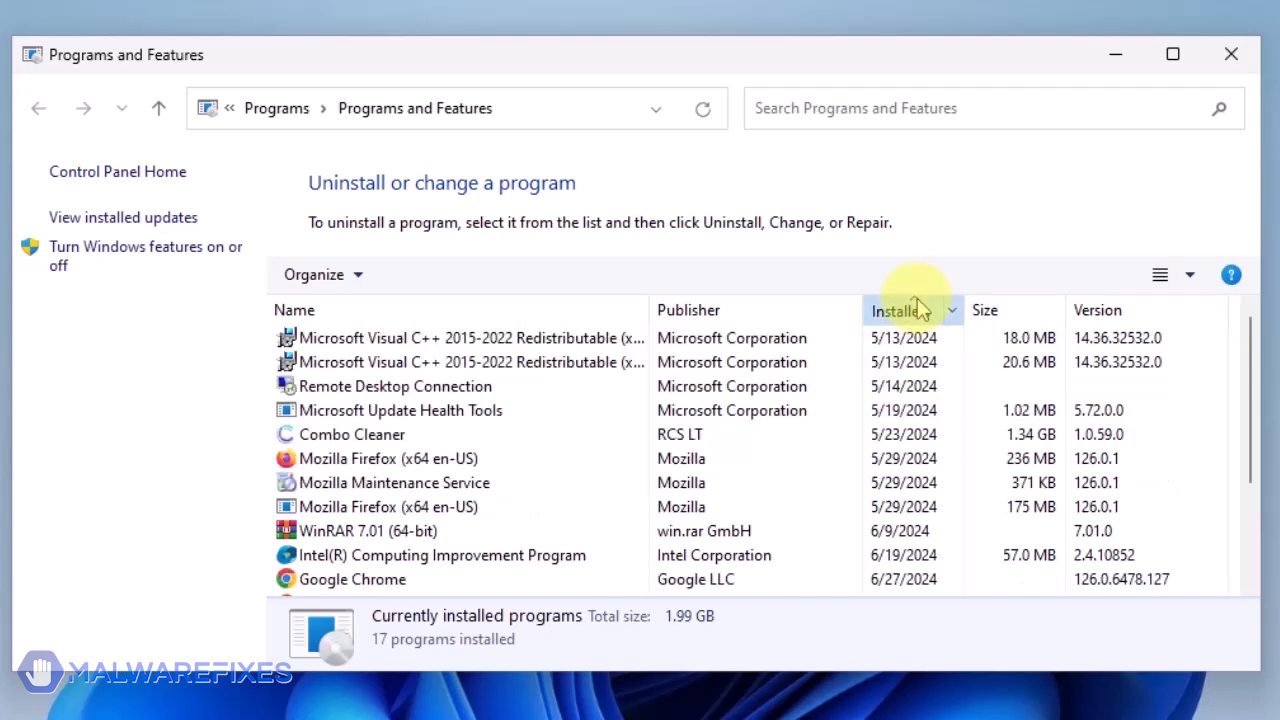
click(896, 308)
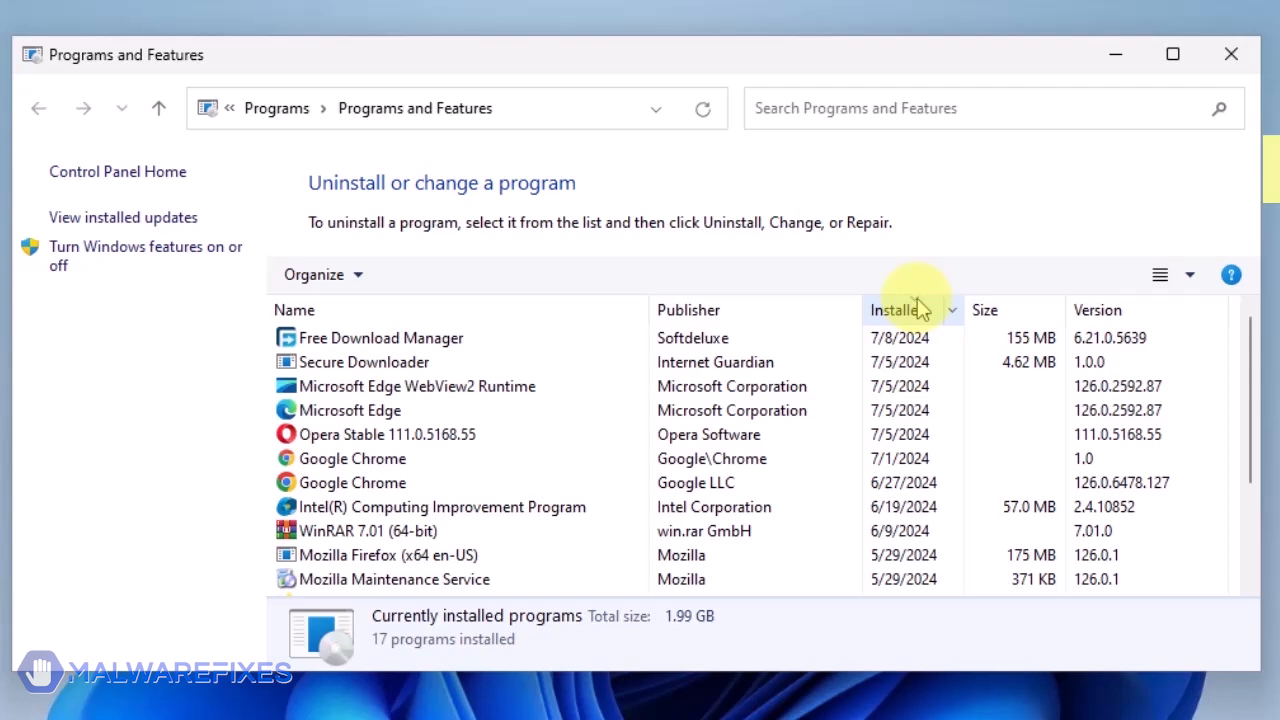
click(904, 308)
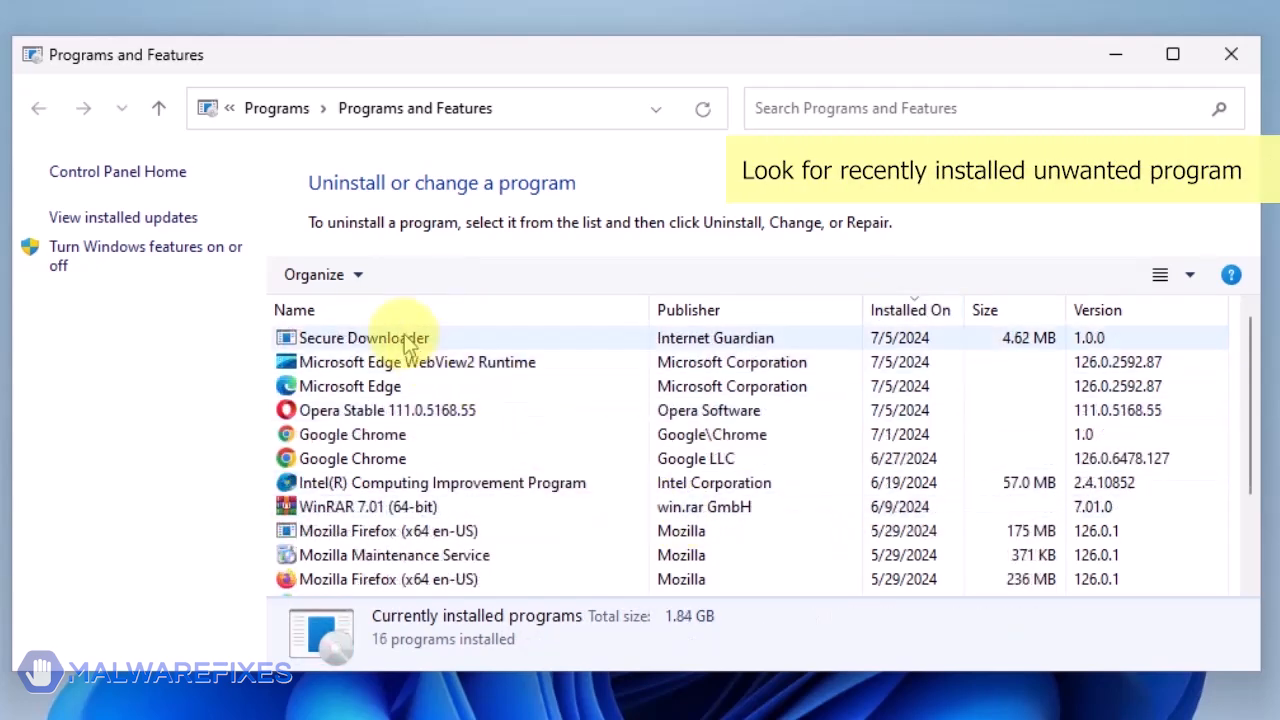
click(364, 336)
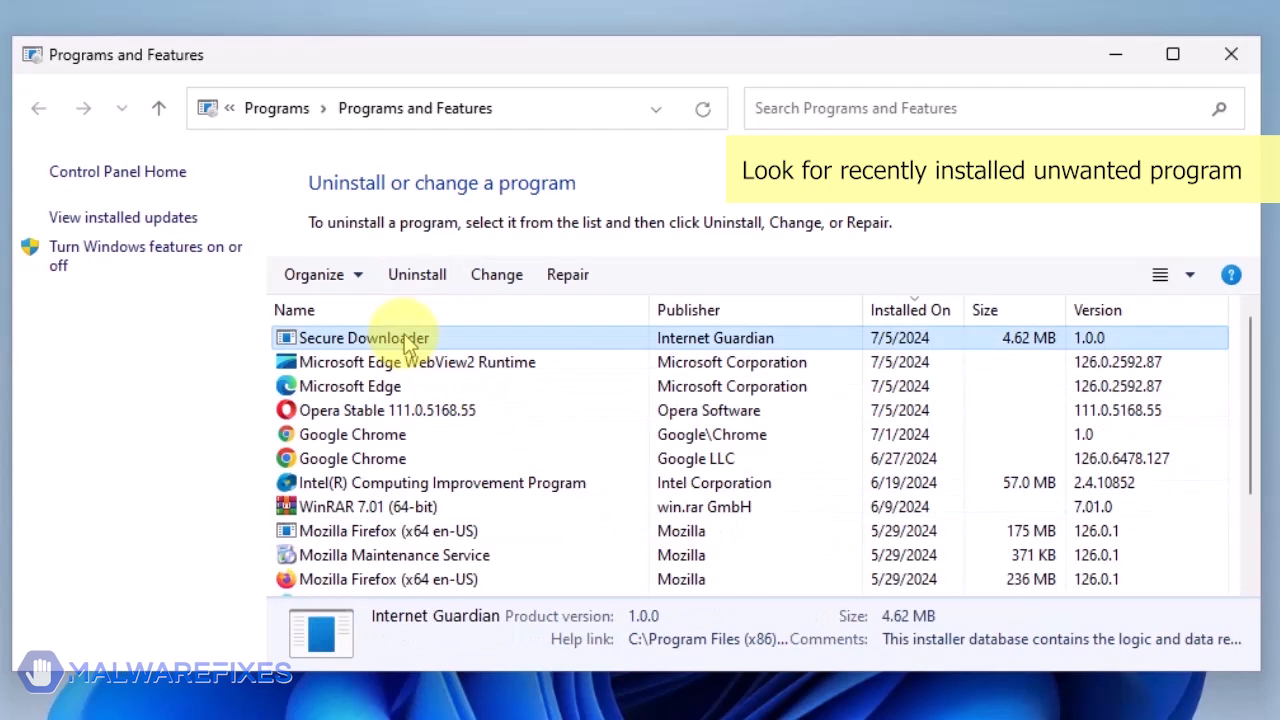
mouse_move(416, 274)
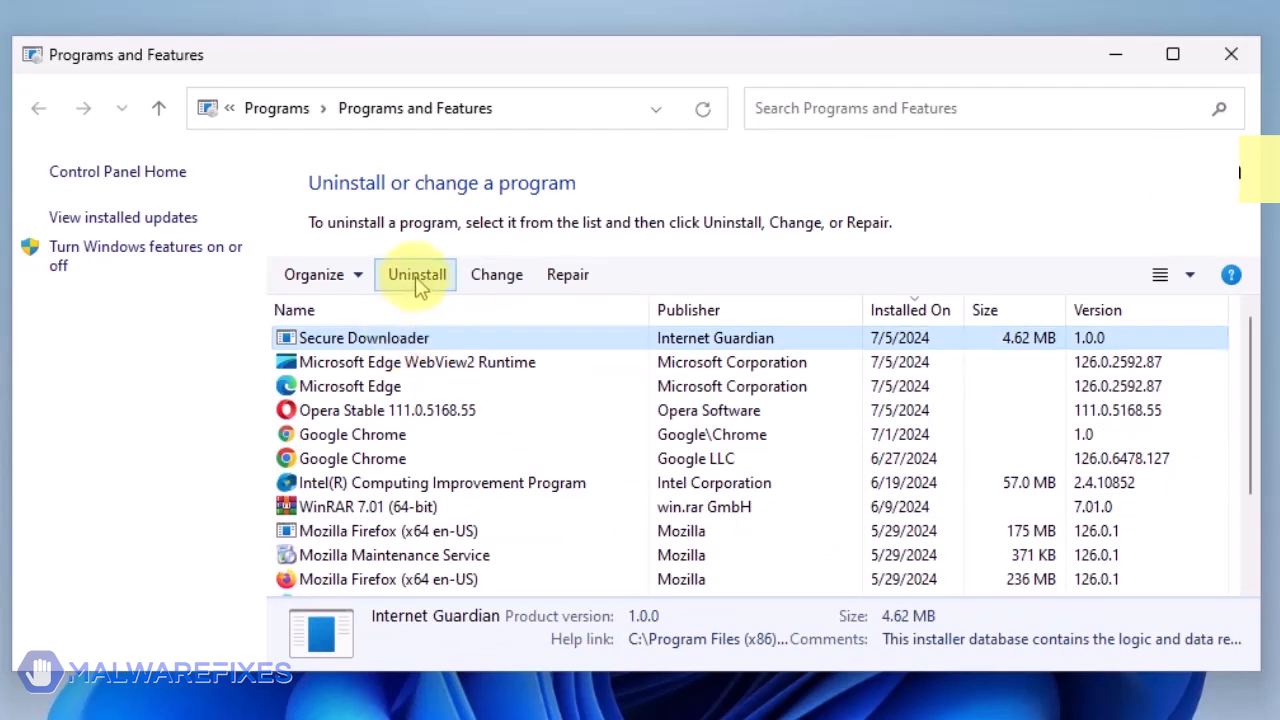
- Uninstall Secure Downloader and confirm its removal
click(416, 274)
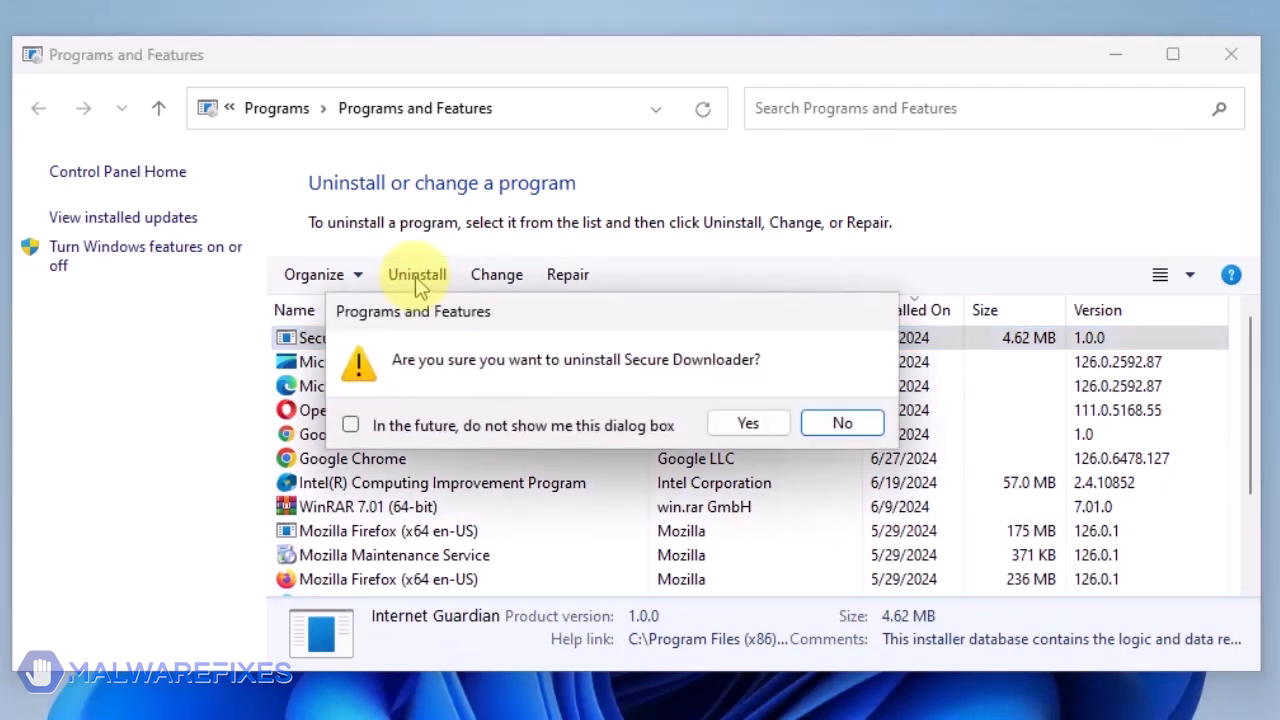
mouse_move(748, 424)
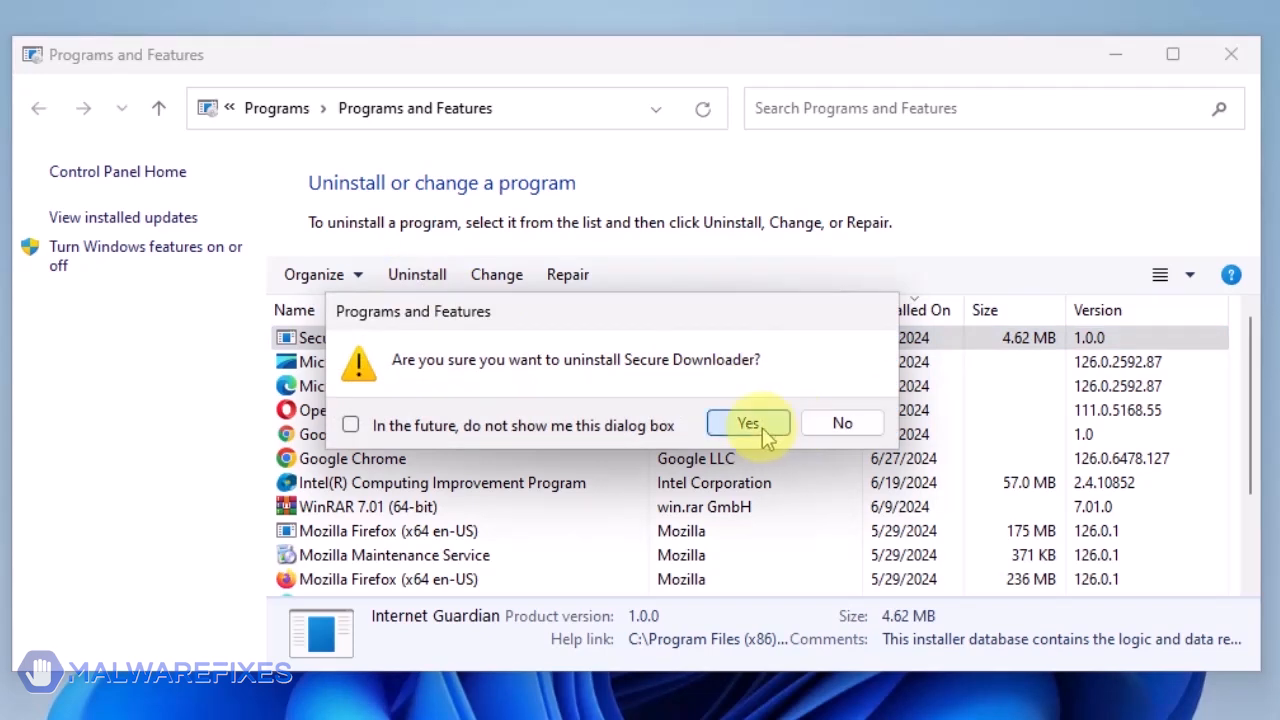
click(748, 424)
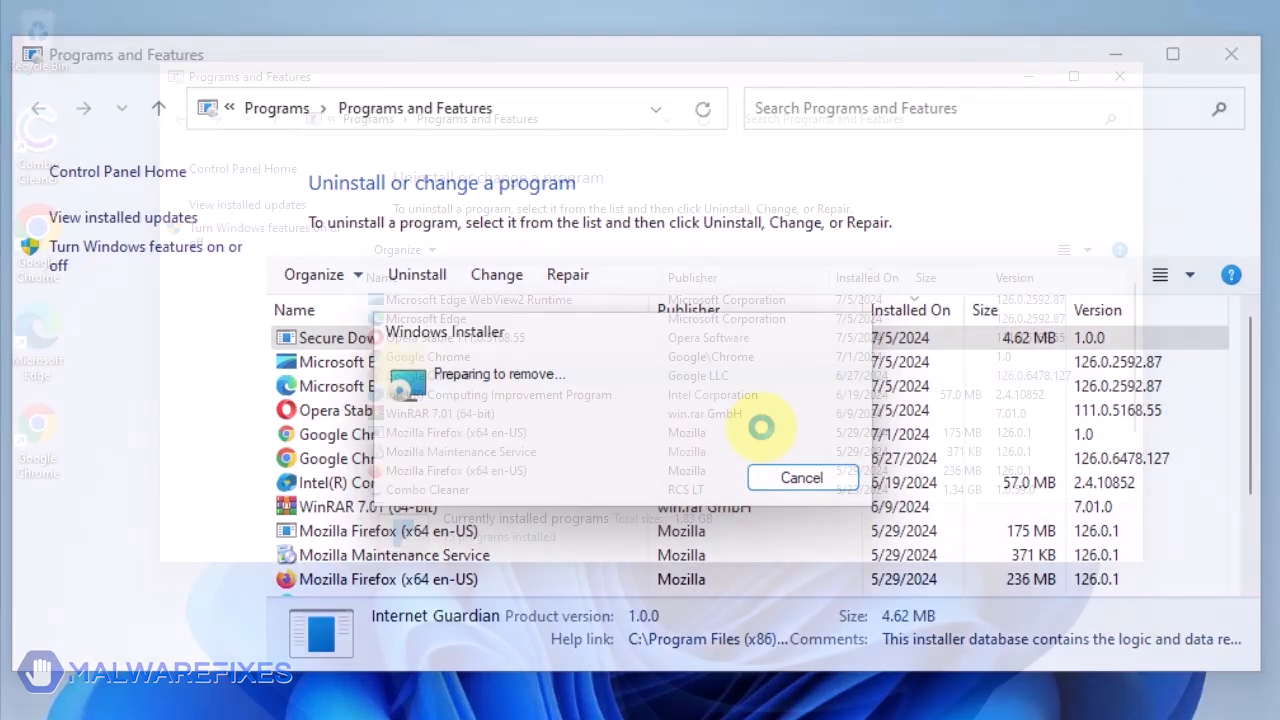
click(800, 476)
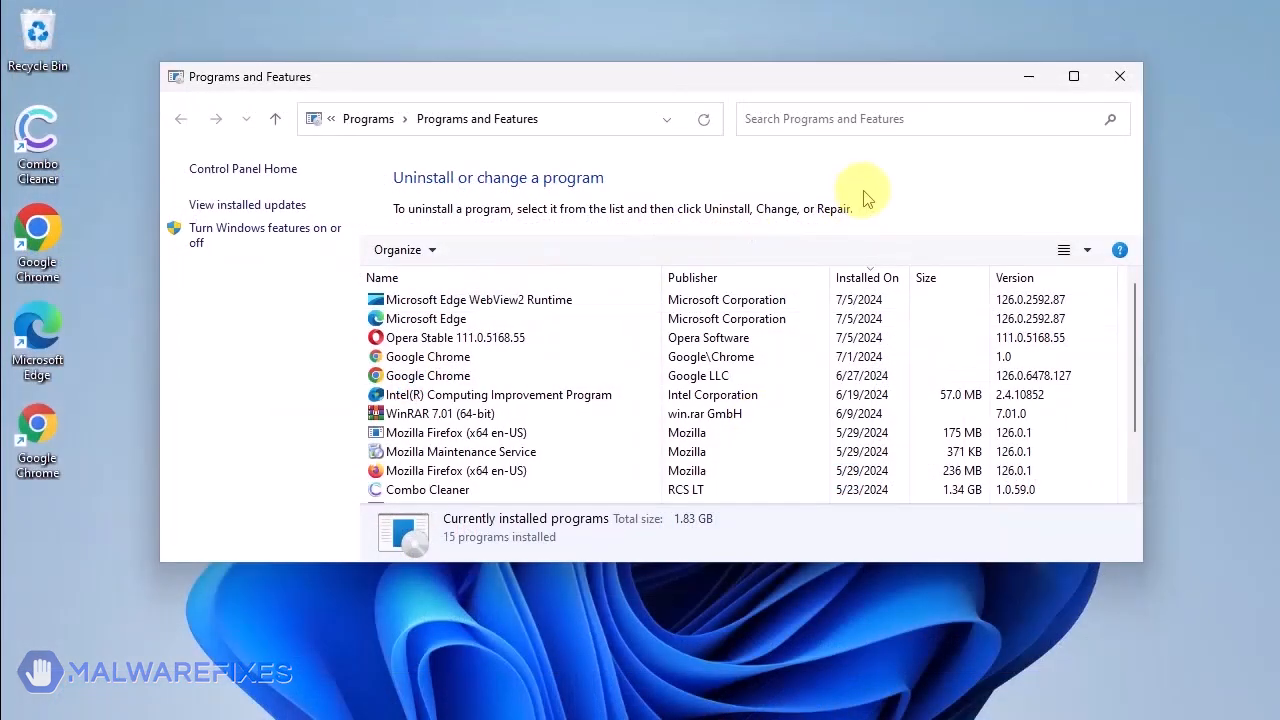
mouse_move(1120, 76)
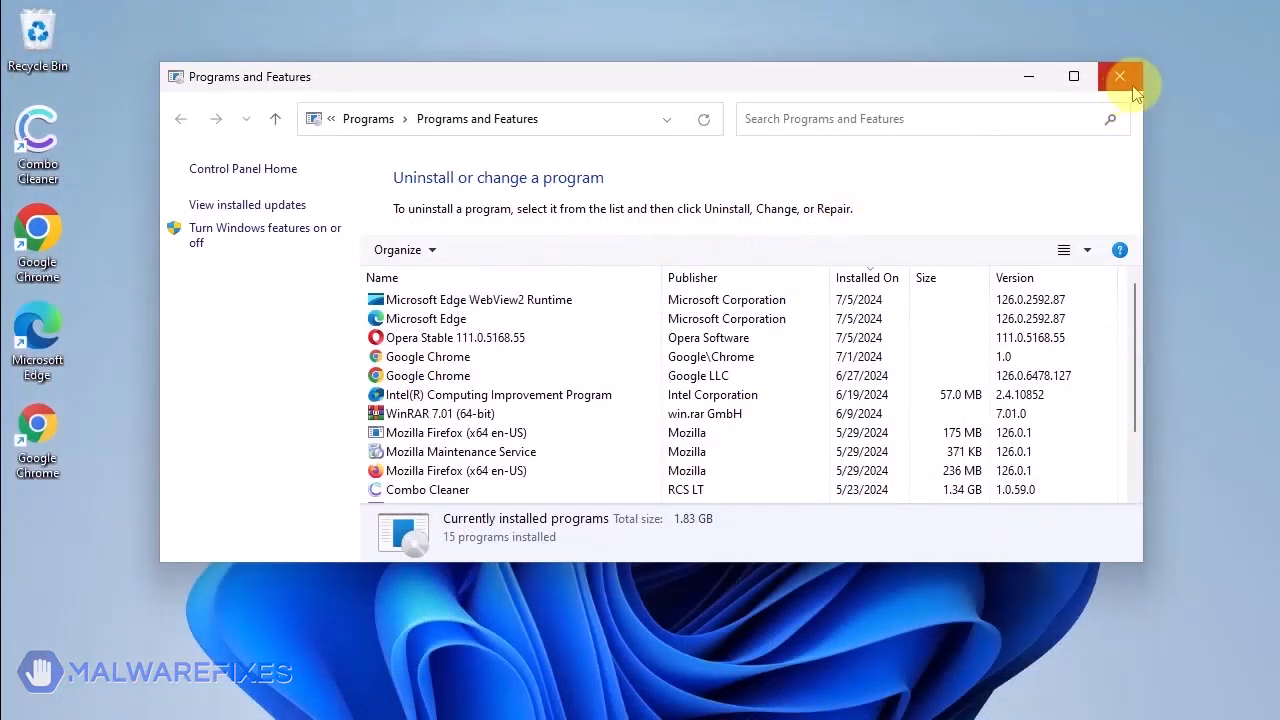
mouse_move(1120, 76)
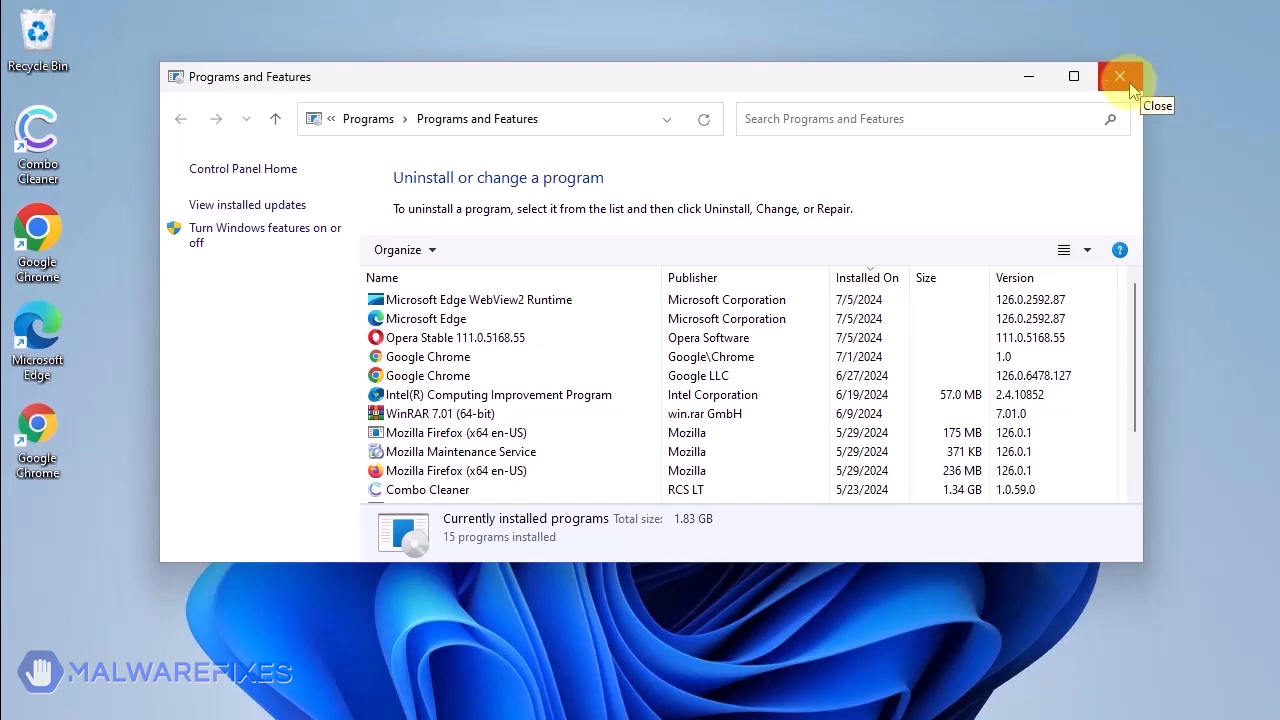
mouse_move(1120, 88)
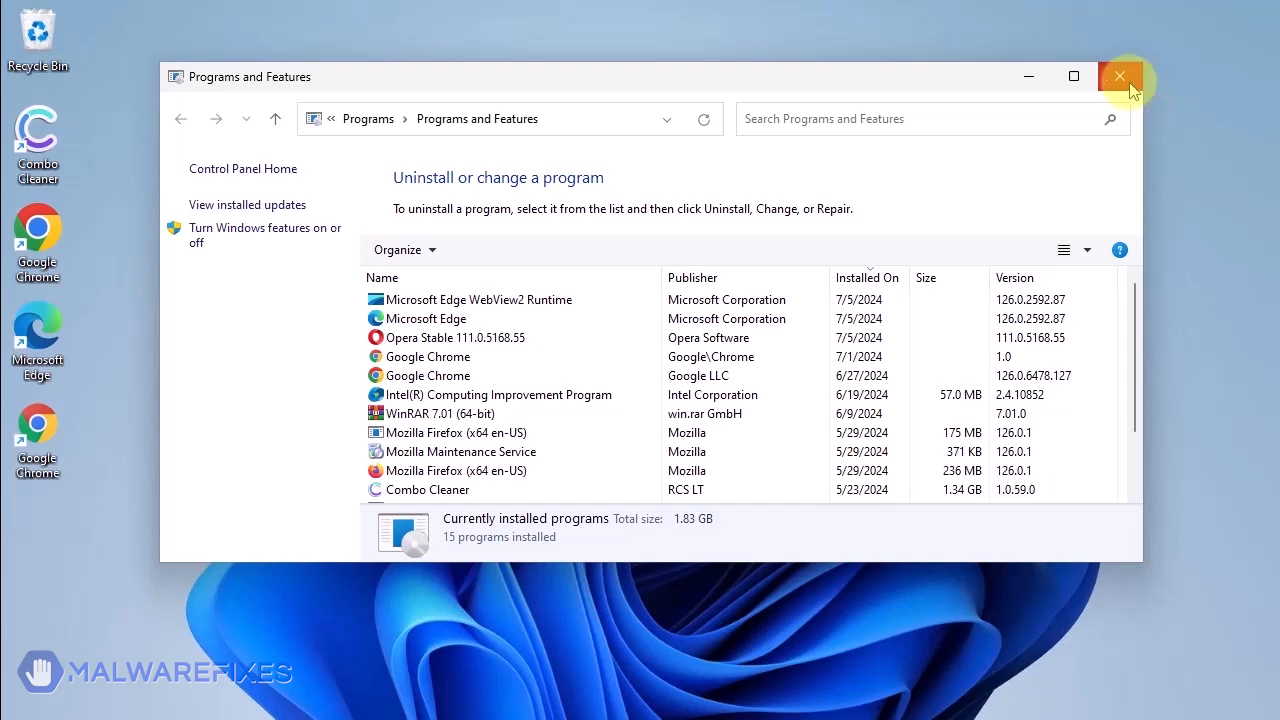
- Close the Programs and Features window to show the desktop
click(1120, 76)
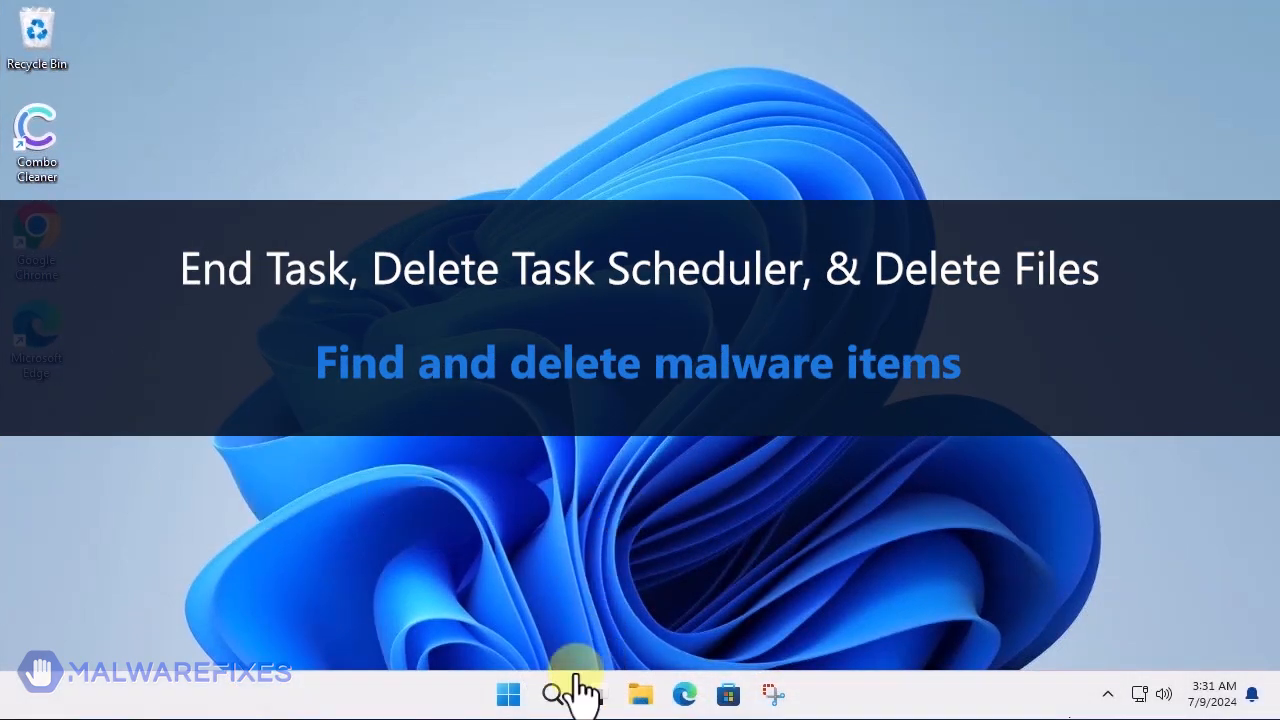
mouse_move(552, 692)
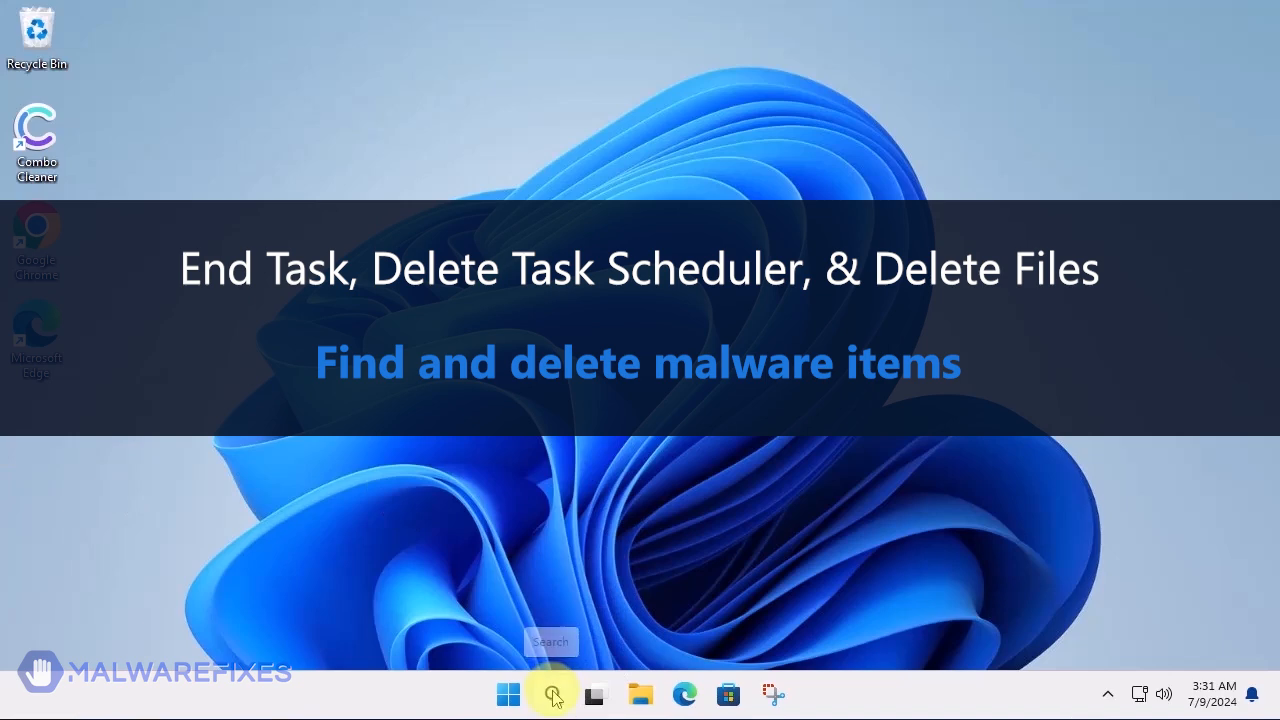
- End the IGuardianService background process from Task Manager
click(552, 692)
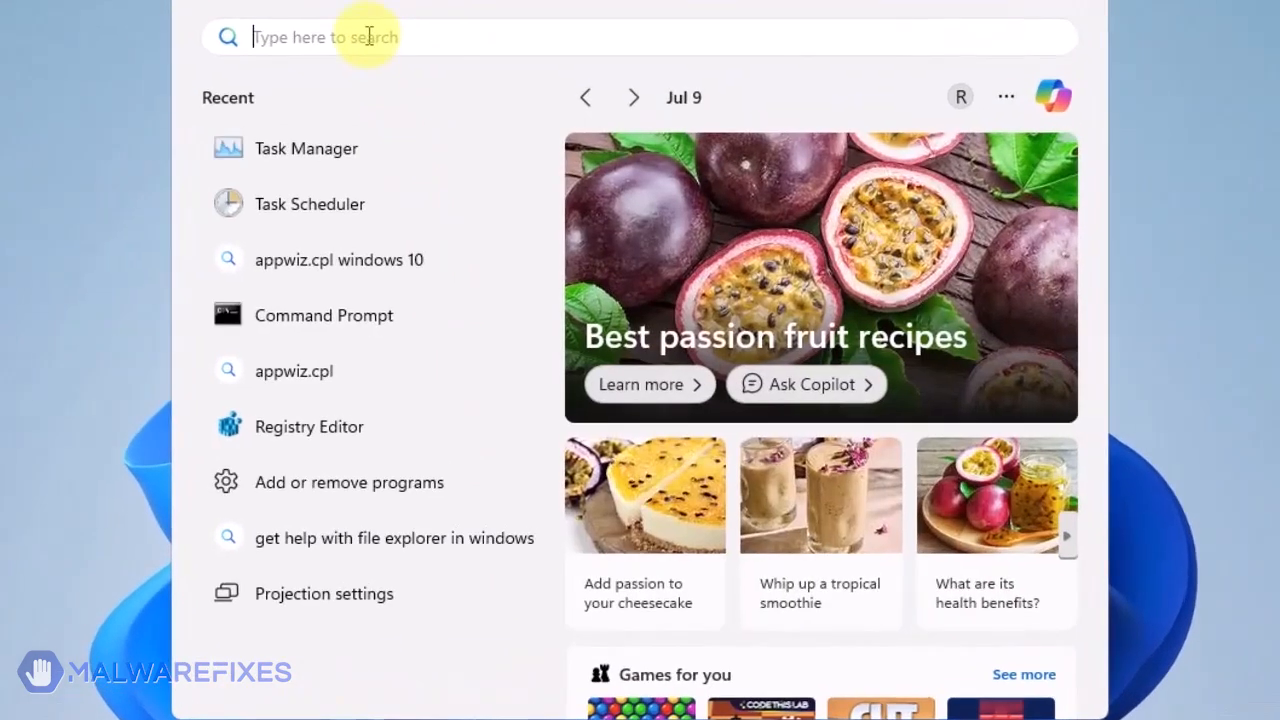
text(task manager)
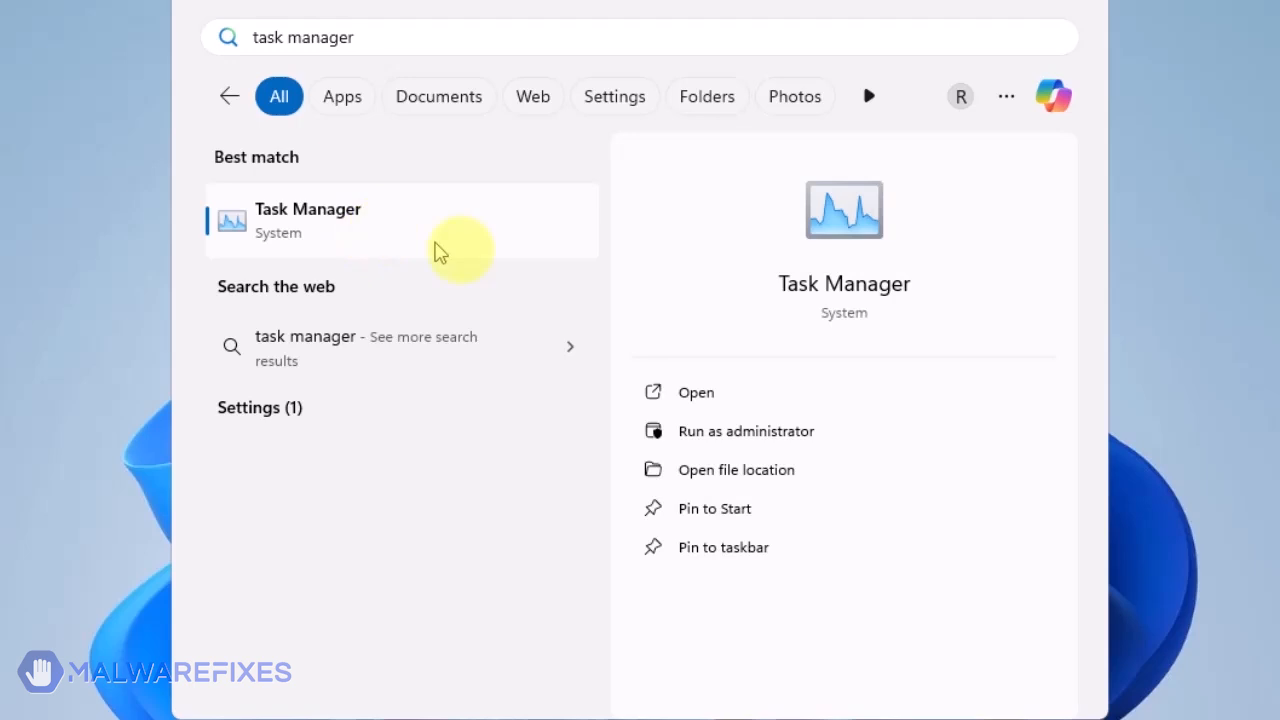
mouse_move(696, 392)
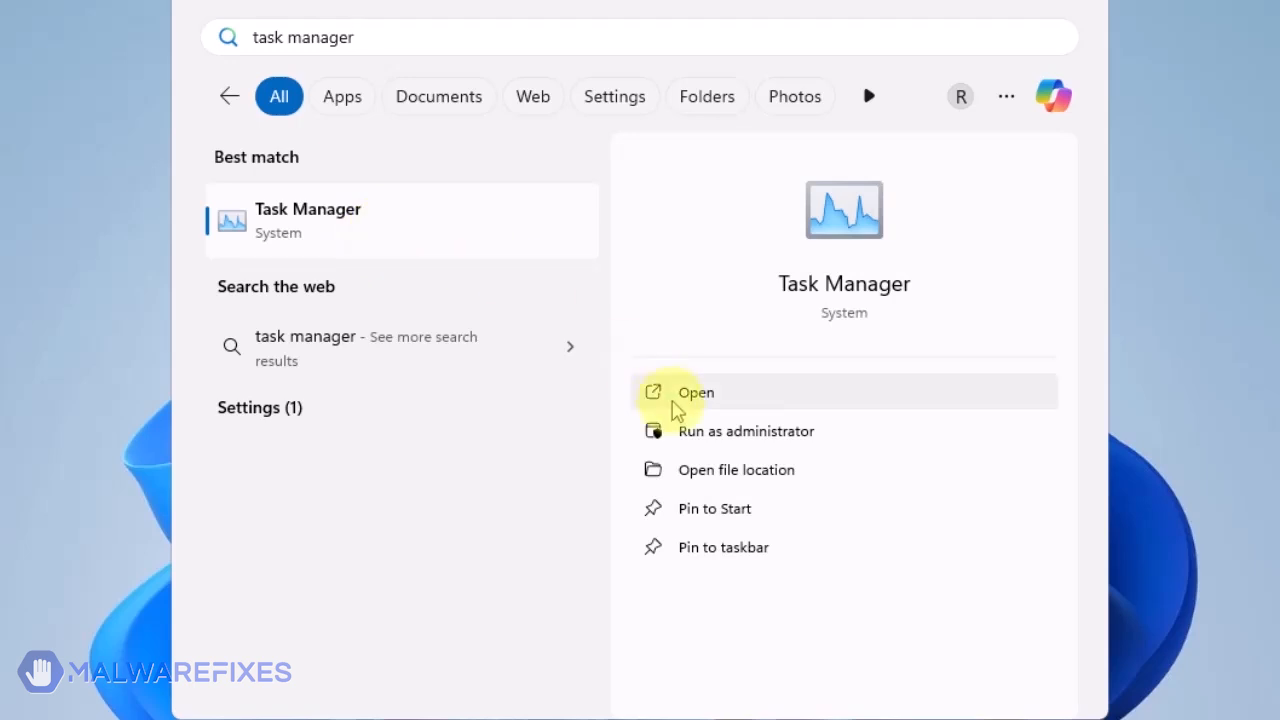
click(696, 392)
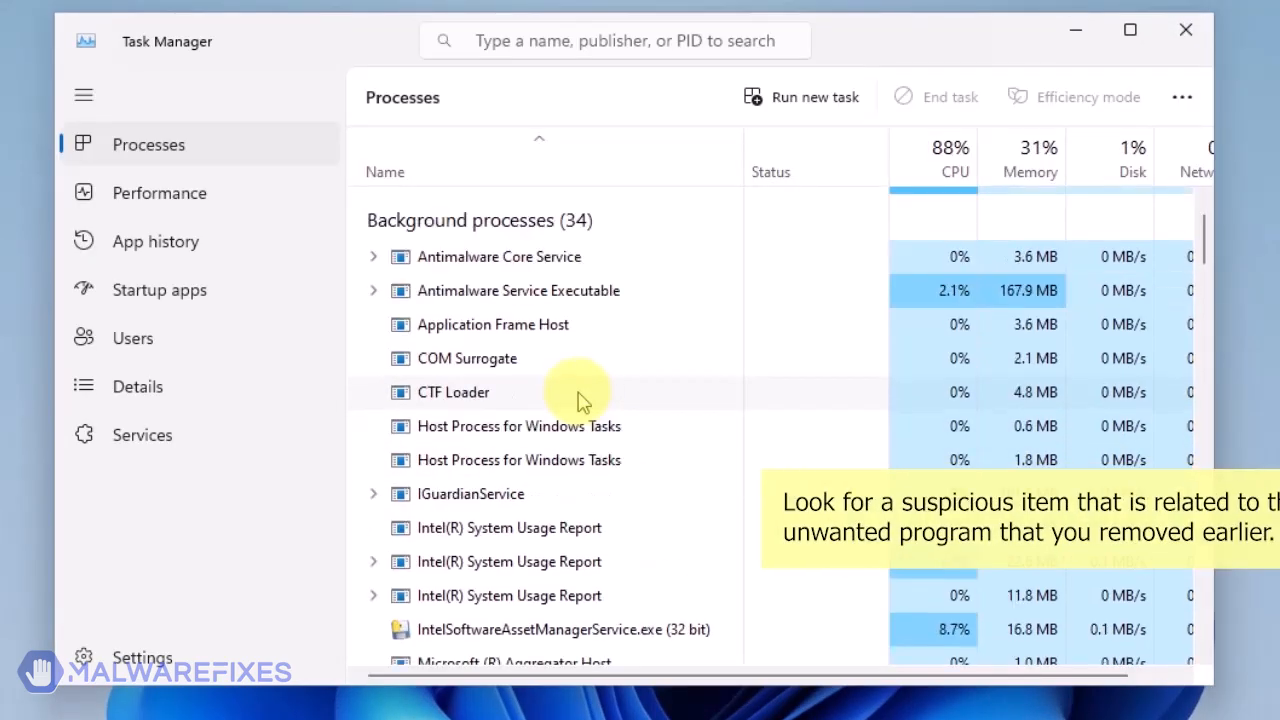
scroll(down, 3)
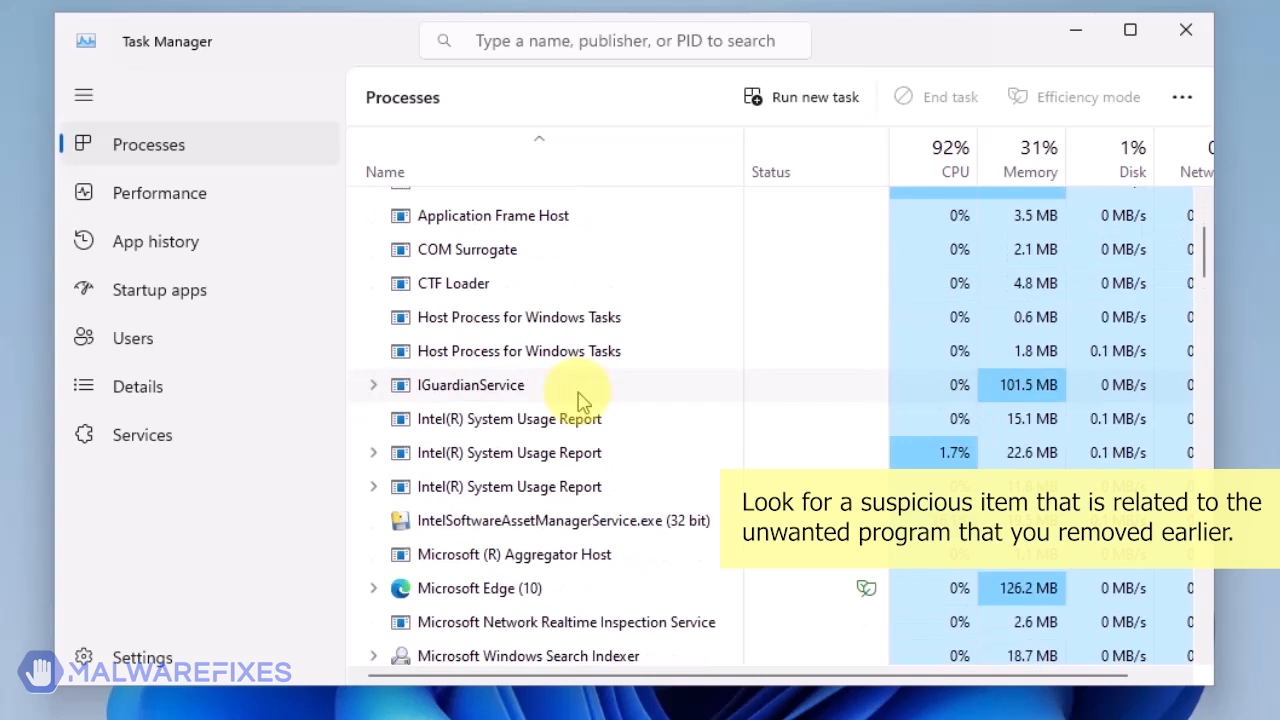
mouse_move(496, 388)
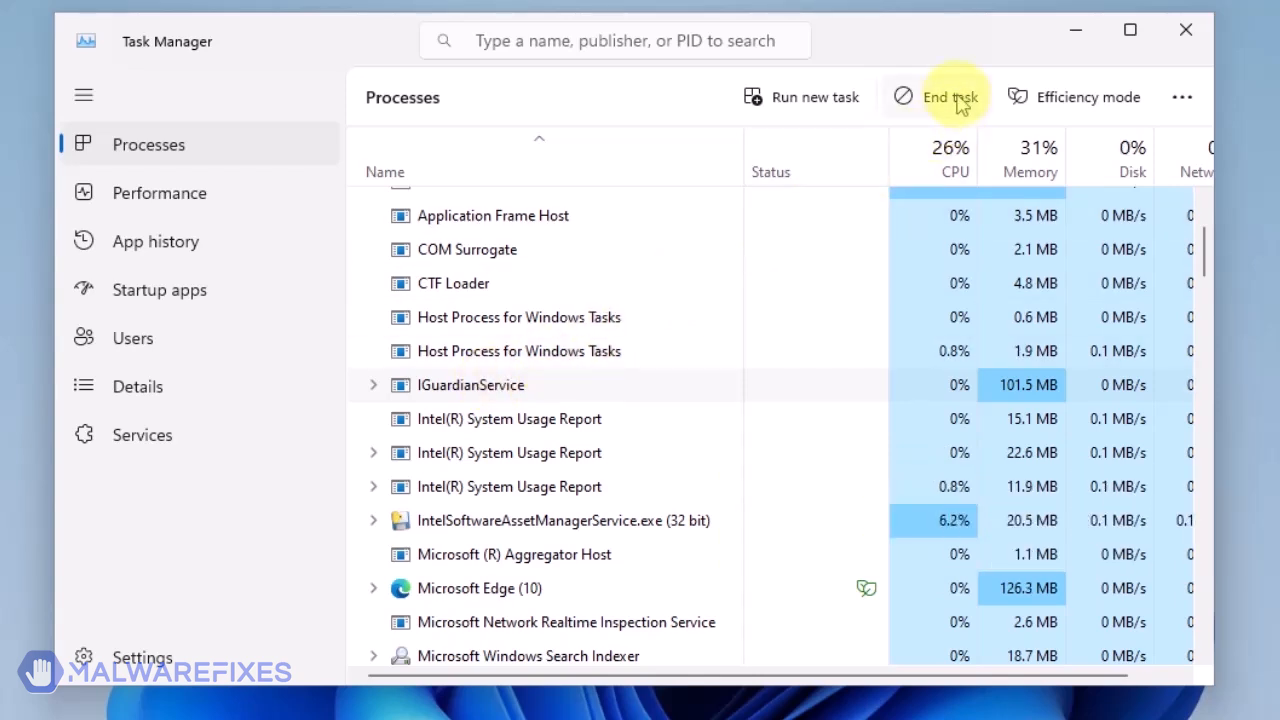
mouse_move(950, 96)
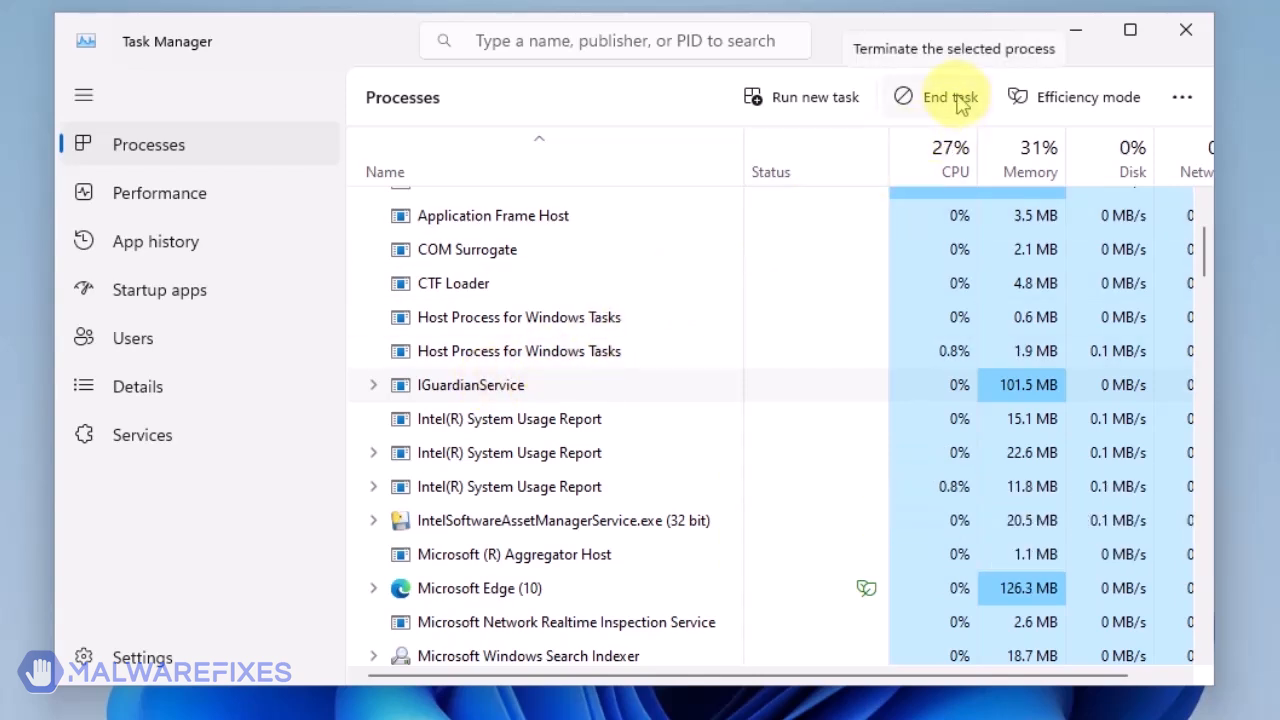
click(948, 96)
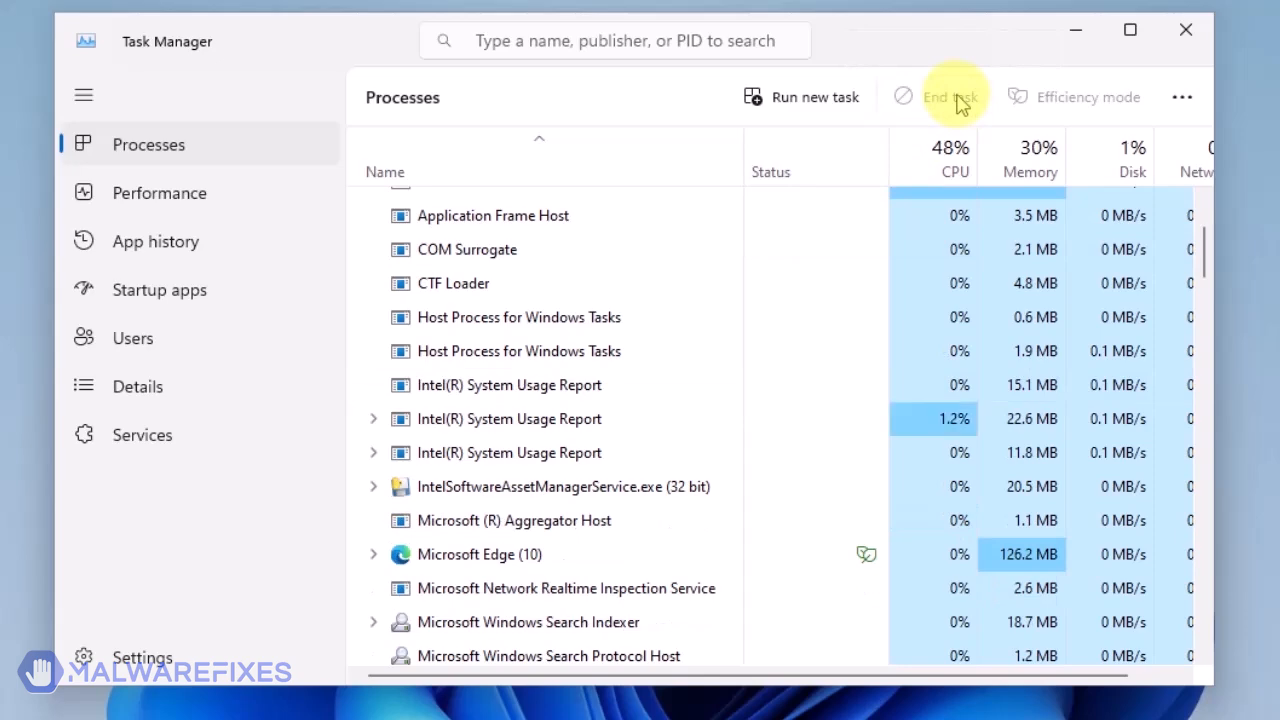
mouse_move(1186, 30)
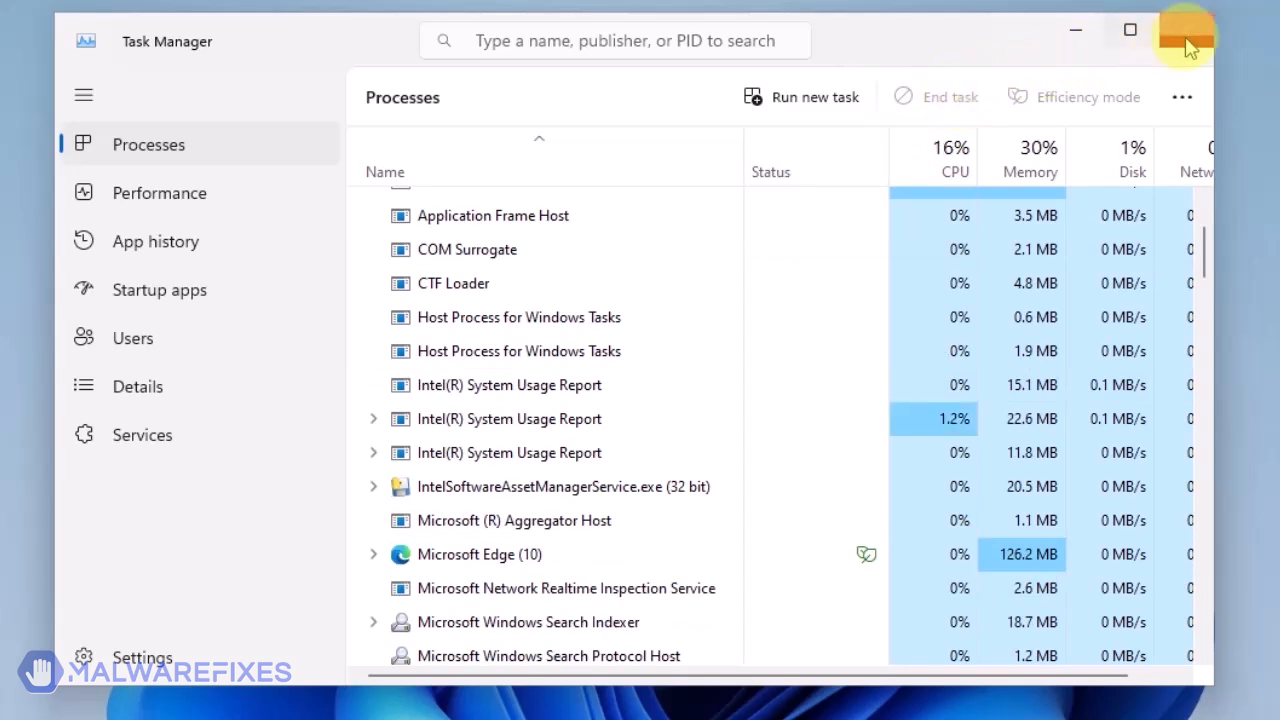
- Close Task Manager and launch Task Scheduler from Windows Search
click(1186, 30)
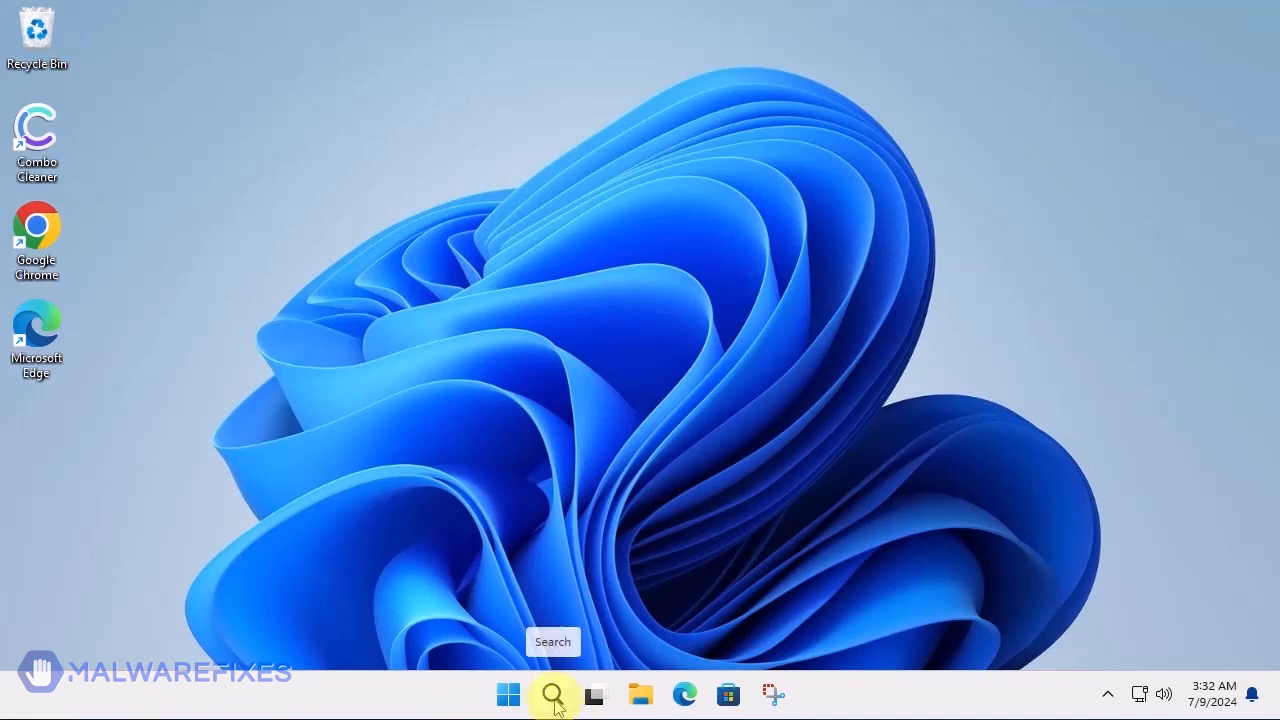
click(552, 694)
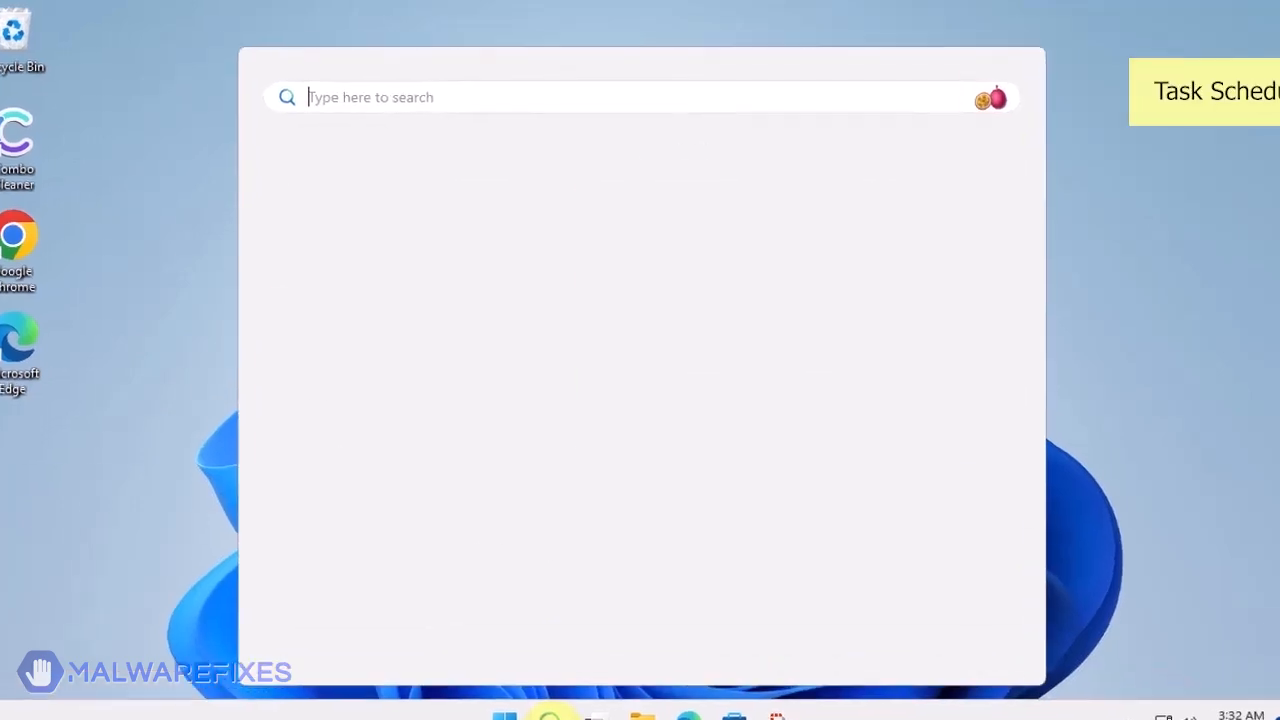
click(370, 96)
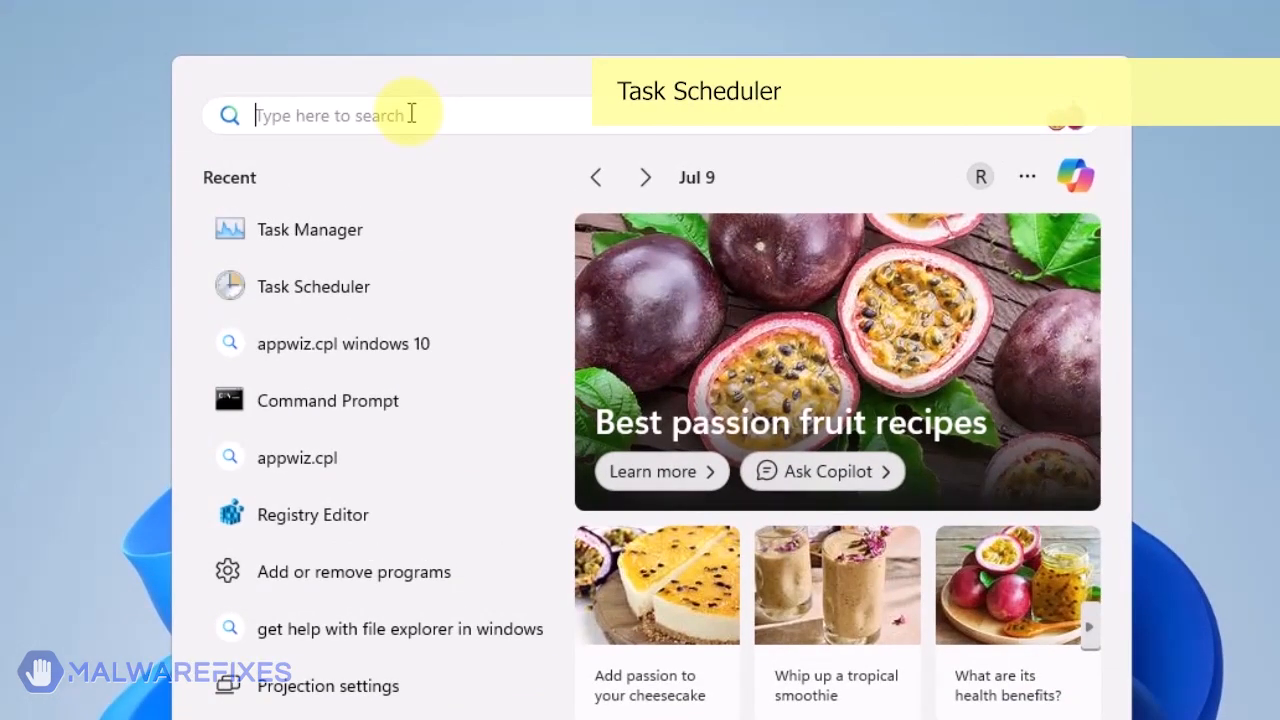
text(task Scheduler)
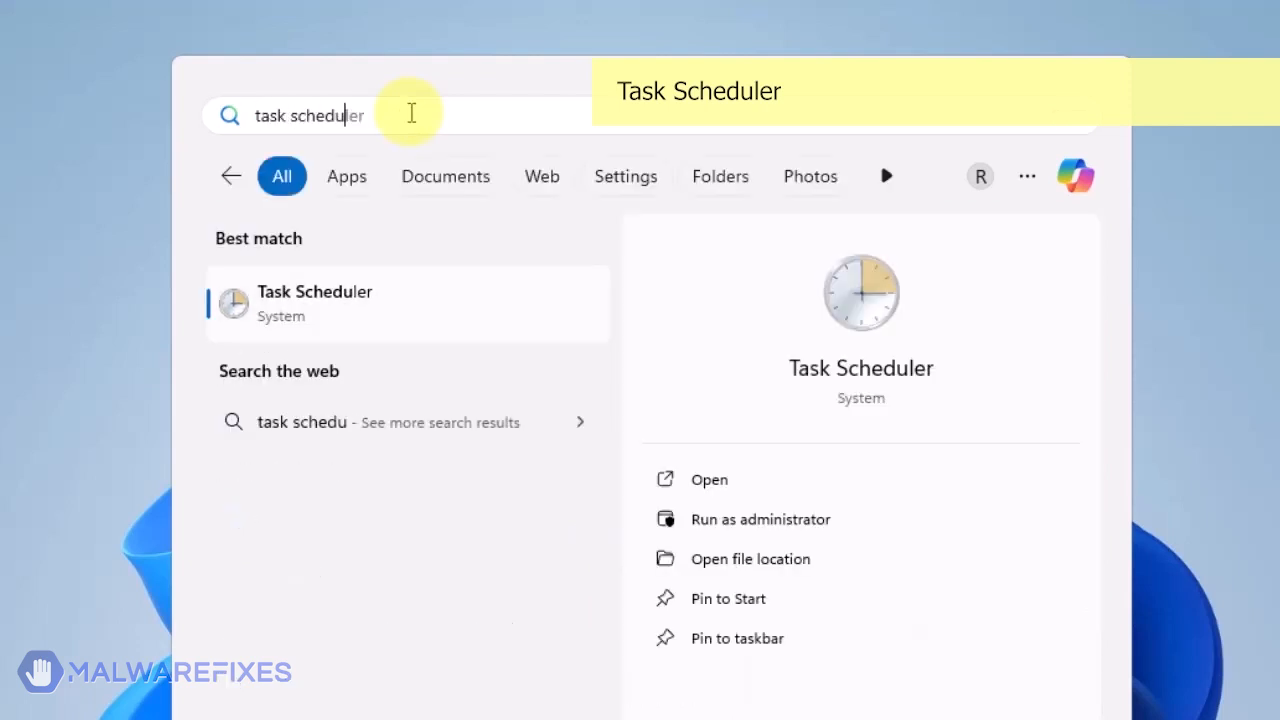
text(r)
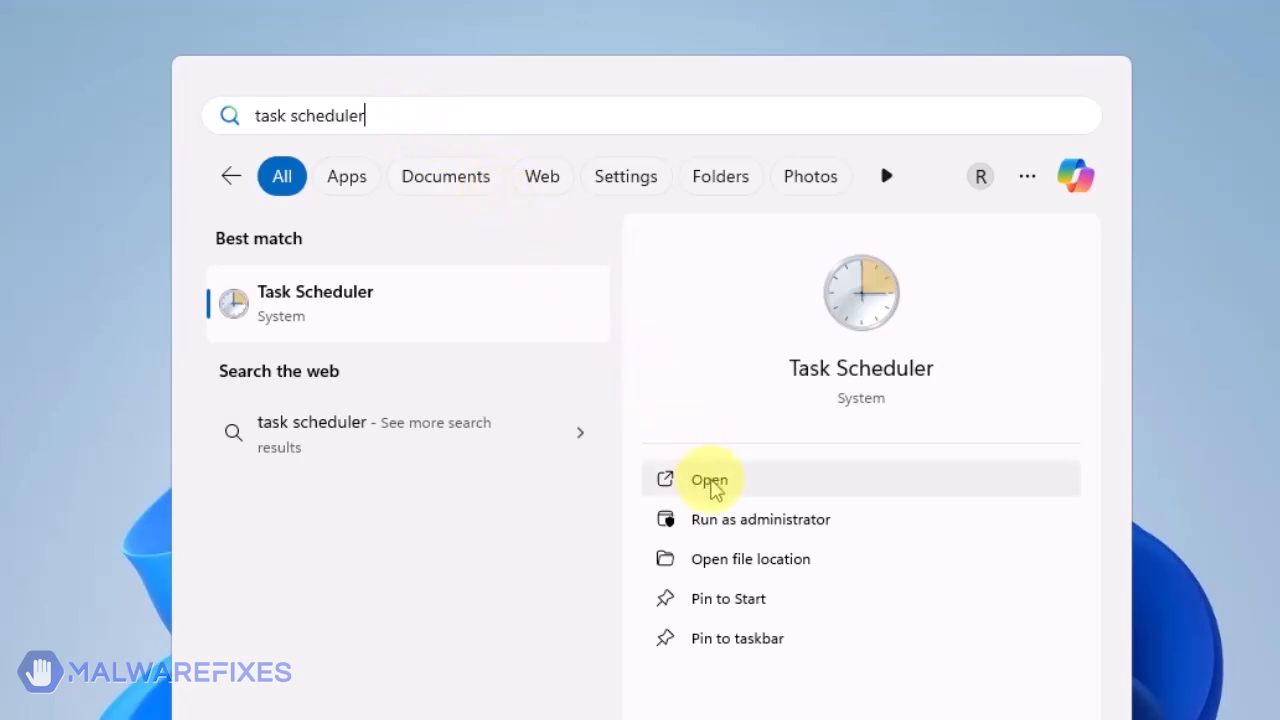
click(708, 480)
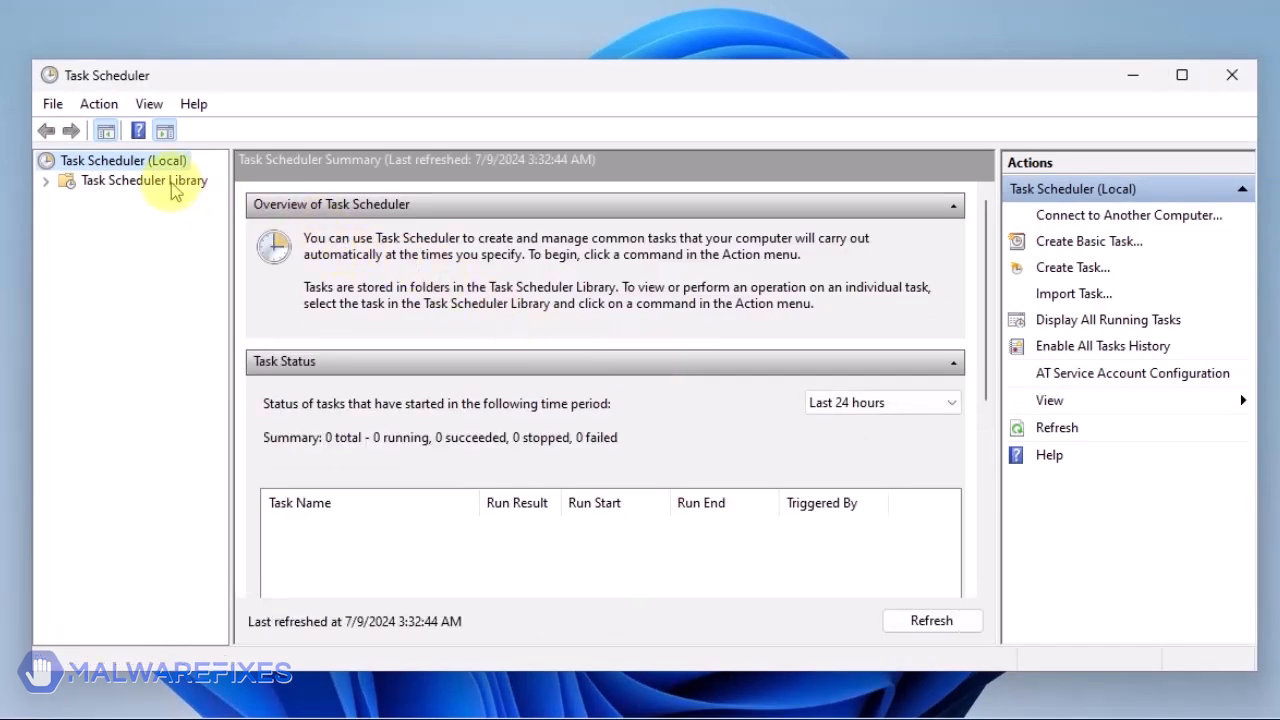
- Select the GuardianUpdater task in the library and view its action running InternetGuardian.exe from Program Files
click(148, 180)
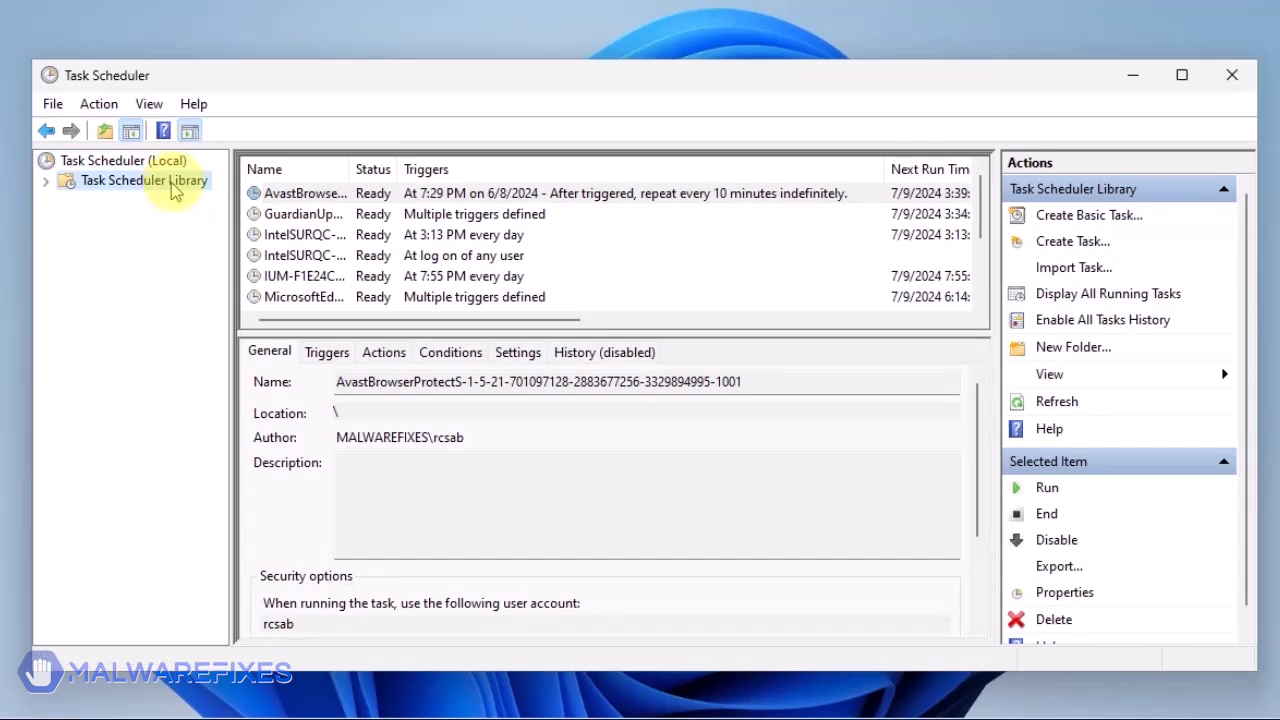
mouse_move(348, 180)
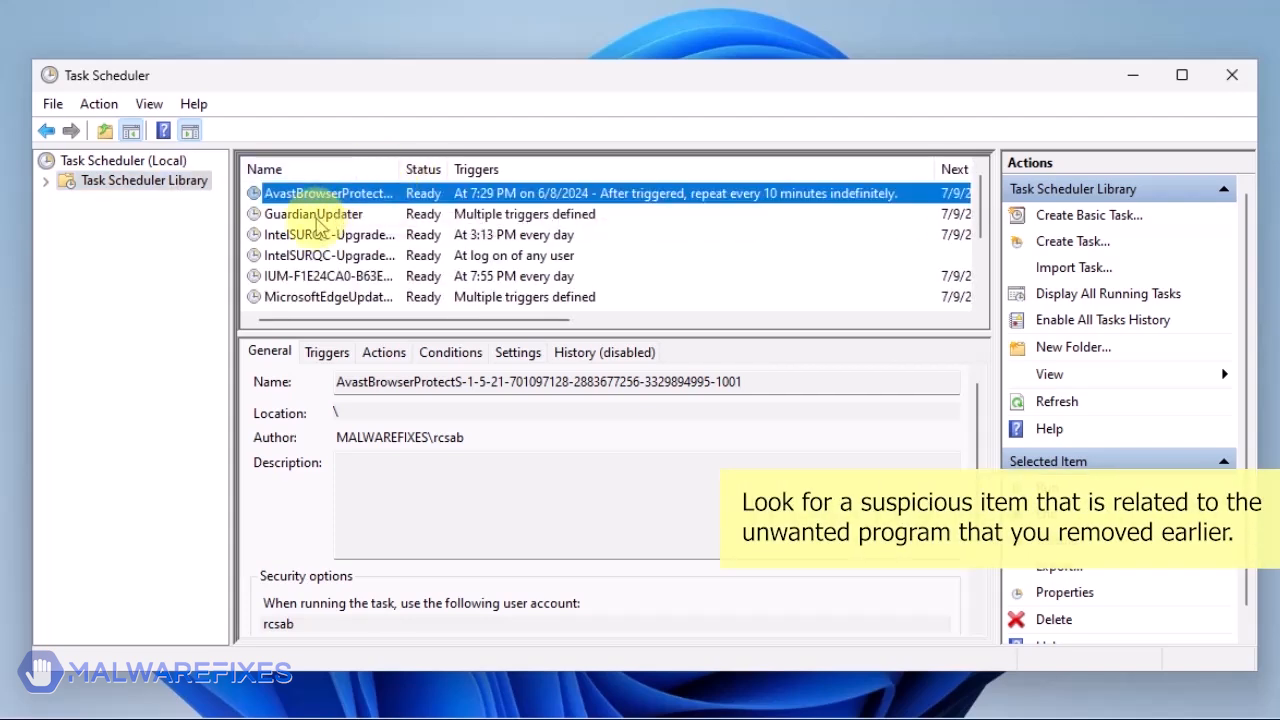
click(312, 212)
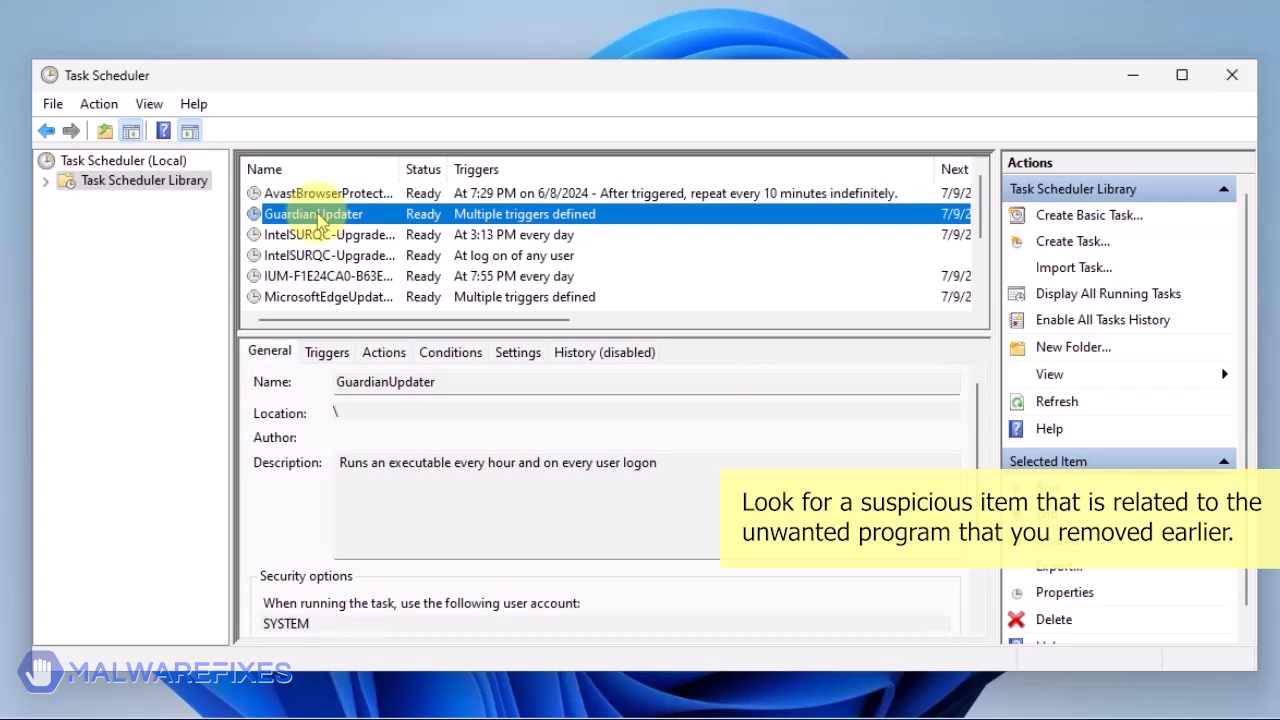
click(384, 352)
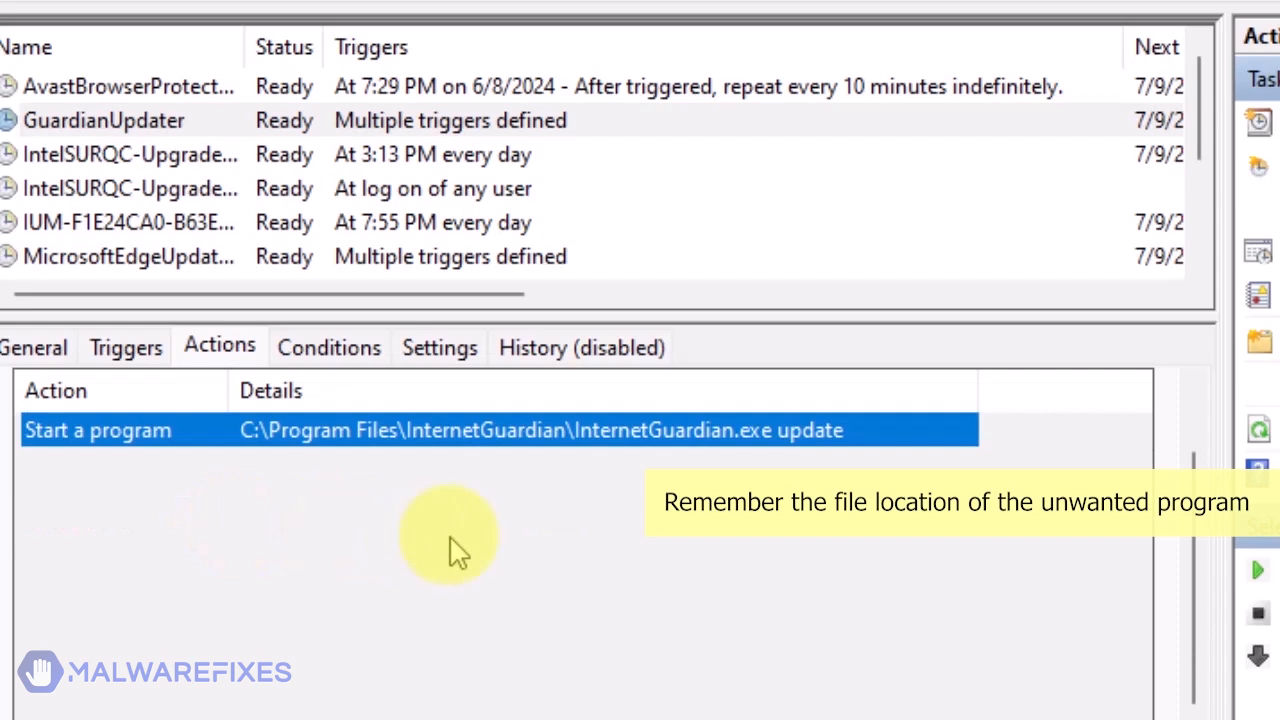
mouse_move(460, 490)
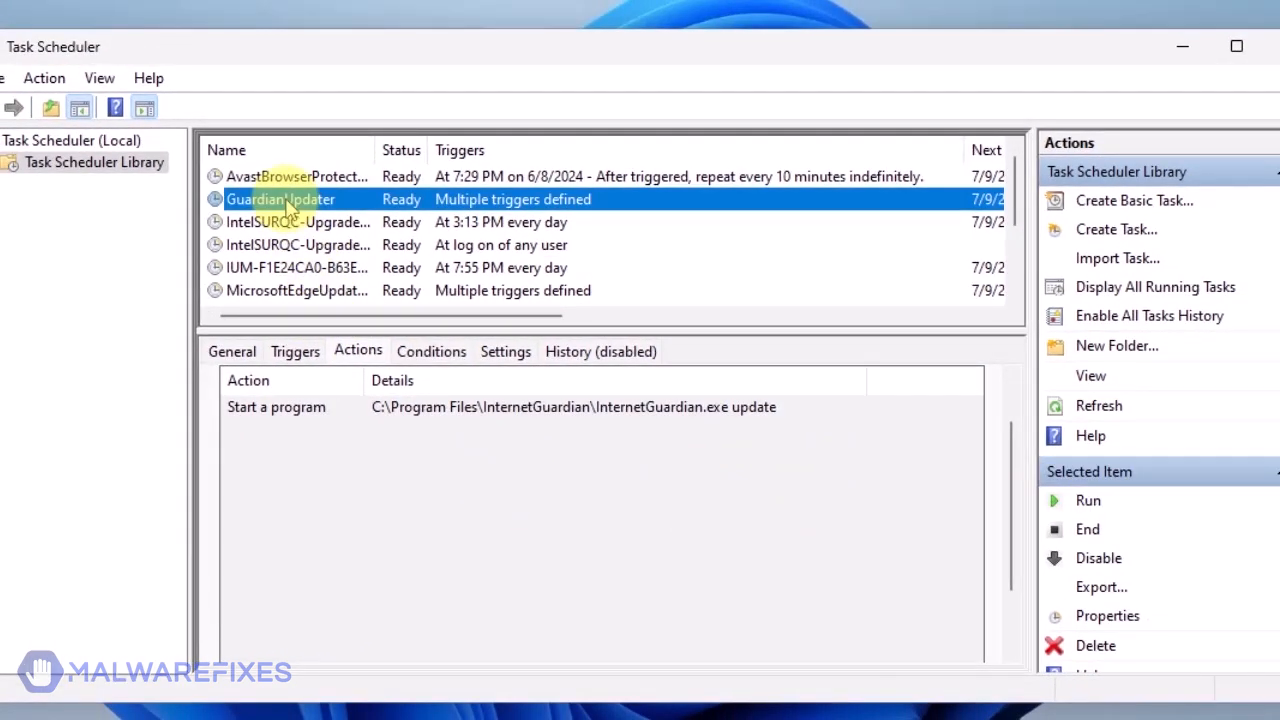
- Delete the GuardianUpdater task, confirm with Yes, and close Task Scheduler
right_click(280, 200)
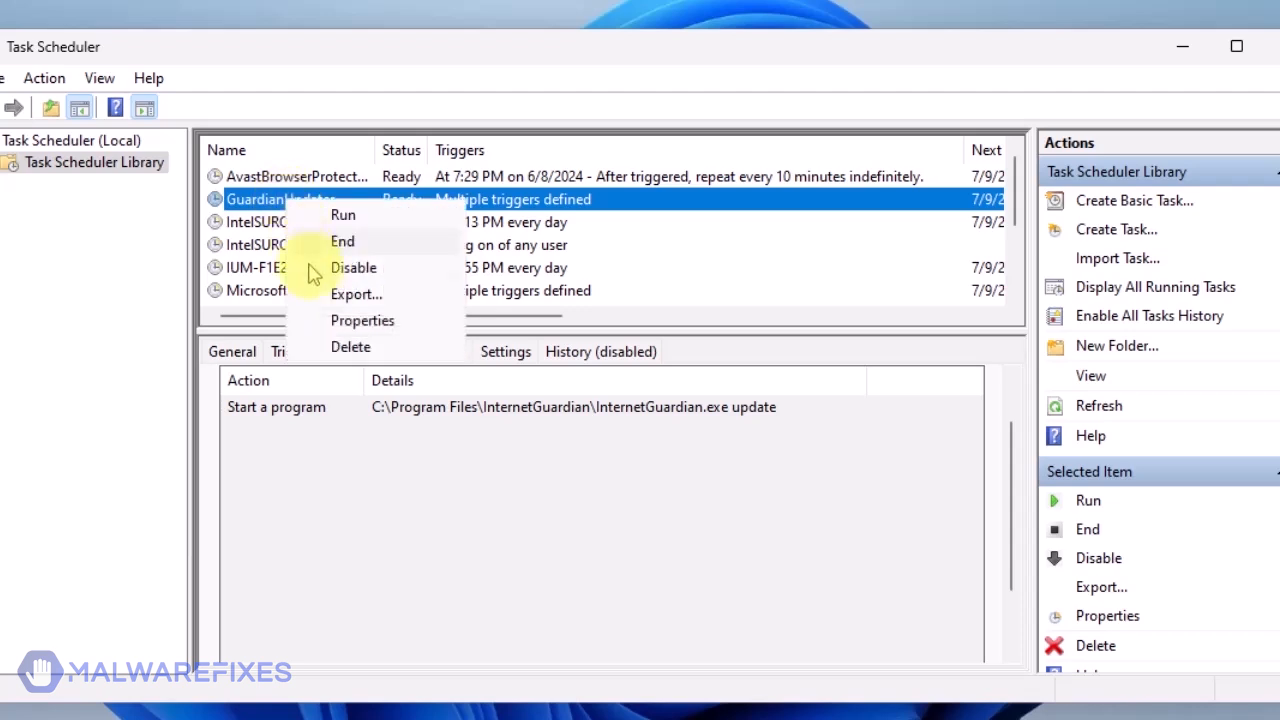
mouse_move(350, 348)
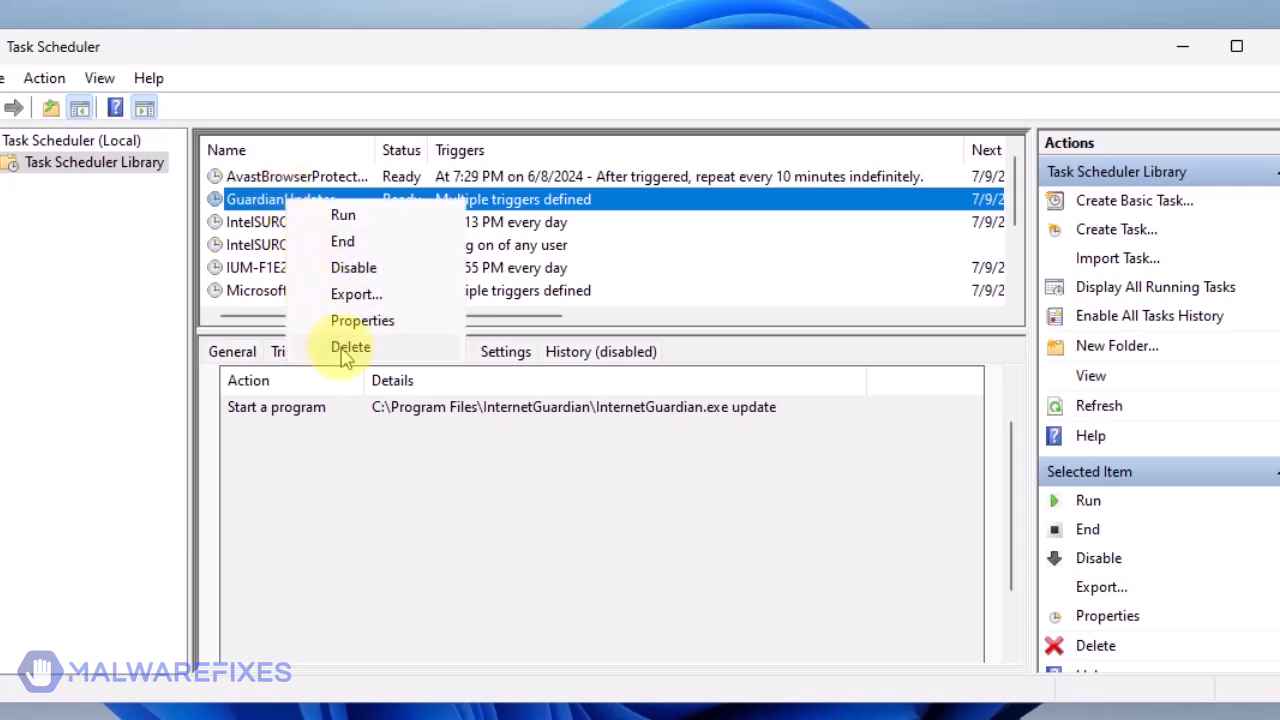
click(352, 346)
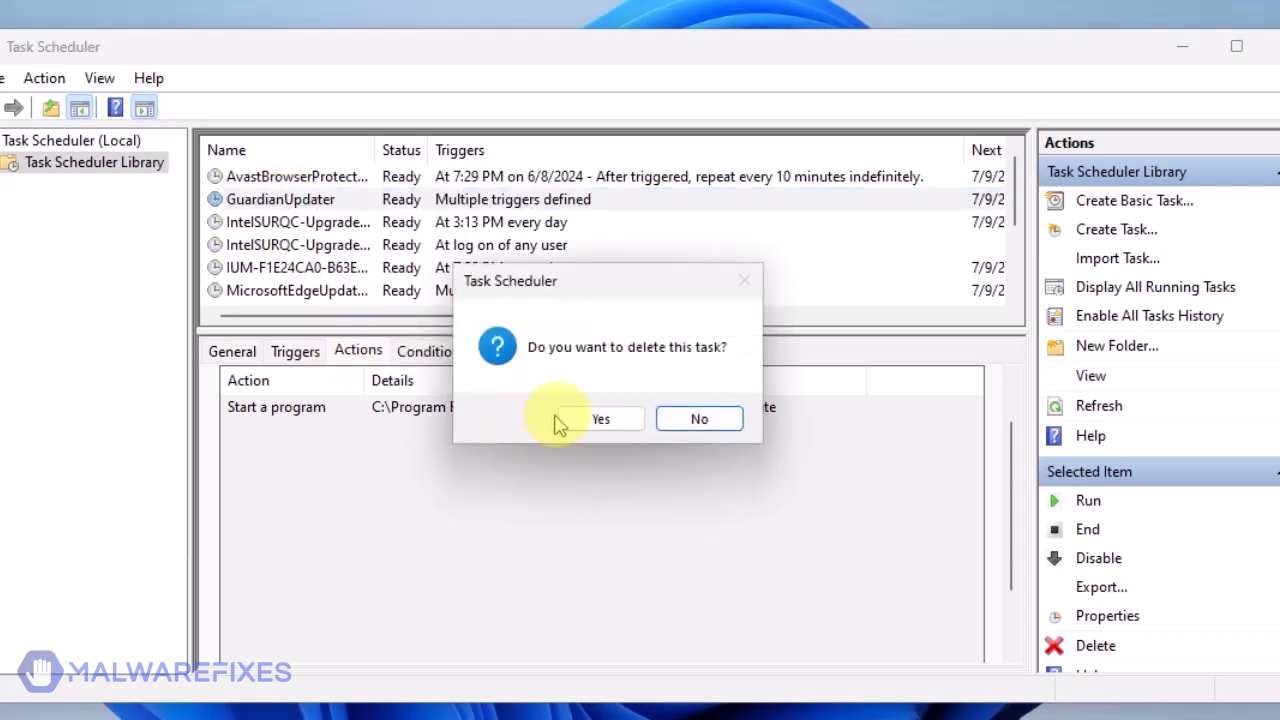
click(600, 418)
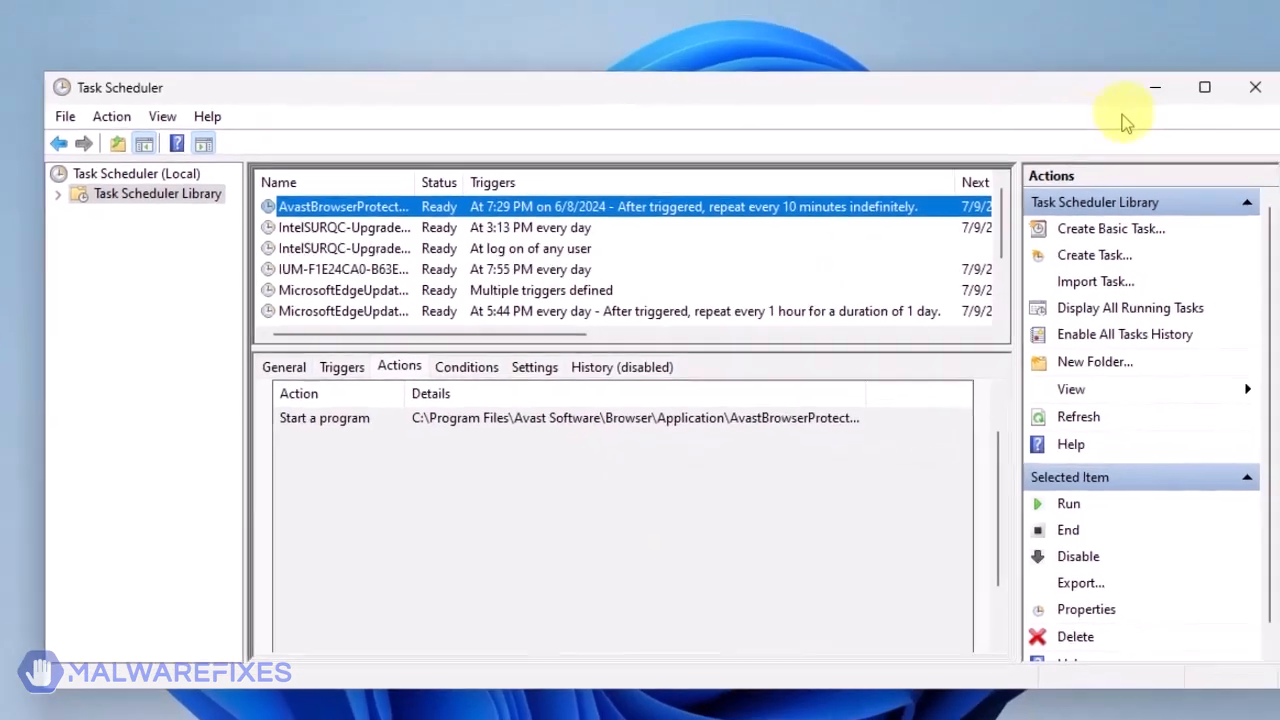
click(1256, 88)
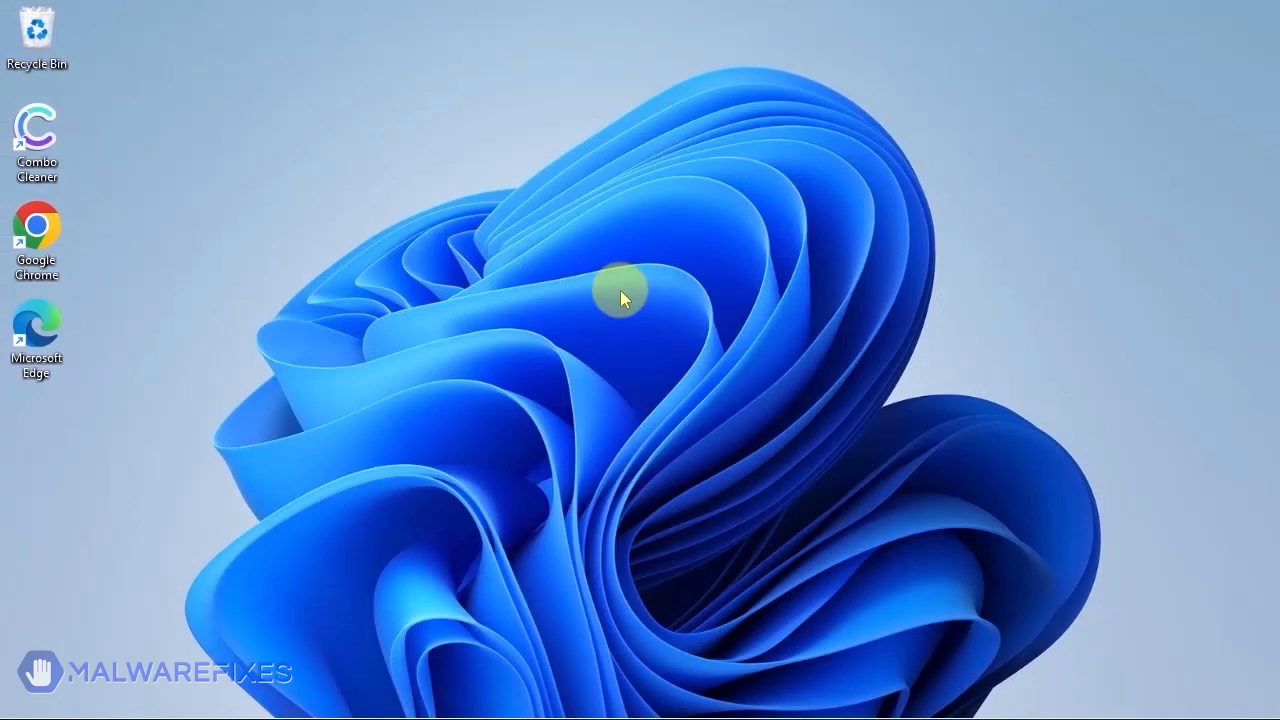
mouse_move(642, 694)
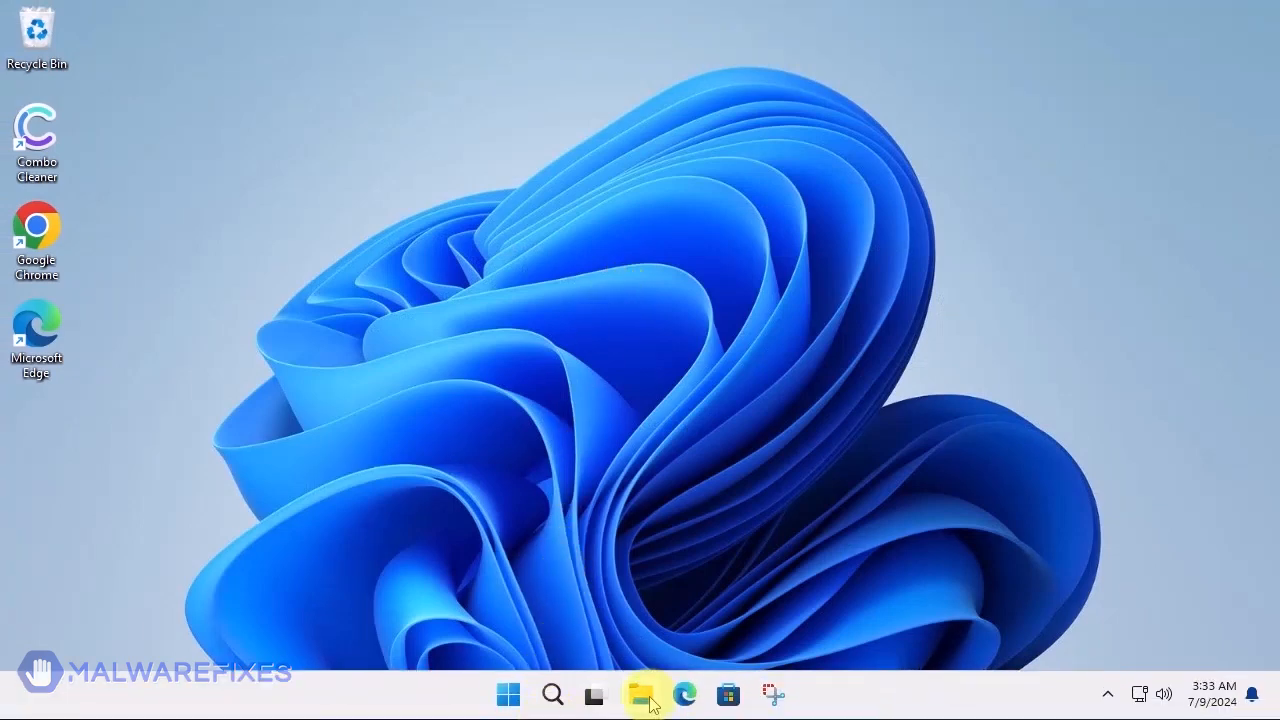
- Browse to C:\Program Files\InternetGuardian in File Explorer and select all its files
click(636, 694)
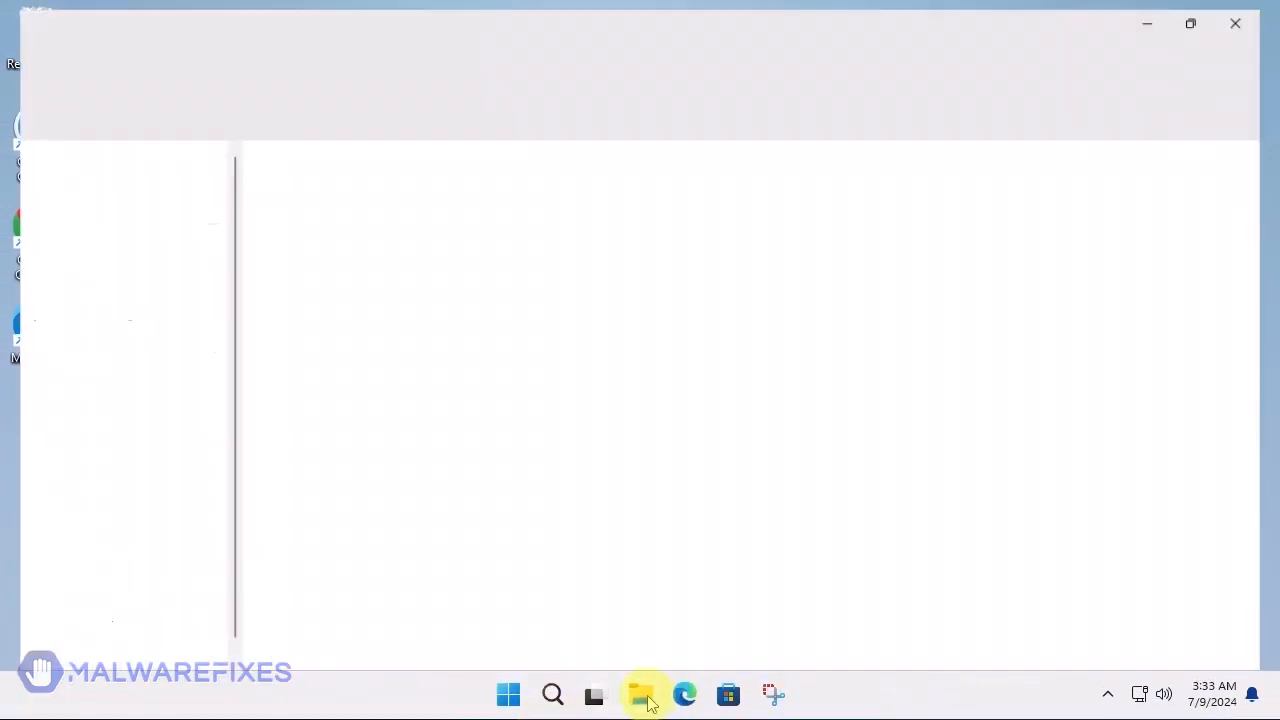
click(644, 694)
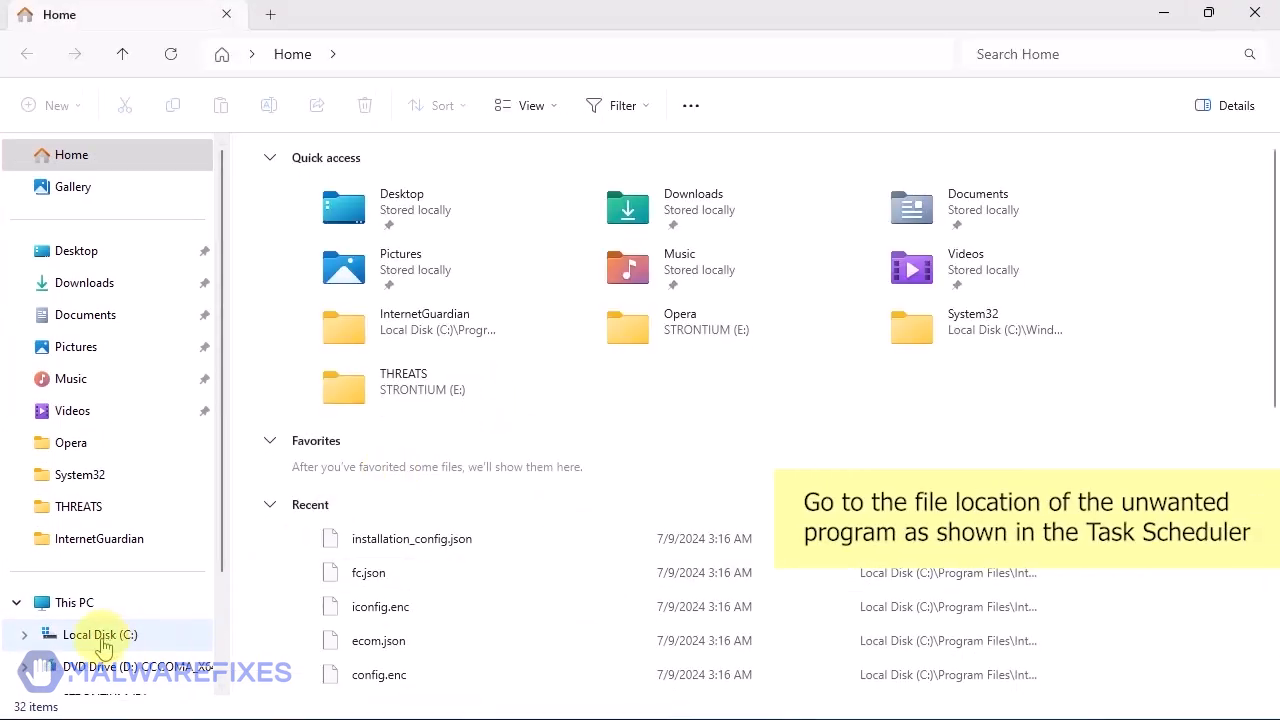
click(100, 634)
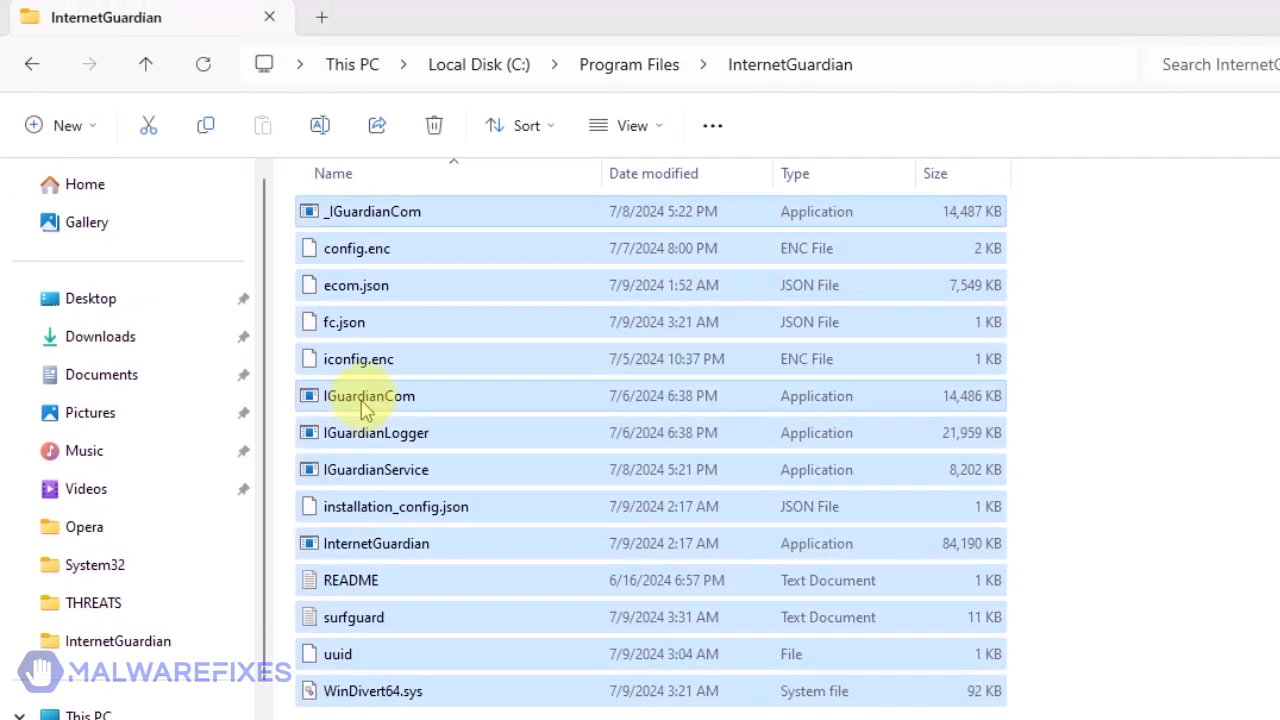
mouse_move(432, 128)
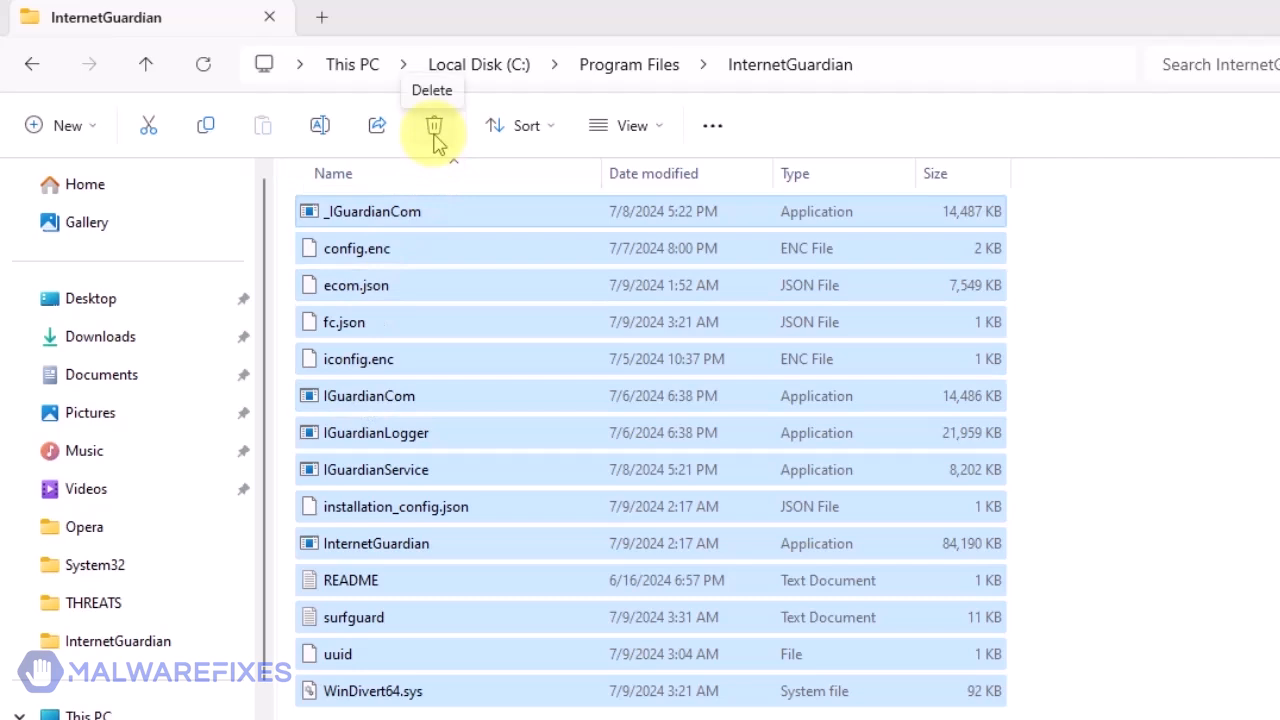
- Delete the selected InternetGuardian files with admin permission for all, skipping the in-use WinDivert64.sys
click(432, 124)
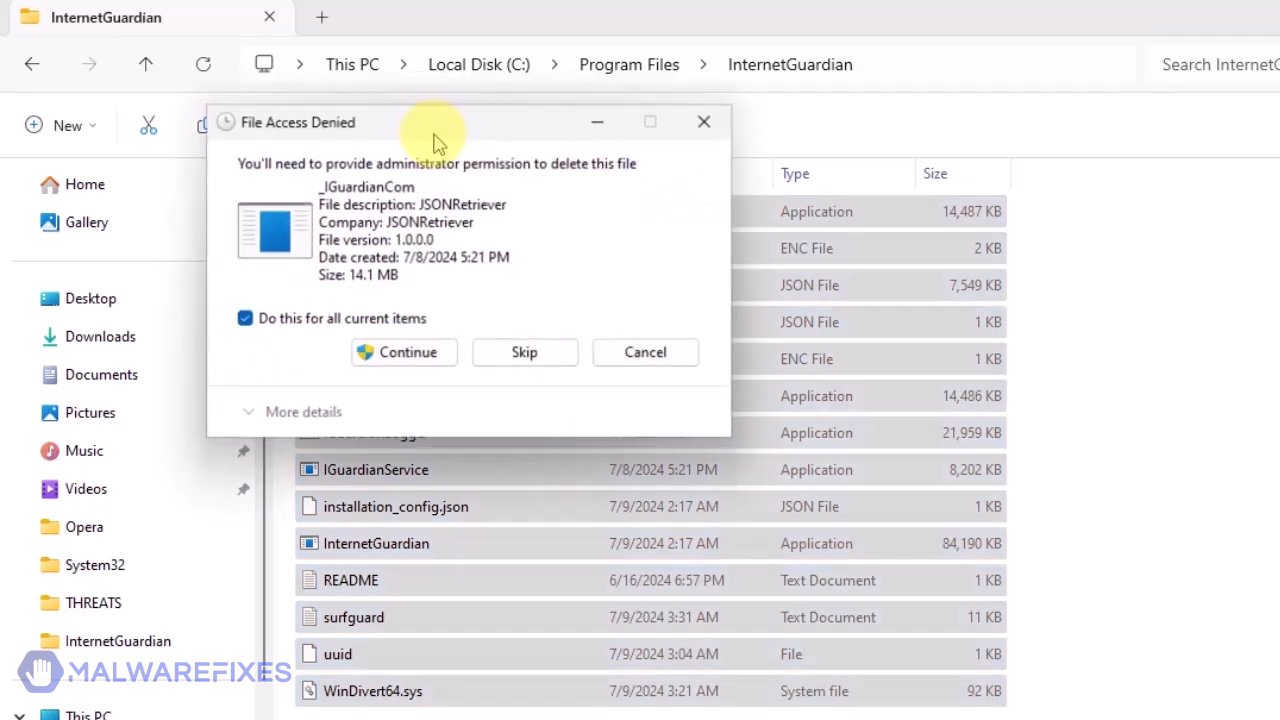
mouse_move(424, 336)
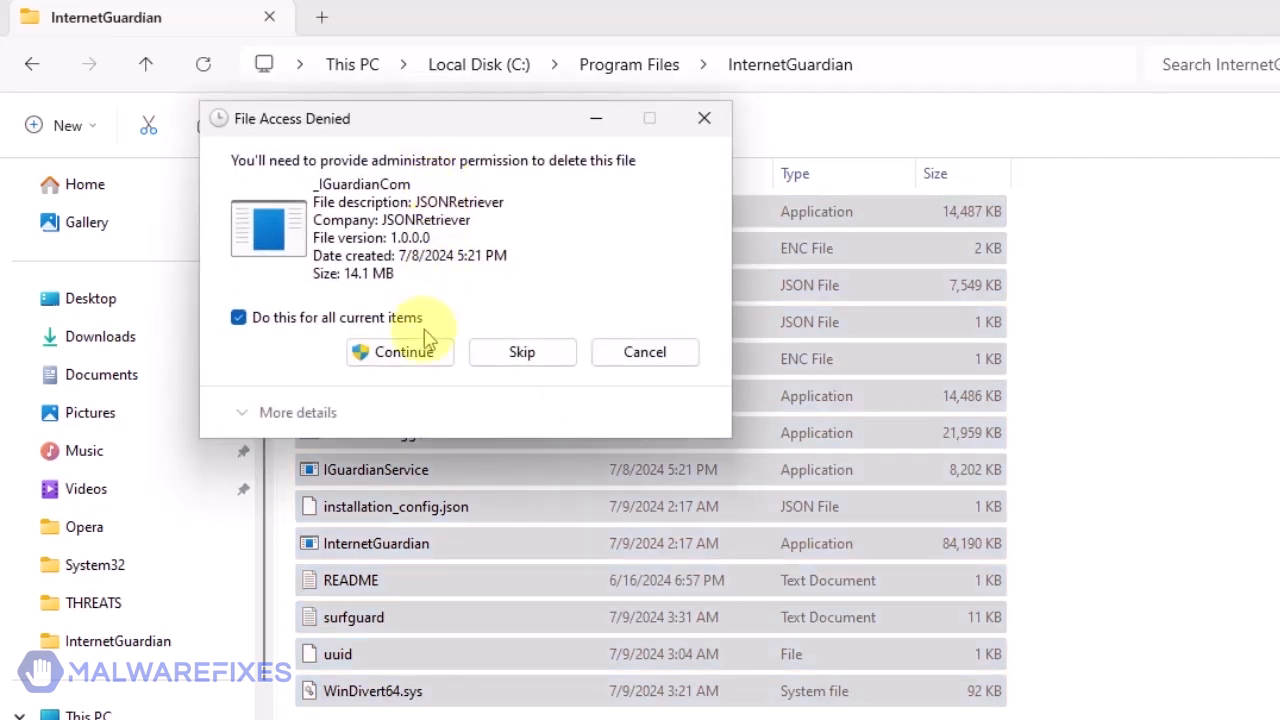
click(400, 352)
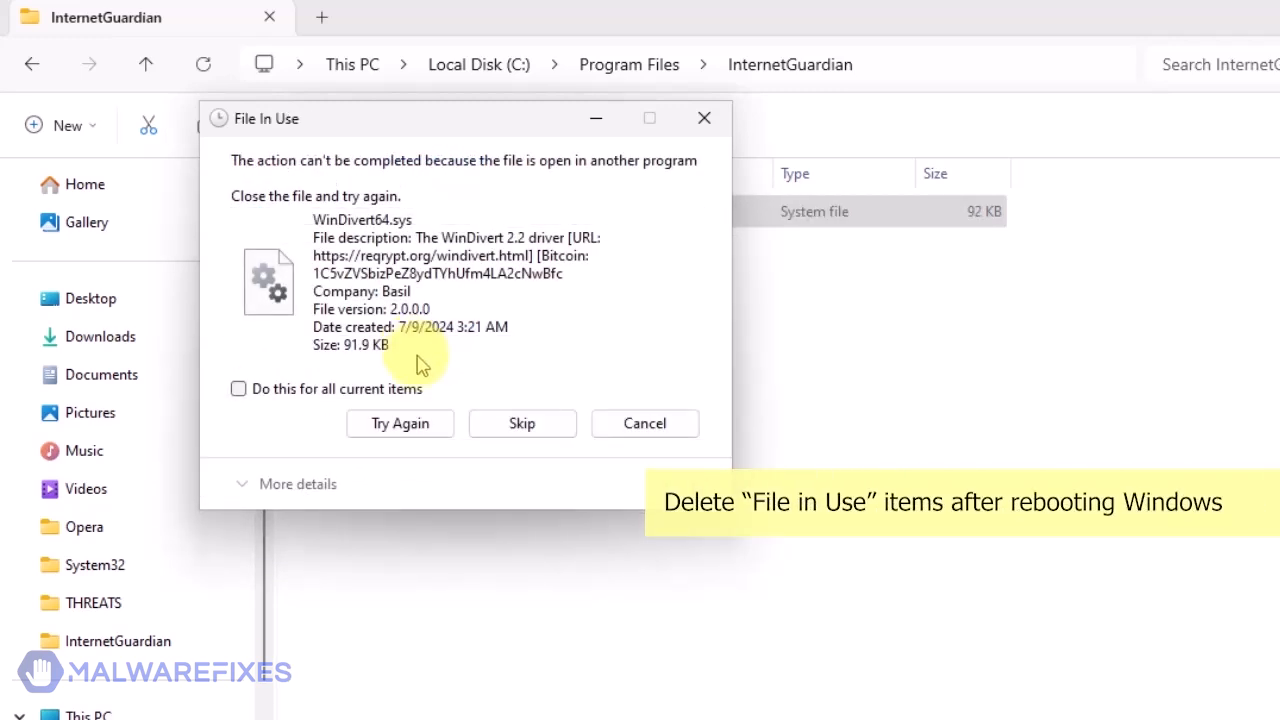
mouse_move(520, 424)
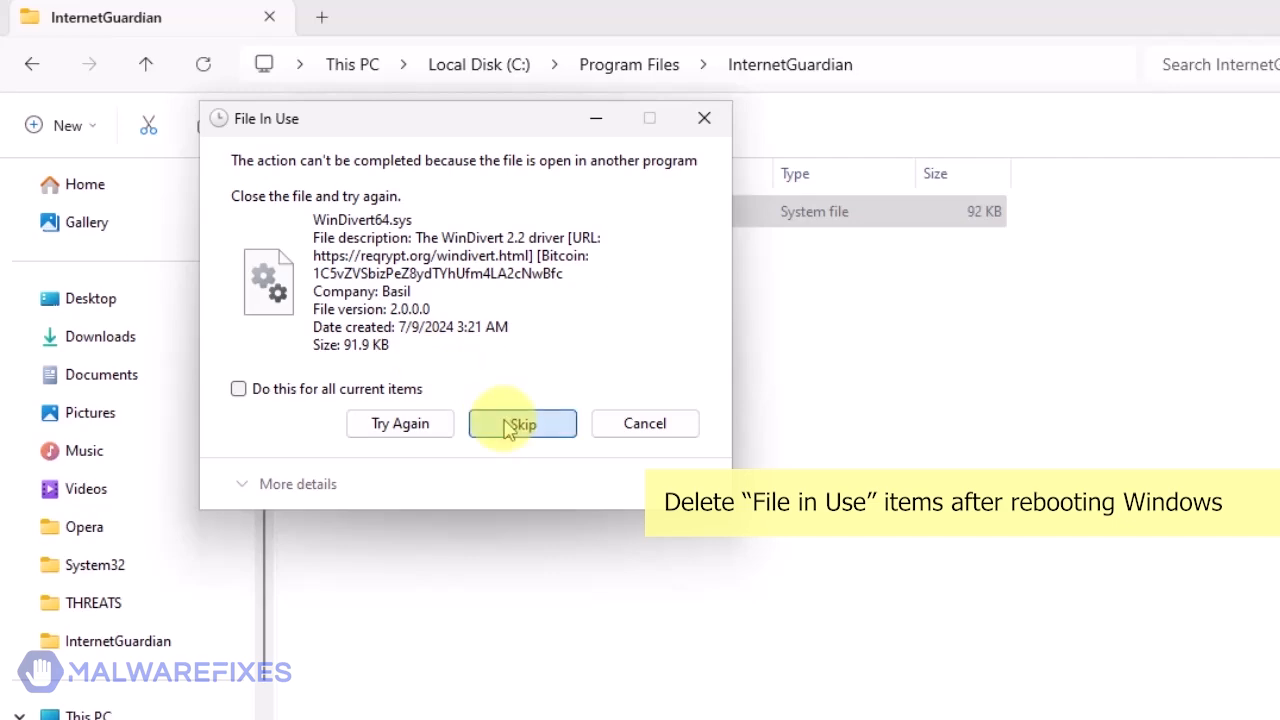
click(522, 424)
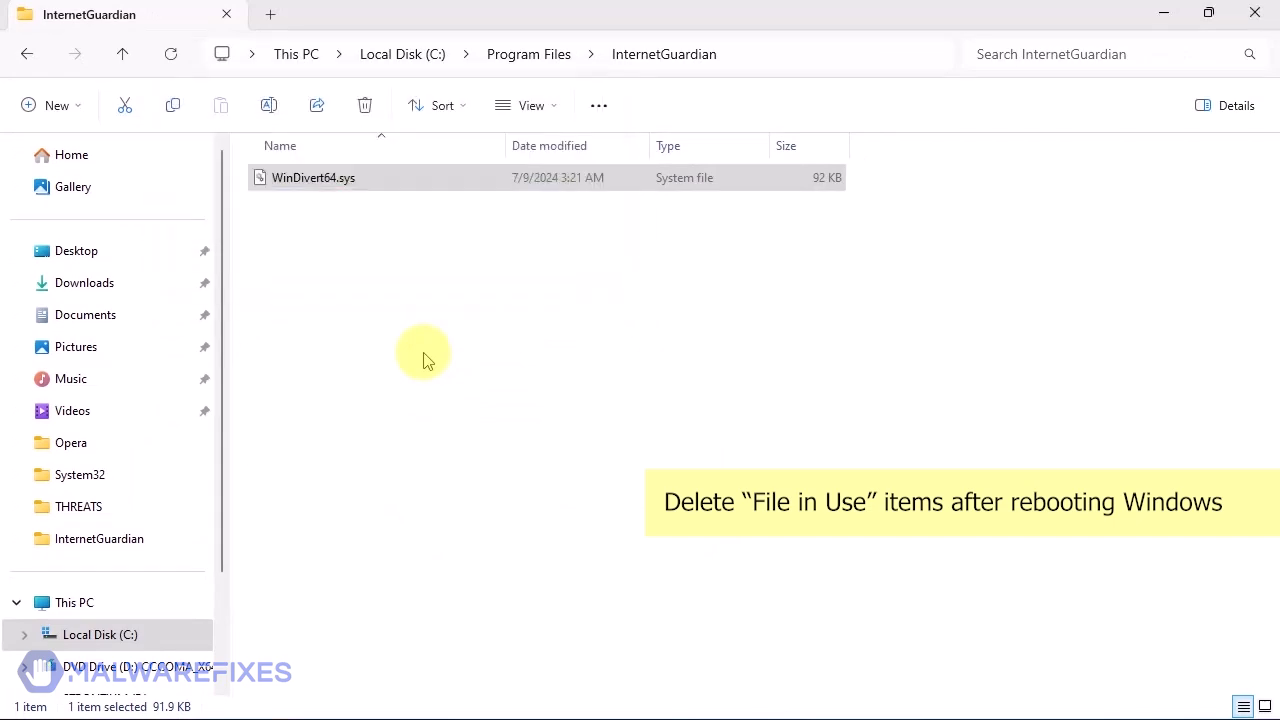
mouse_move(590, 272)
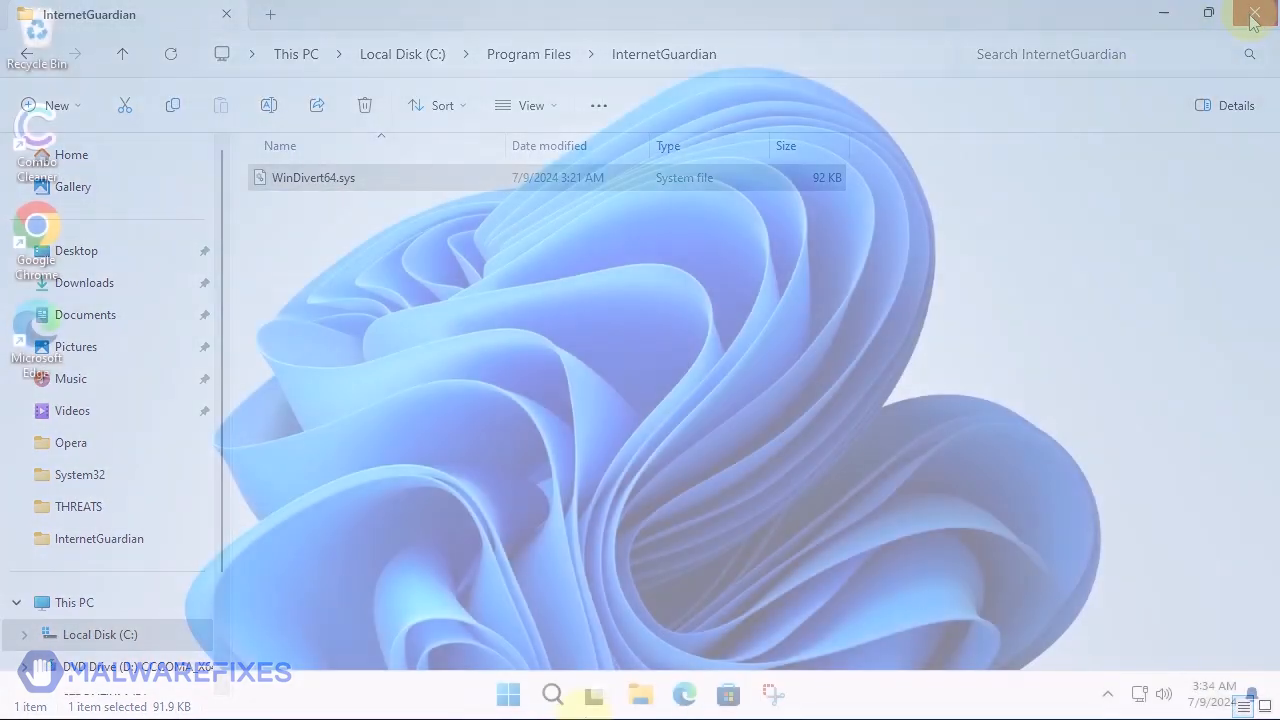
- Restart the PC from the Start menu power options to free the locked WinDivert64.sys
click(508, 694)
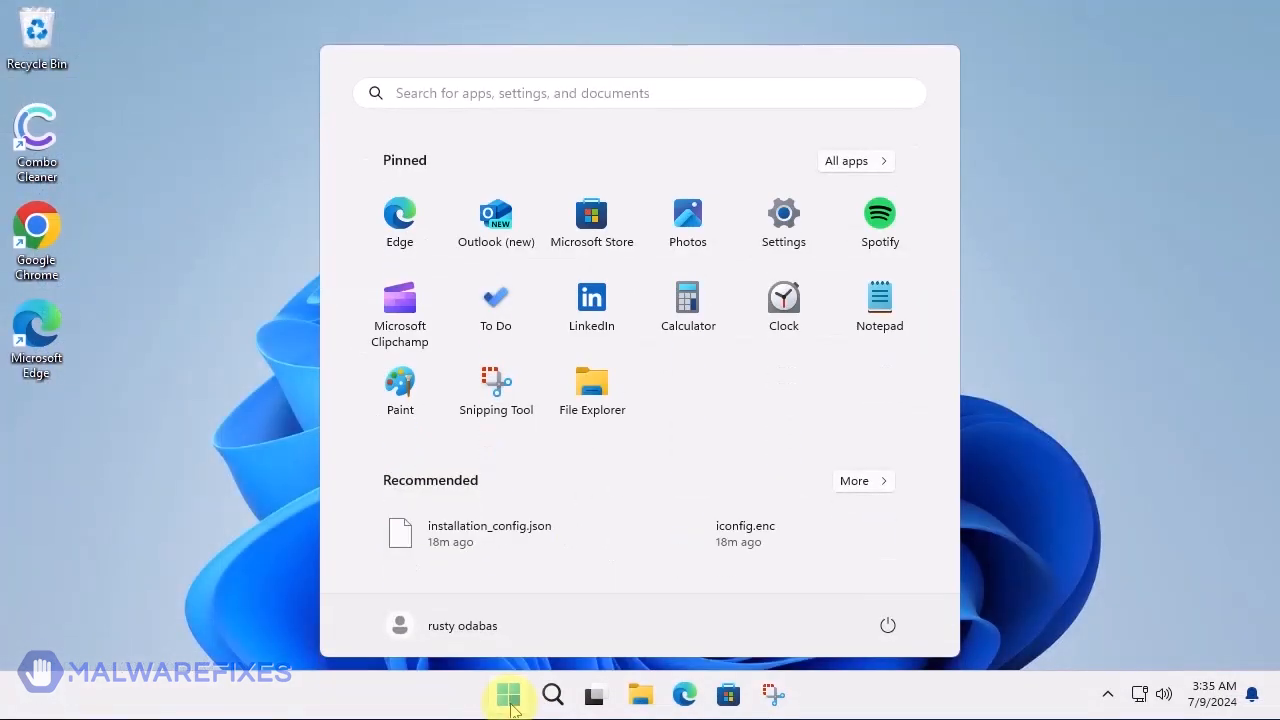
click(888, 624)
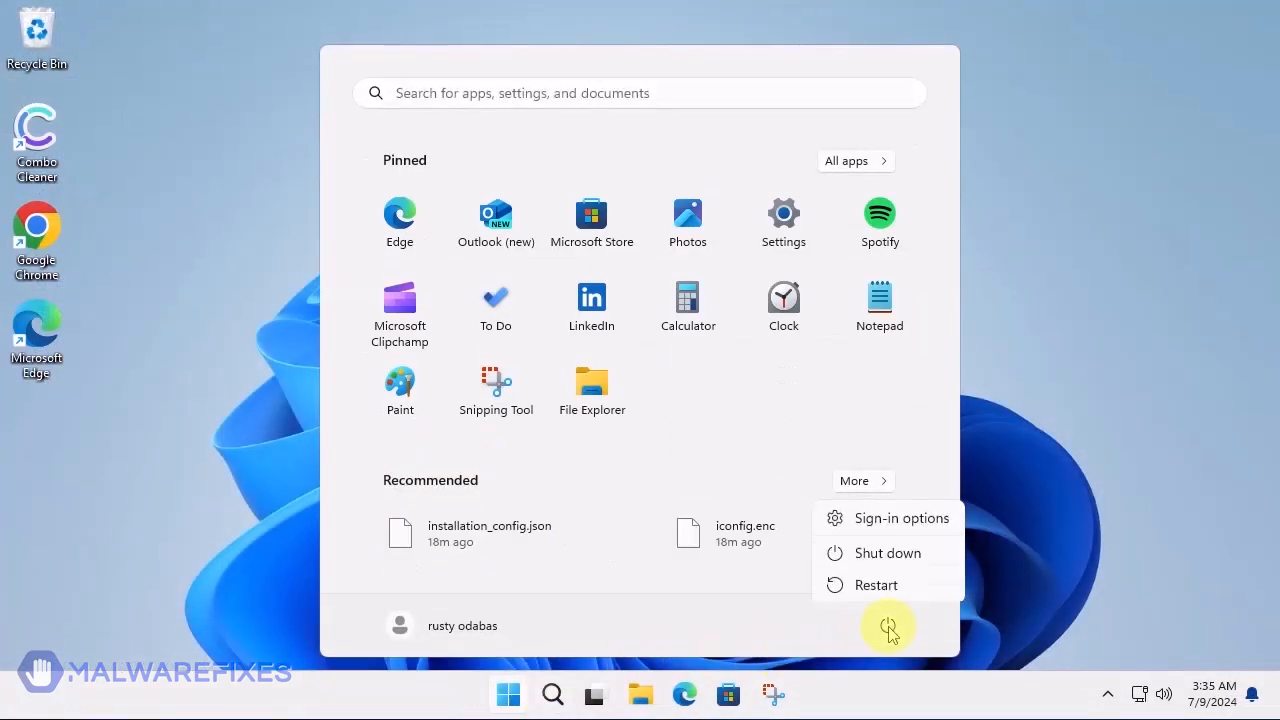
mouse_move(876, 582)
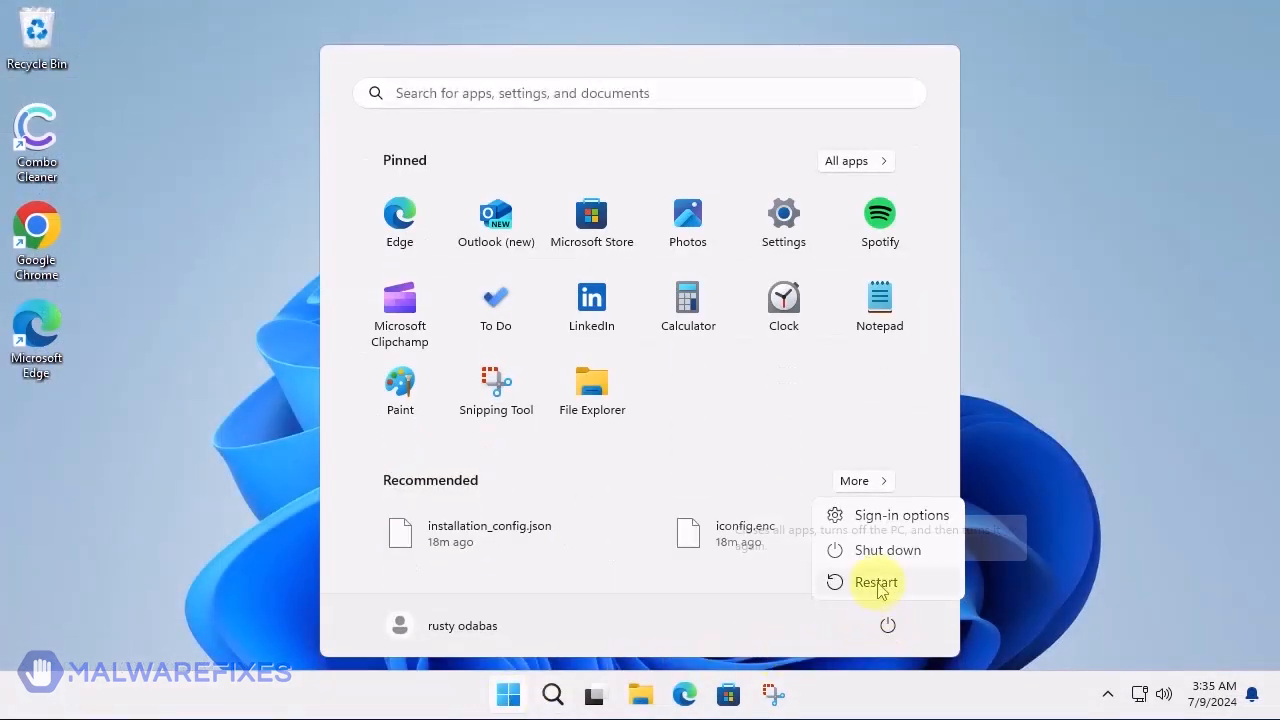
mouse_move(876, 582)
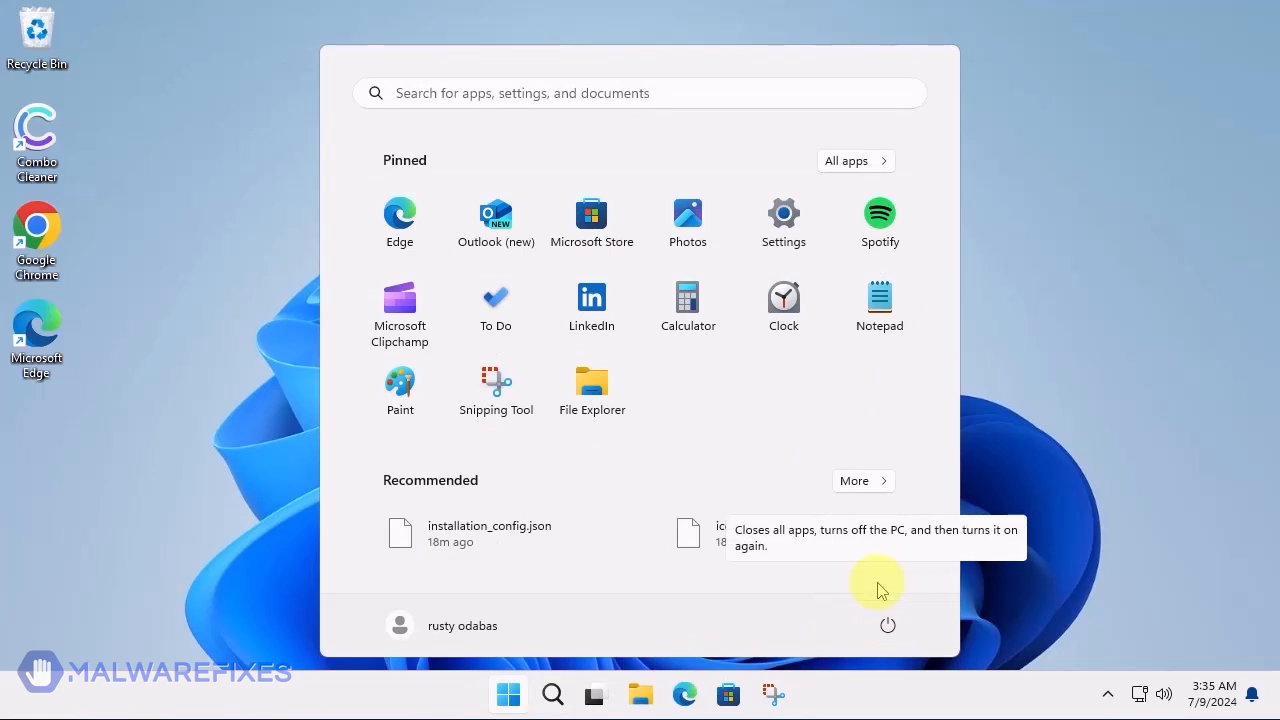
click(888, 624)
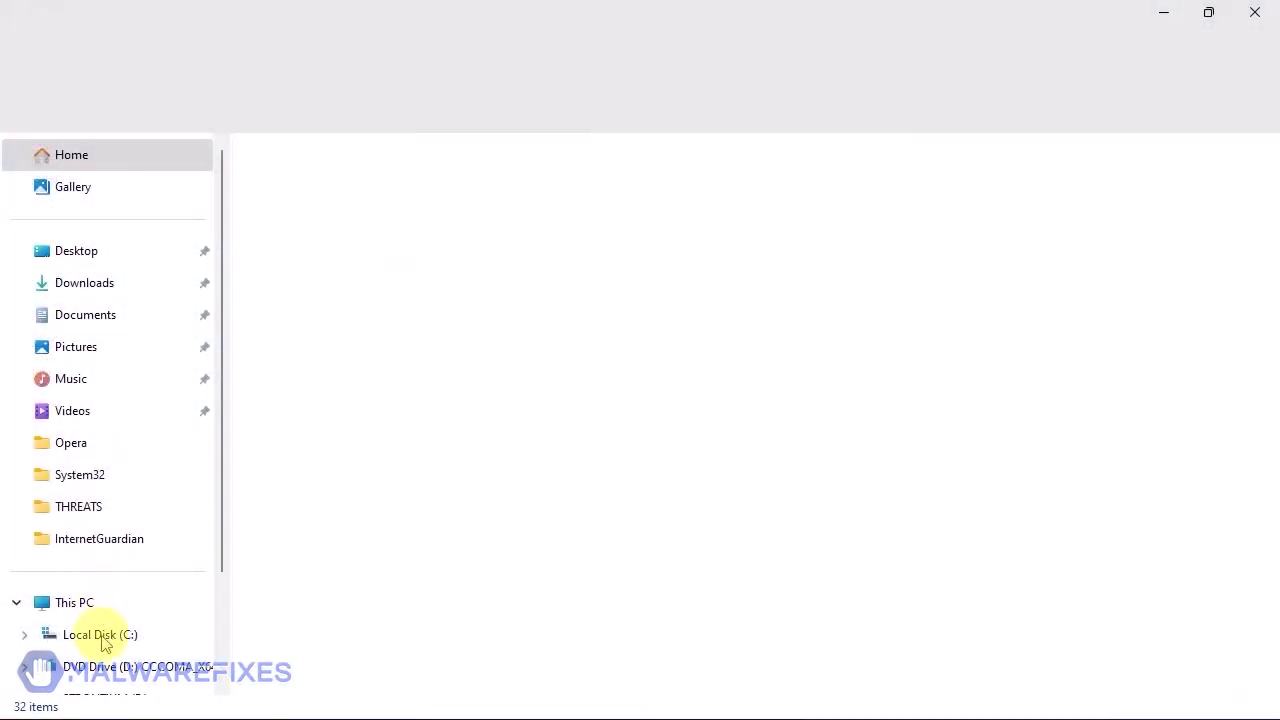
- Delete the InternetGuardian folder from C:\Program Files and close File Explorer
click(100, 634)
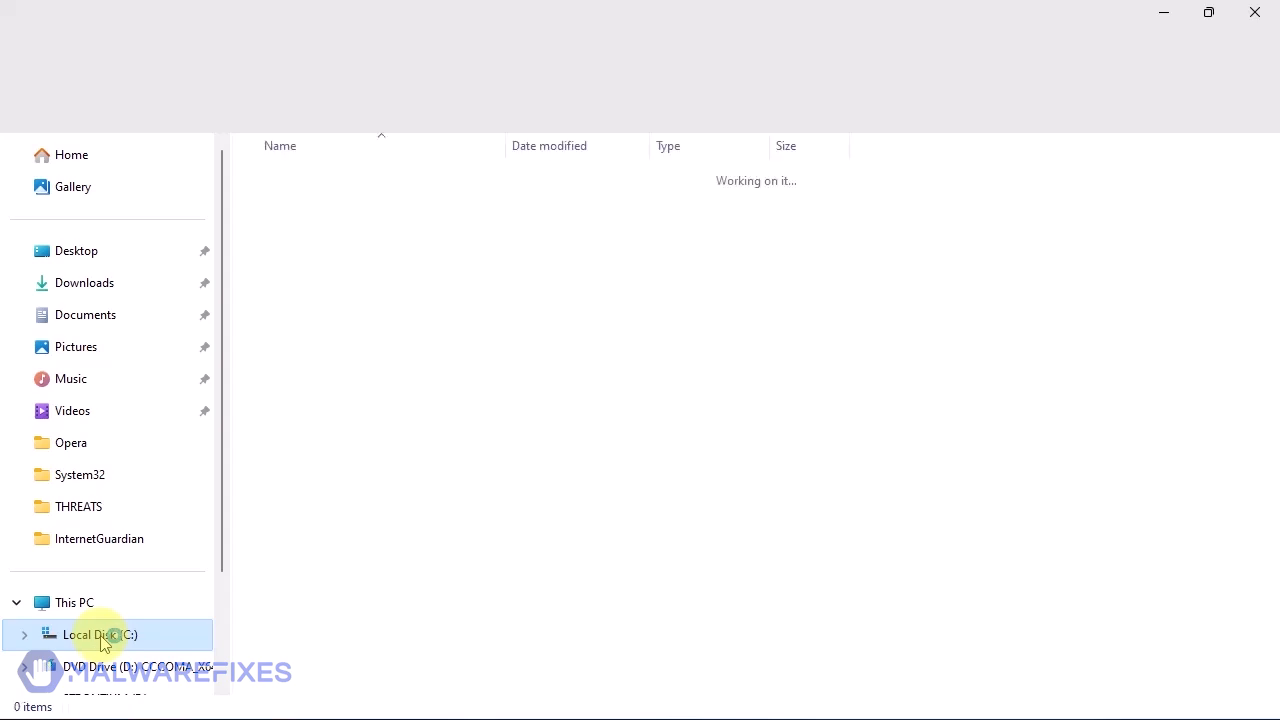
click(100, 634)
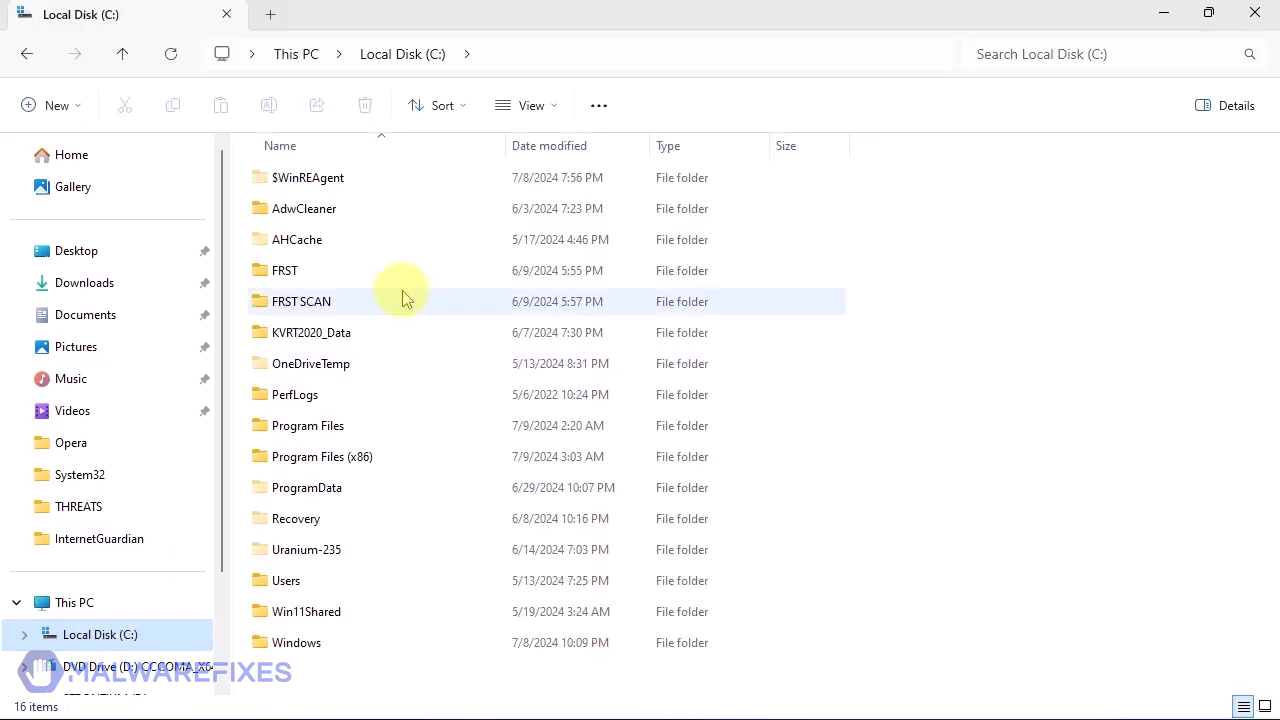
mouse_move(370, 370)
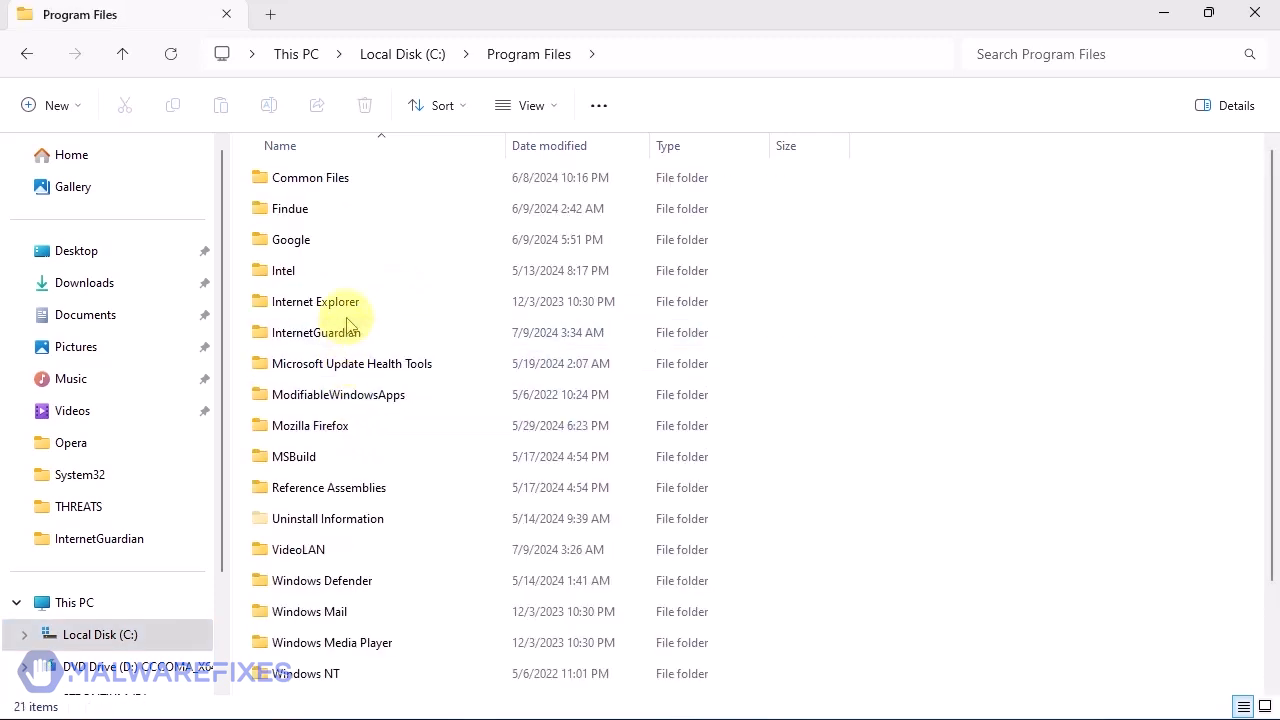
right_click(318, 332)
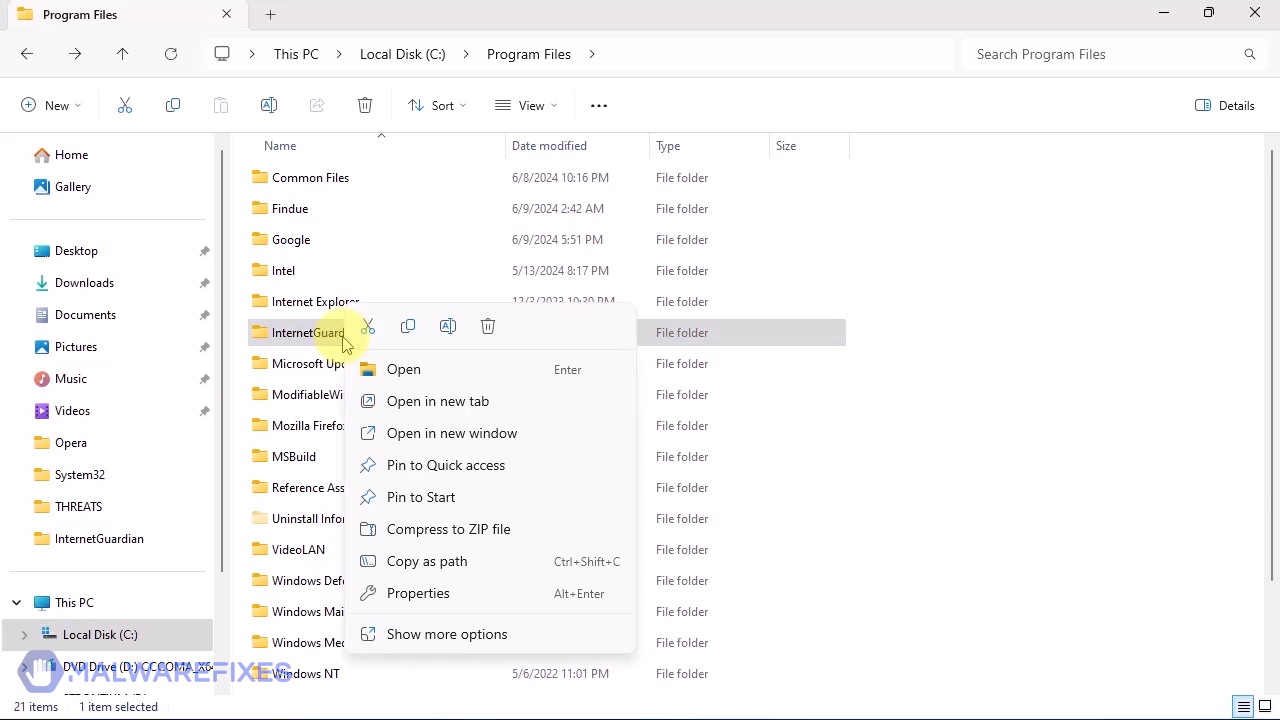
mouse_move(488, 326)
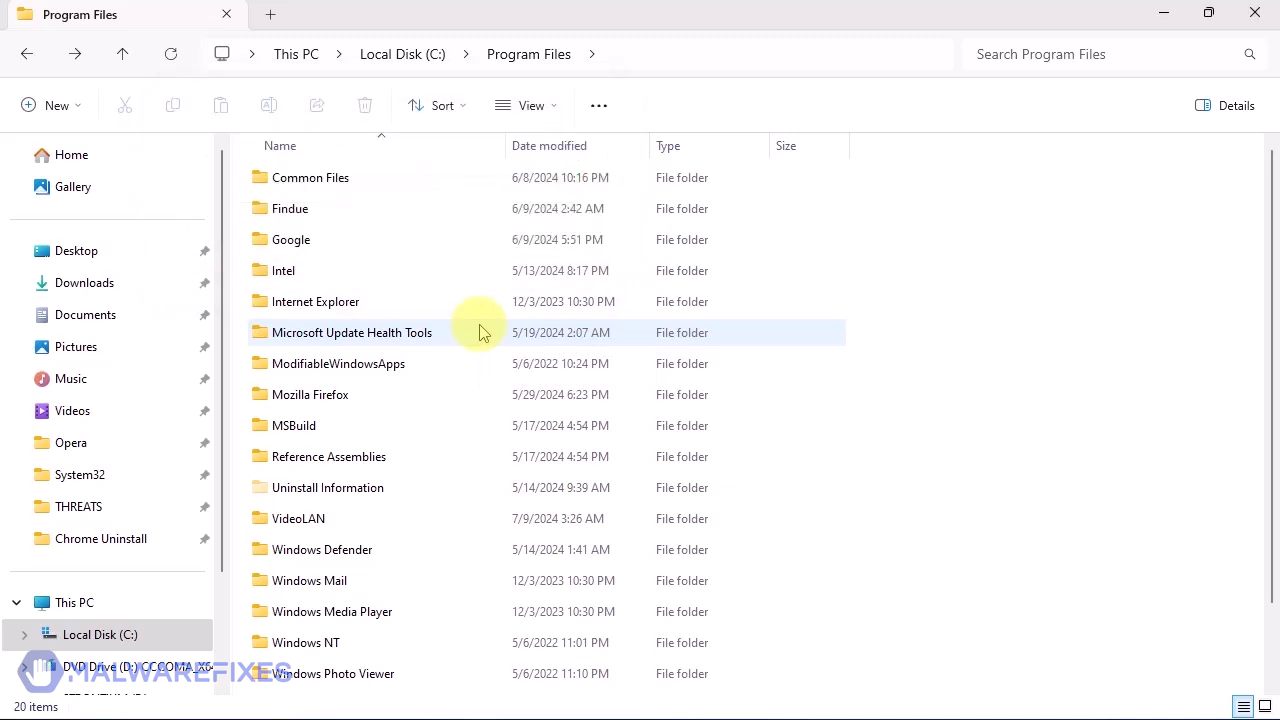
mouse_move(1252, 14)
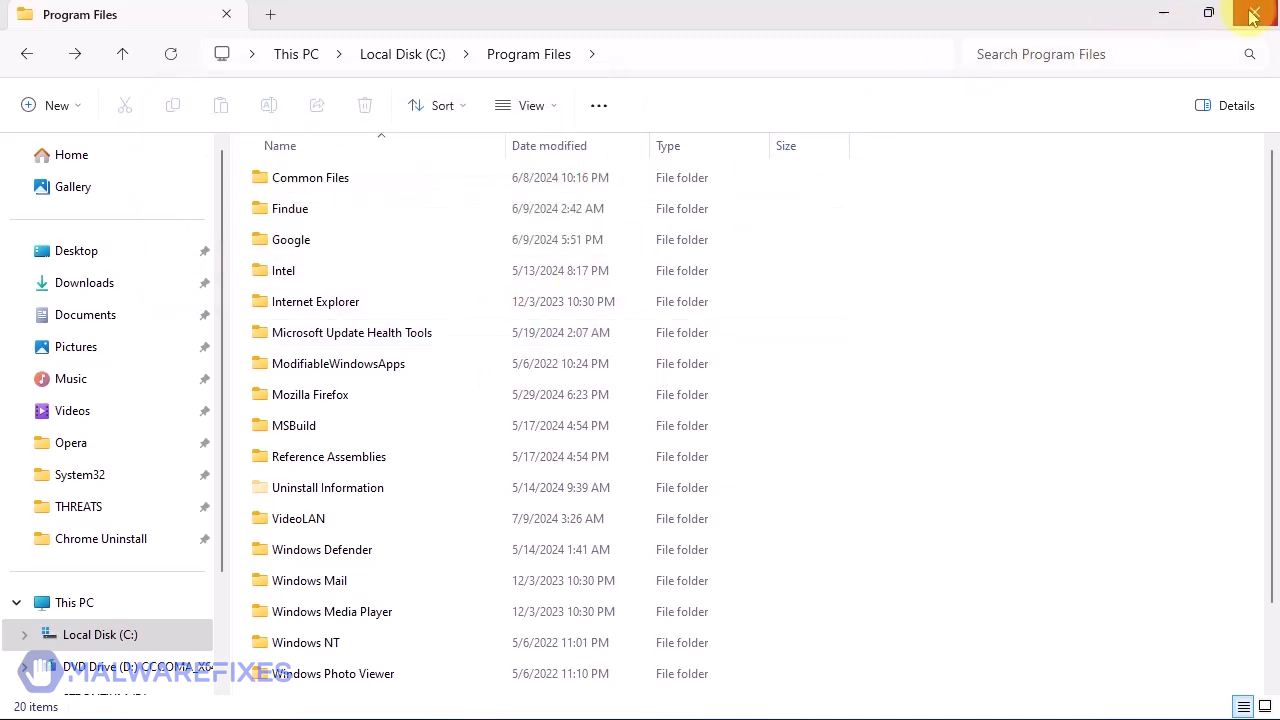
click(1256, 14)
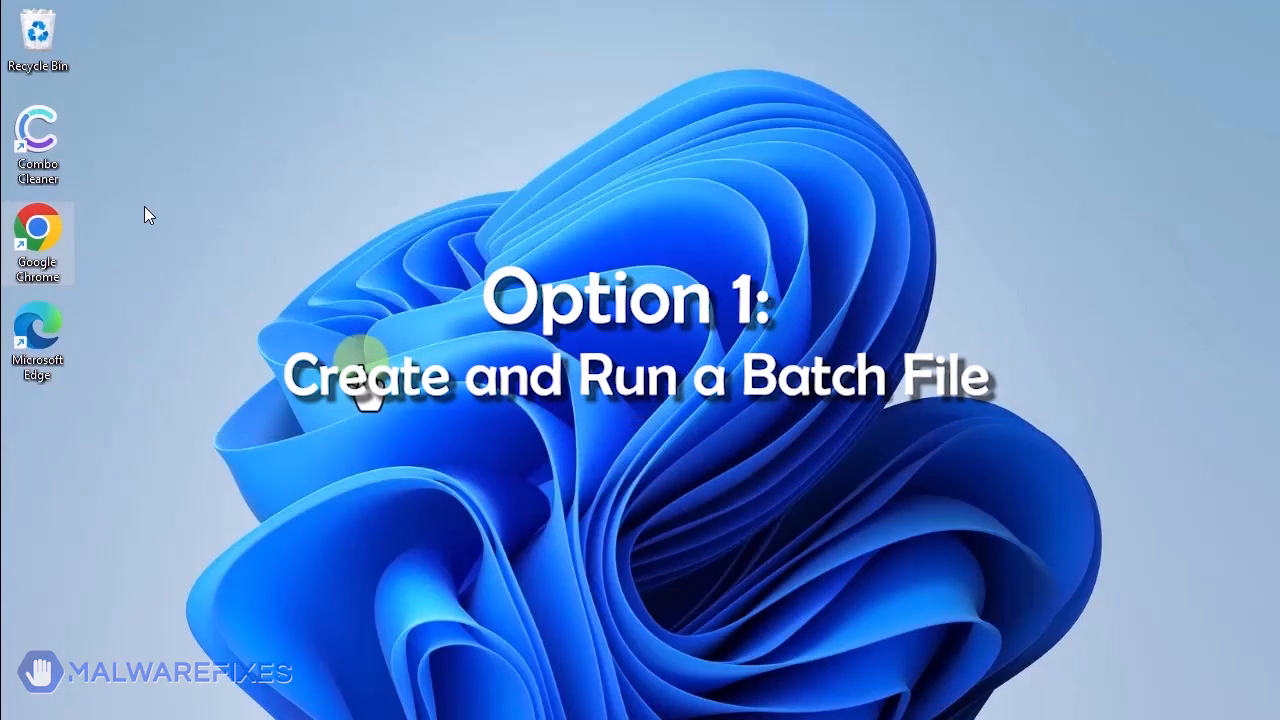
mouse_move(660, 696)
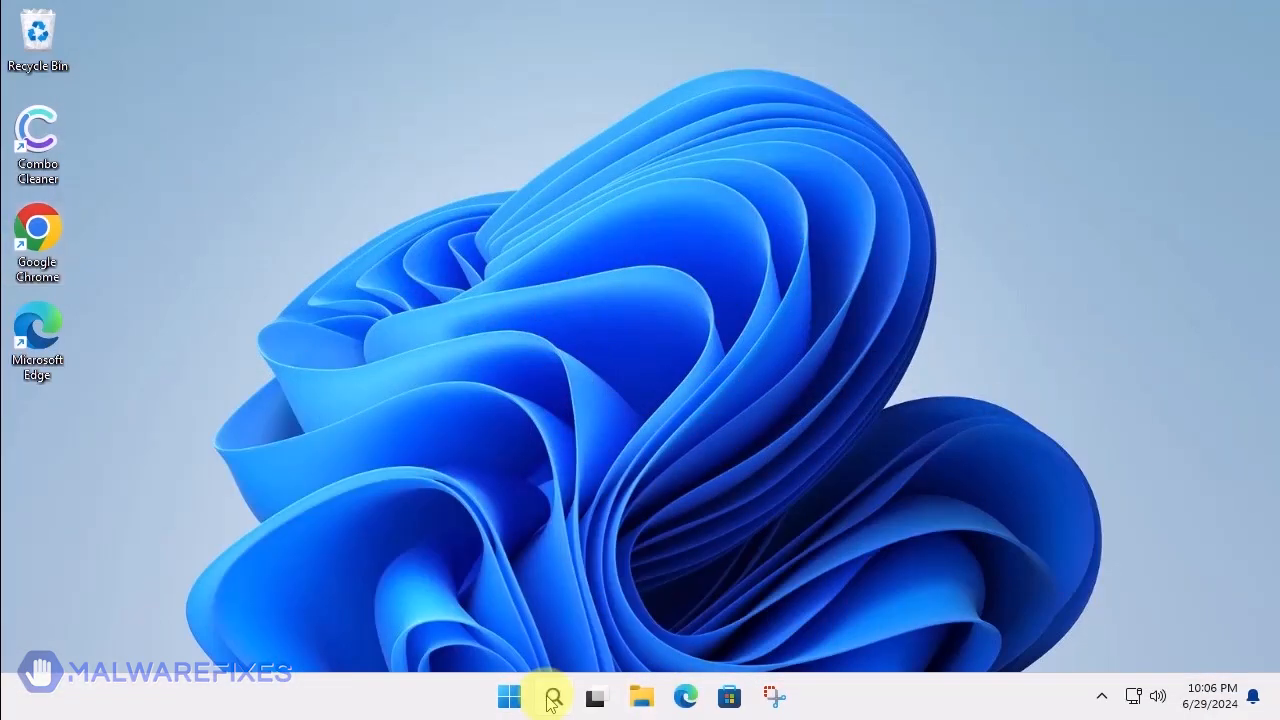
click(552, 696)
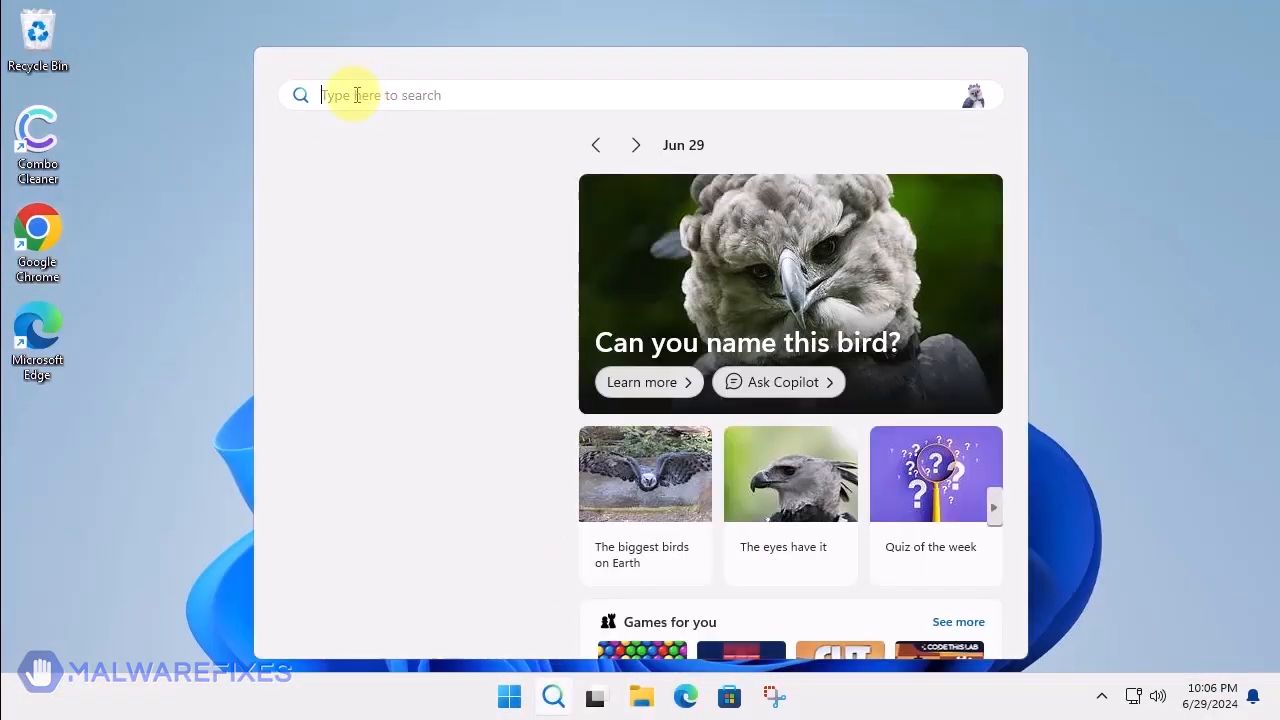
text(notepad)
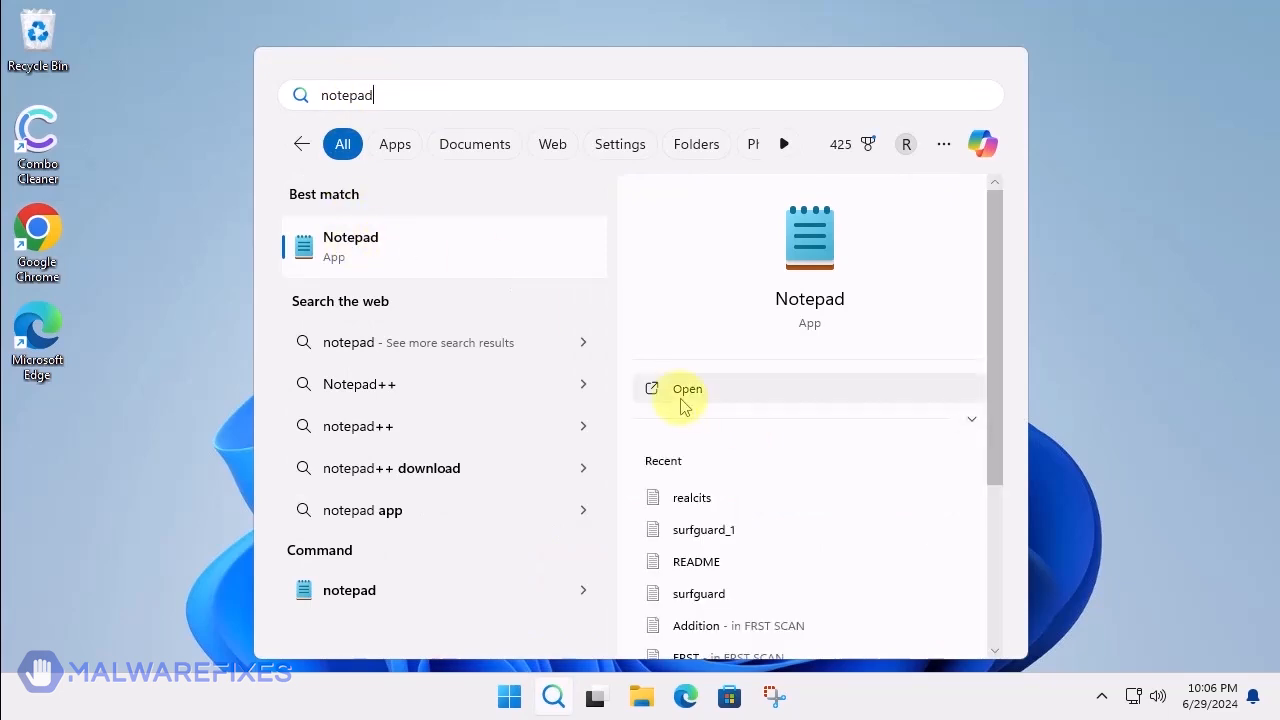
click(688, 388)
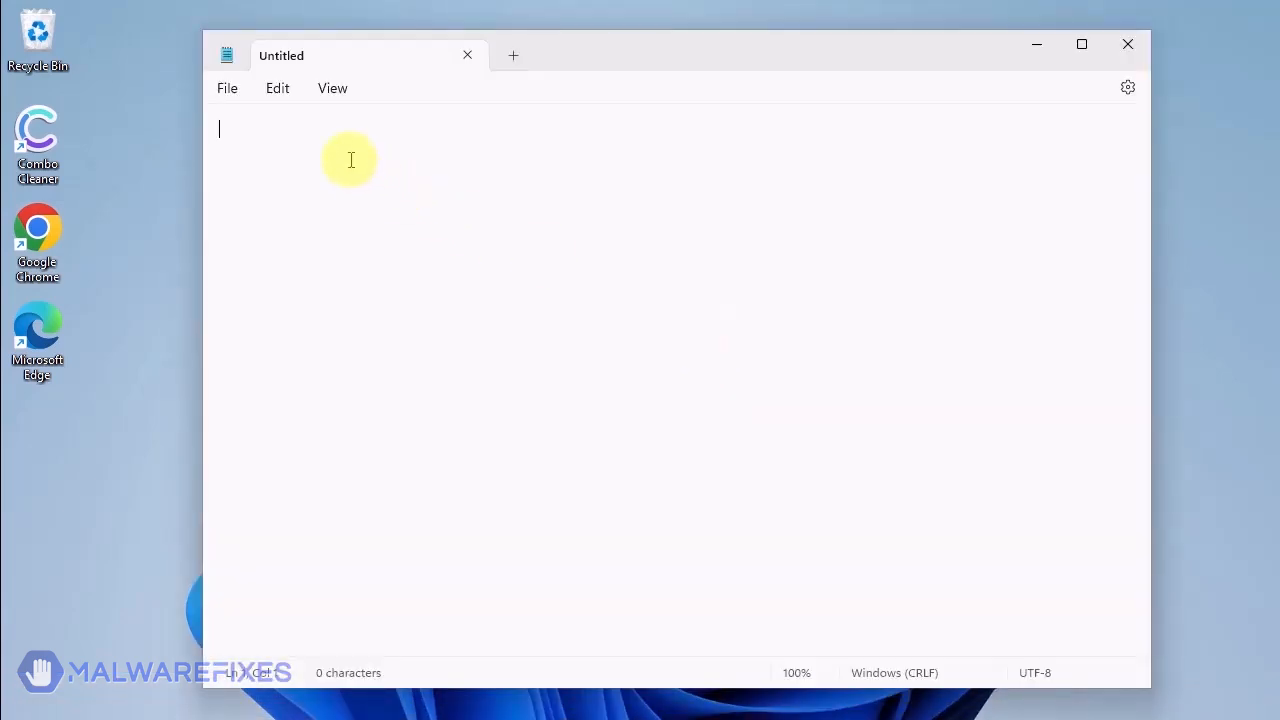
text(@echo off)
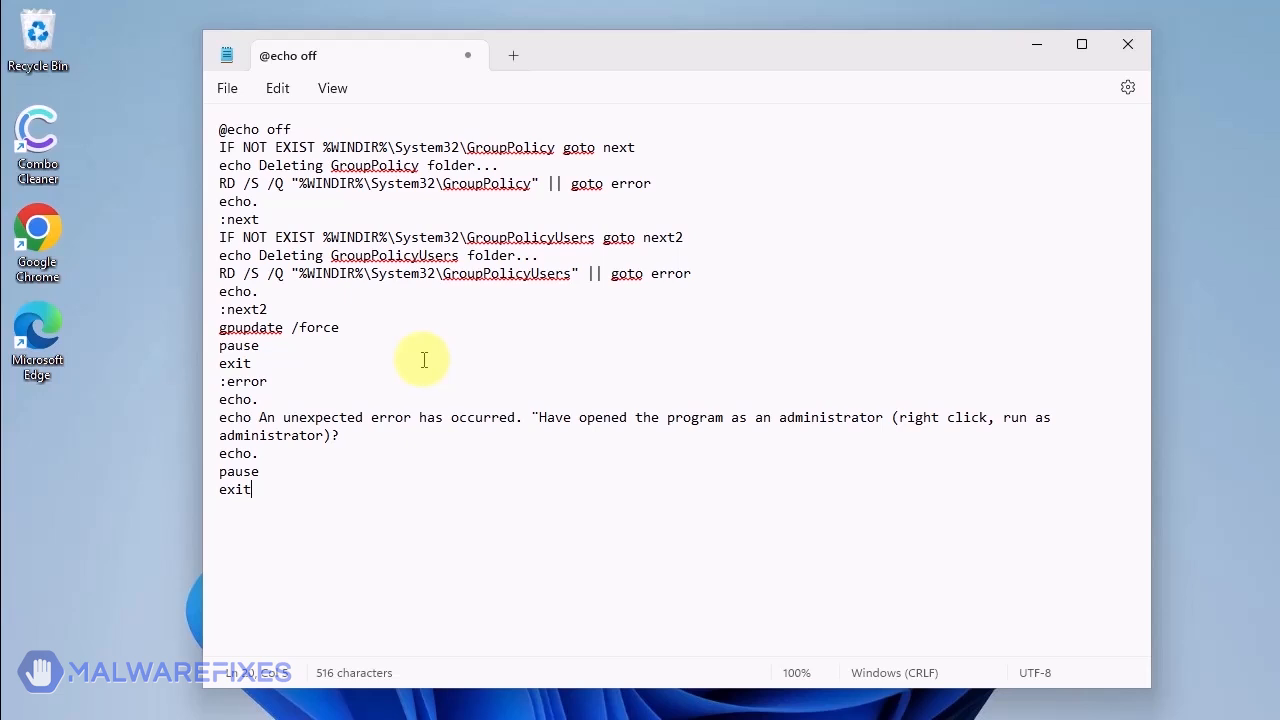
mouse_move(320, 236)
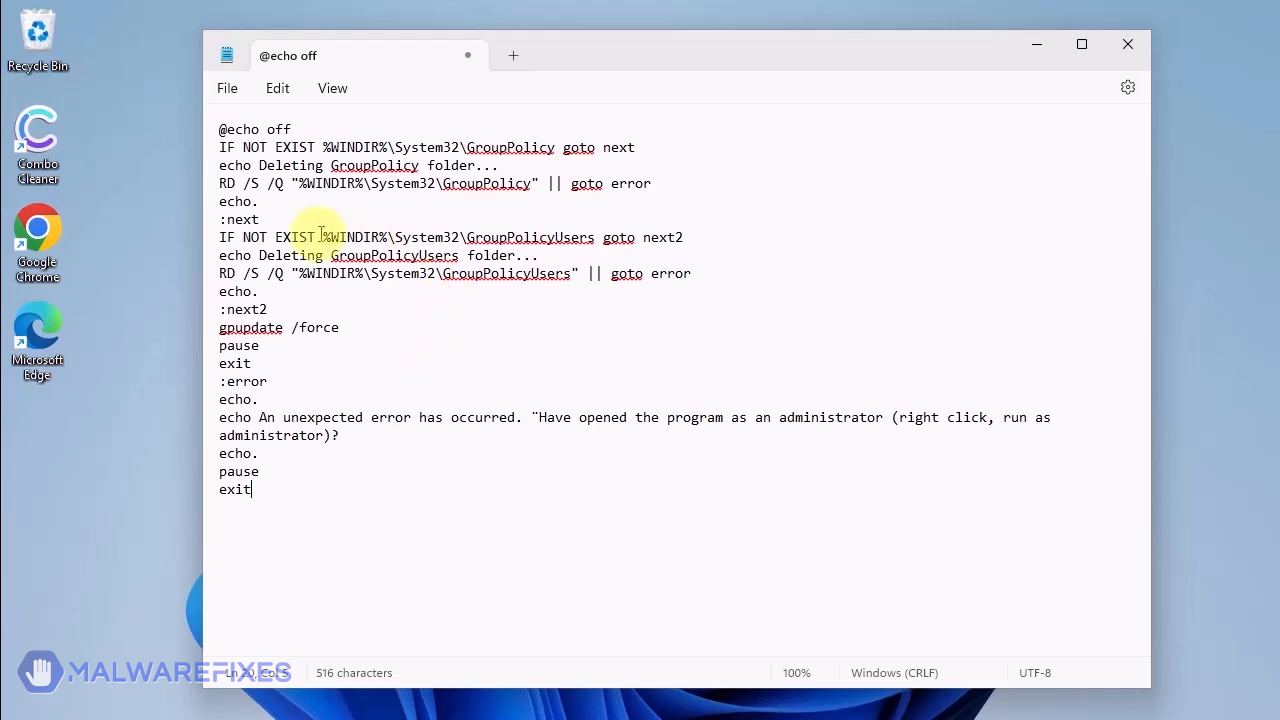
click(228, 88)
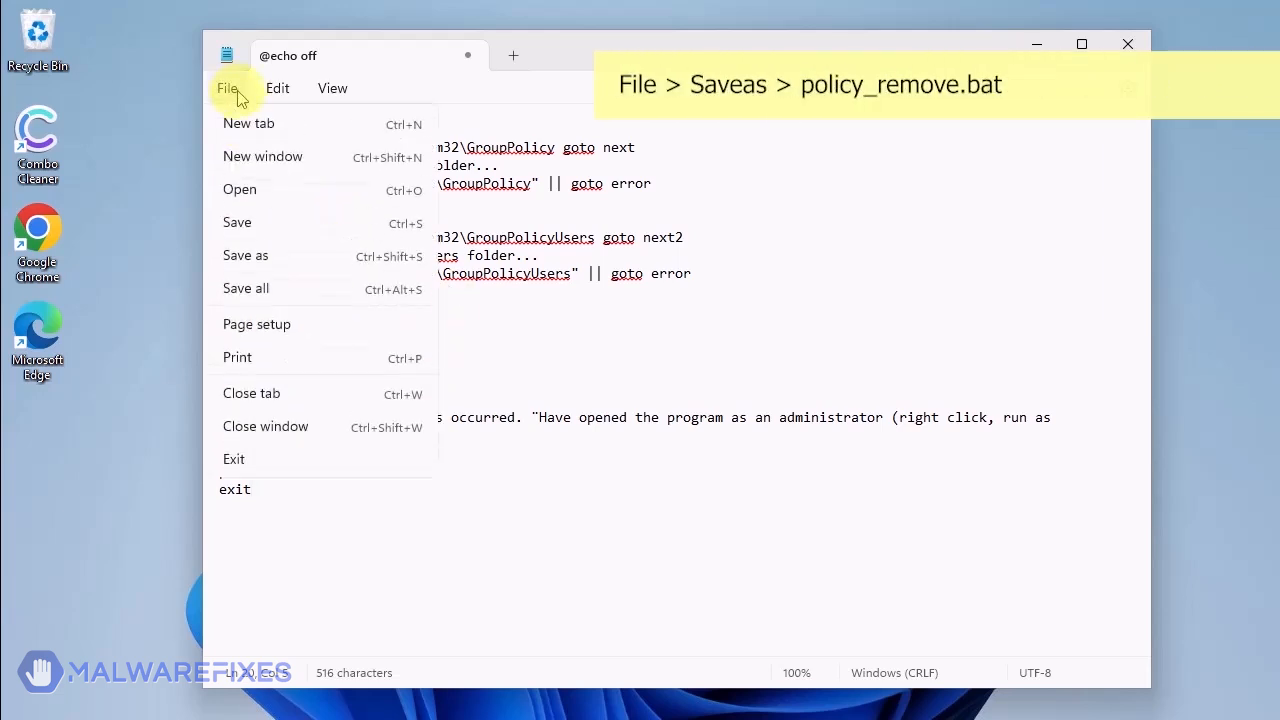
- Save the script to the Desktop as policy_remove.bat via Save as
click(244, 256)
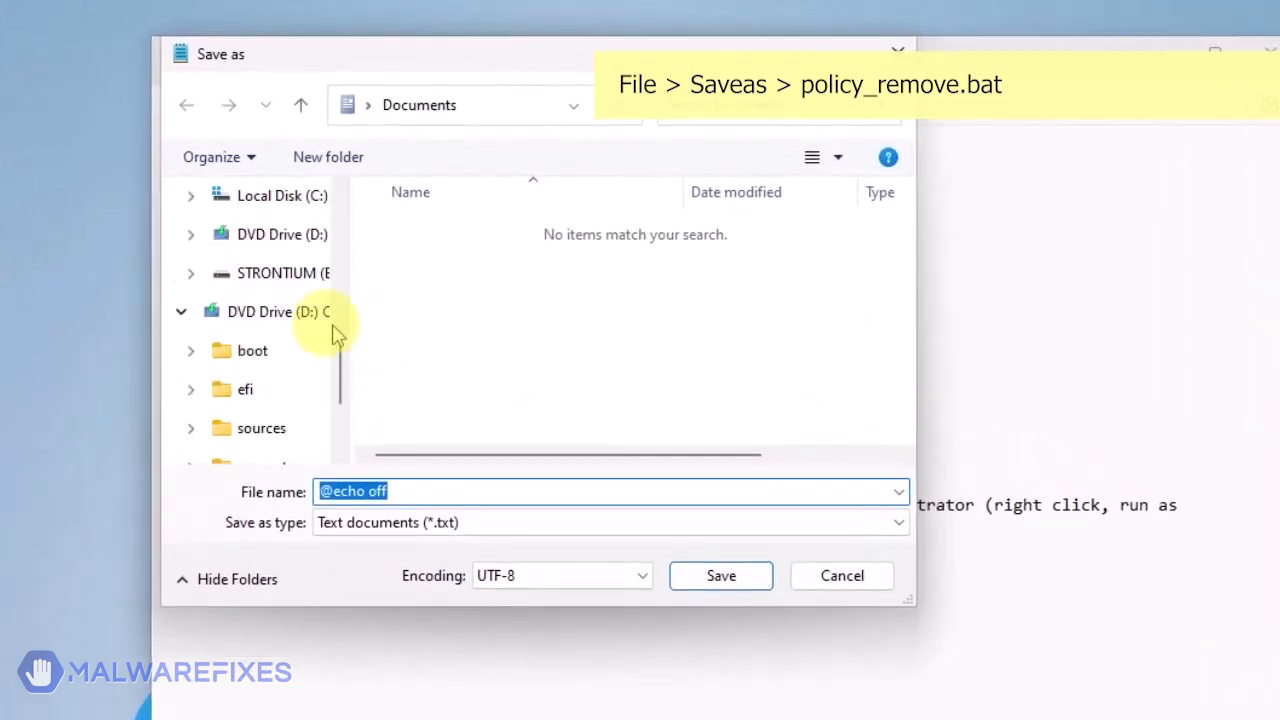
click(252, 272)
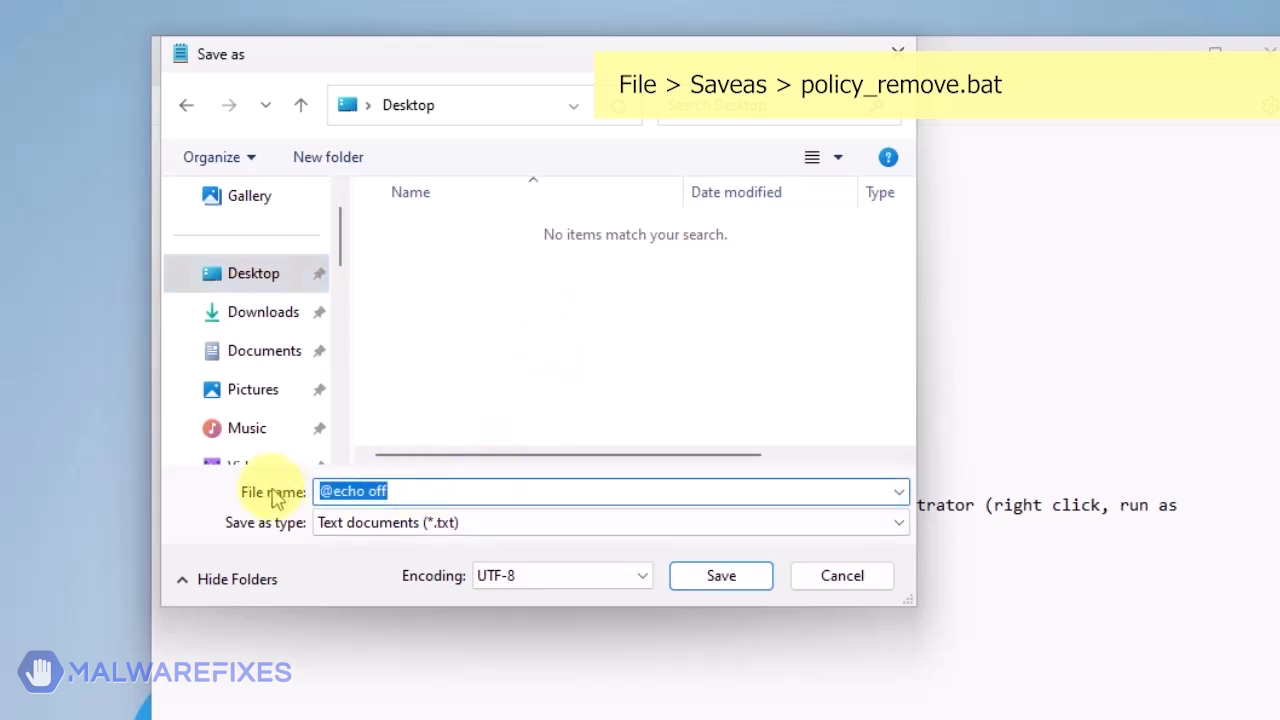
text(policy_remove)
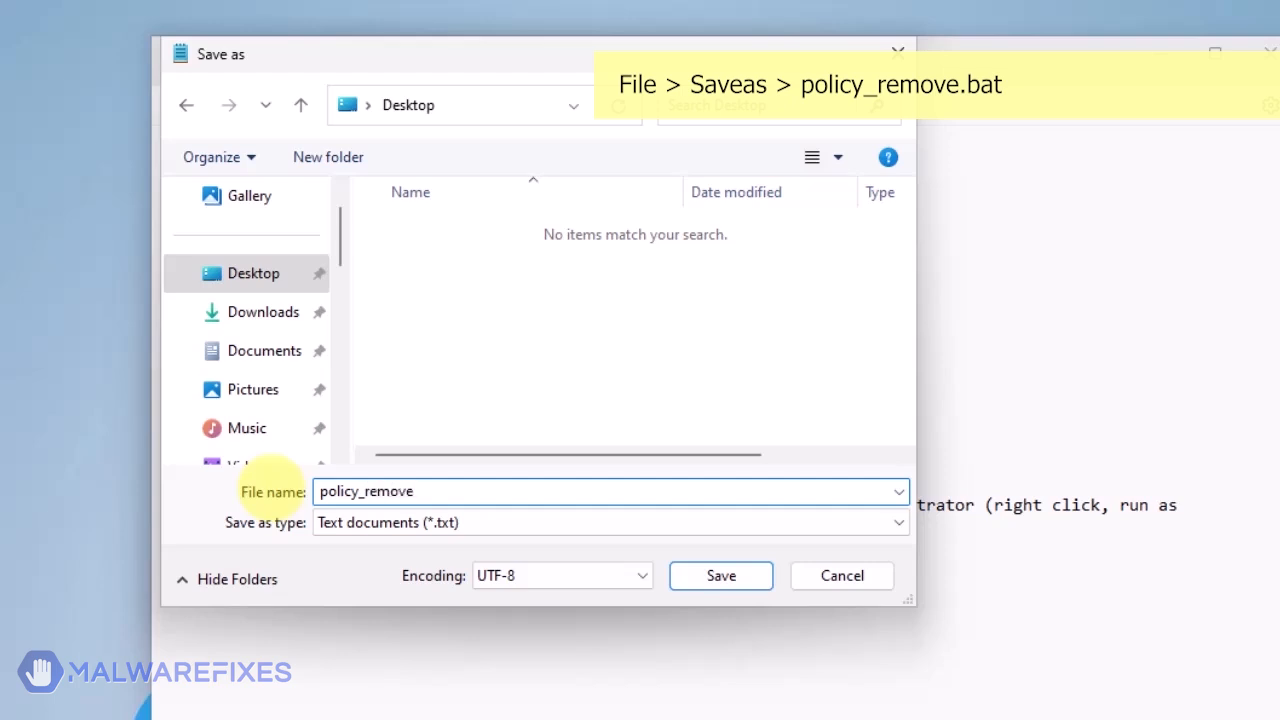
text(.b)
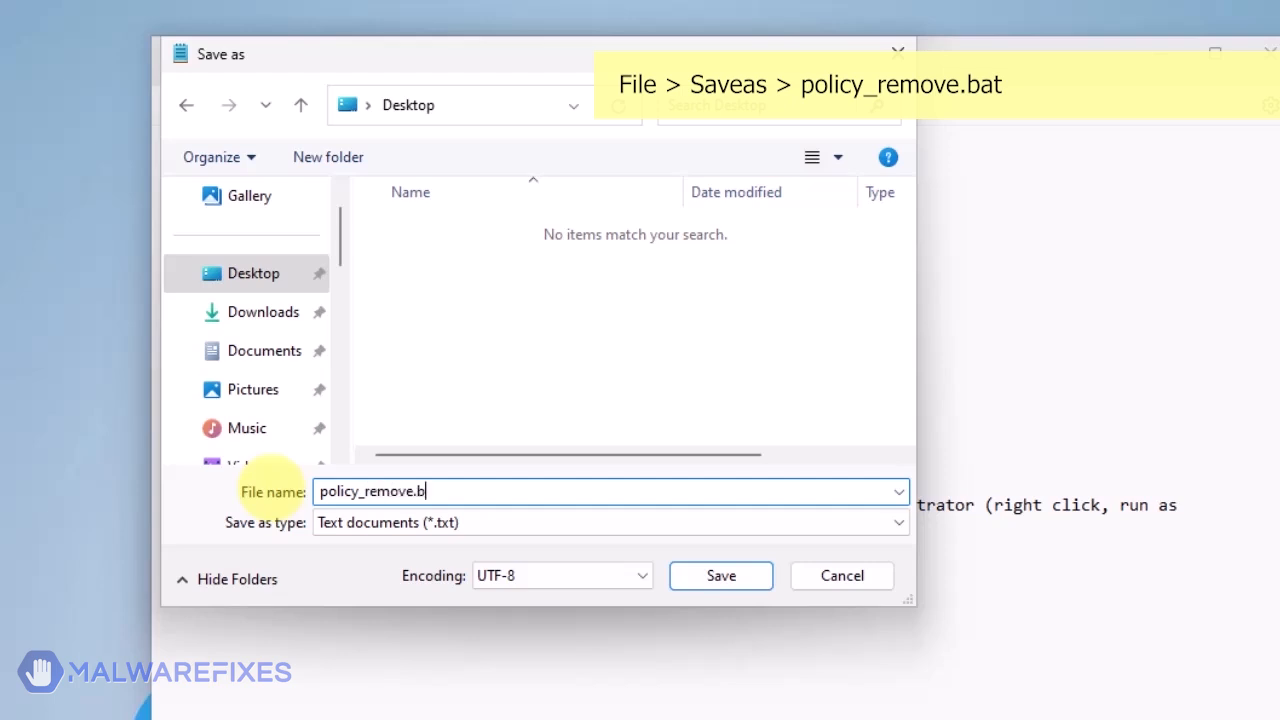
text(at)
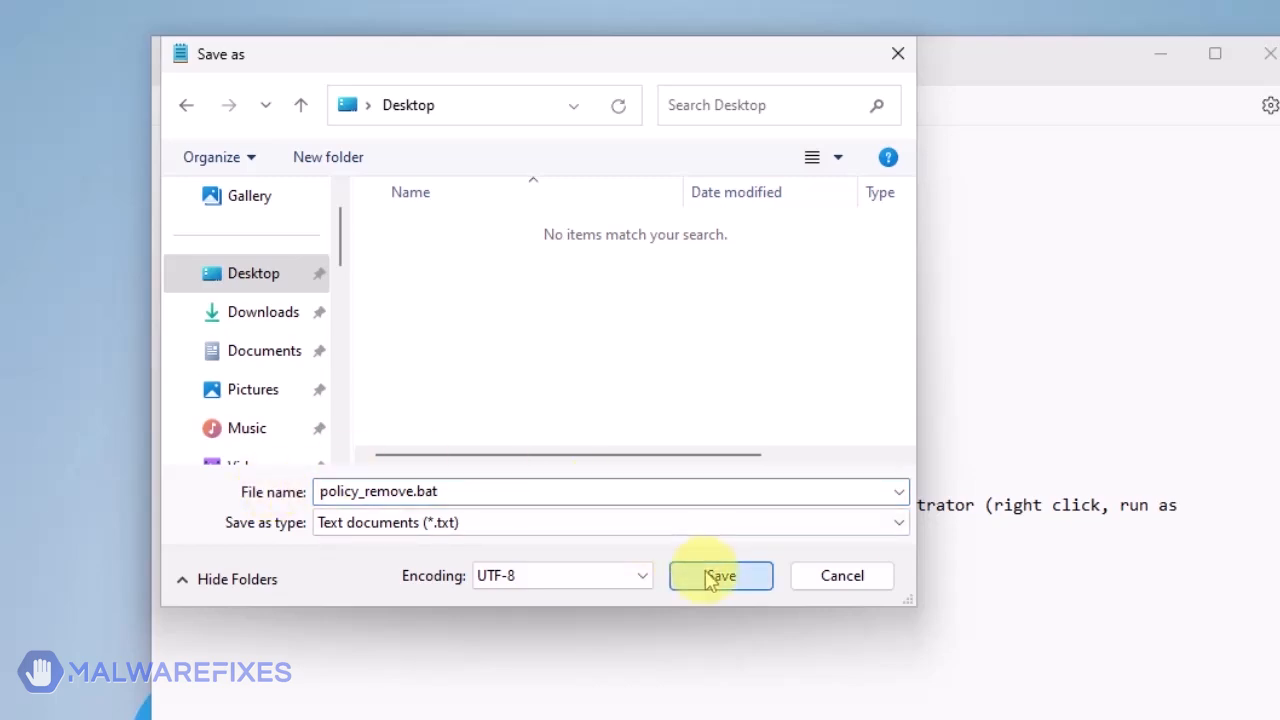
click(720, 576)
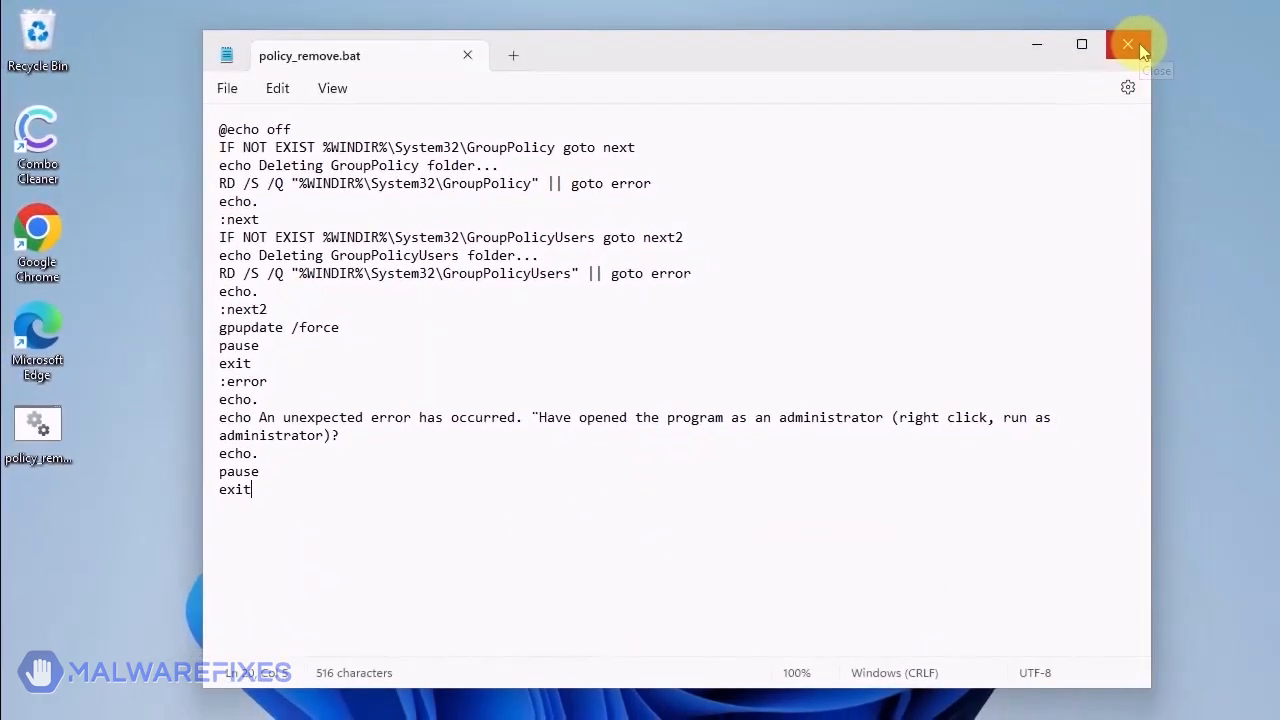
- Close Notepad and run policy_remove.bat as administrator, approving the UAC prompt
click(1128, 44)
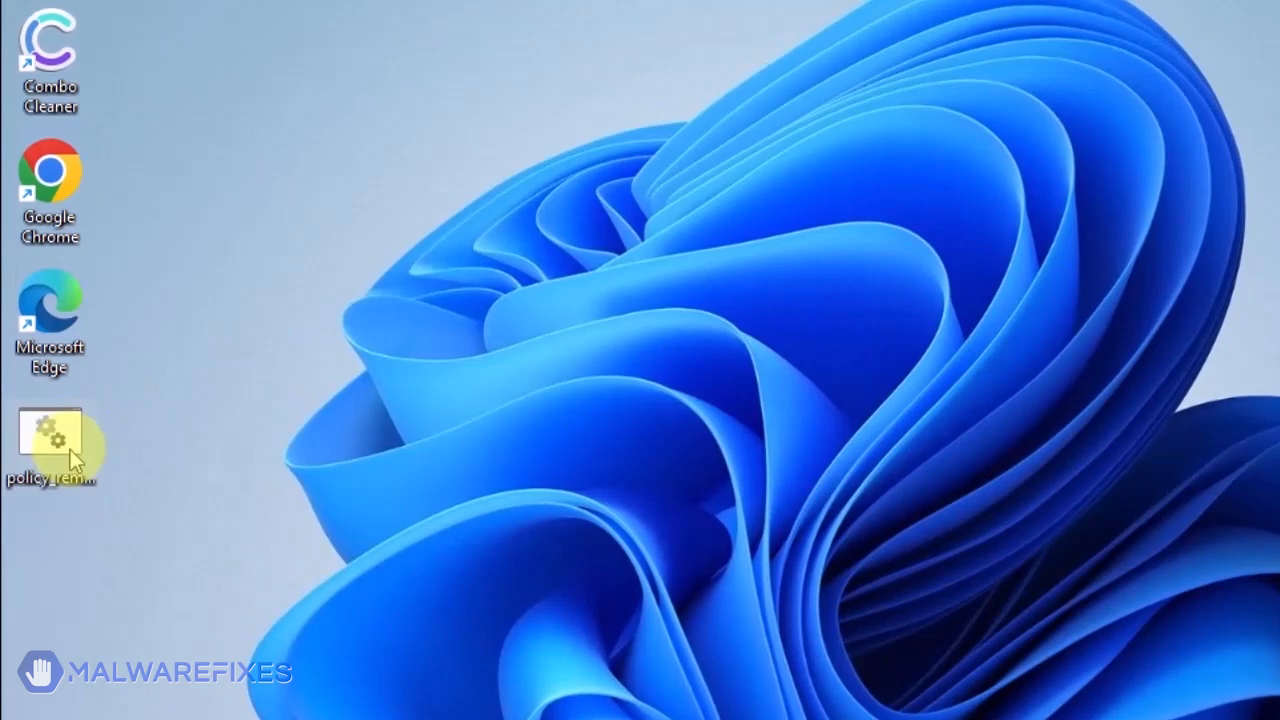
right_click(52, 444)
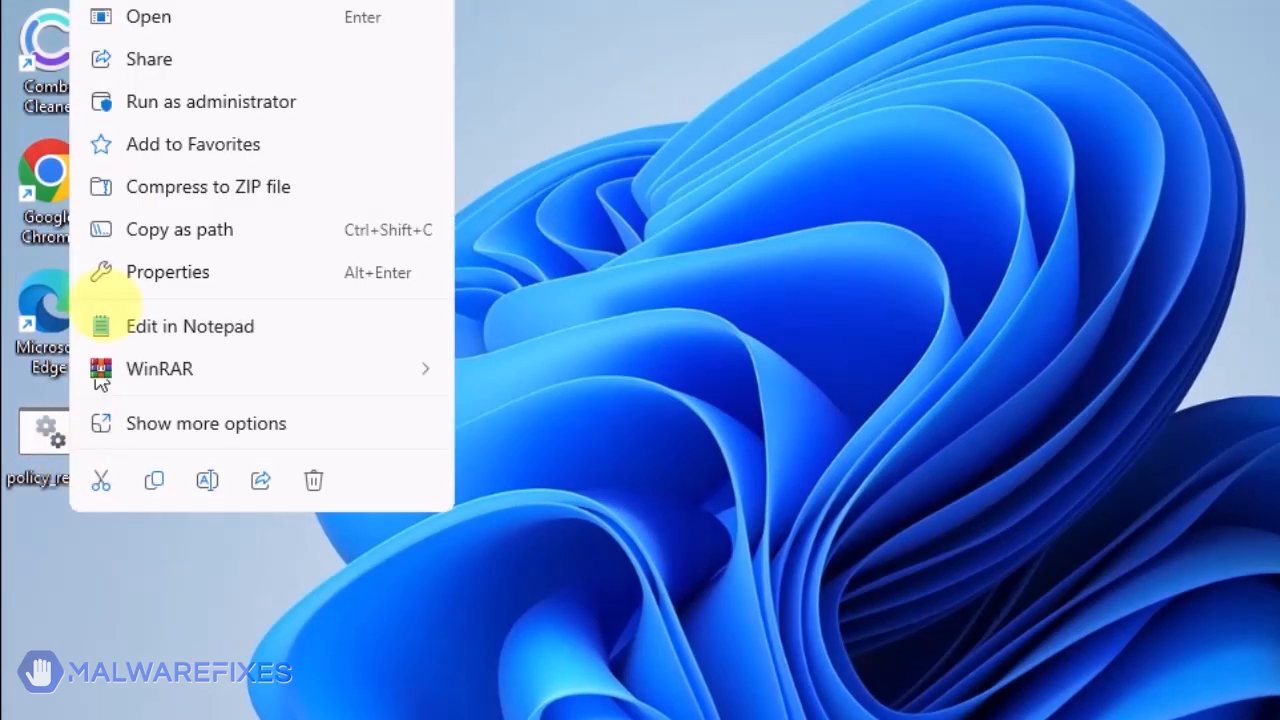
mouse_move(160, 100)
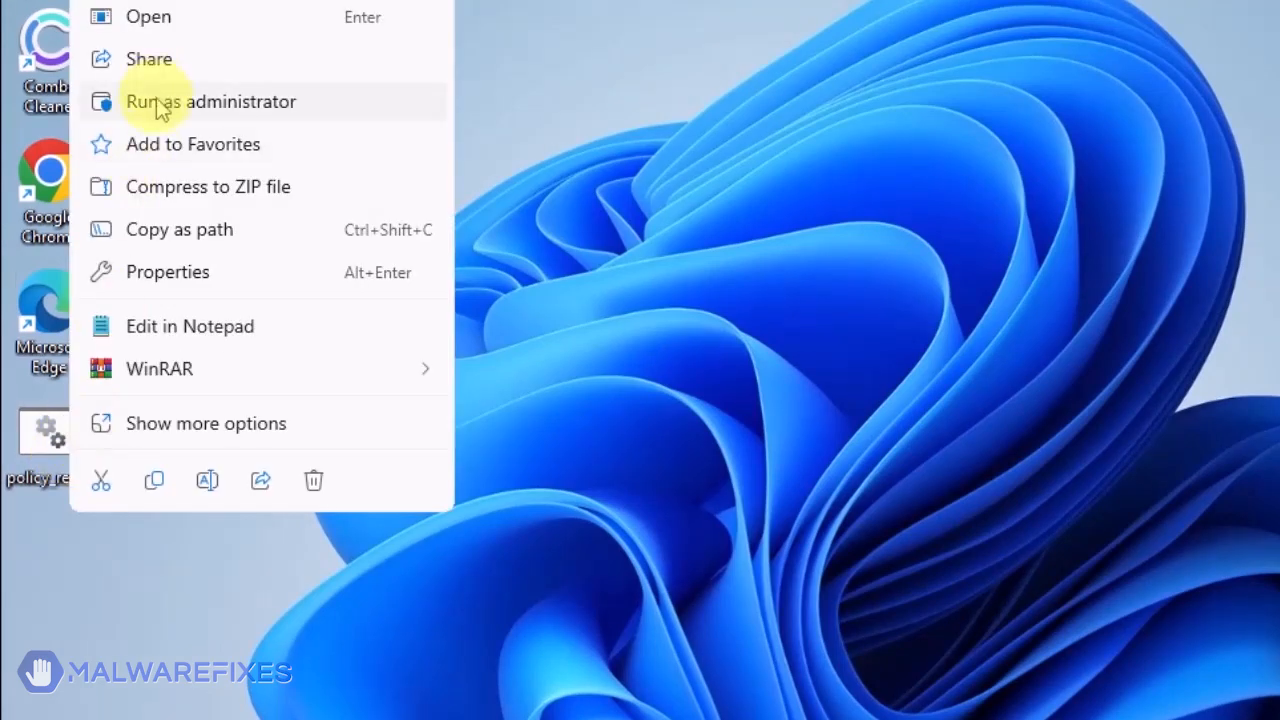
click(210, 100)
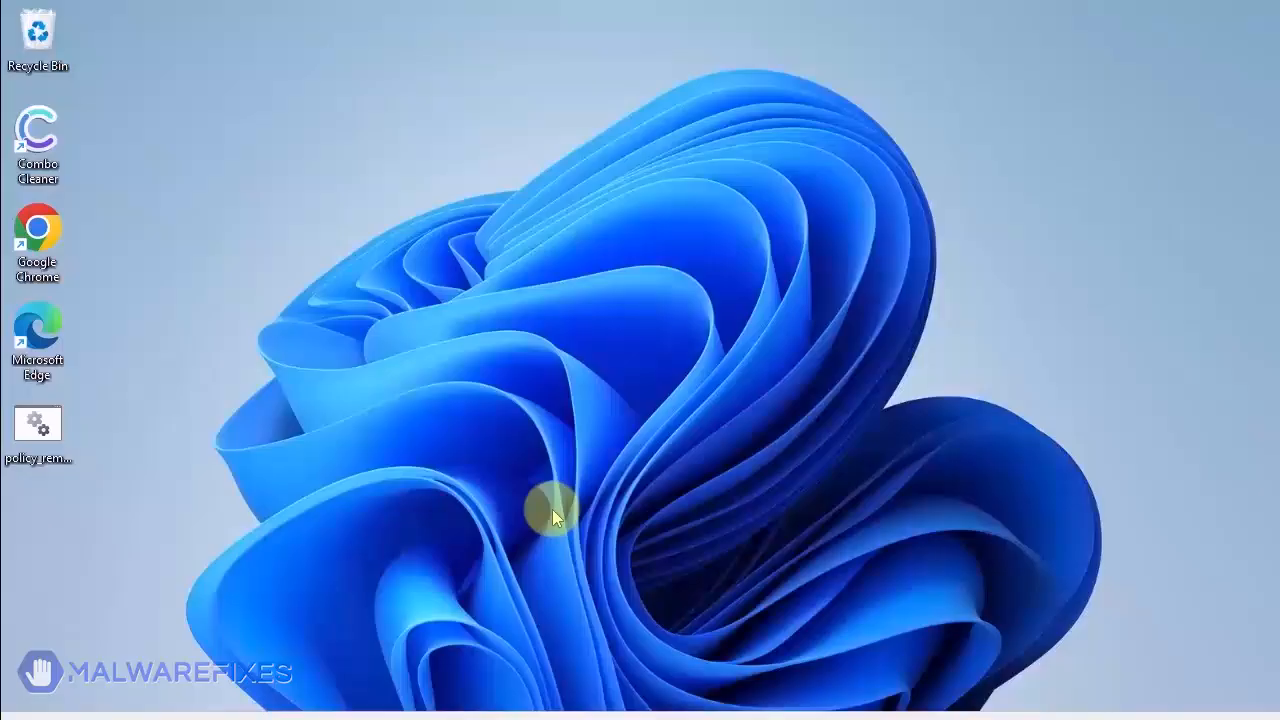
double_click(36, 424)
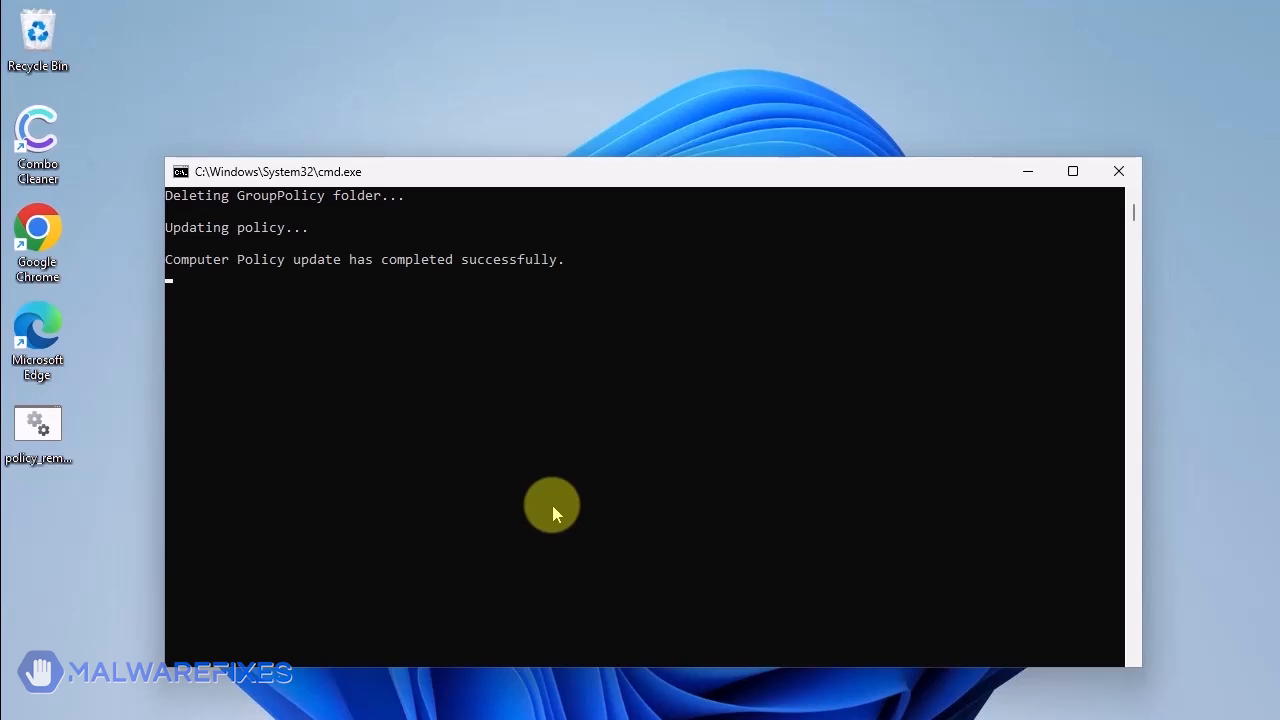
mouse_move(8, 558)
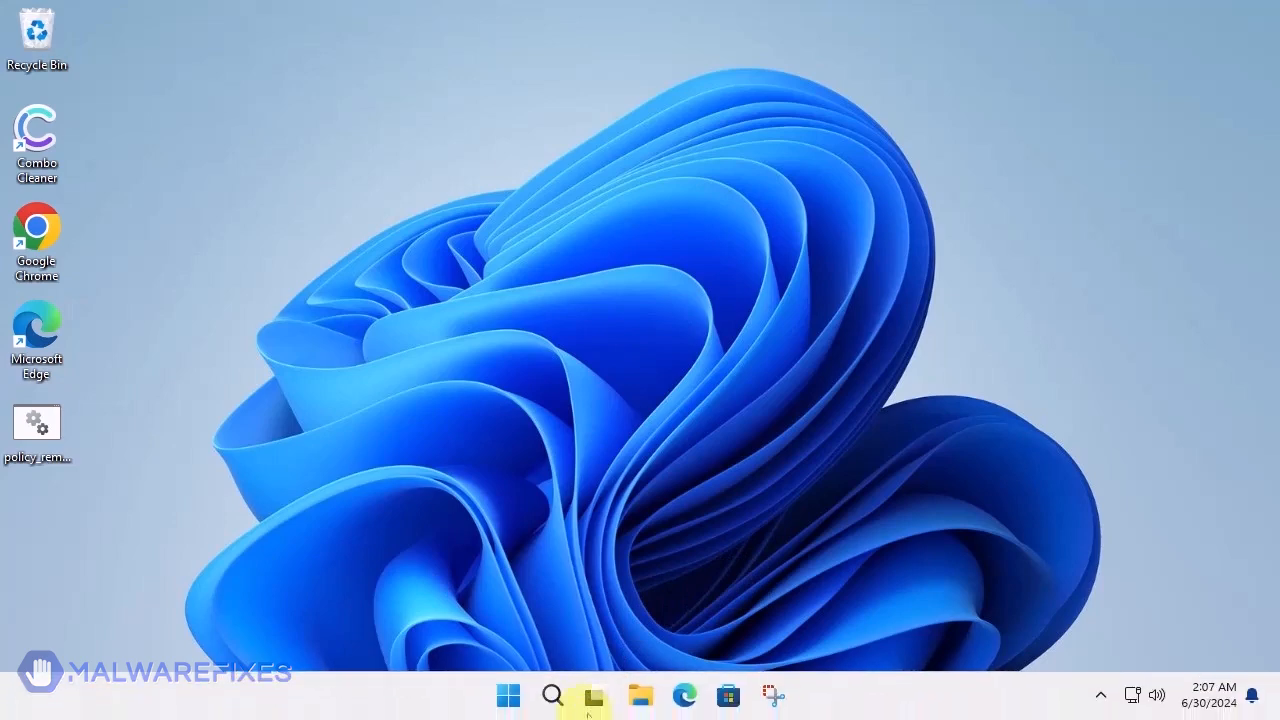
- Search for regedit, launch Registry Editor and approve its User Account Control prompt
click(552, 696)
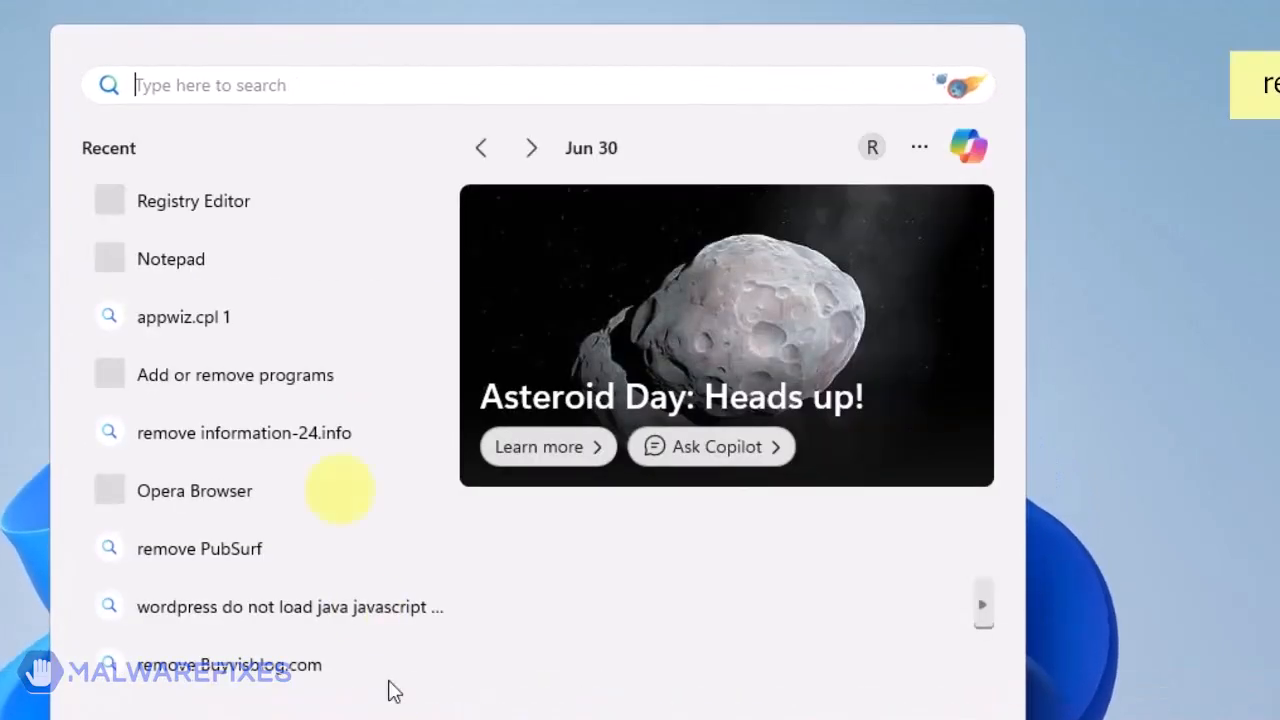
text(r)
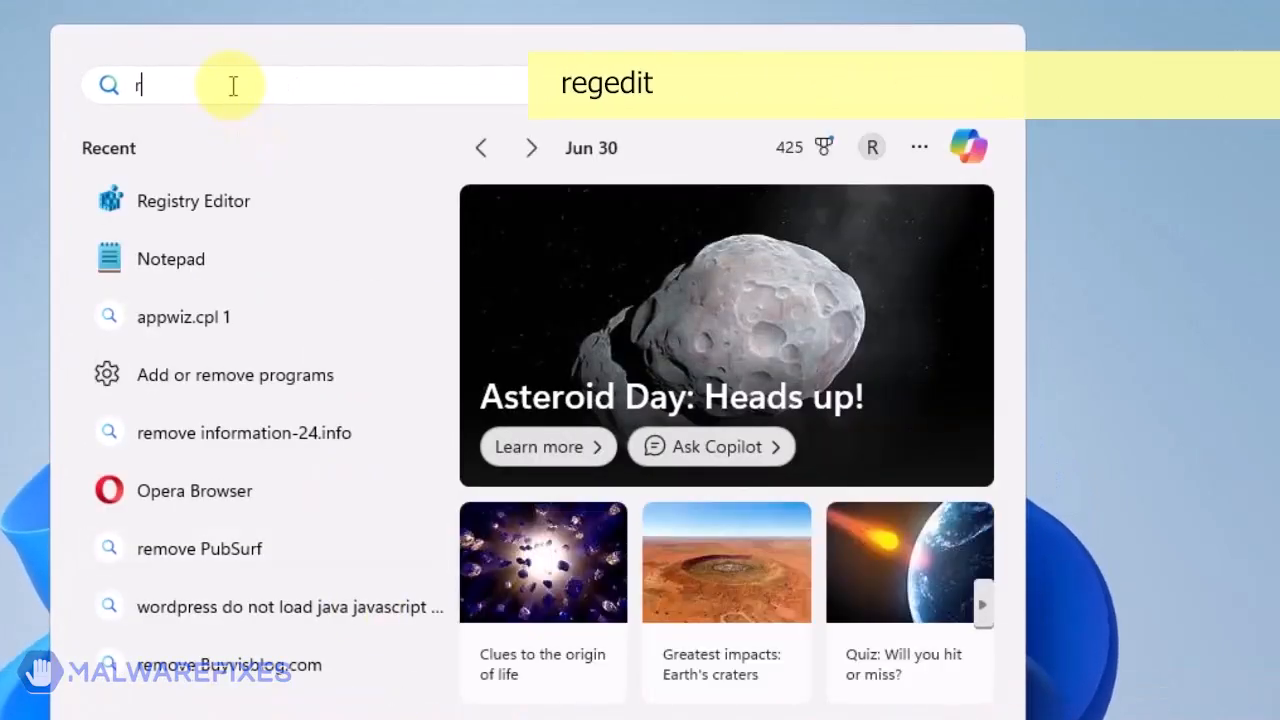
text(egedit)
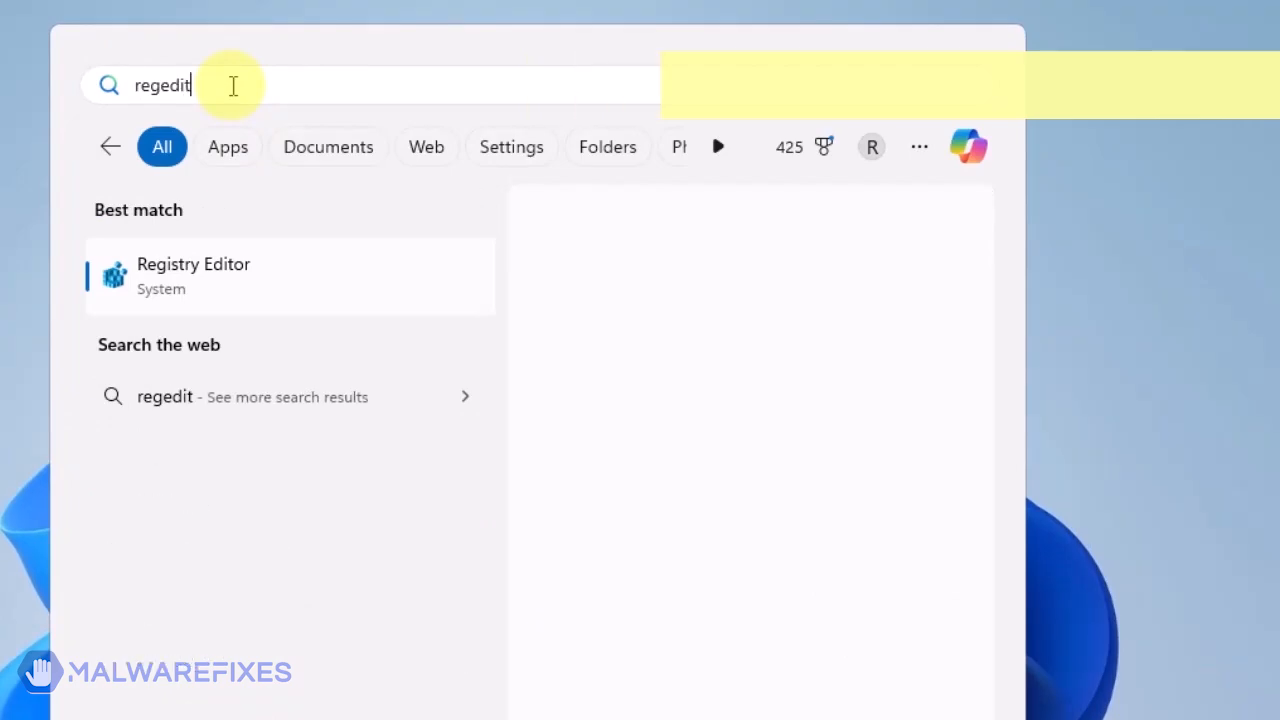
mouse_move(258, 278)
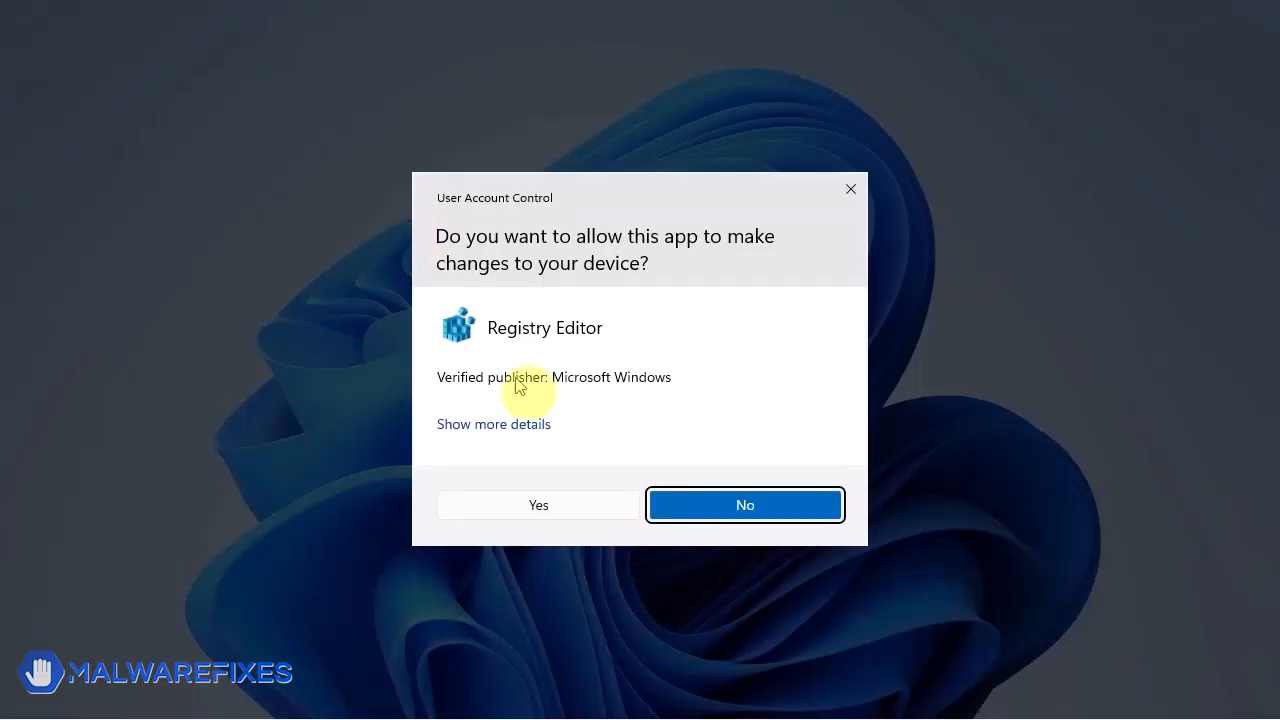
click(538, 504)
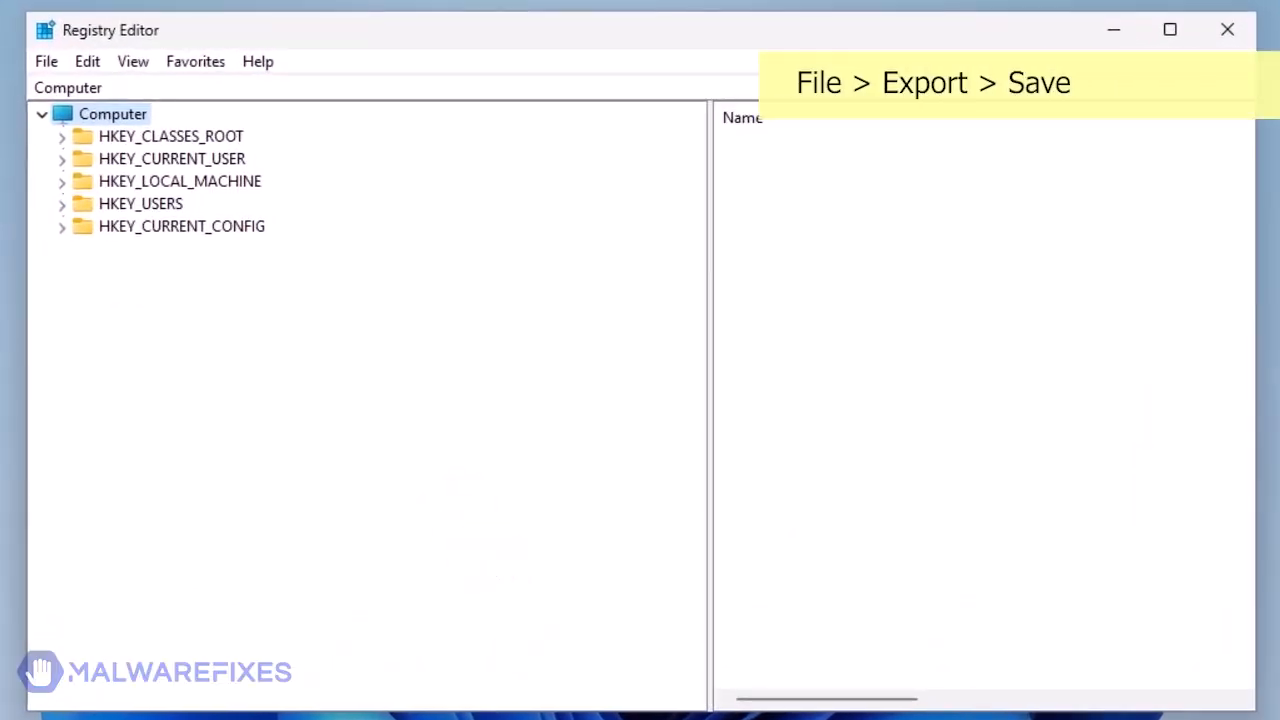
- Export the full registry to Documents as a backup file named reg-backup
click(46, 60)
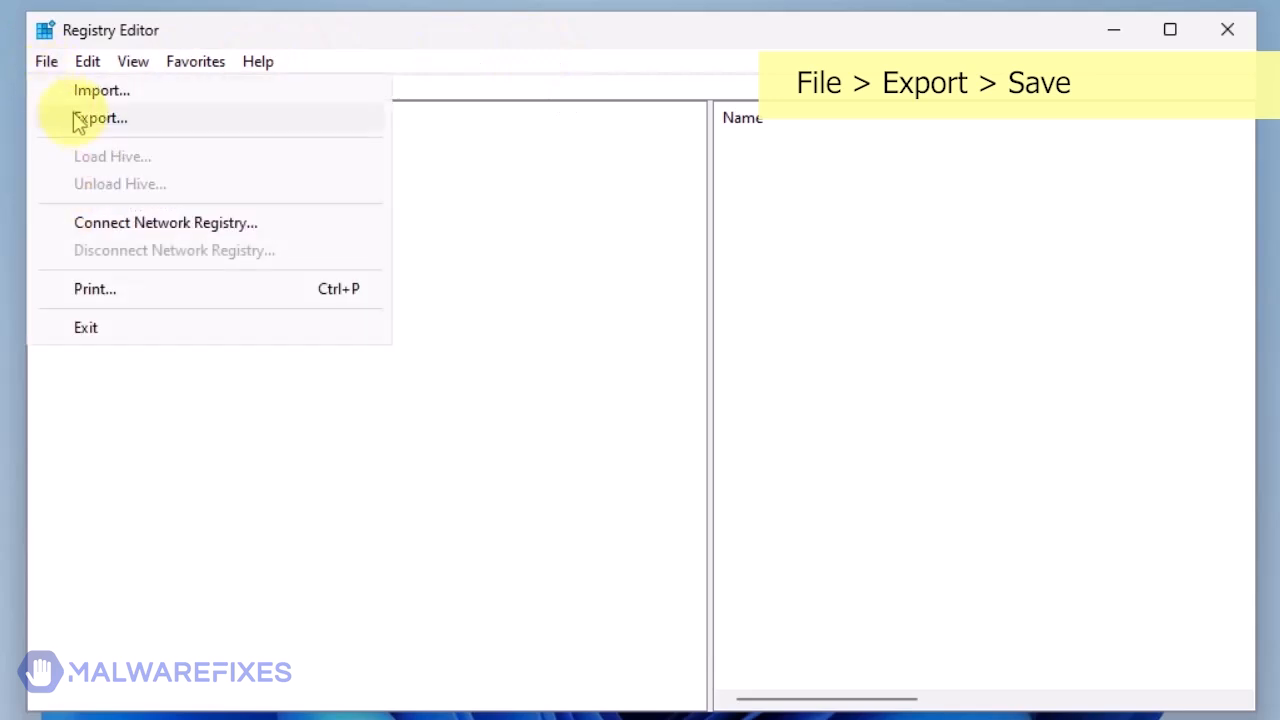
click(100, 118)
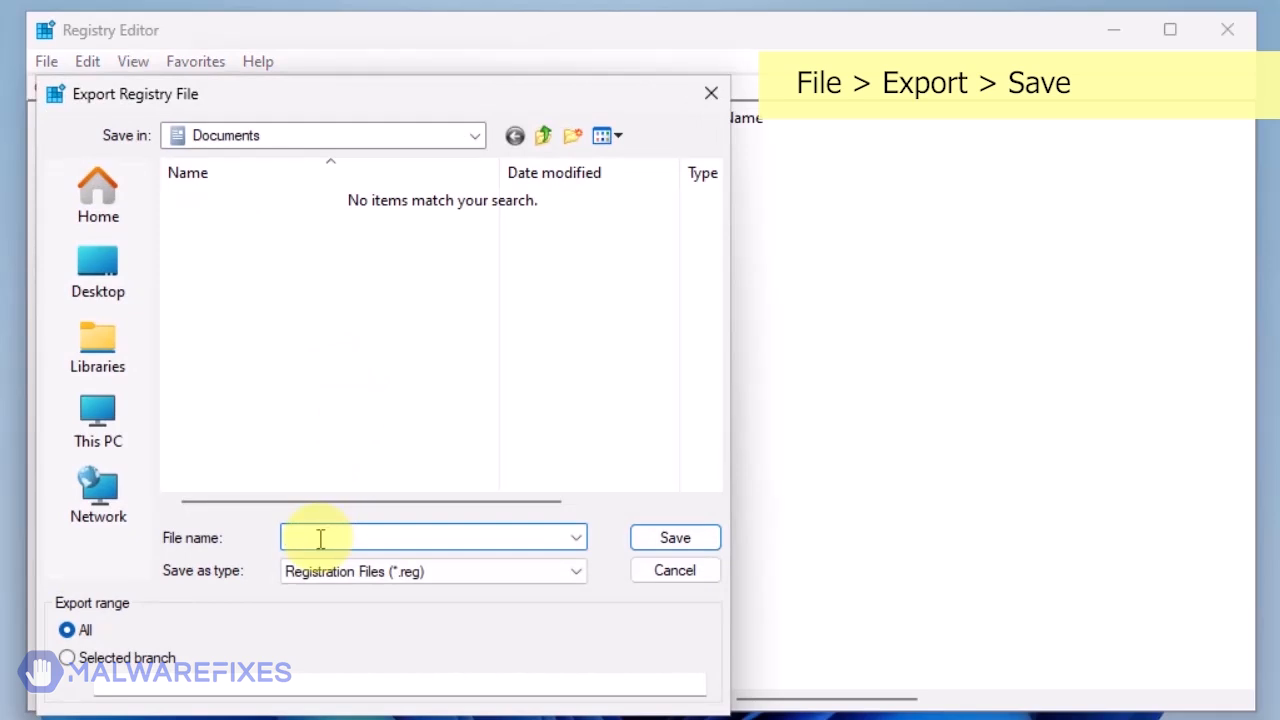
text(reg)
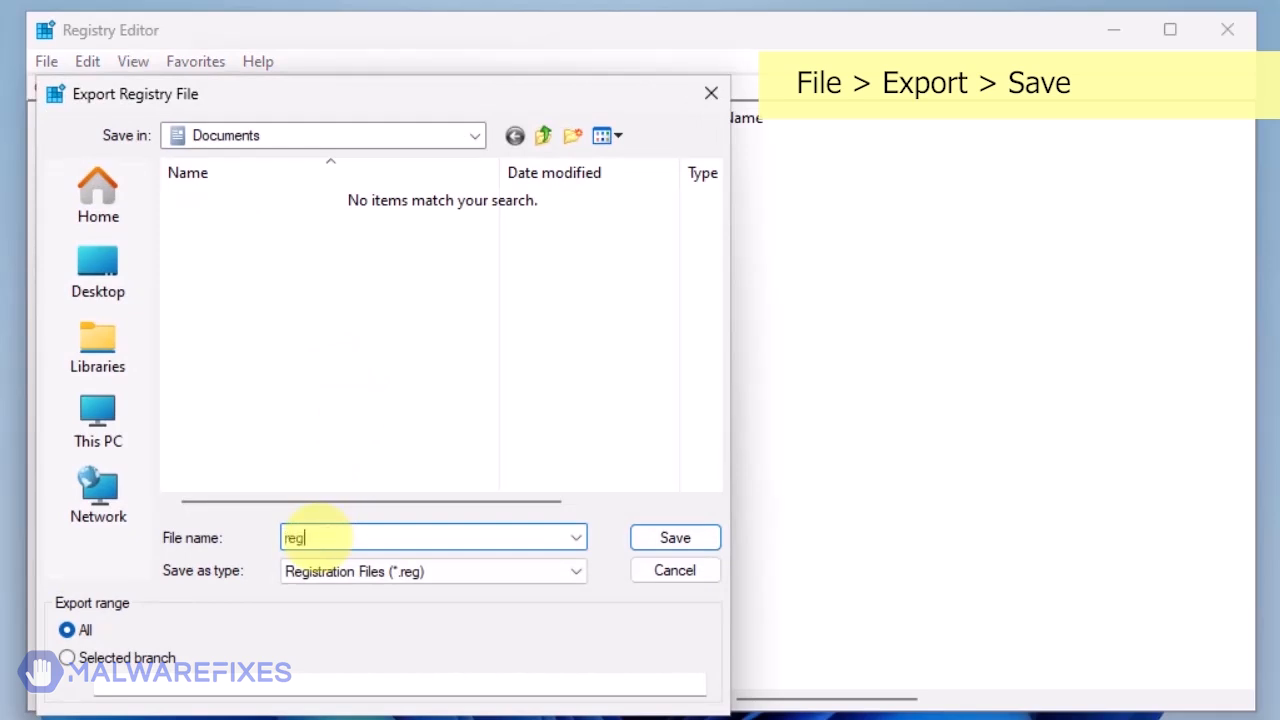
text(-back)
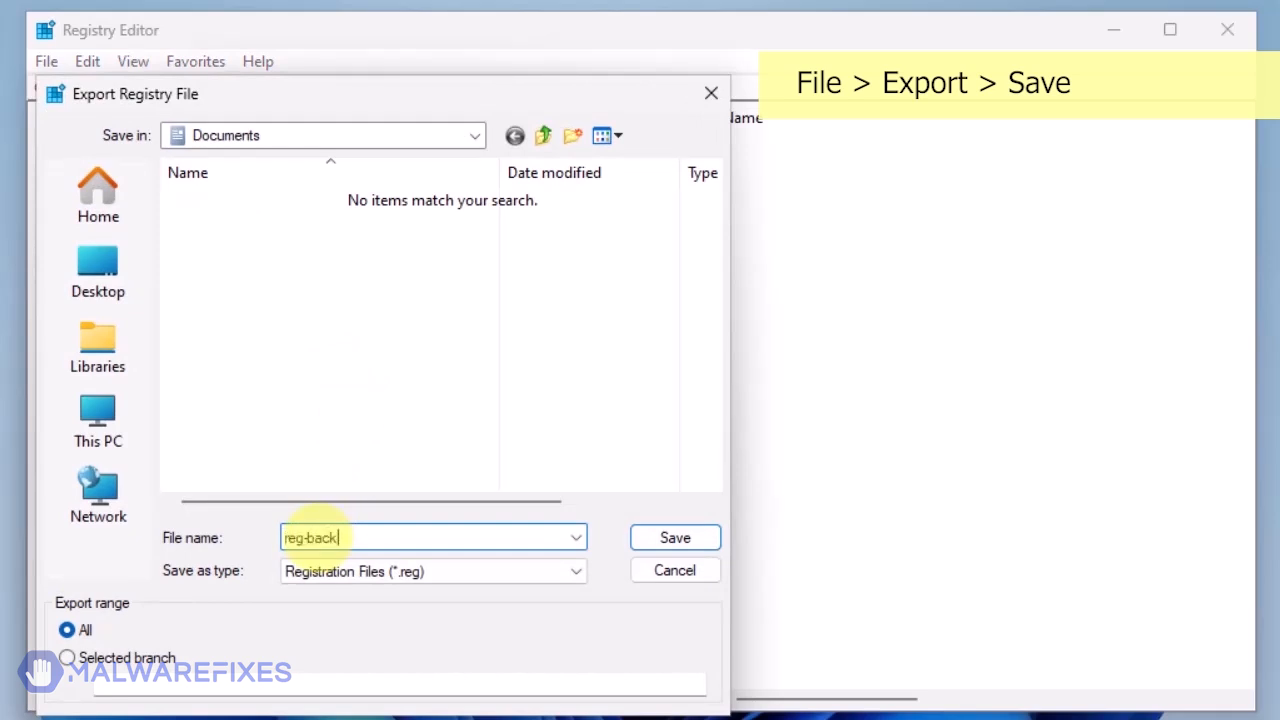
text(up)
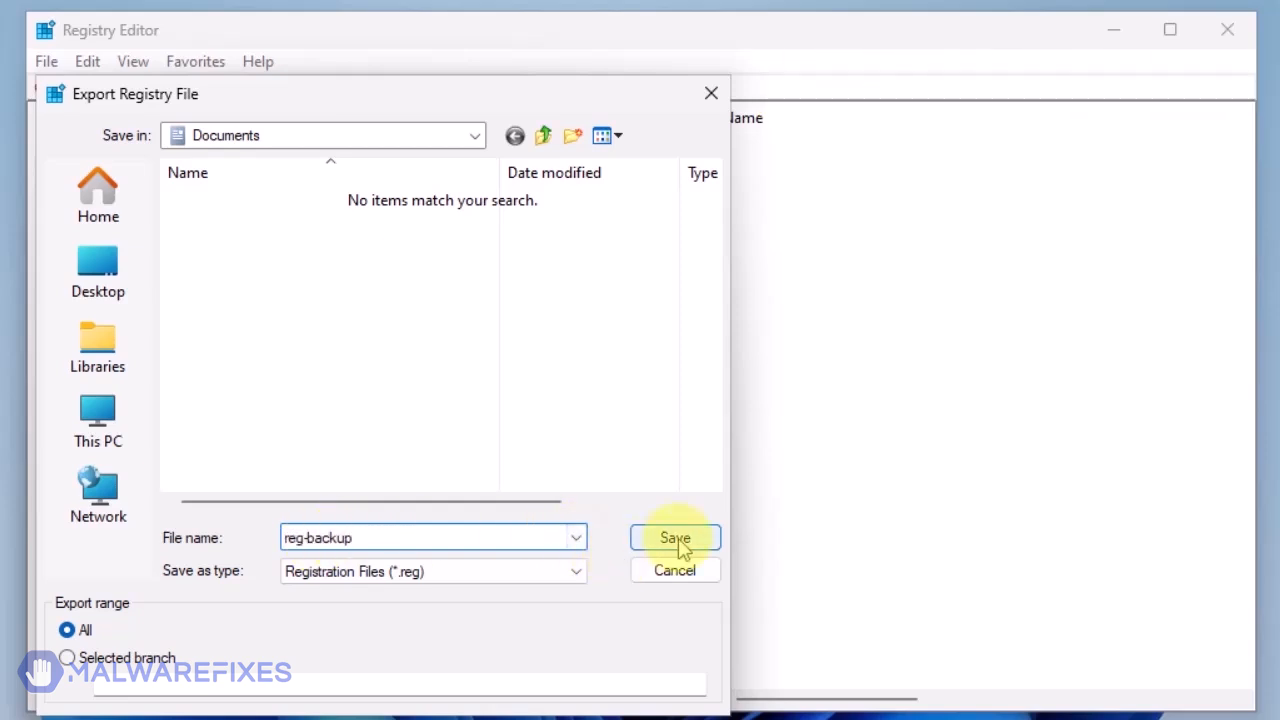
click(674, 536)
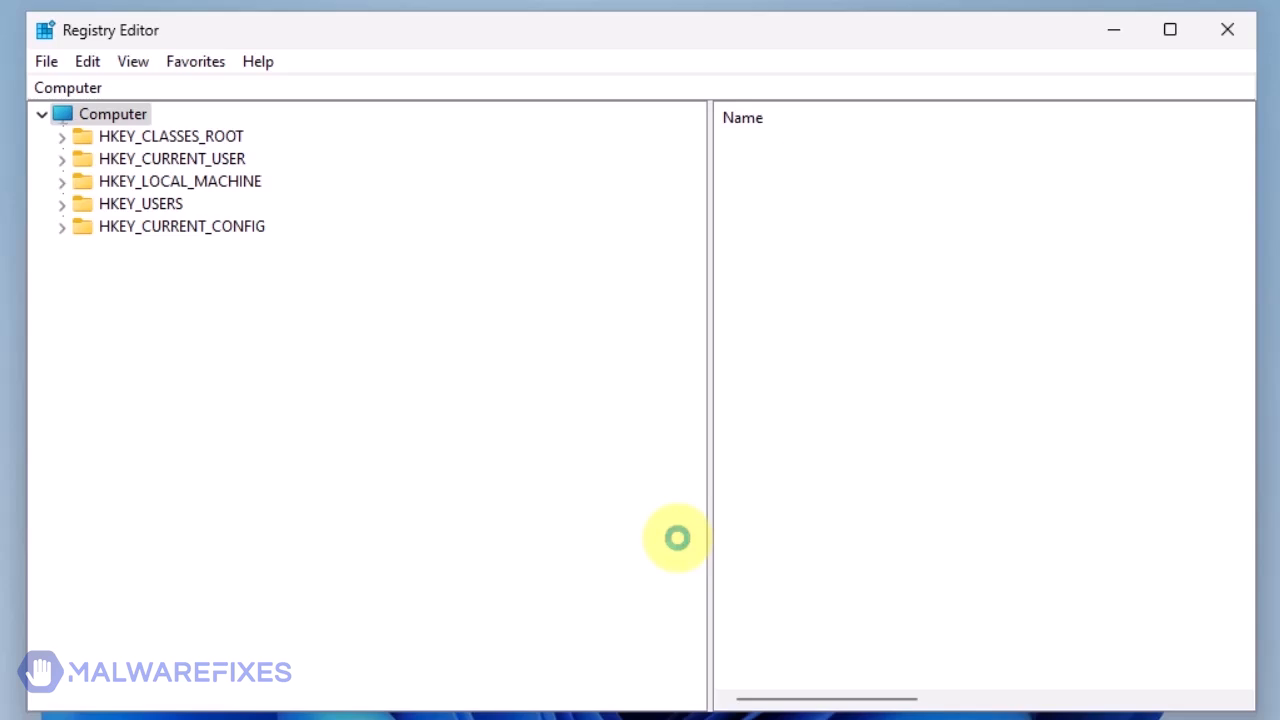
mouse_move(292, 360)
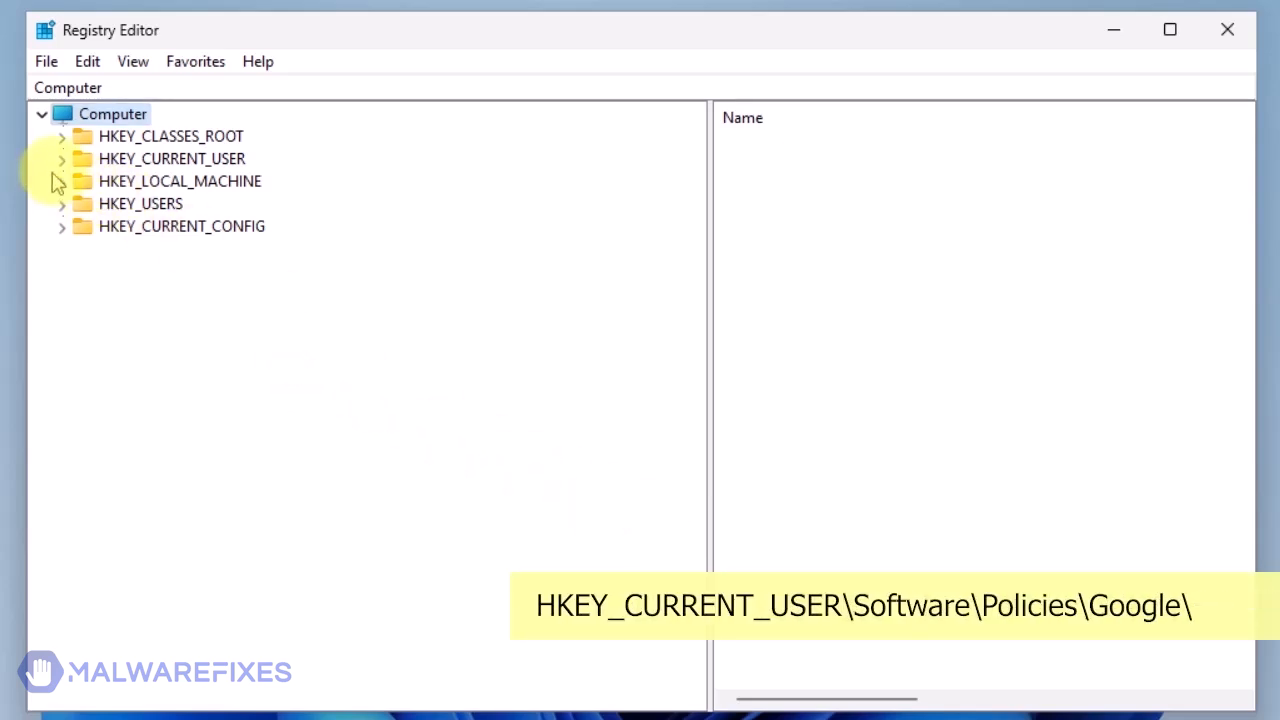
- Delete the HKEY_CURRENT_USER\Software\Policies\Google\Chrome key and confirm
click(62, 158)
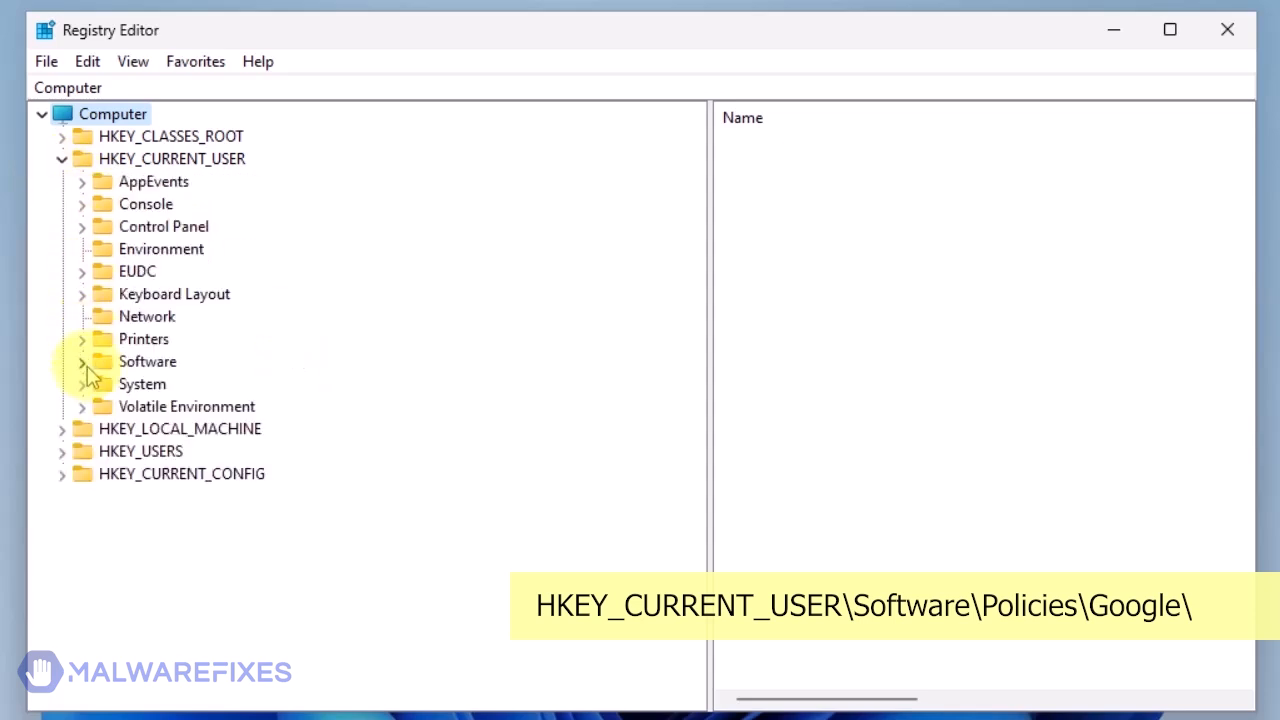
click(82, 360)
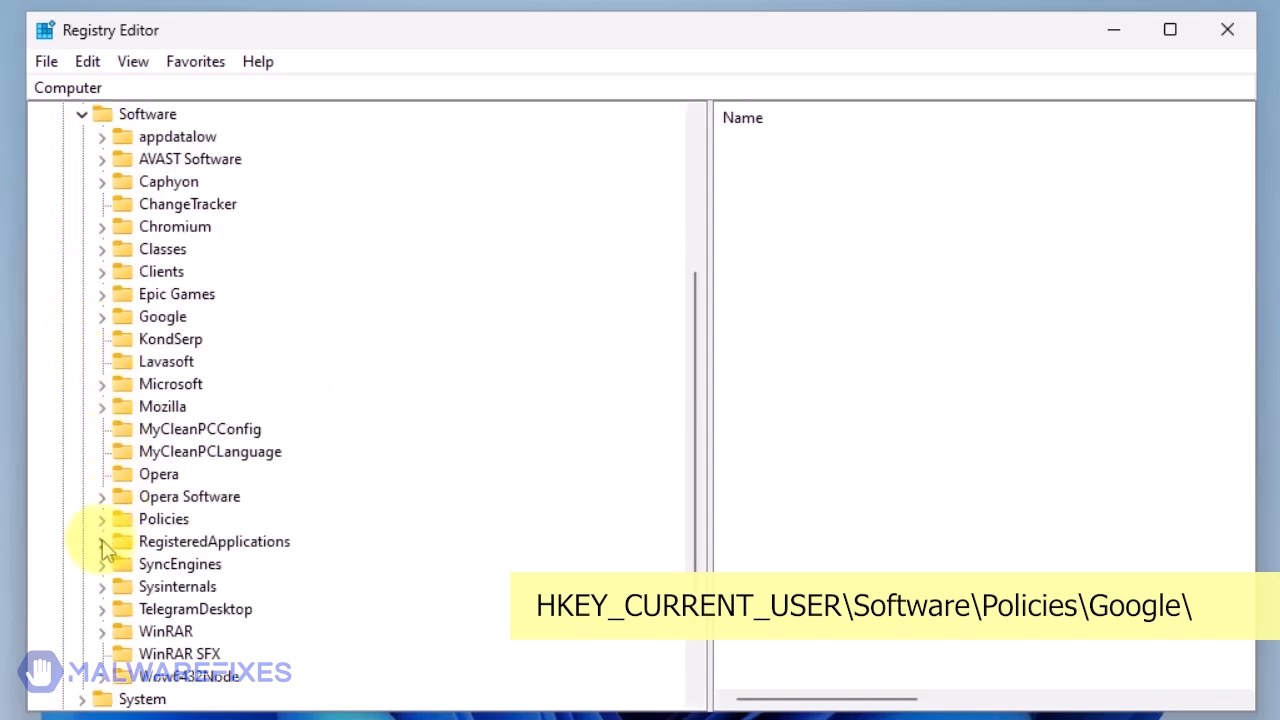
click(100, 518)
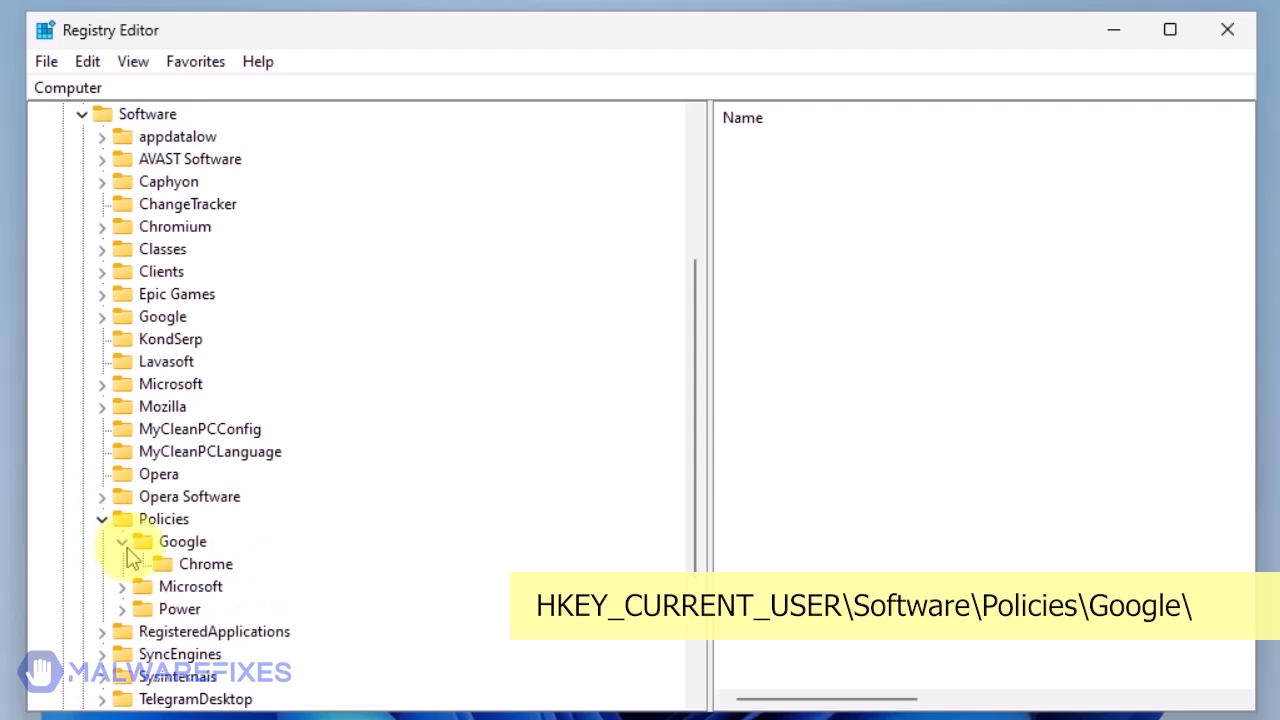
right_click(208, 564)
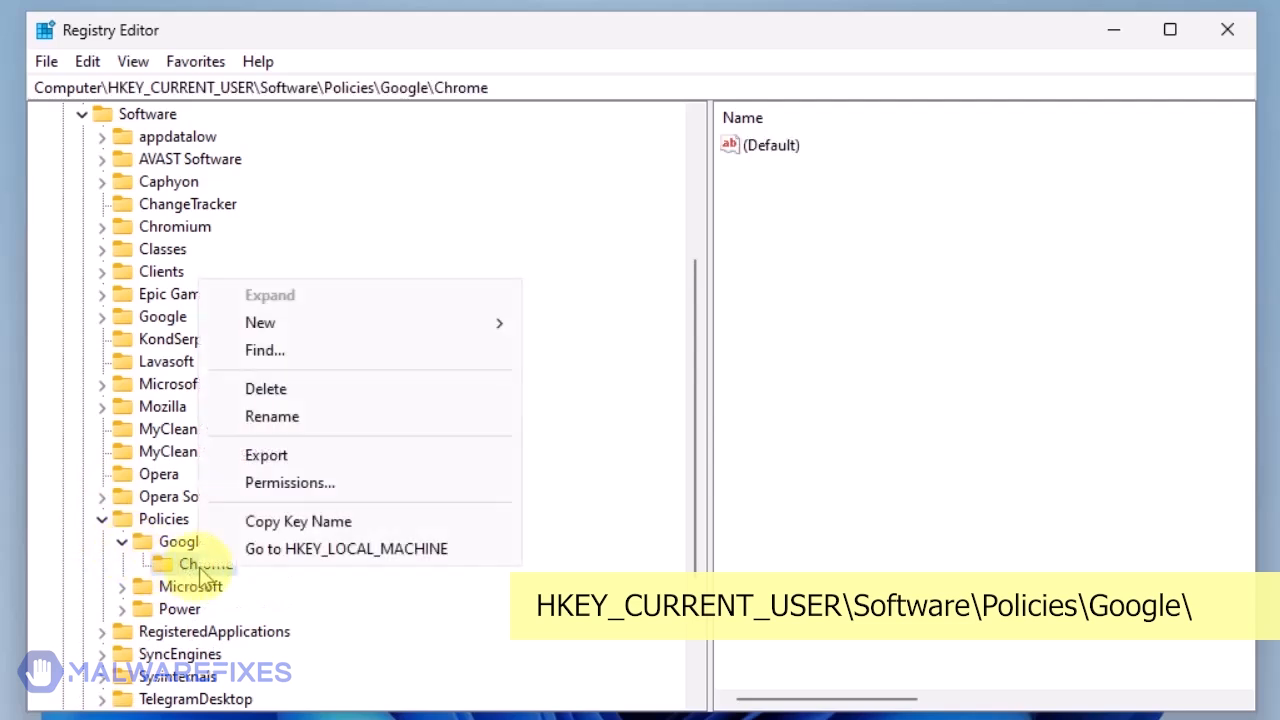
click(266, 388)
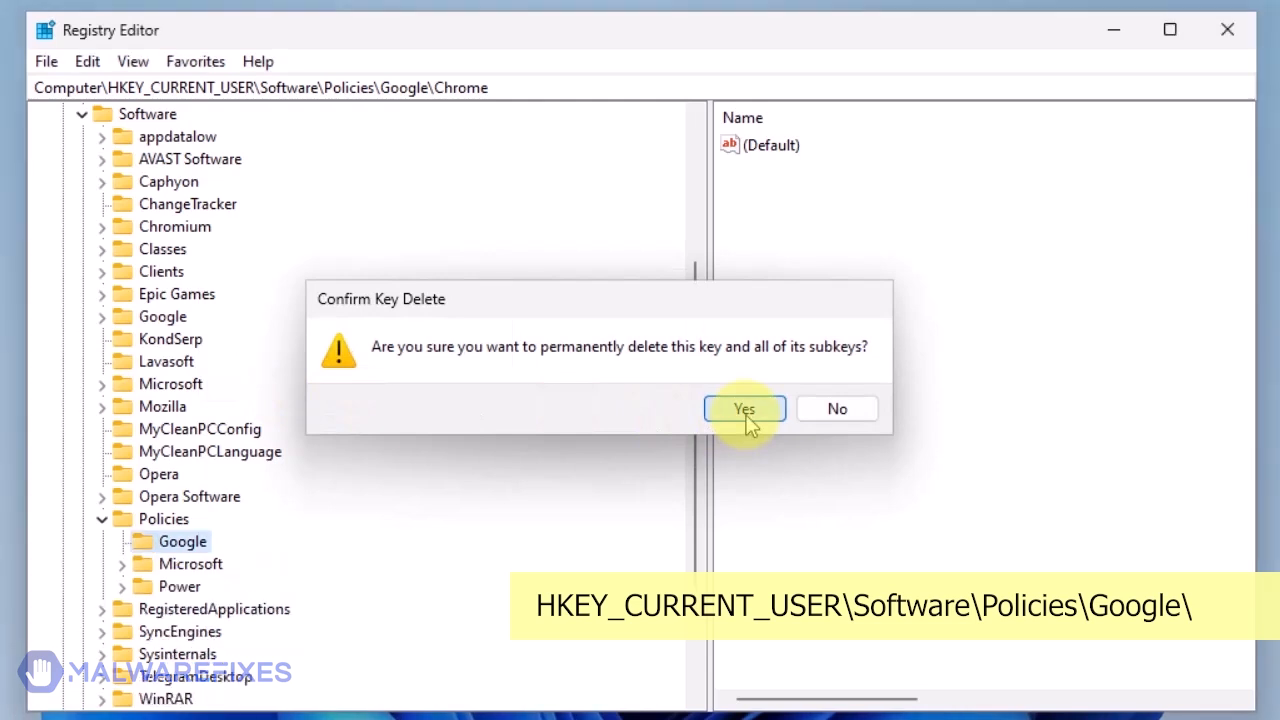
click(744, 408)
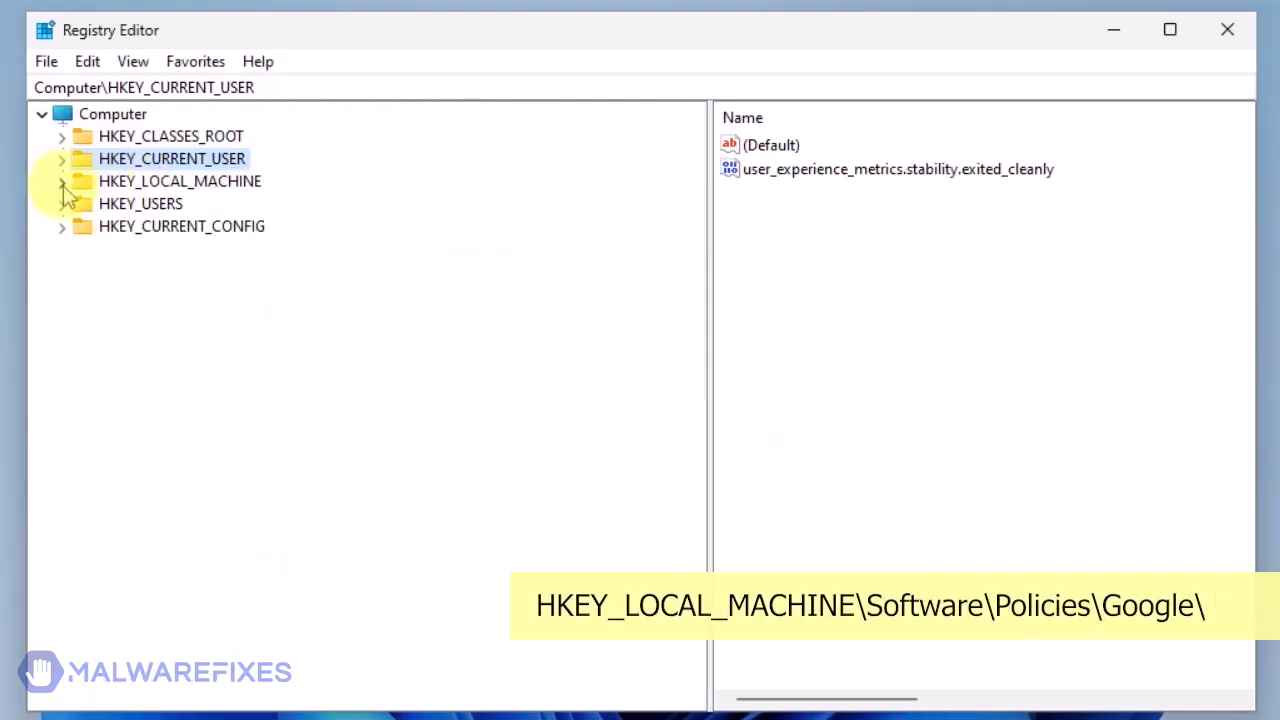
- Delete the Chrome key under HKEY_LOCAL_MACHINE\SOFTWARE\Policies\Google and confirm
click(60, 180)
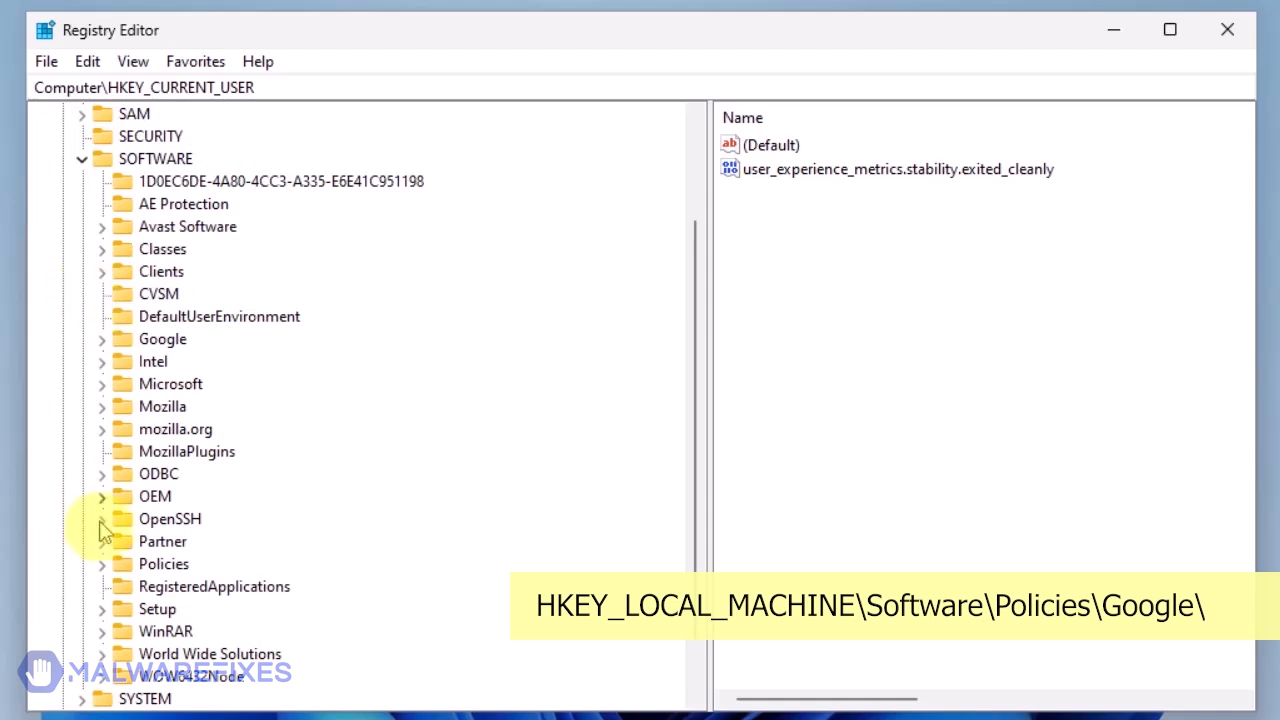
click(104, 564)
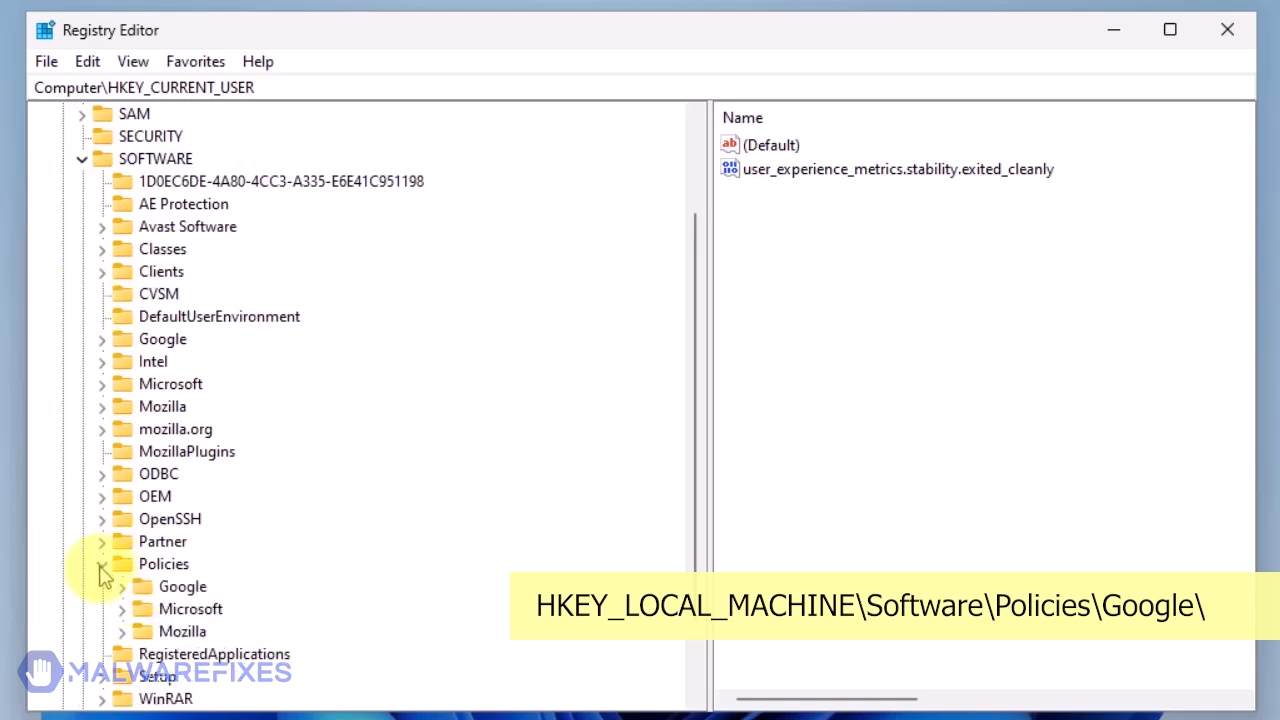
click(120, 586)
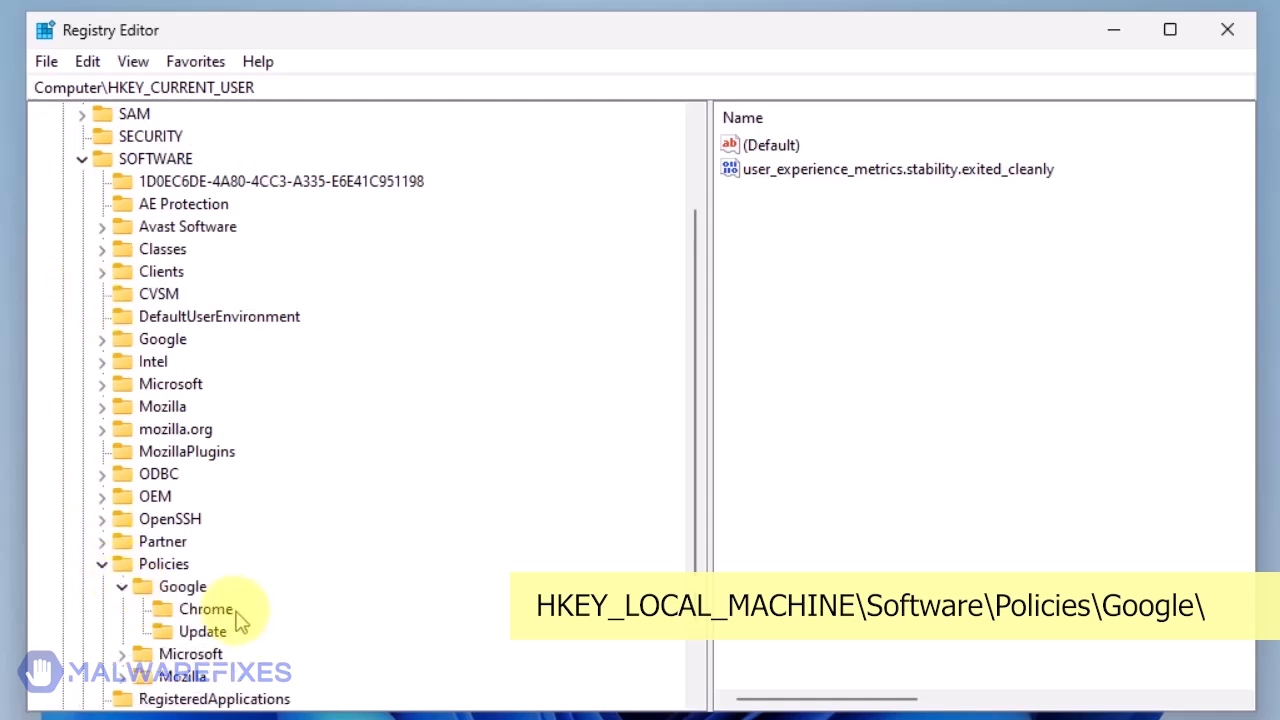
right_click(208, 608)
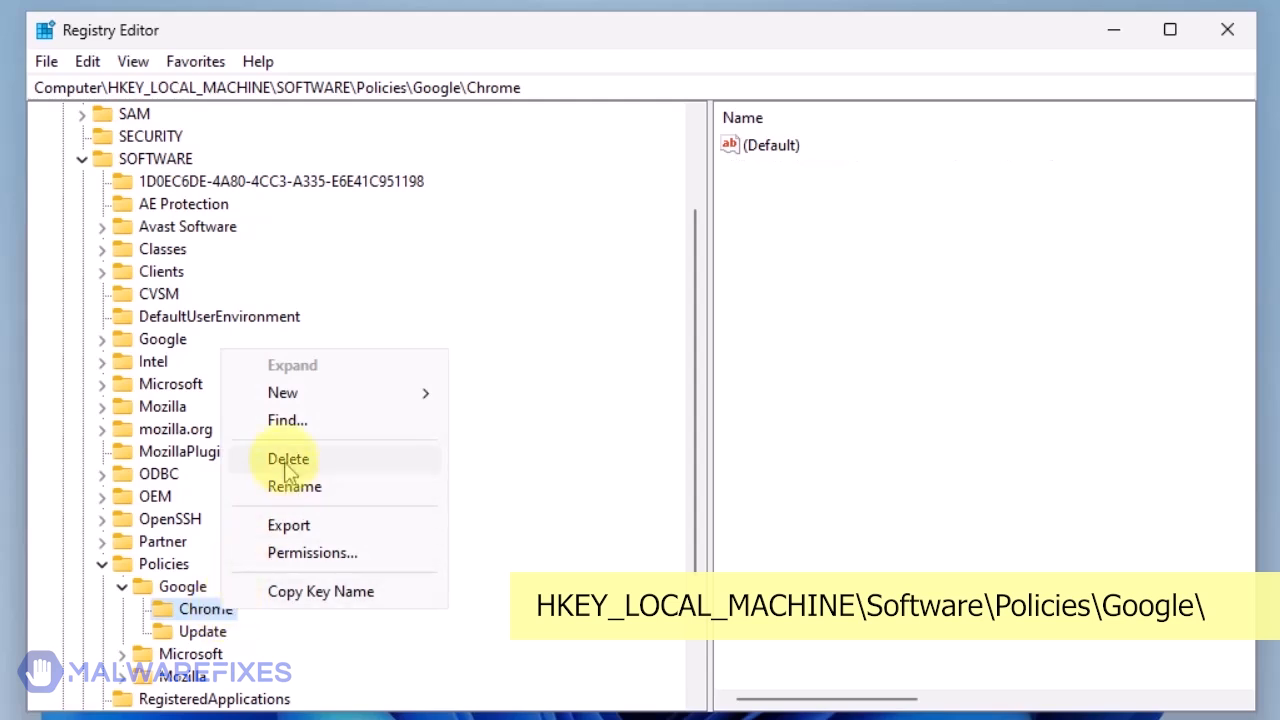
click(288, 458)
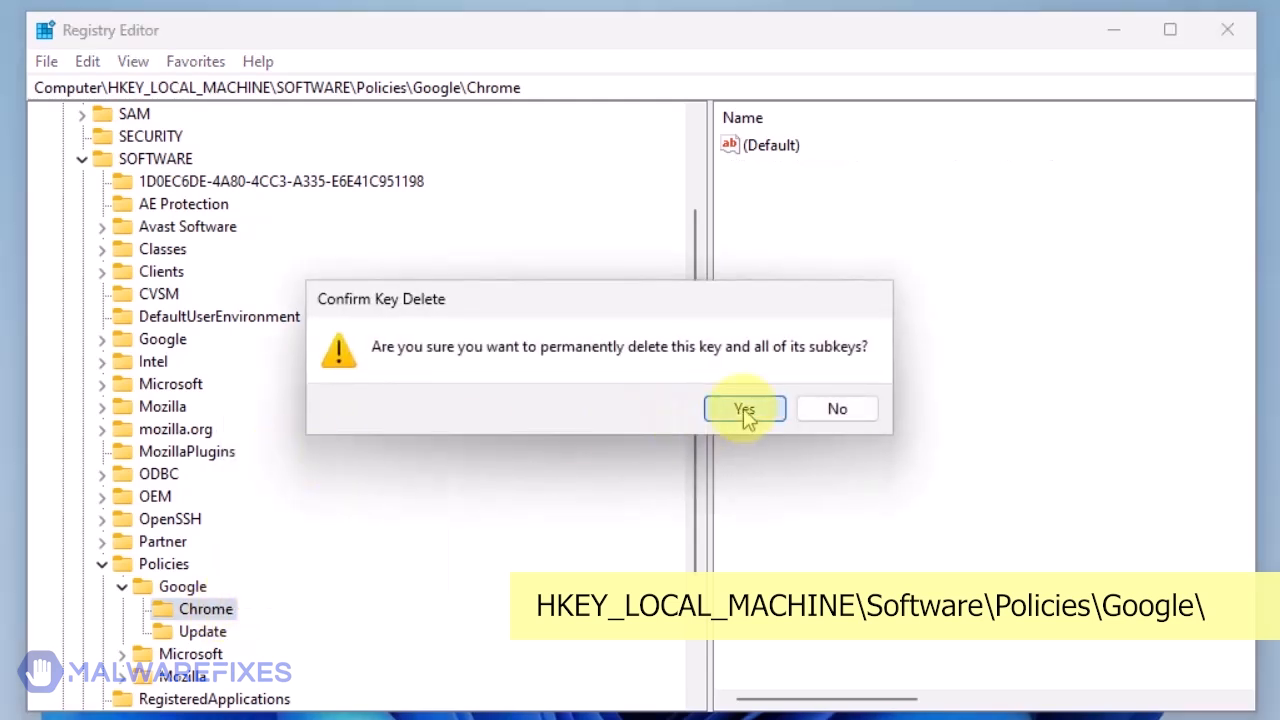
click(744, 408)
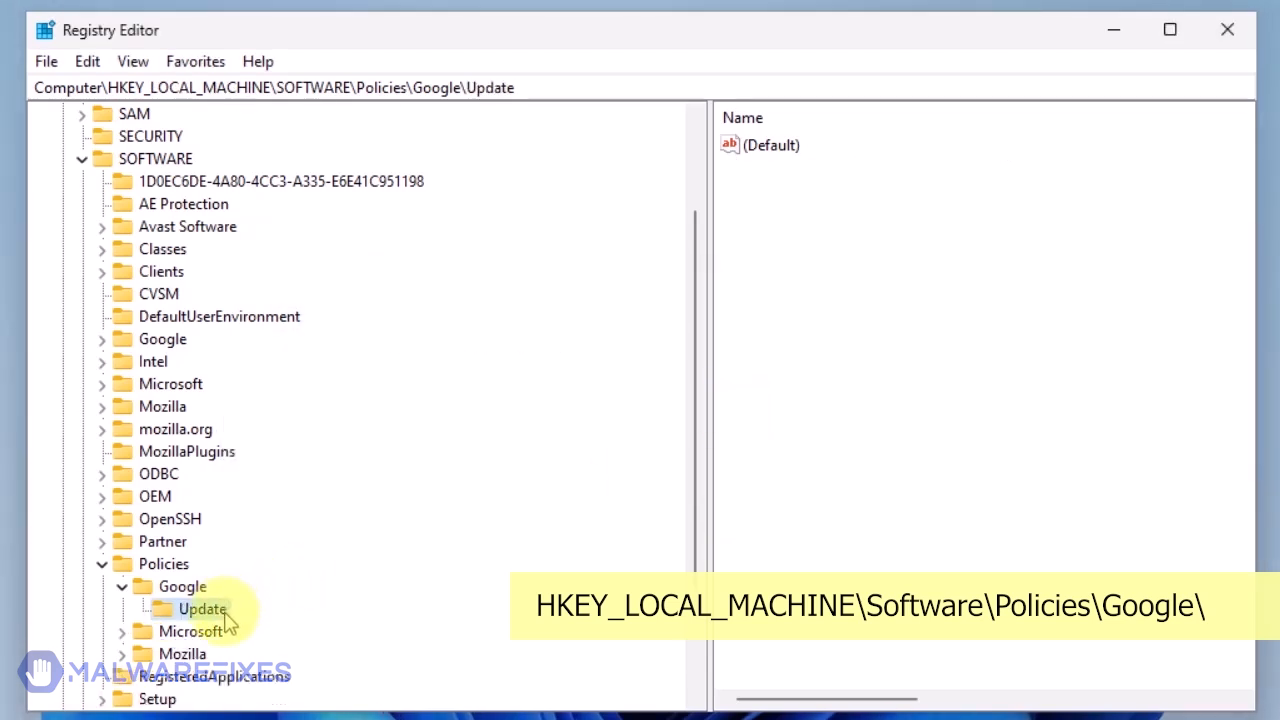
- Delete the Update key under the same Google policies and close Registry Editor
right_click(206, 608)
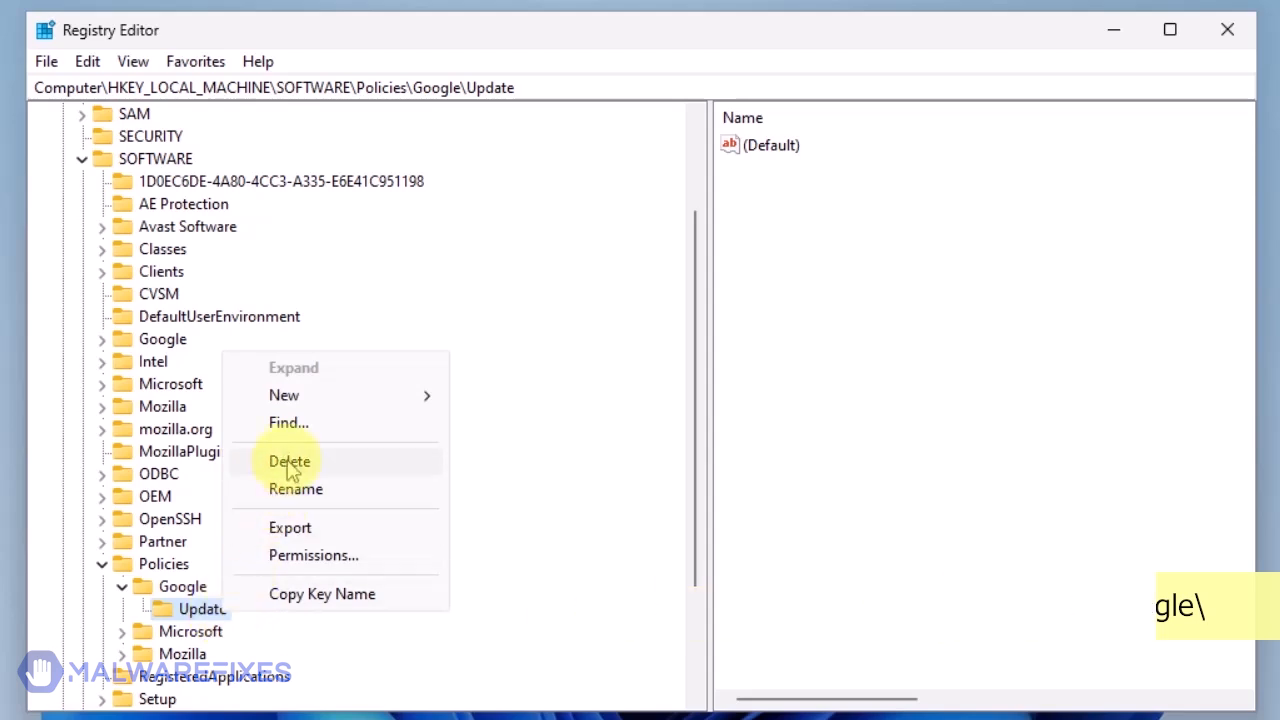
click(288, 460)
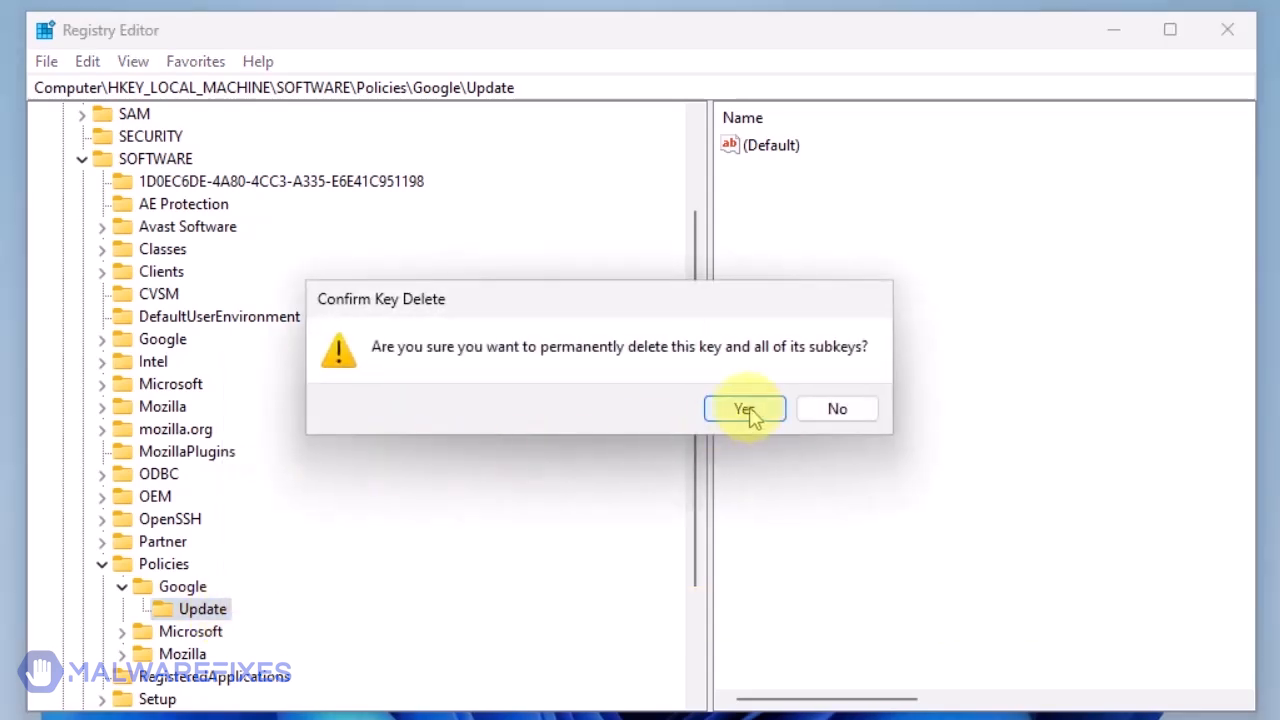
click(744, 408)
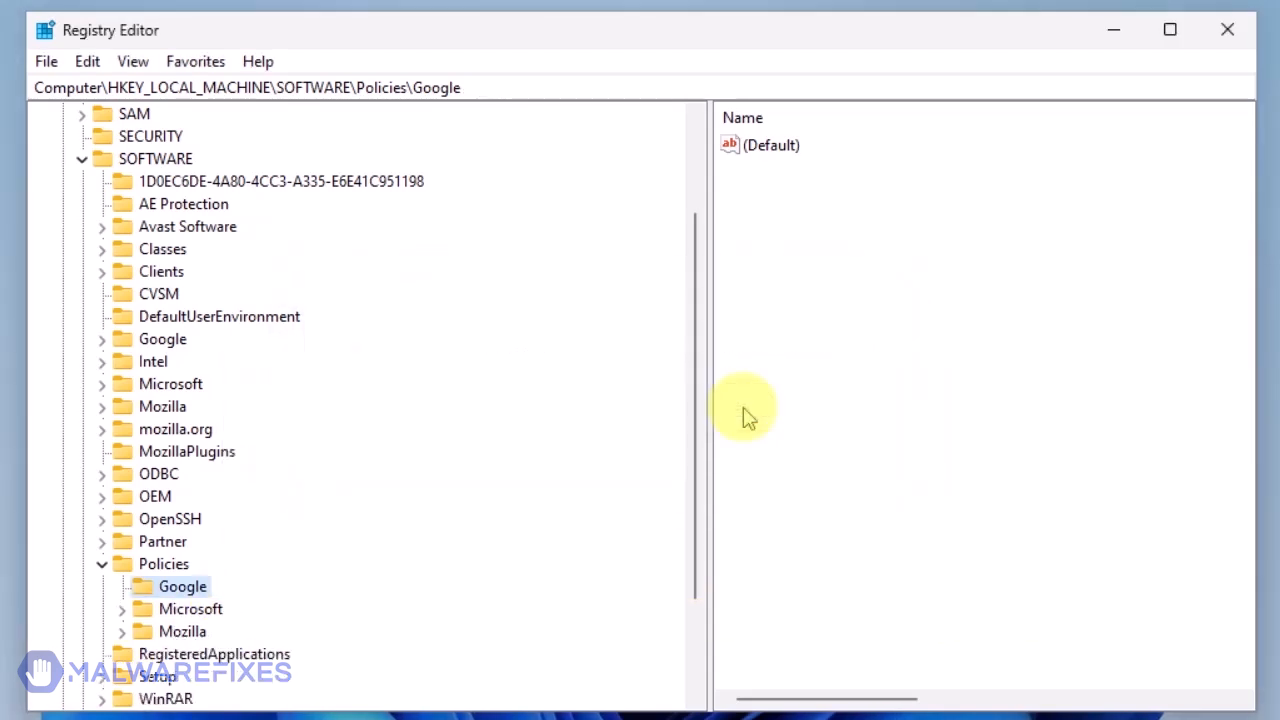
mouse_move(728, 390)
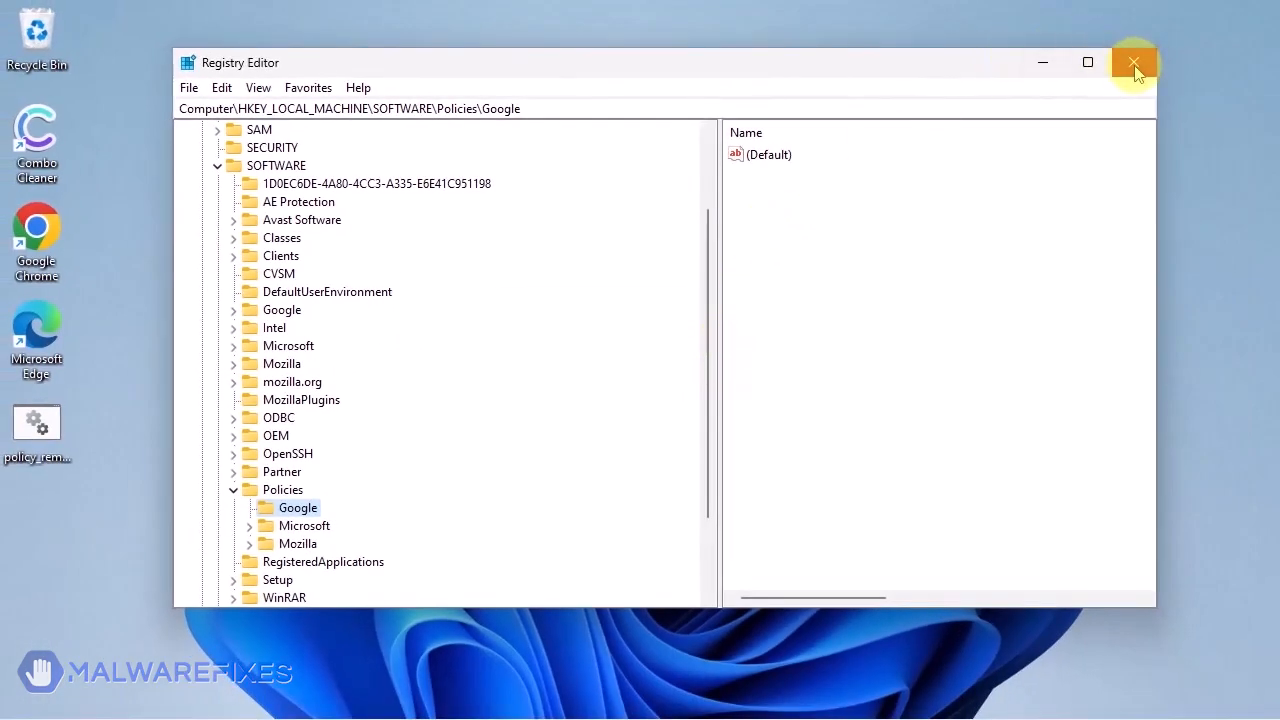
click(1134, 62)
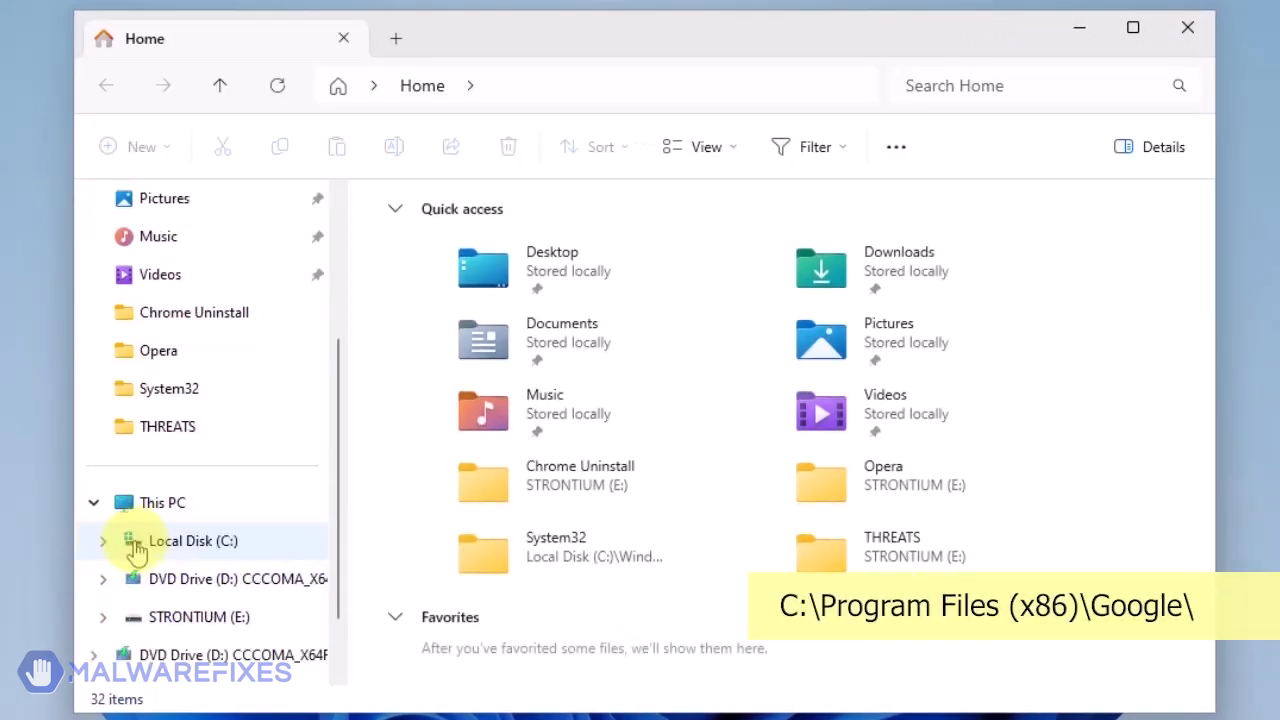
mouse_move(168, 550)
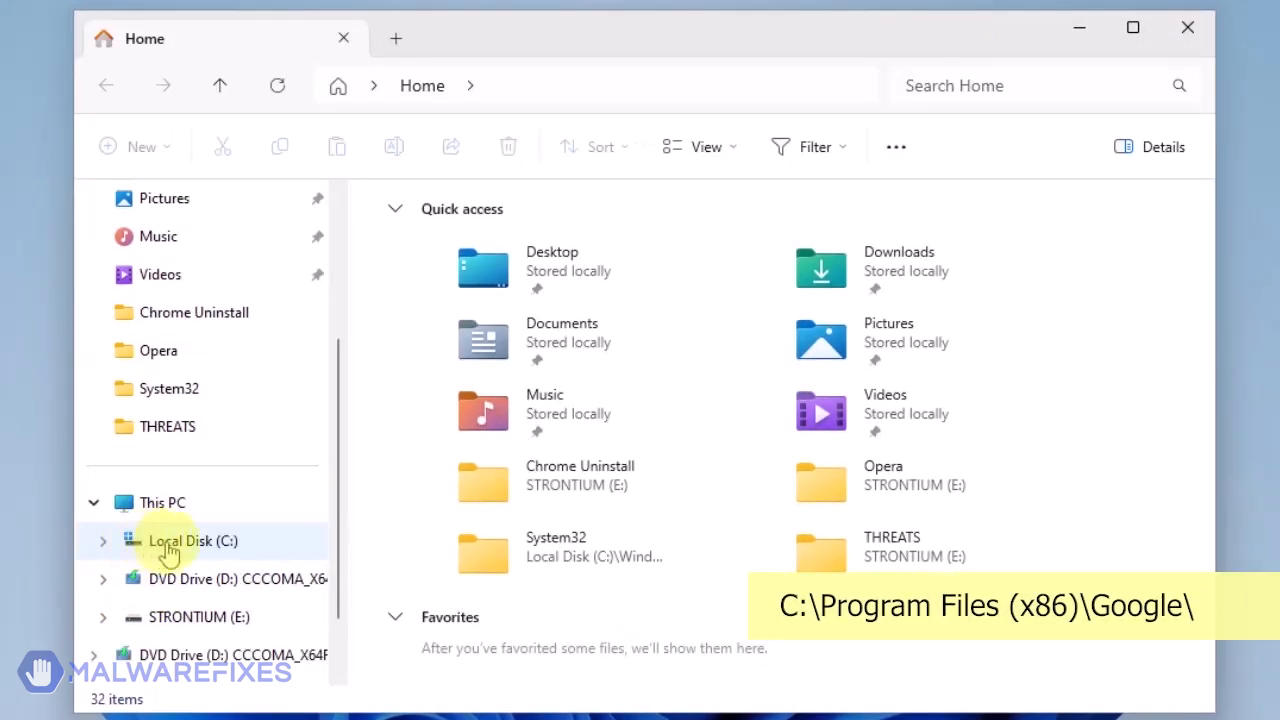
- Delete the Policies folder in C:\Program Files (x86)\Google with admin permission, then close Explorer
click(192, 540)
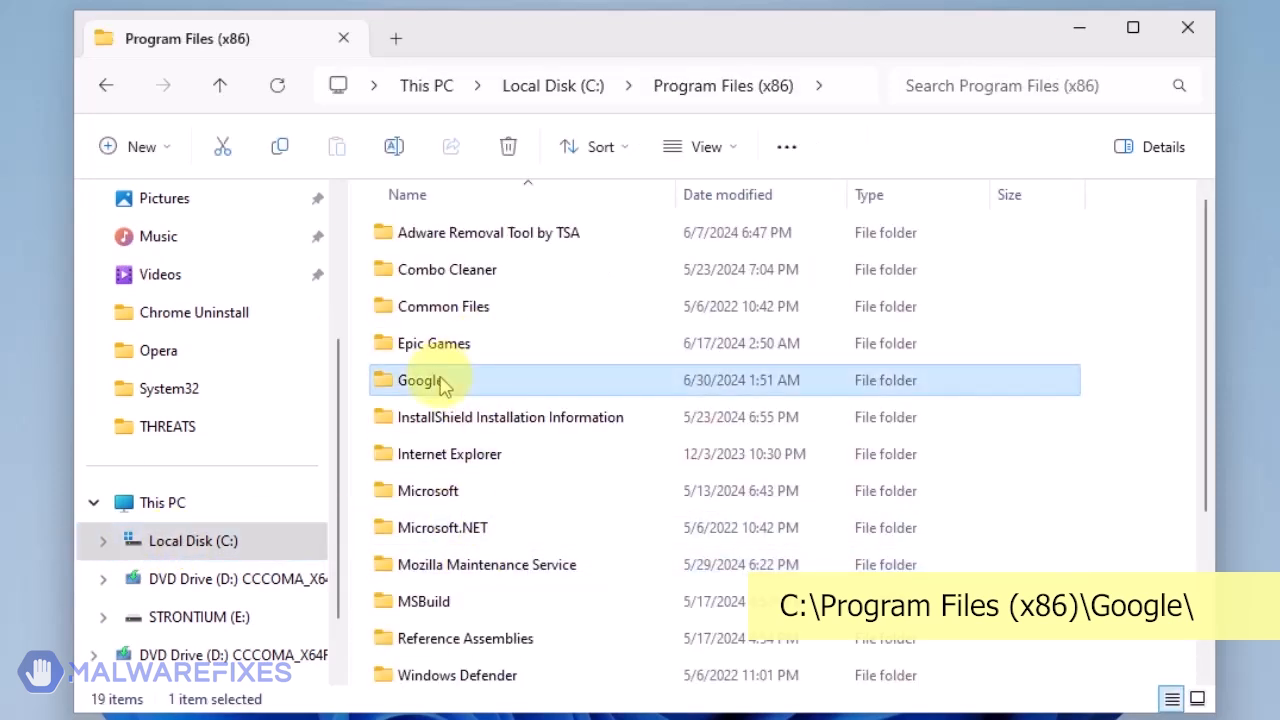
double_click(420, 380)
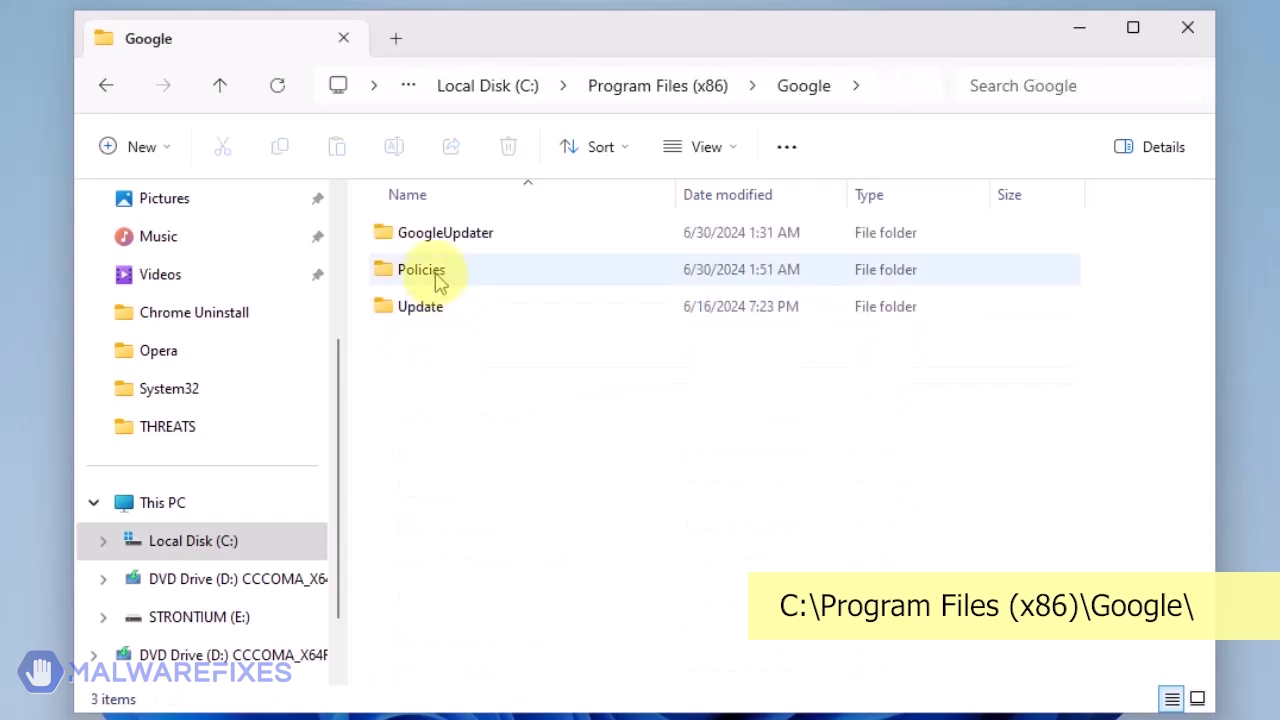
click(420, 268)
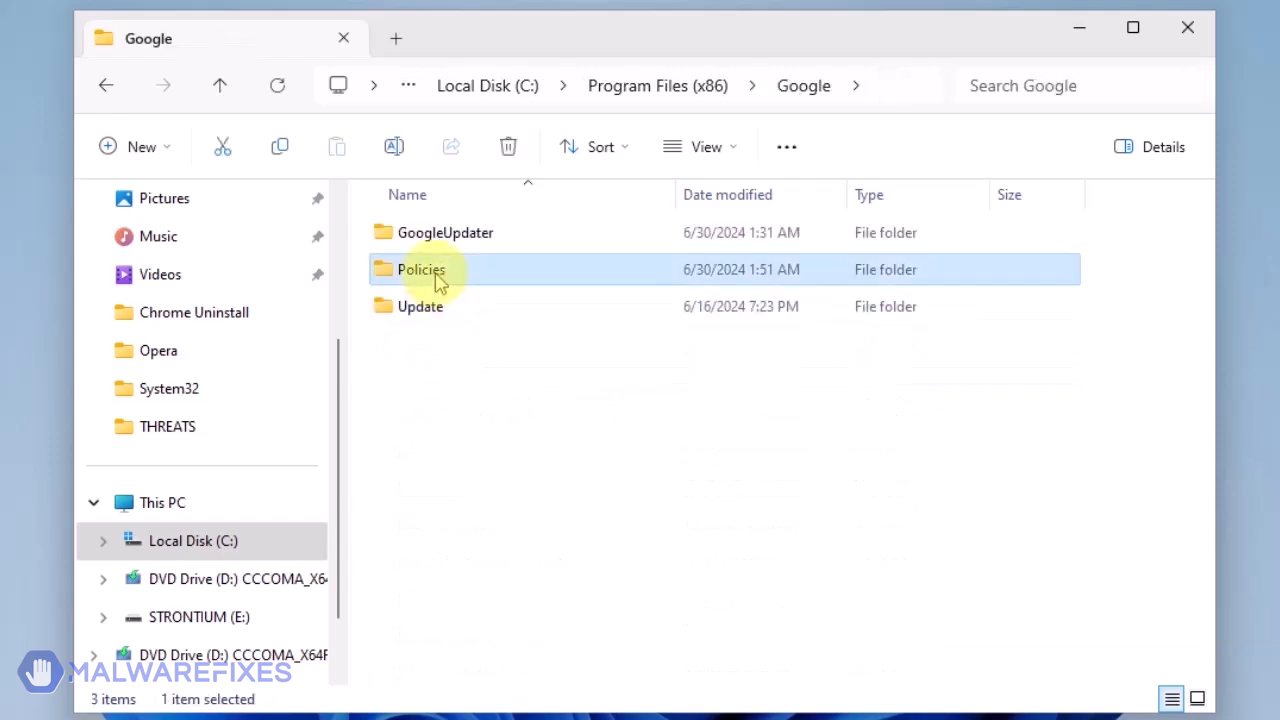
mouse_move(508, 148)
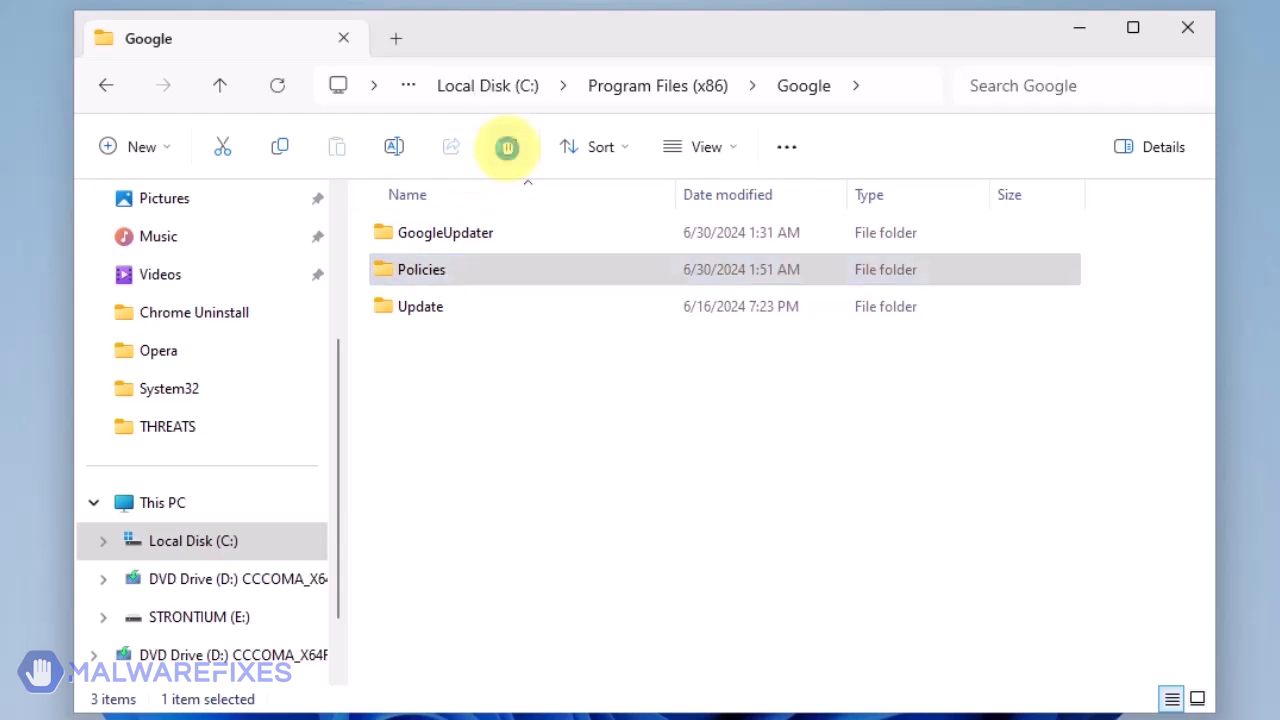
click(506, 148)
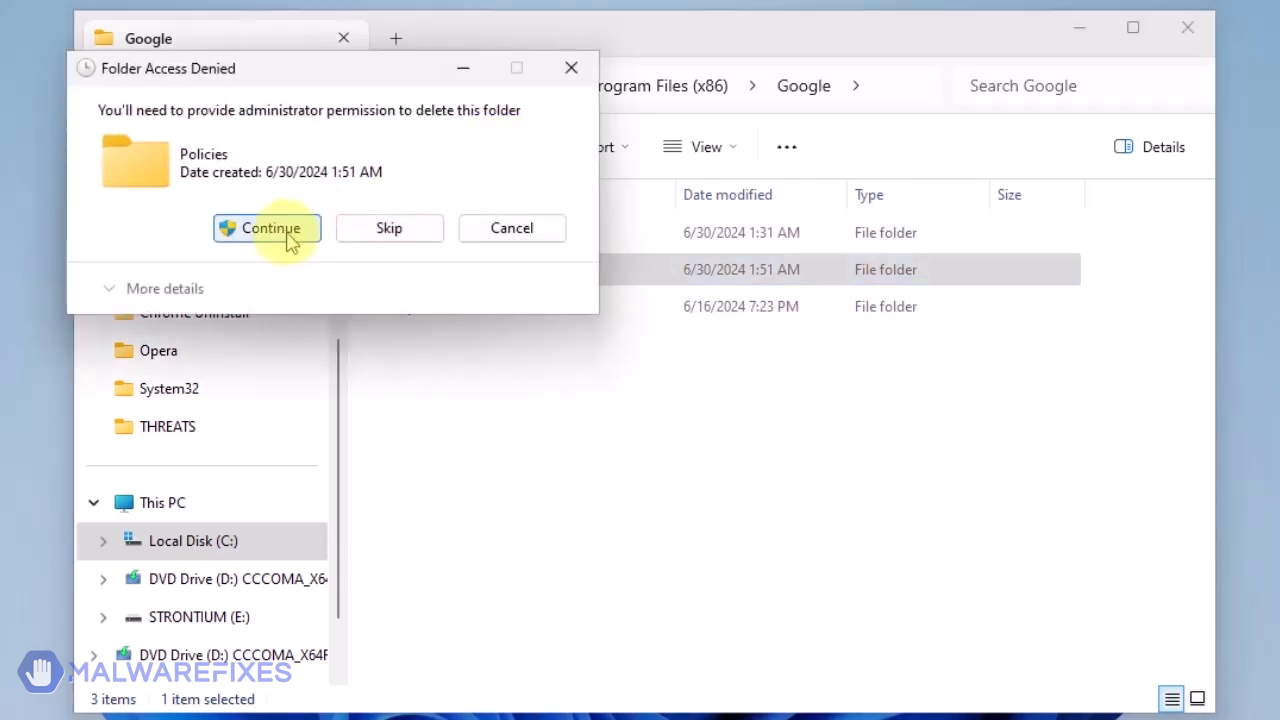
click(266, 228)
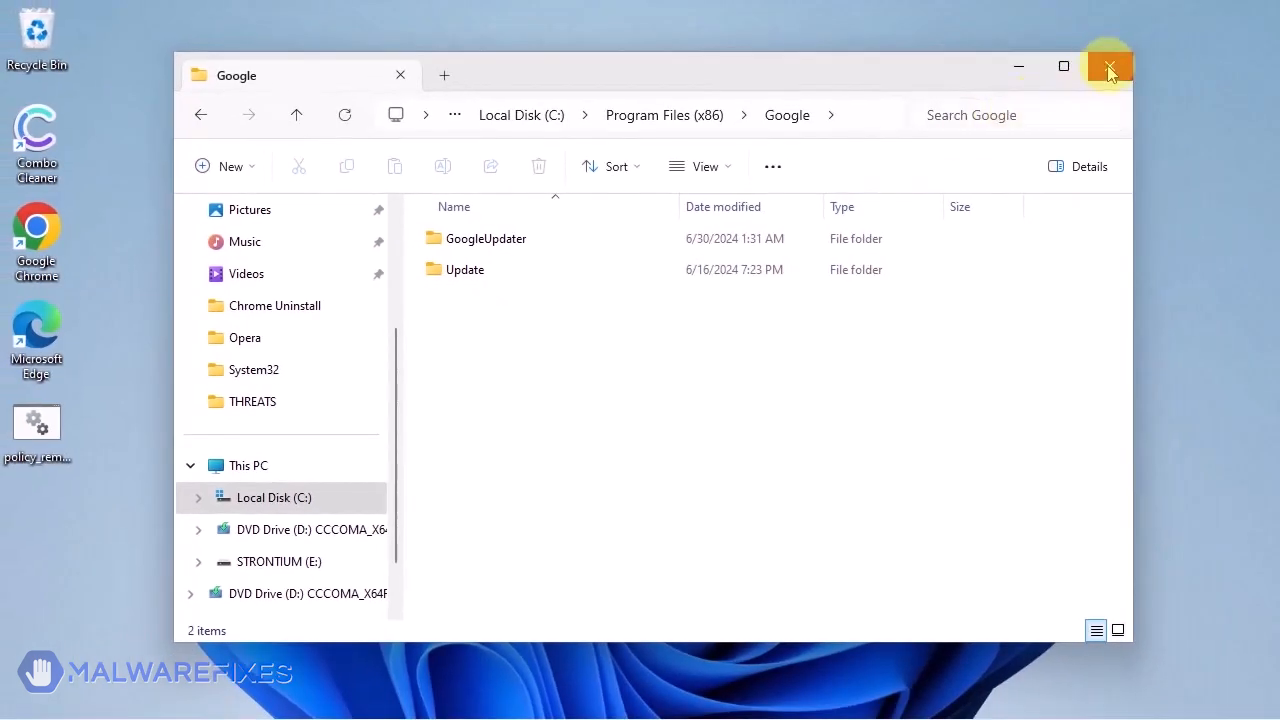
click(1108, 66)
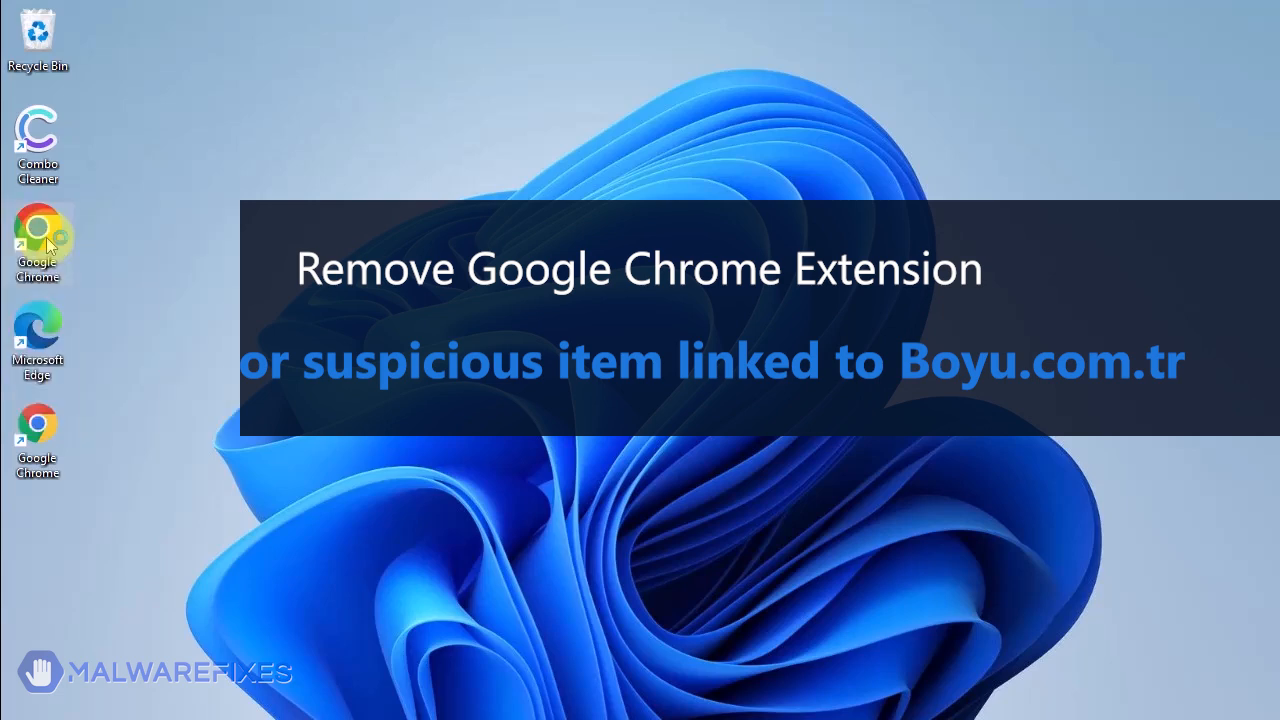
- Launch Chrome and reach Manage Extensions from the three-dot menu
double_click(36, 236)
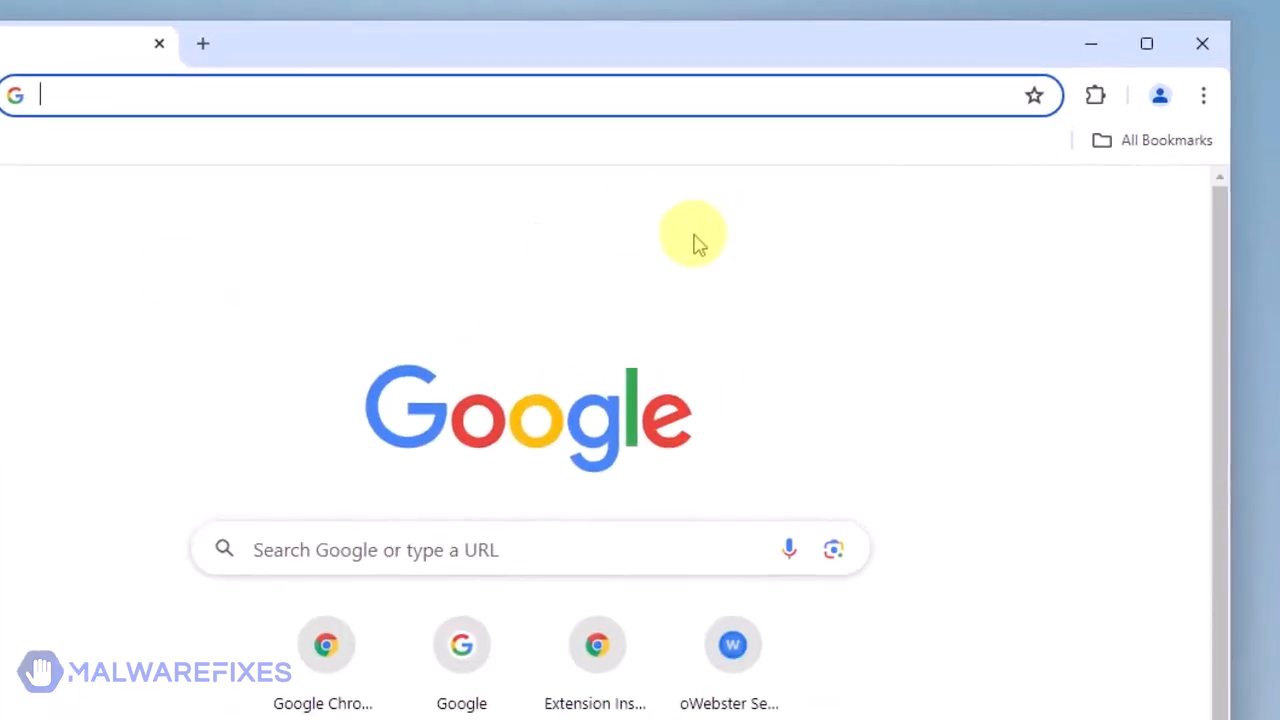
click(1204, 96)
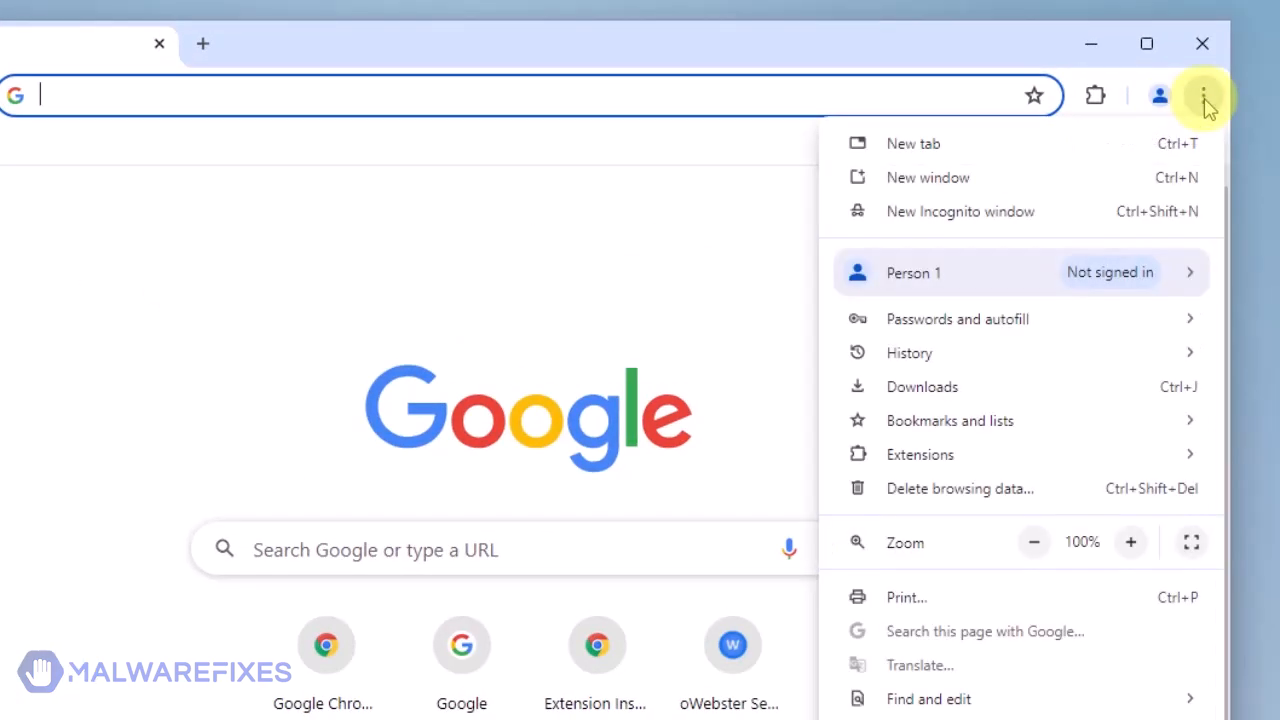
mouse_move(1156, 450)
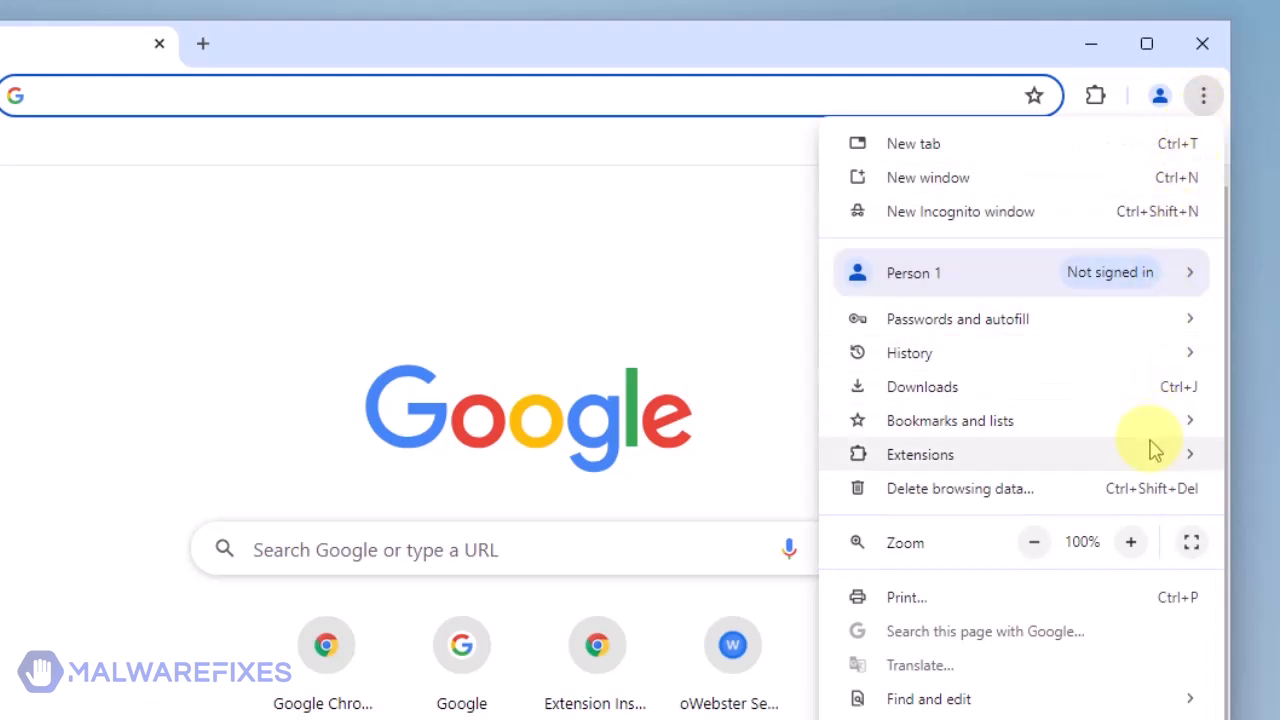
click(920, 454)
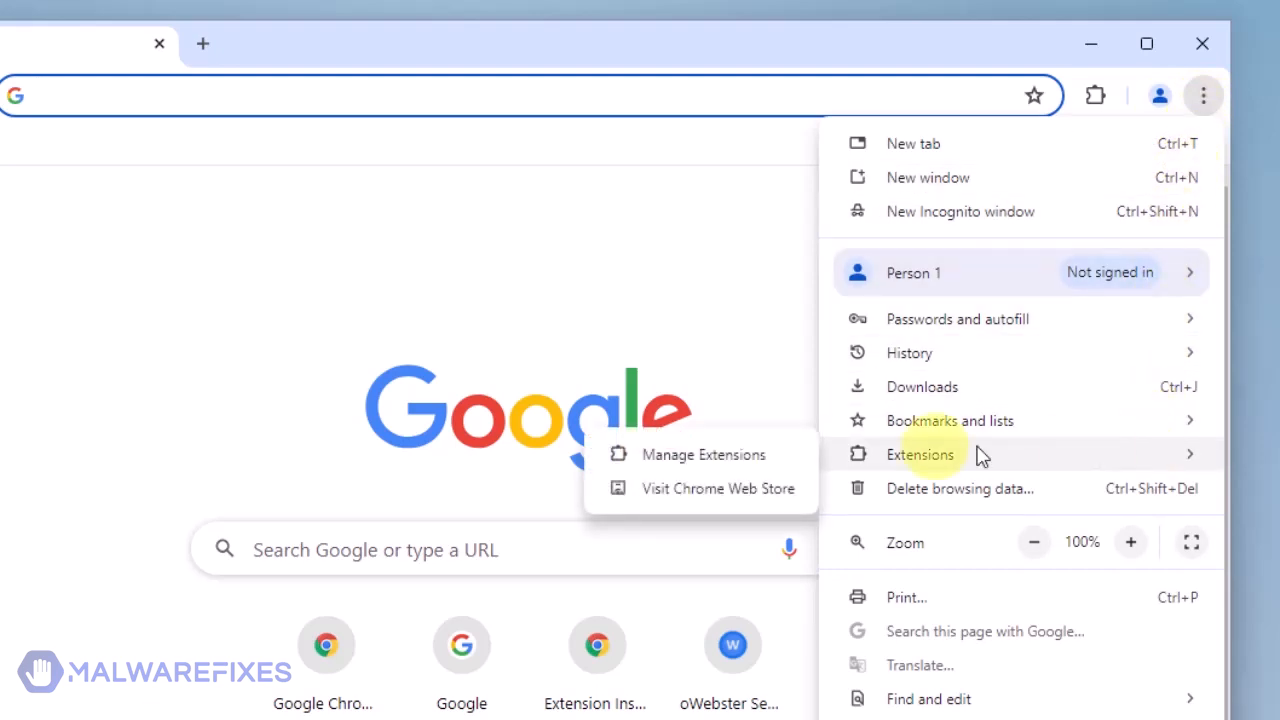
click(704, 454)
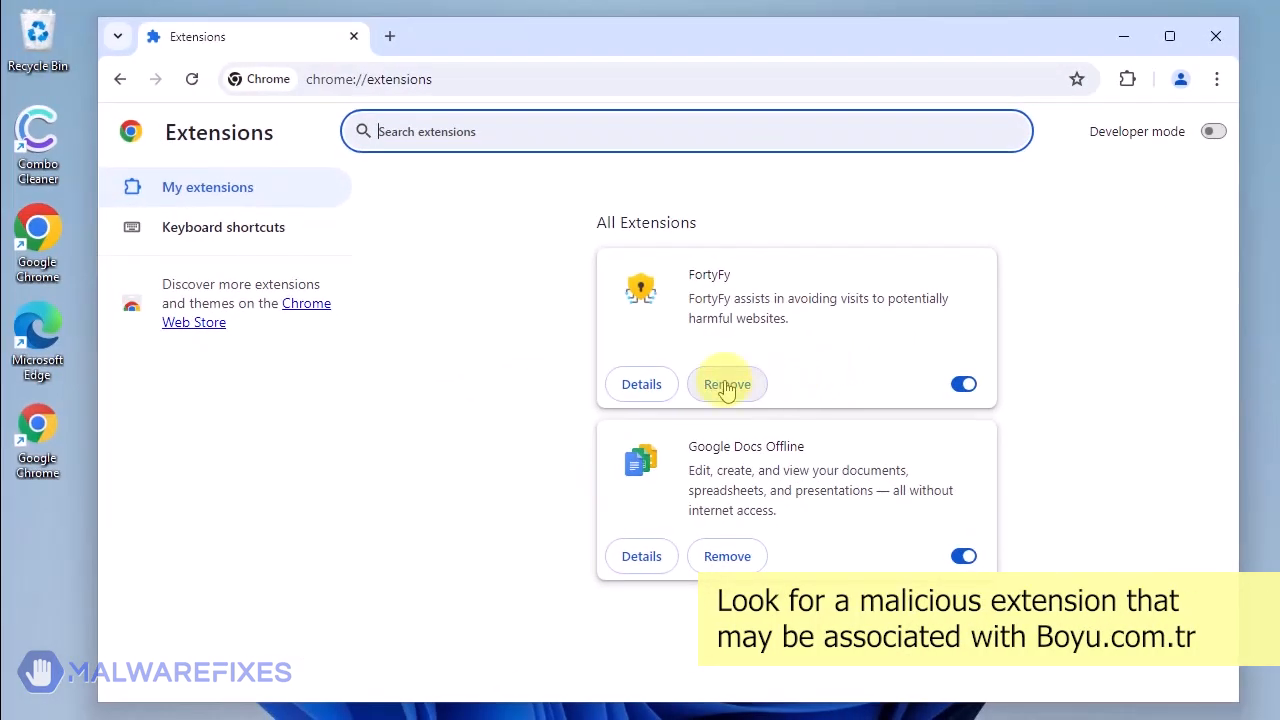
- Remove the FortyFy extension, confirm the removal, and close Chrome
click(728, 384)
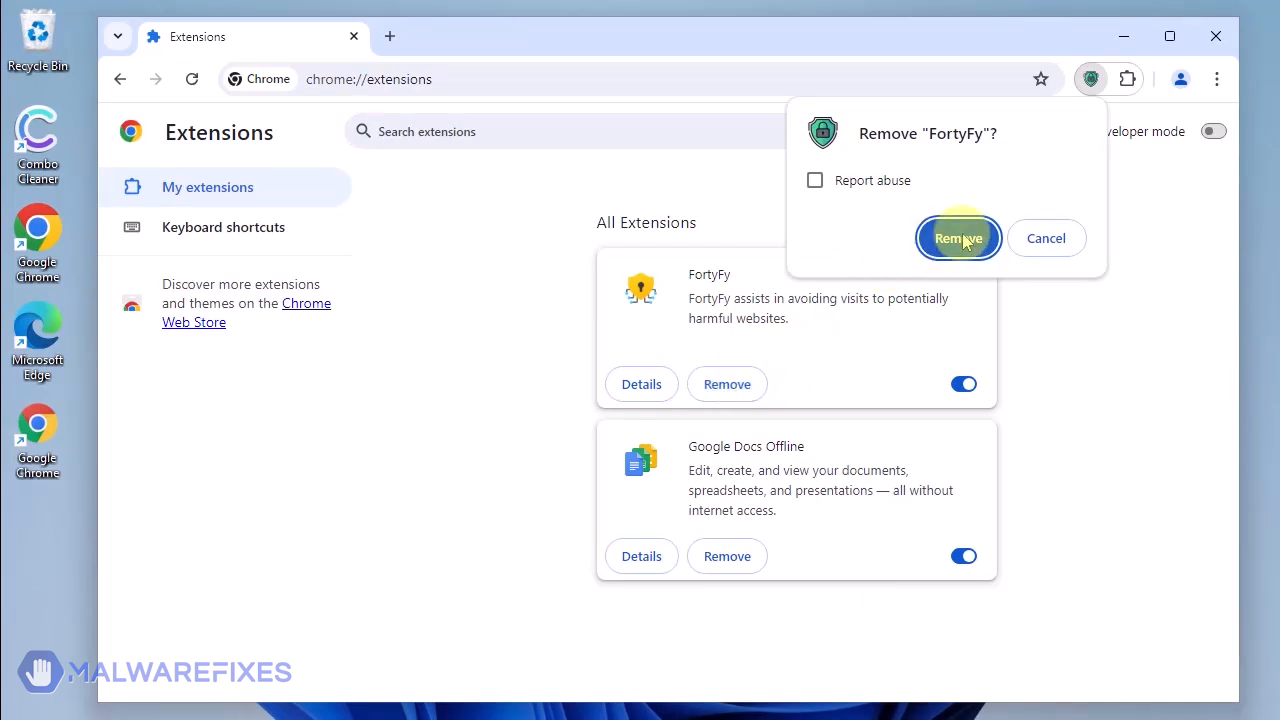
click(956, 238)
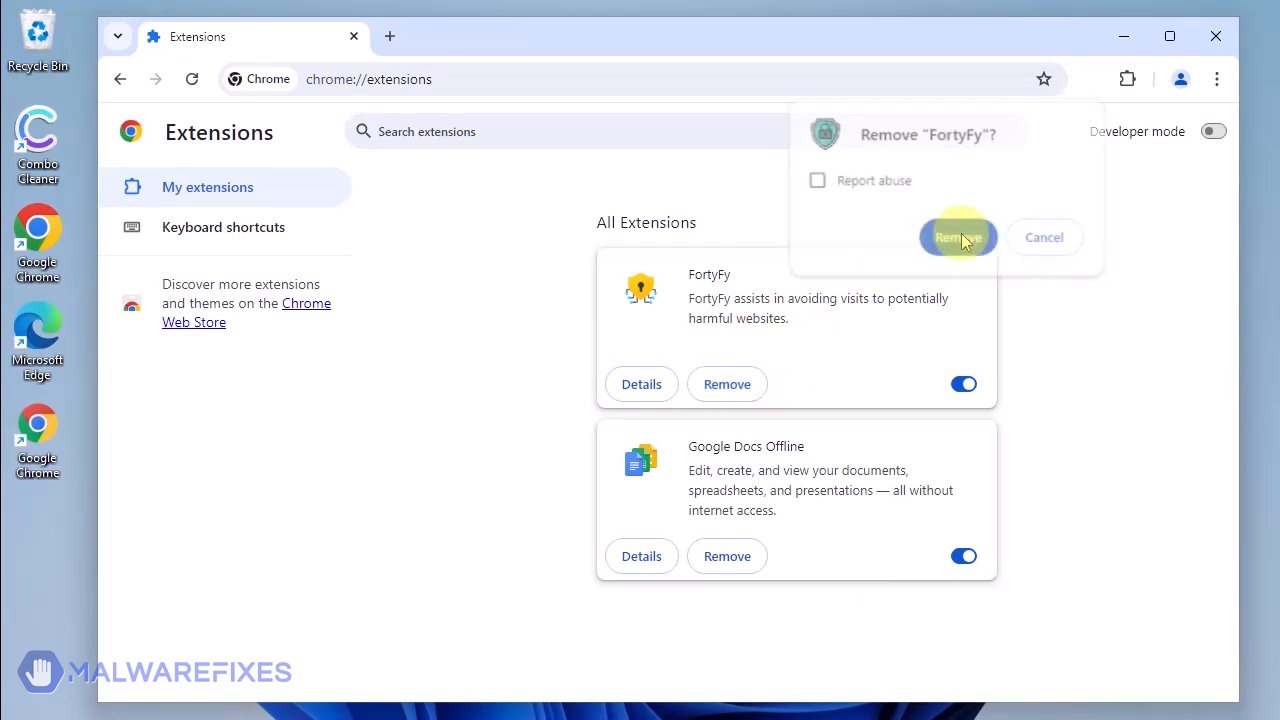
click(956, 236)
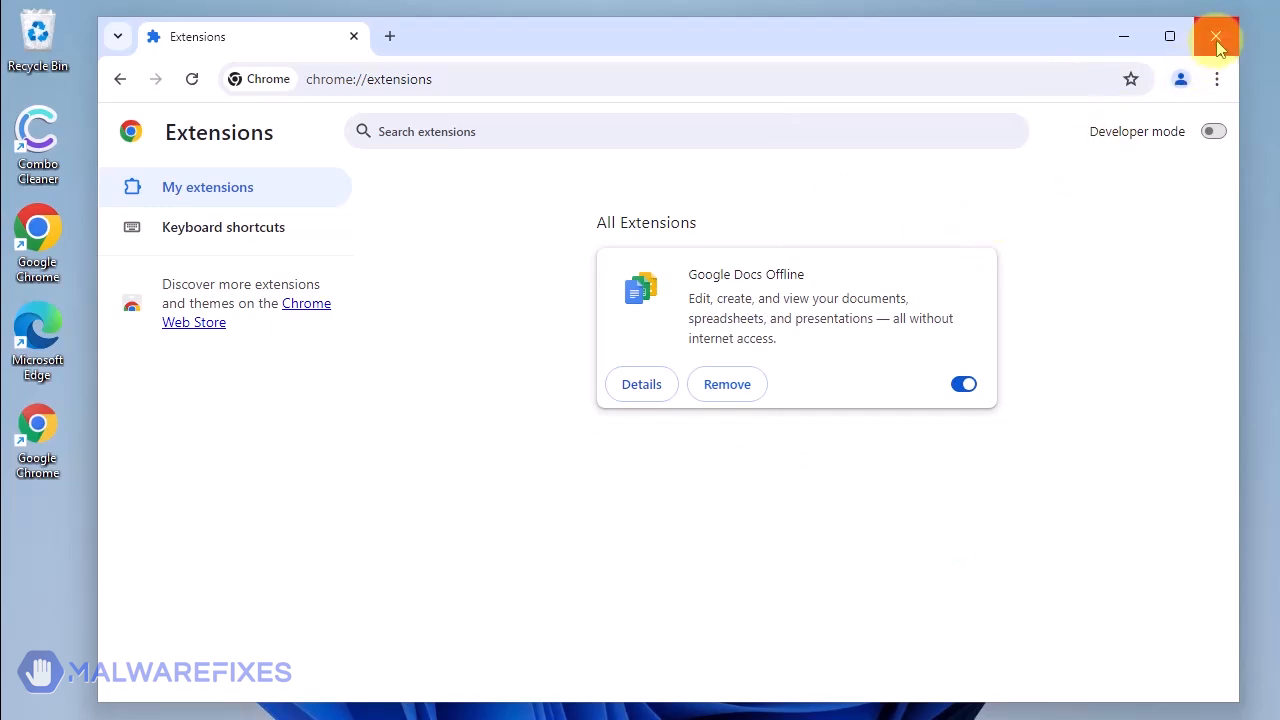
click(1216, 36)
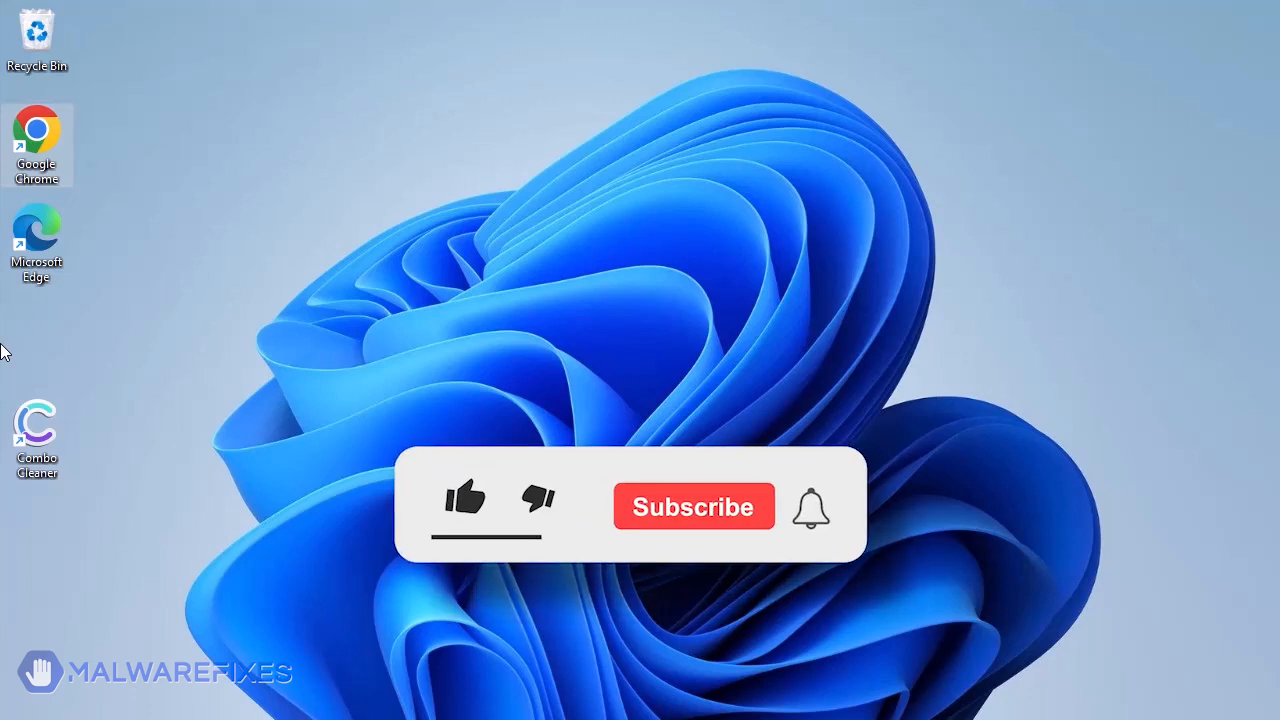
click(466, 500)
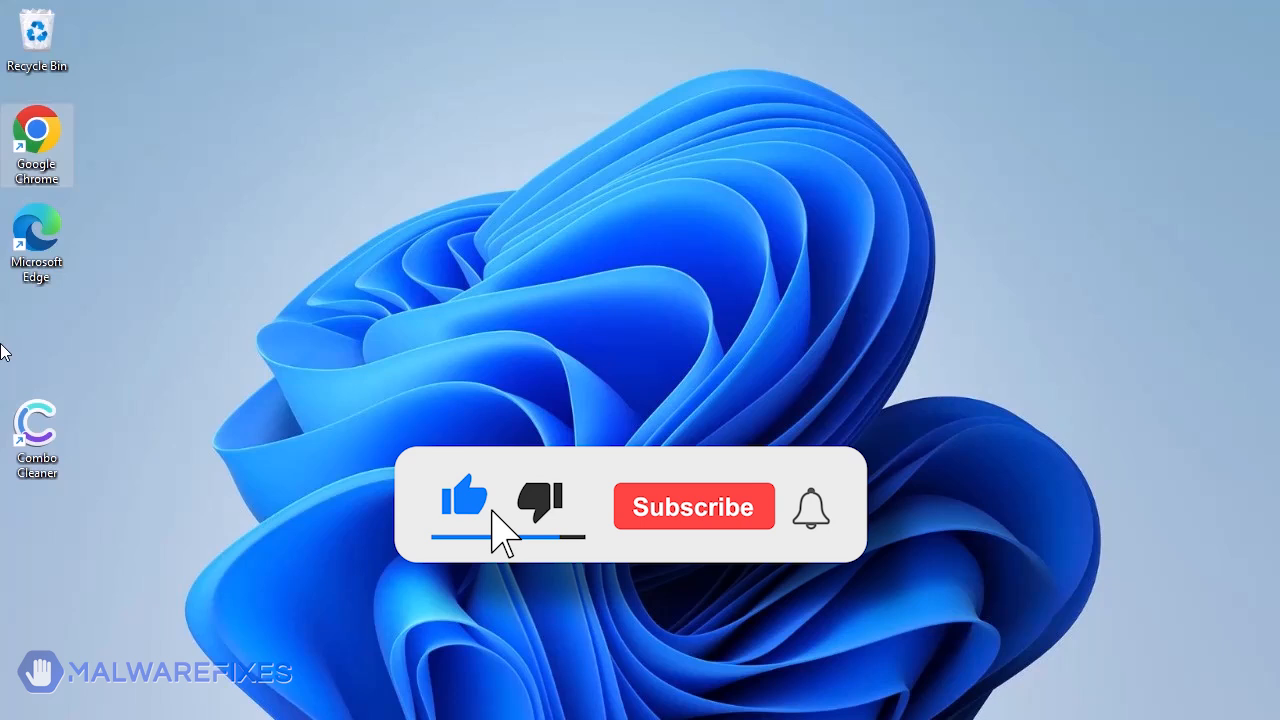
click(694, 506)
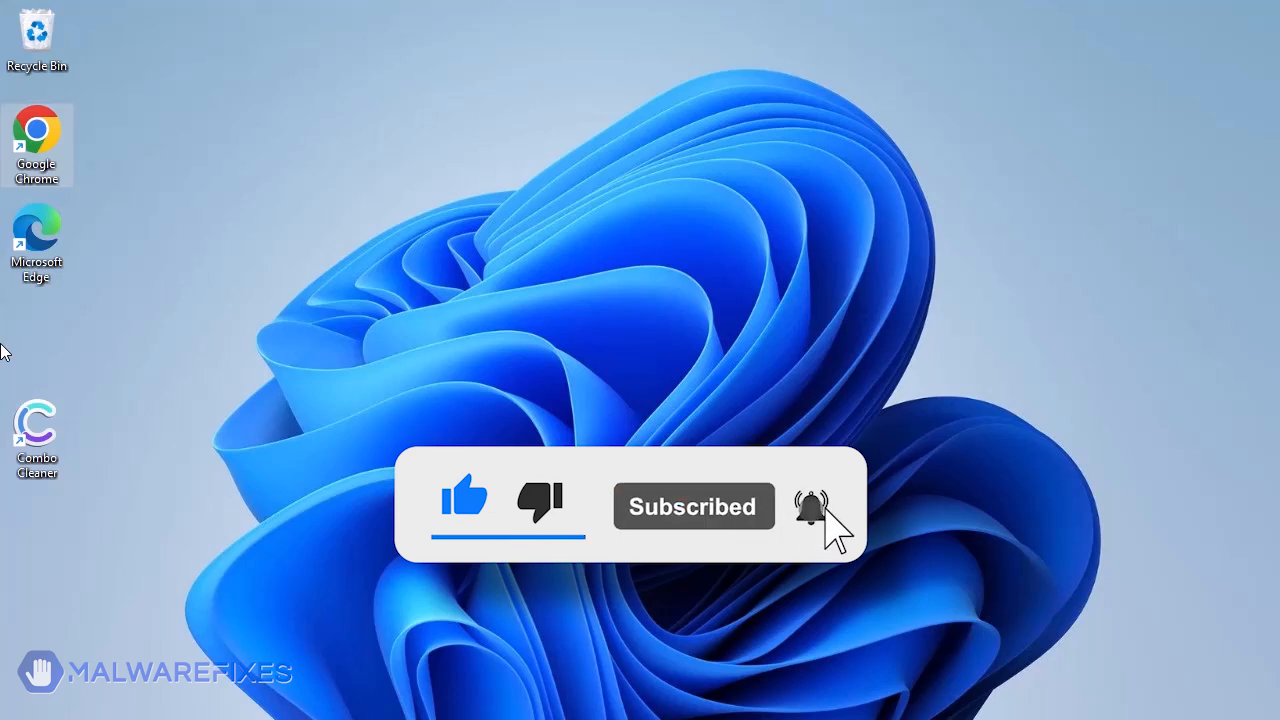